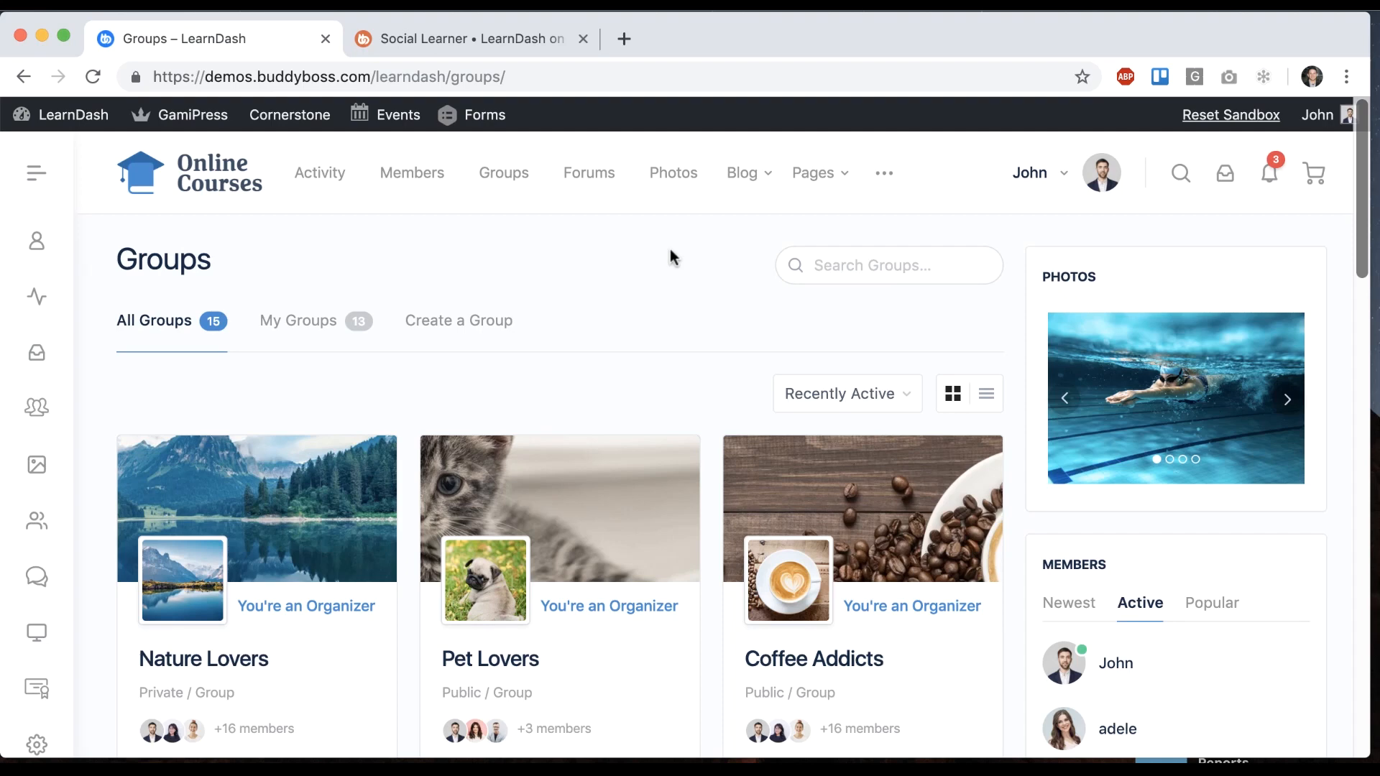
pyautogui.moveTo(555, 388)
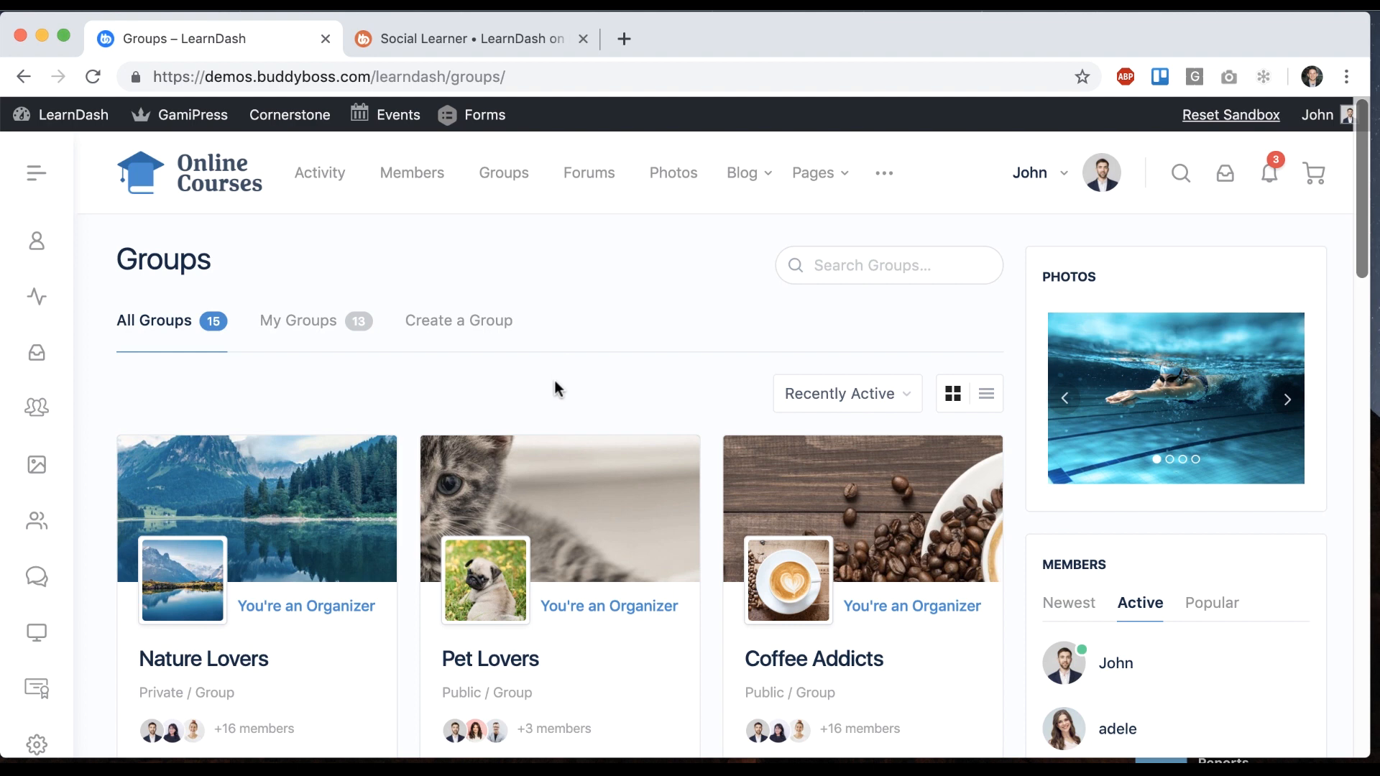
# Switch to the Social Learner for LearnDash product page and scroll through its device mockups
pyautogui.scroll(-3)
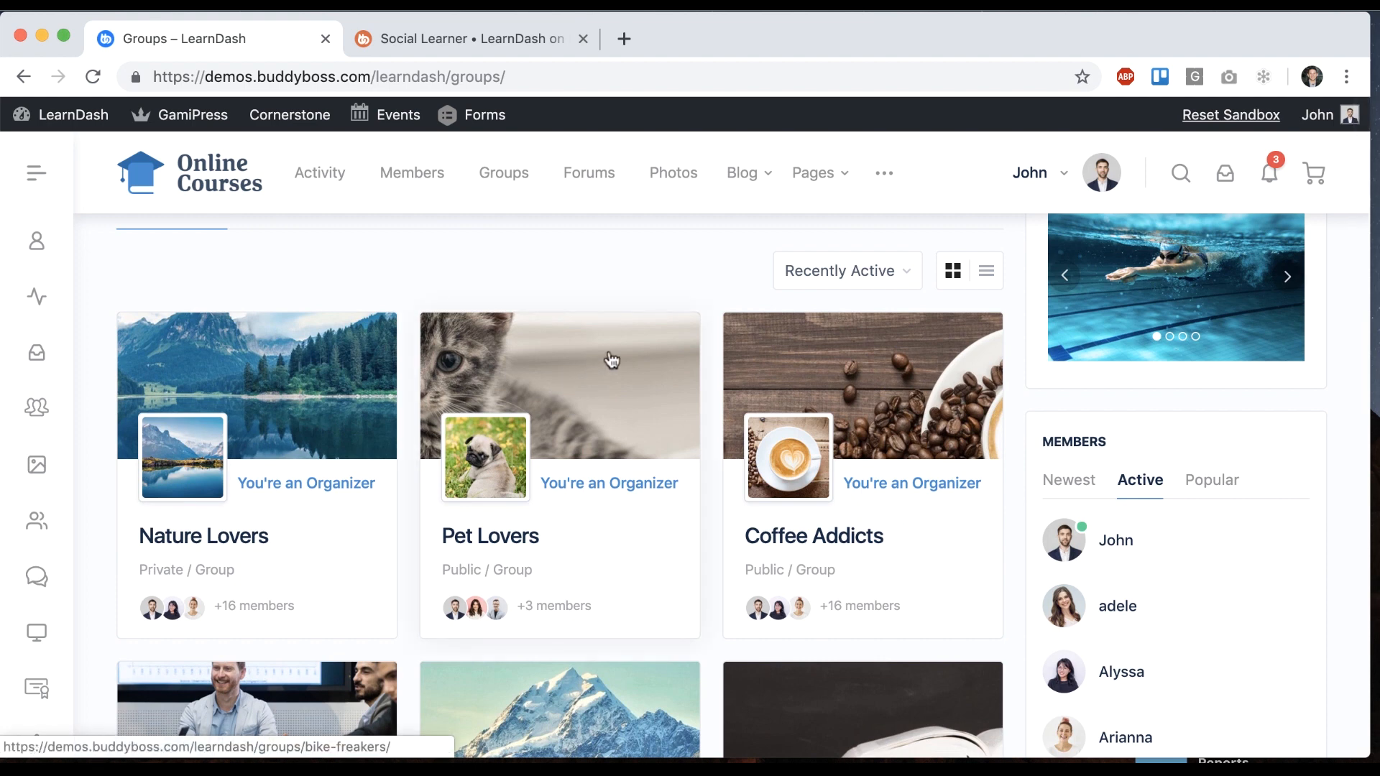
pyautogui.moveTo(578, 385)
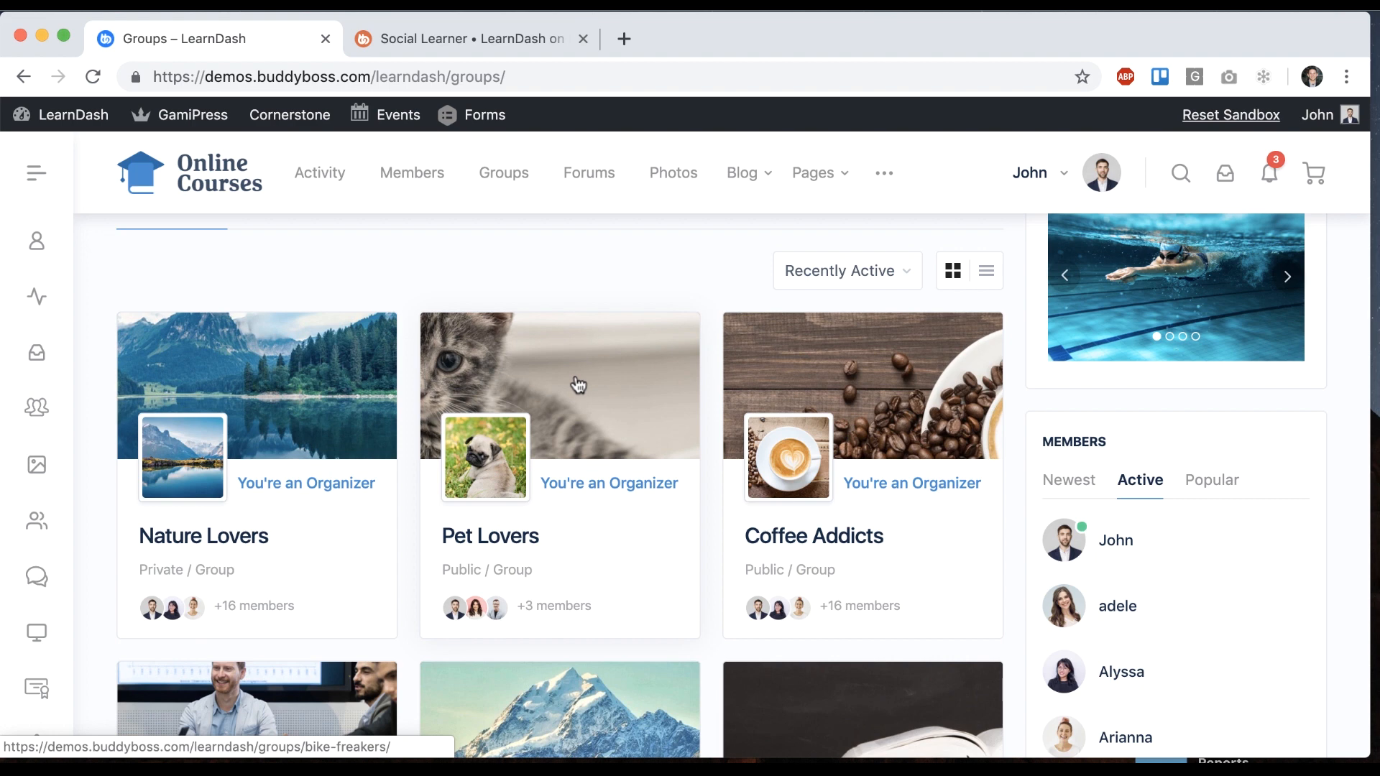
pyautogui.moveTo(567, 394)
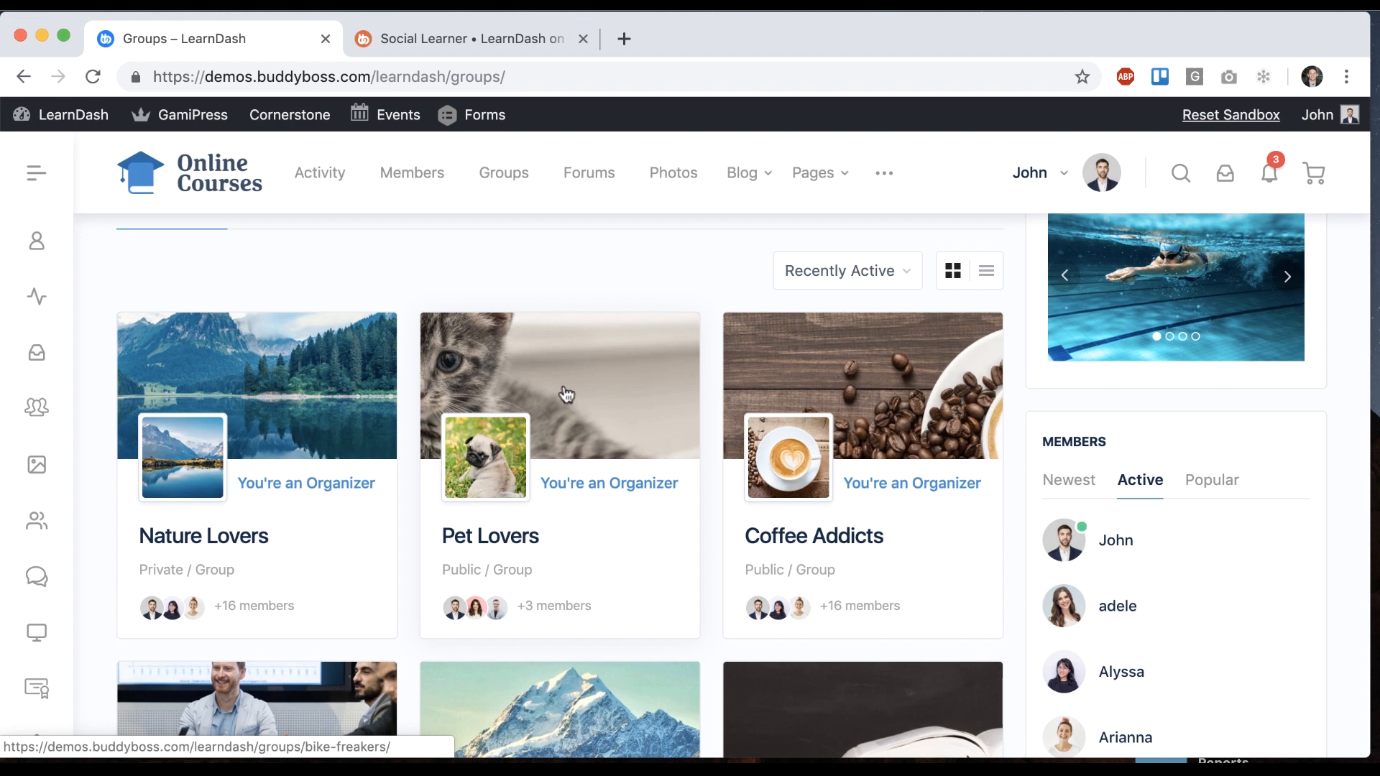
pyautogui.scroll(-3)
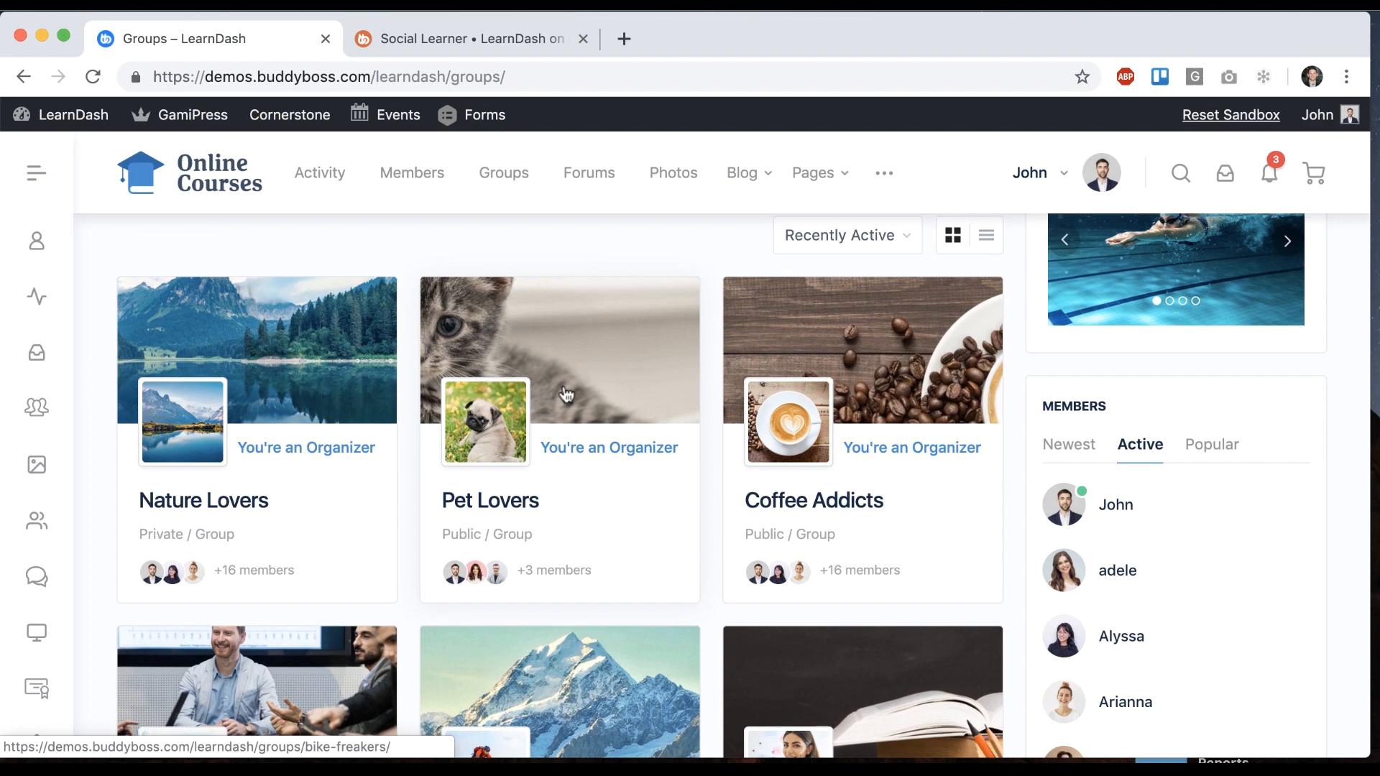
pyautogui.click(464, 38)
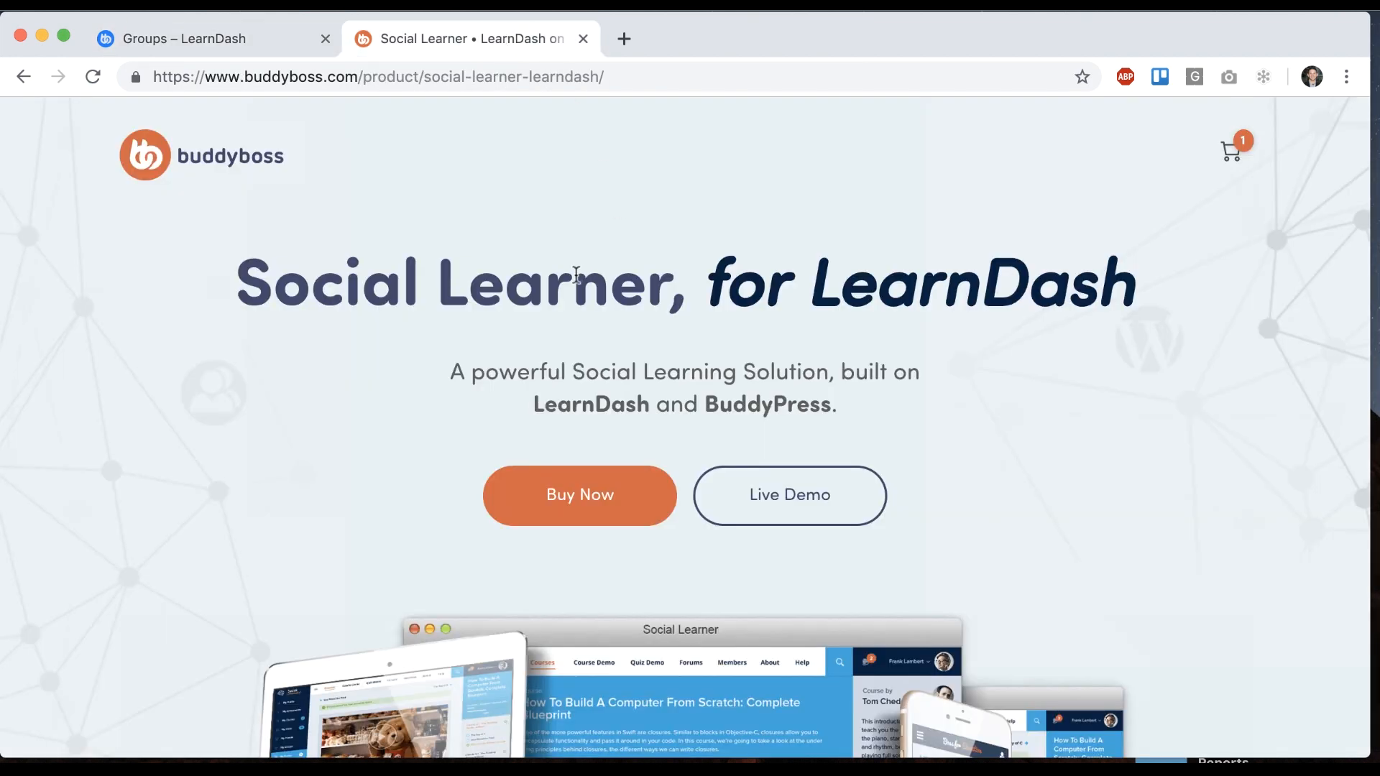
pyautogui.scroll(-3)
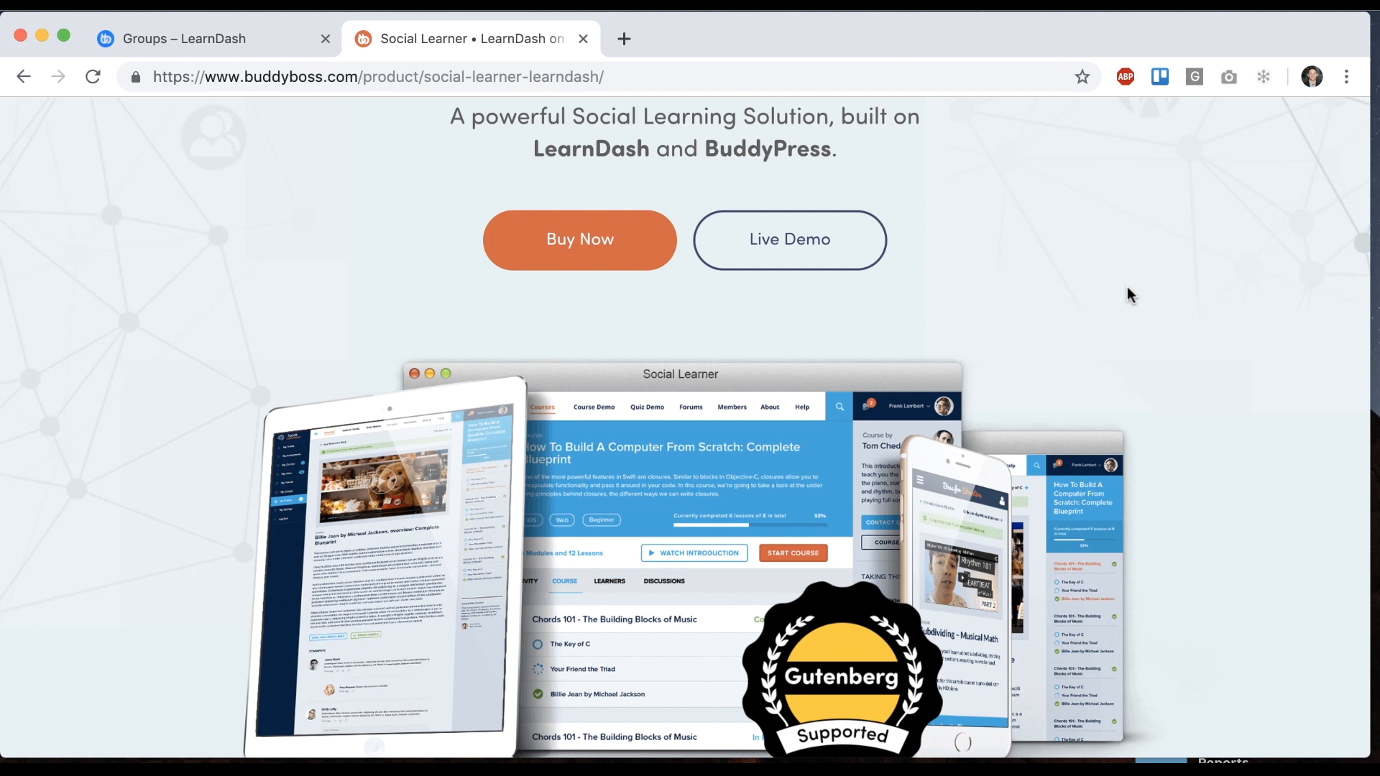
pyautogui.scroll(-3)
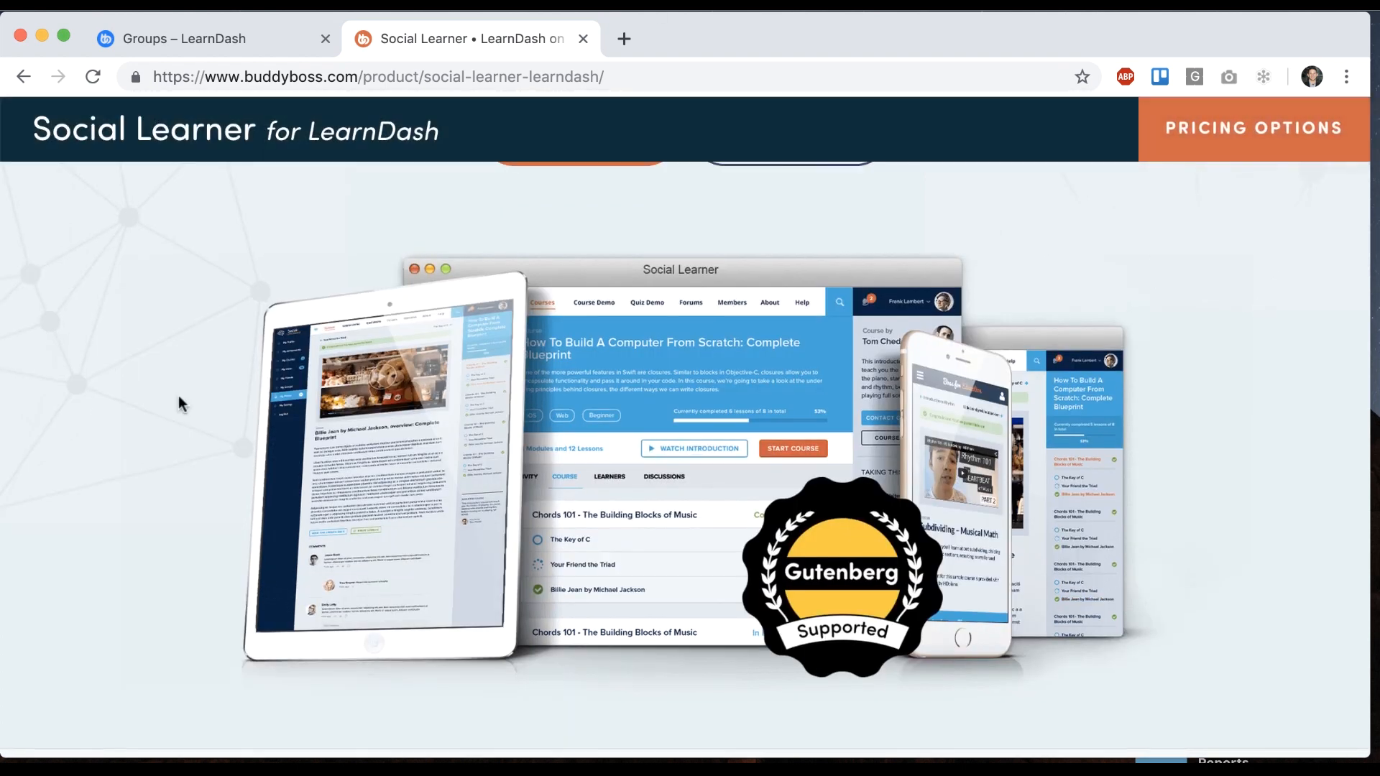
# Return to the demo site's Groups directory tab after briefly revisiting the Social Learner page
pyautogui.click(211, 38)
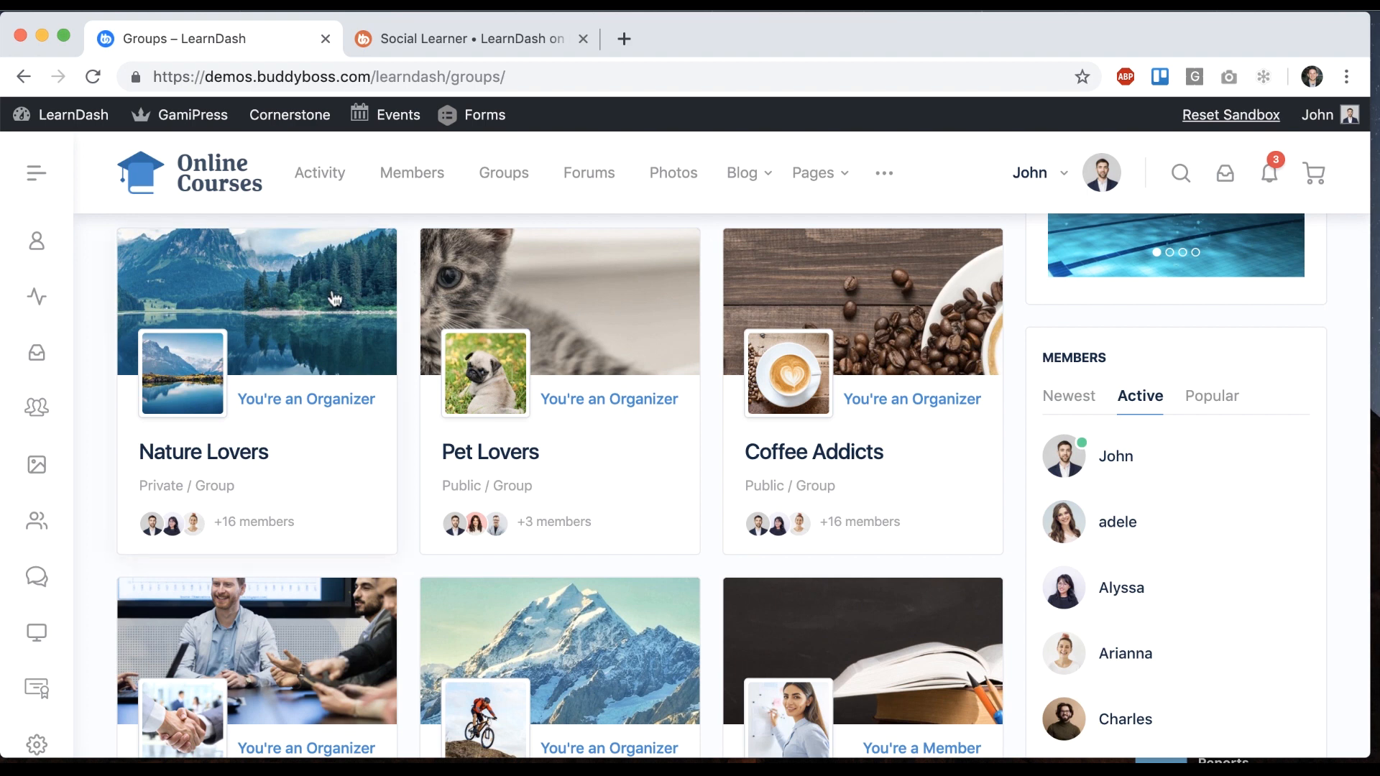
pyautogui.moveTo(325, 249)
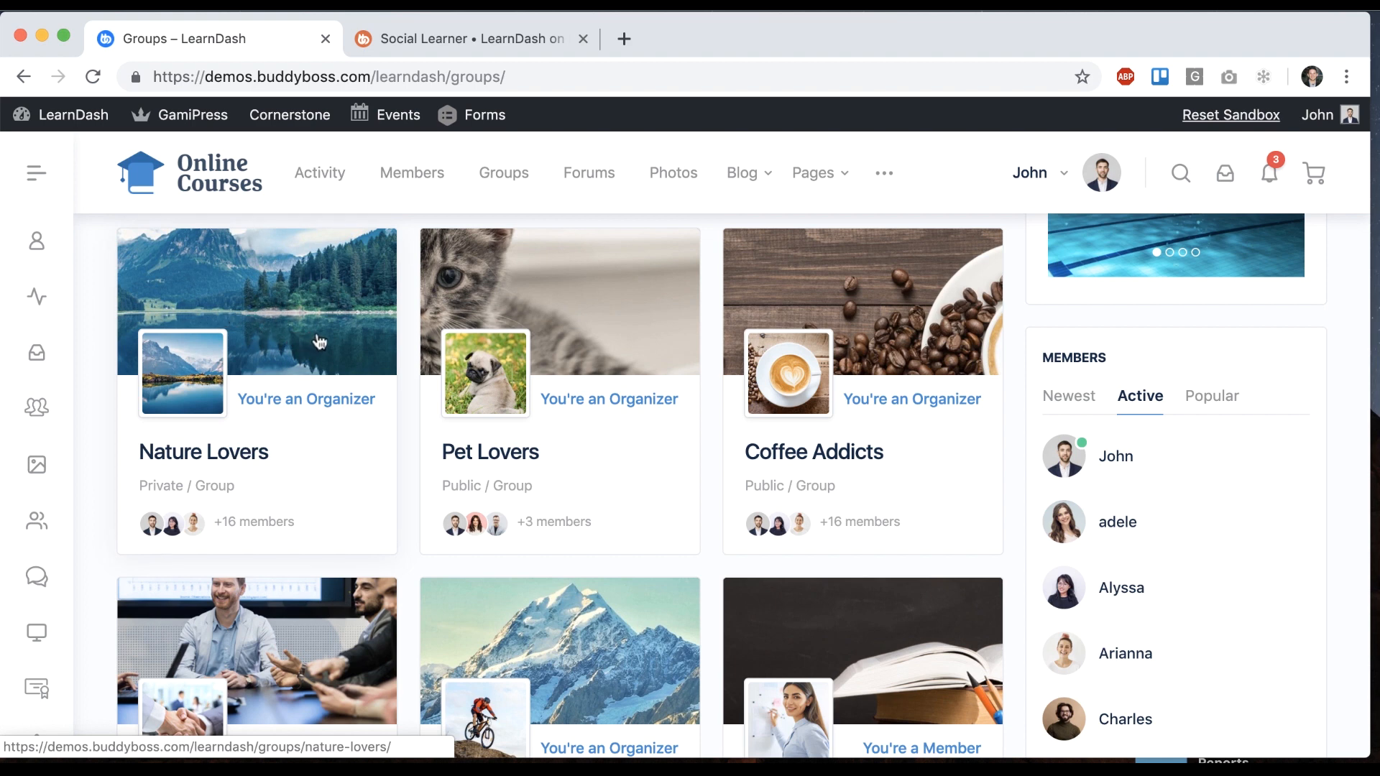
pyautogui.moveTo(319, 342)
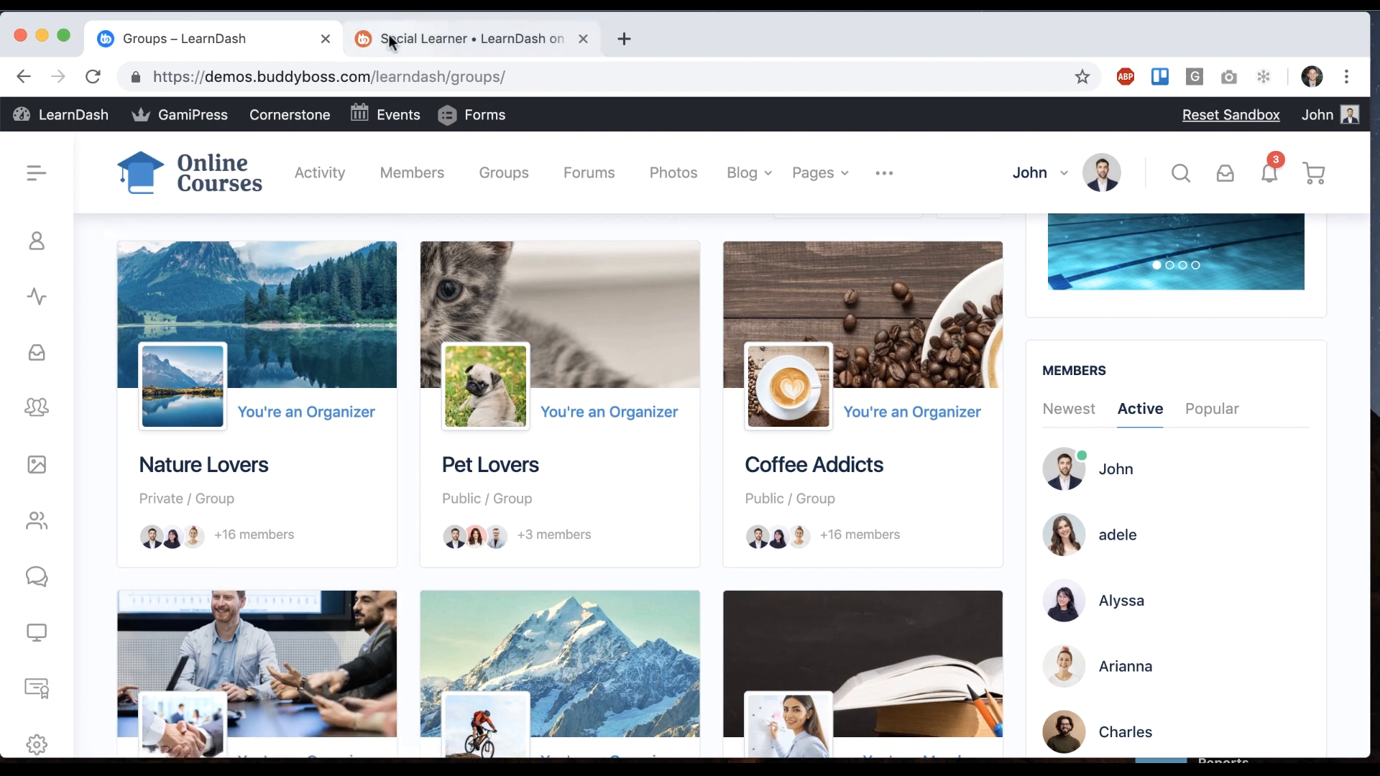
pyautogui.click(465, 37)
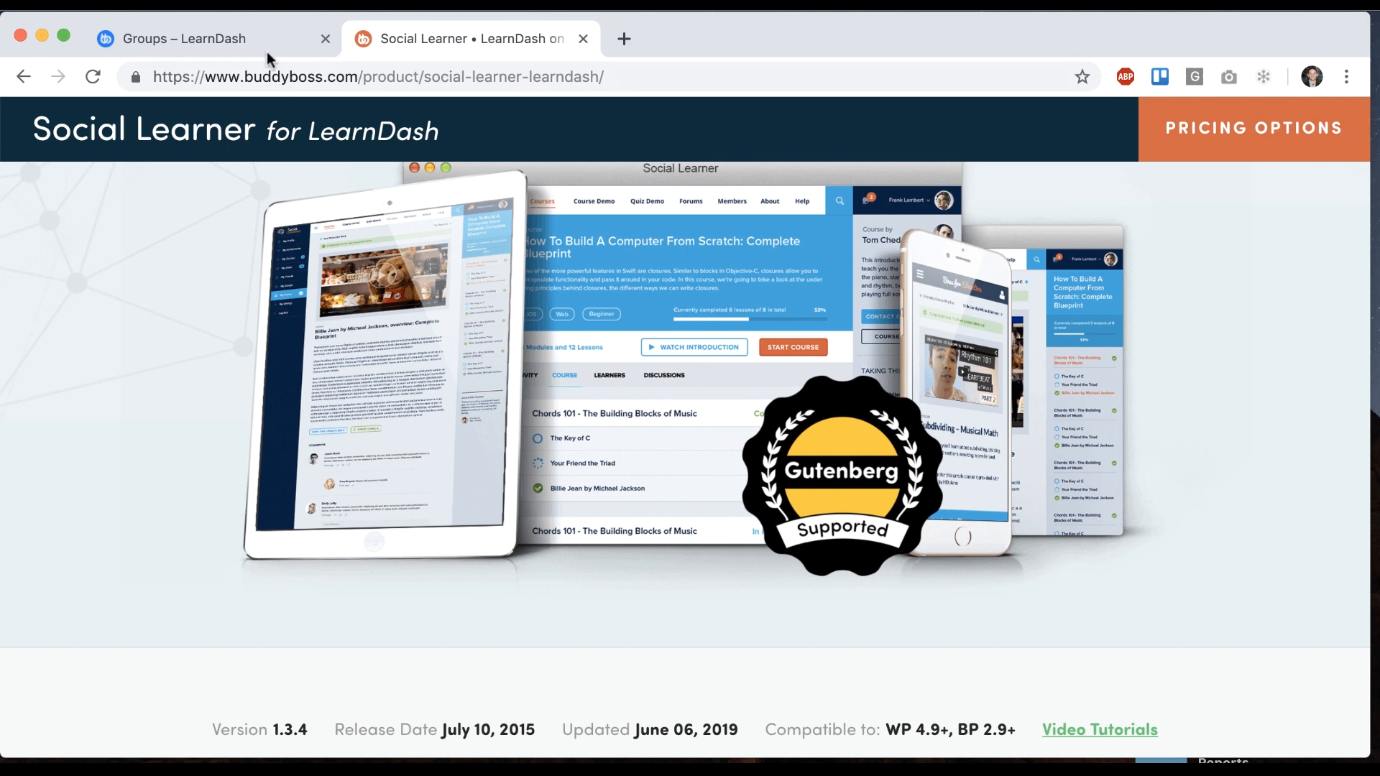
pyautogui.click(194, 37)
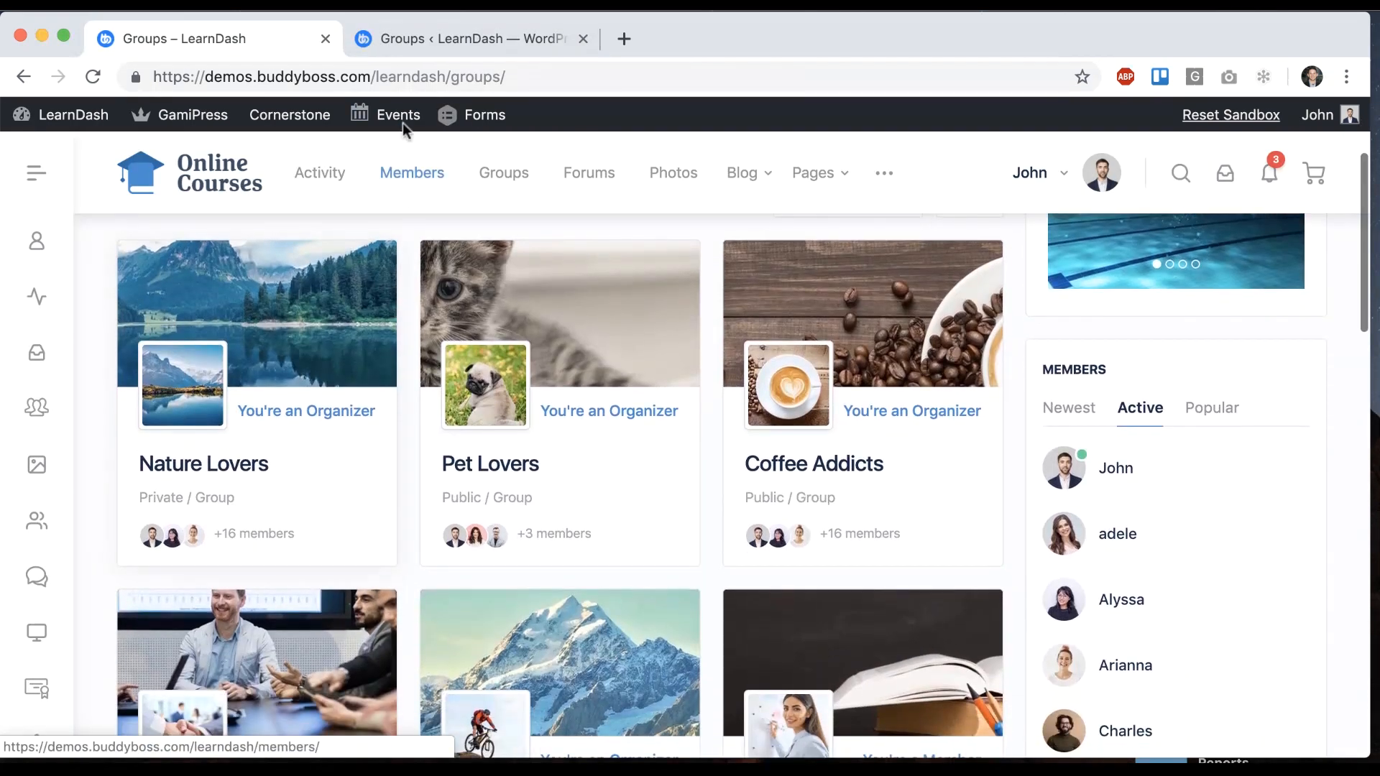
# Switch to the LearnDash Groups admin page and review its empty groups list
pyautogui.click(457, 37)
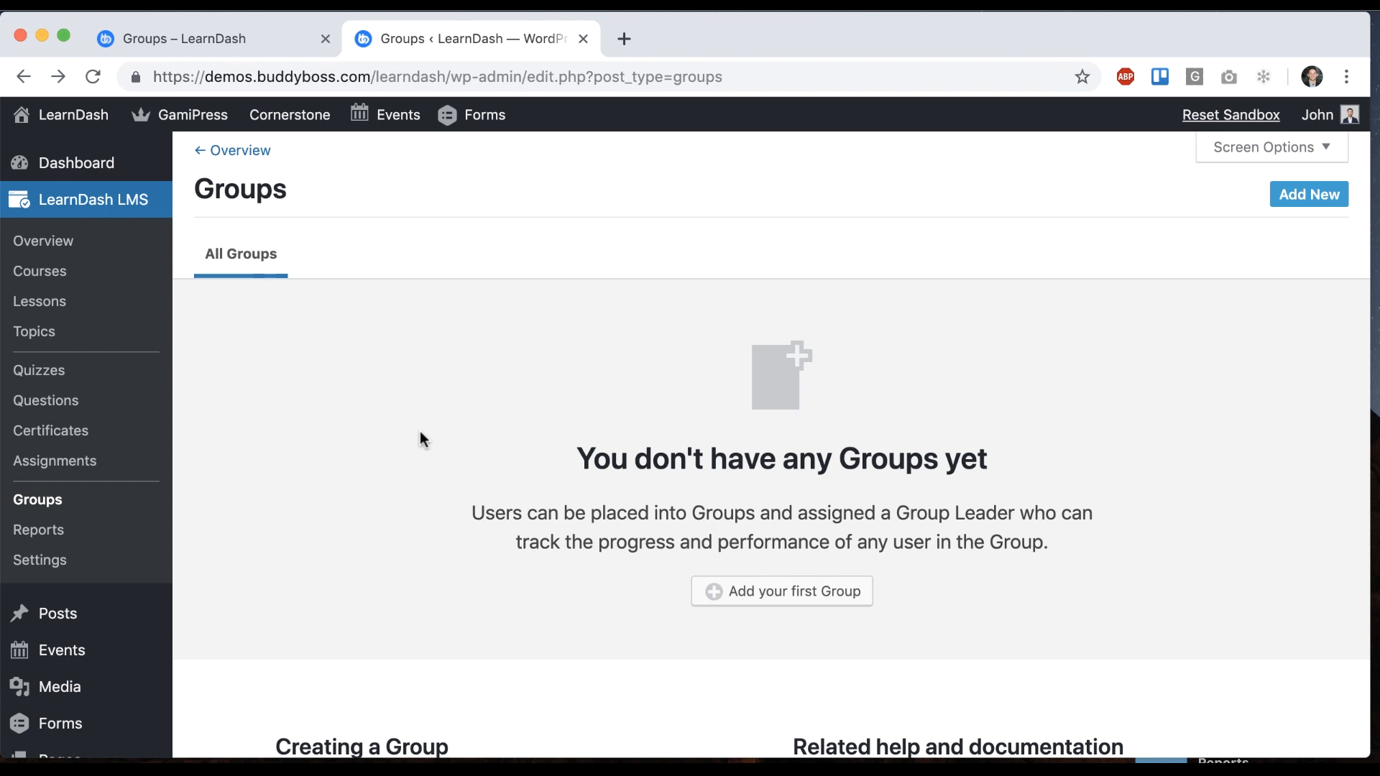
pyautogui.moveTo(205, 437)
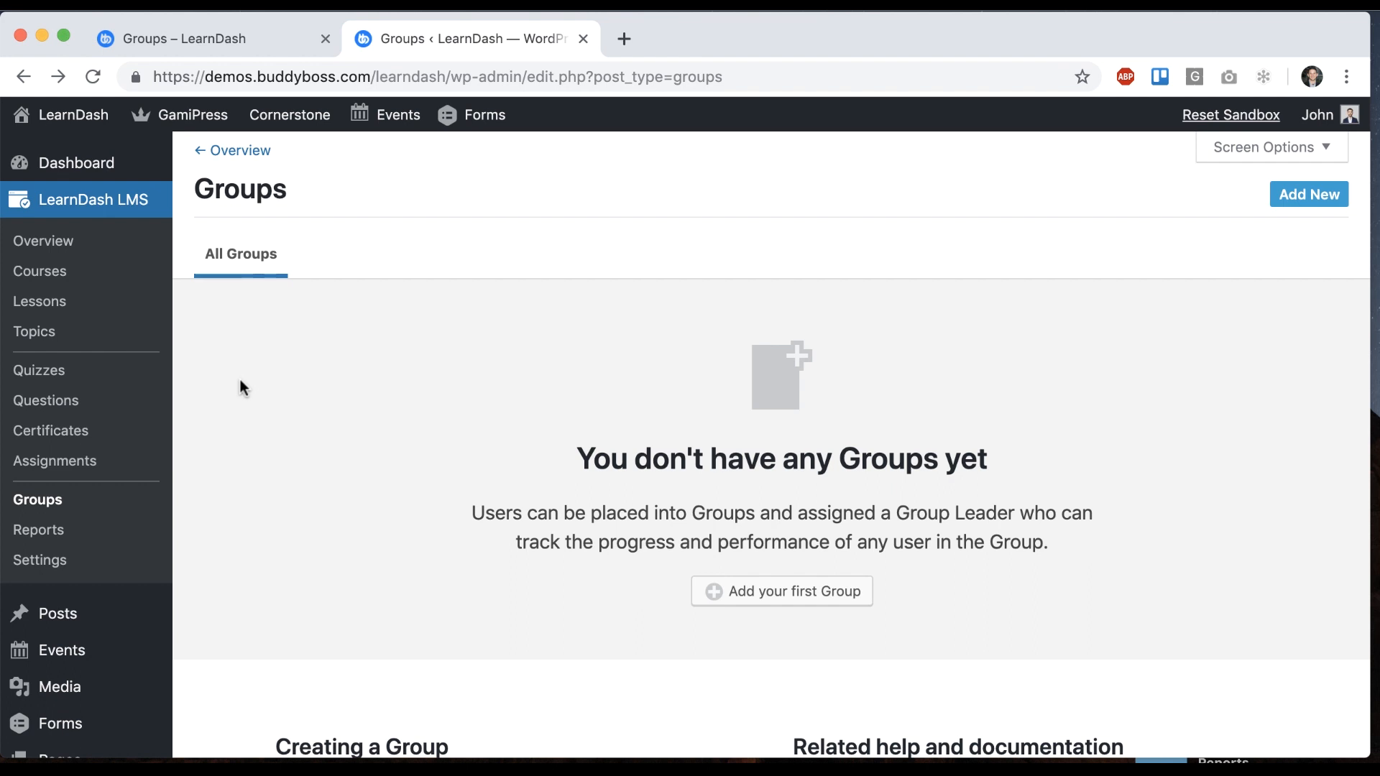
pyautogui.scroll(-3)
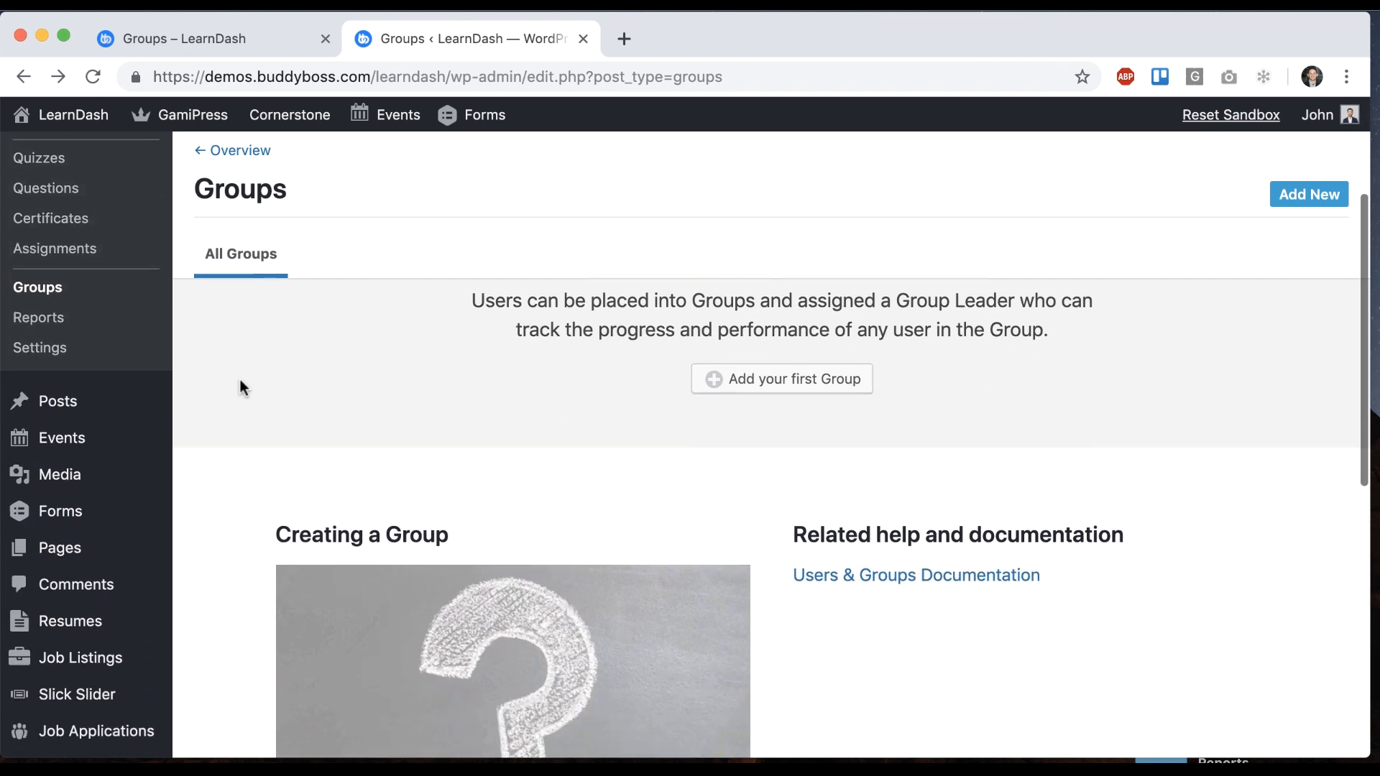
pyautogui.scroll(-3)
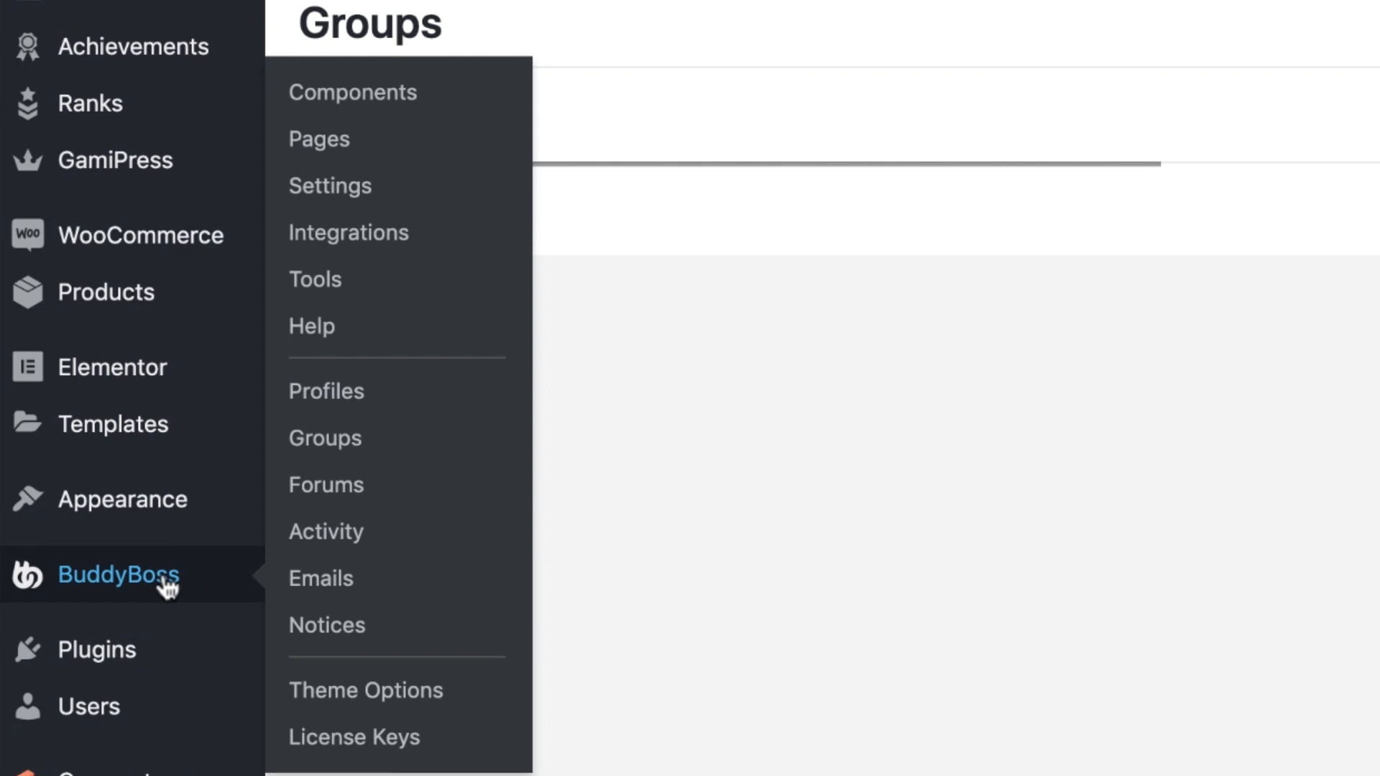
# Open BuddyBoss Integrations and show the LearnDash group sync settings, both unchecked
pyautogui.click(323, 437)
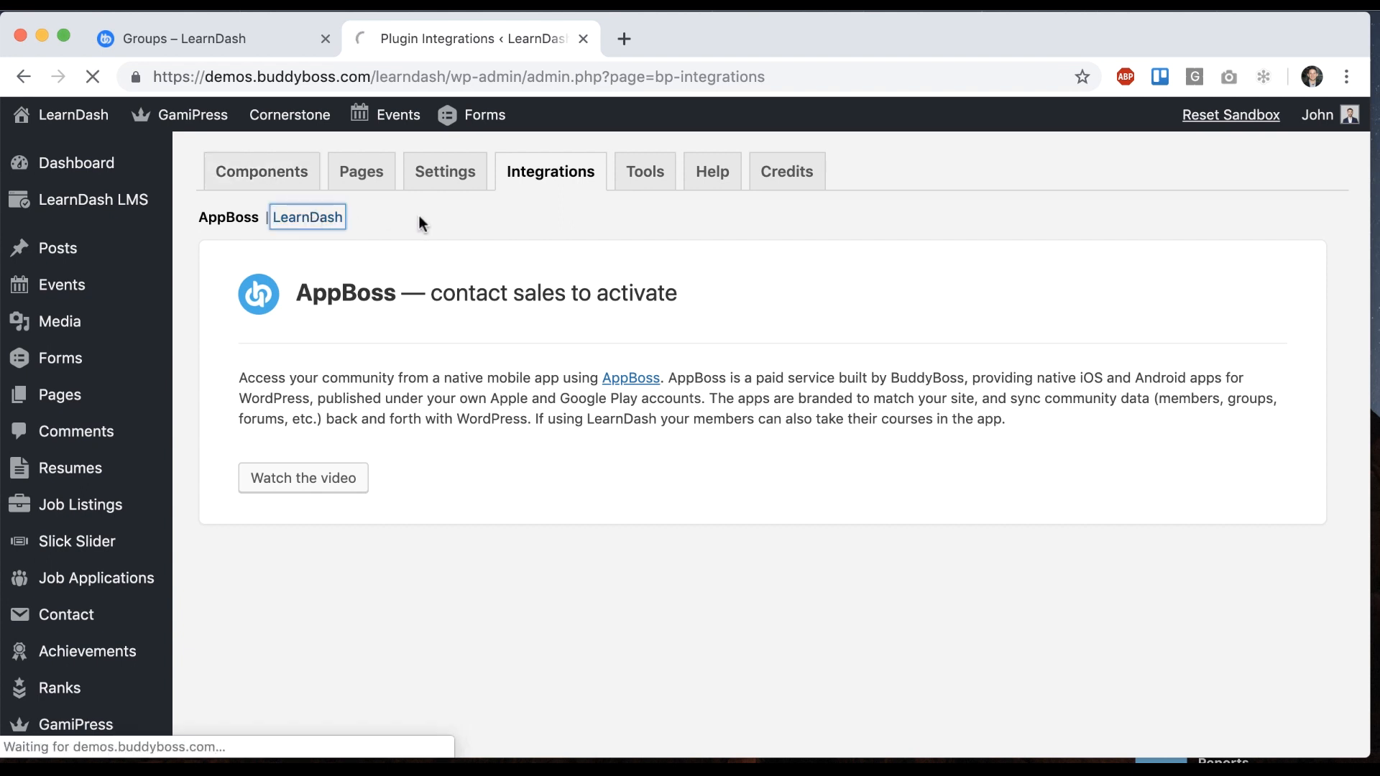
pyautogui.click(308, 217)
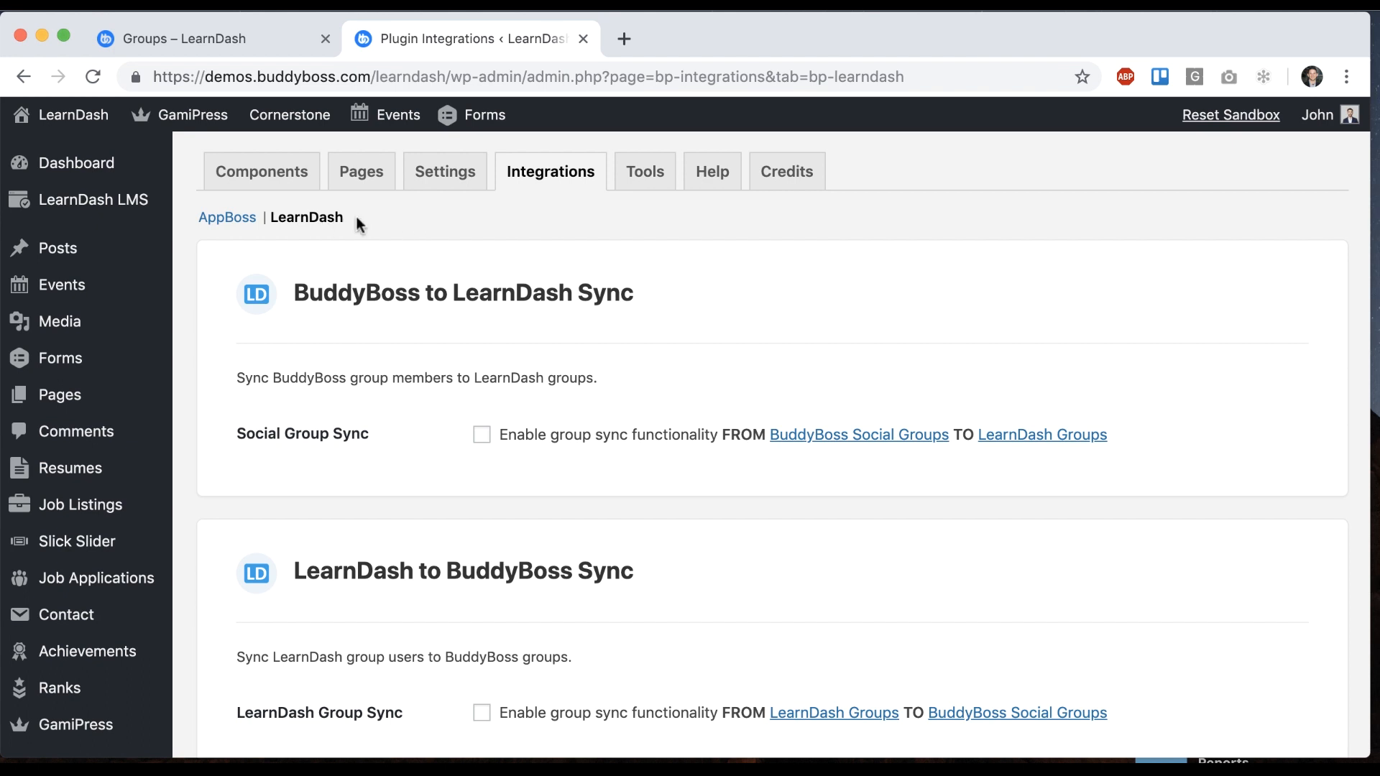
pyautogui.moveTo(901, 370)
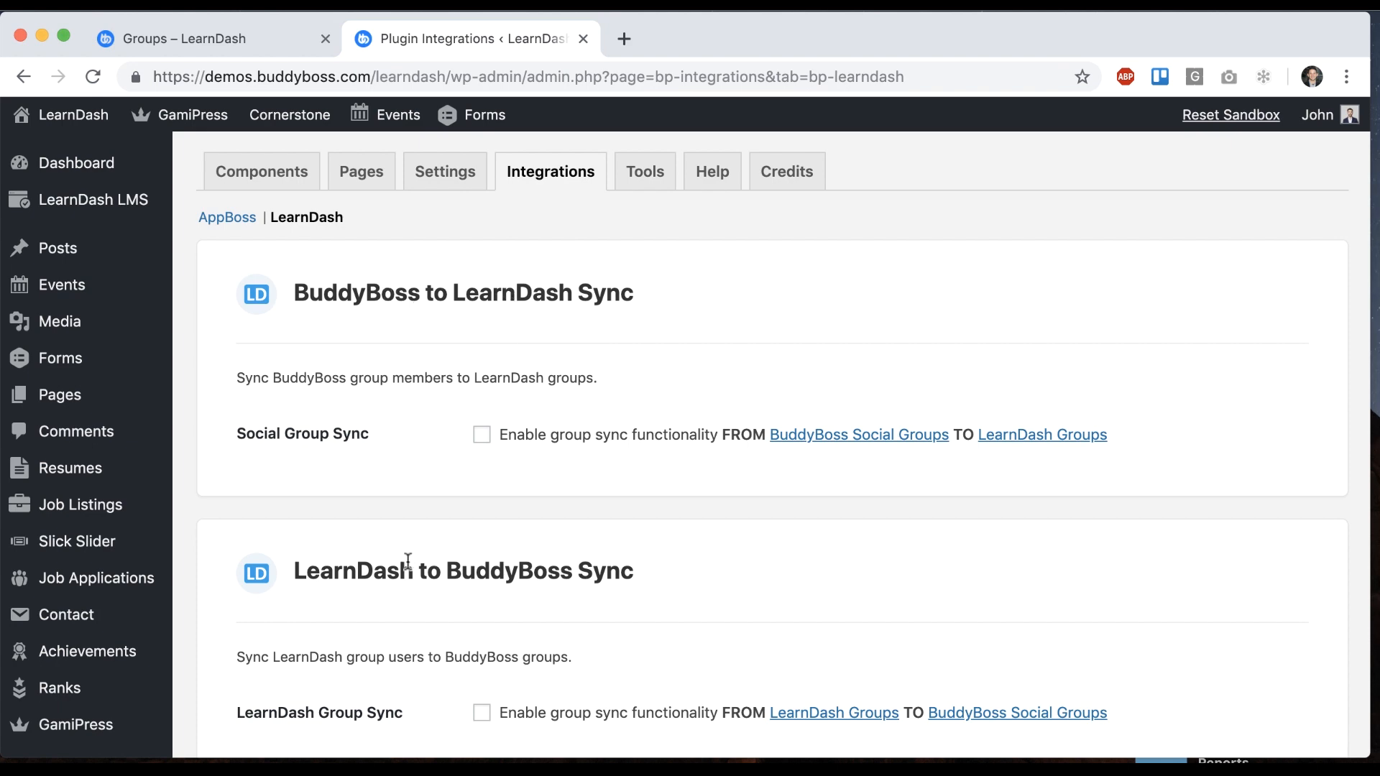
pyautogui.scroll(-3)
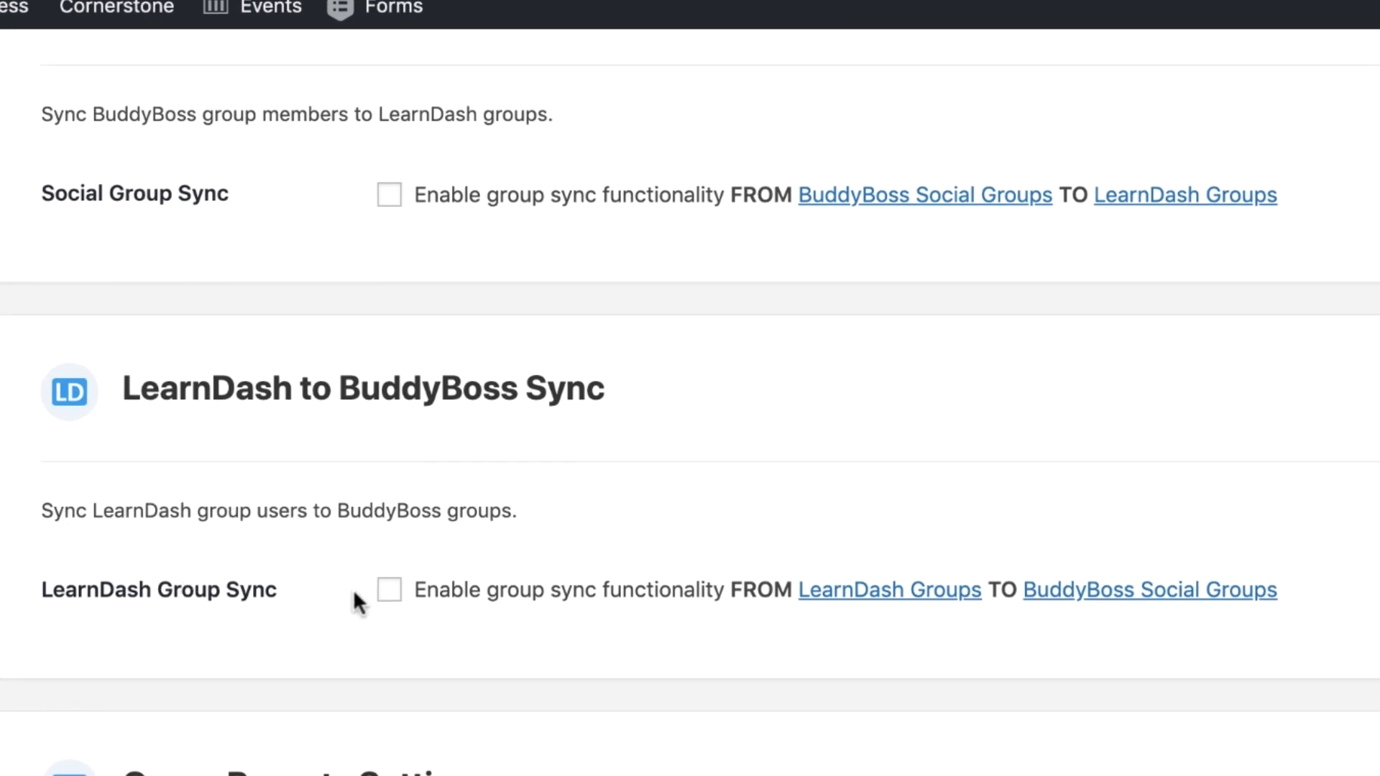
pyautogui.click(390, 590)
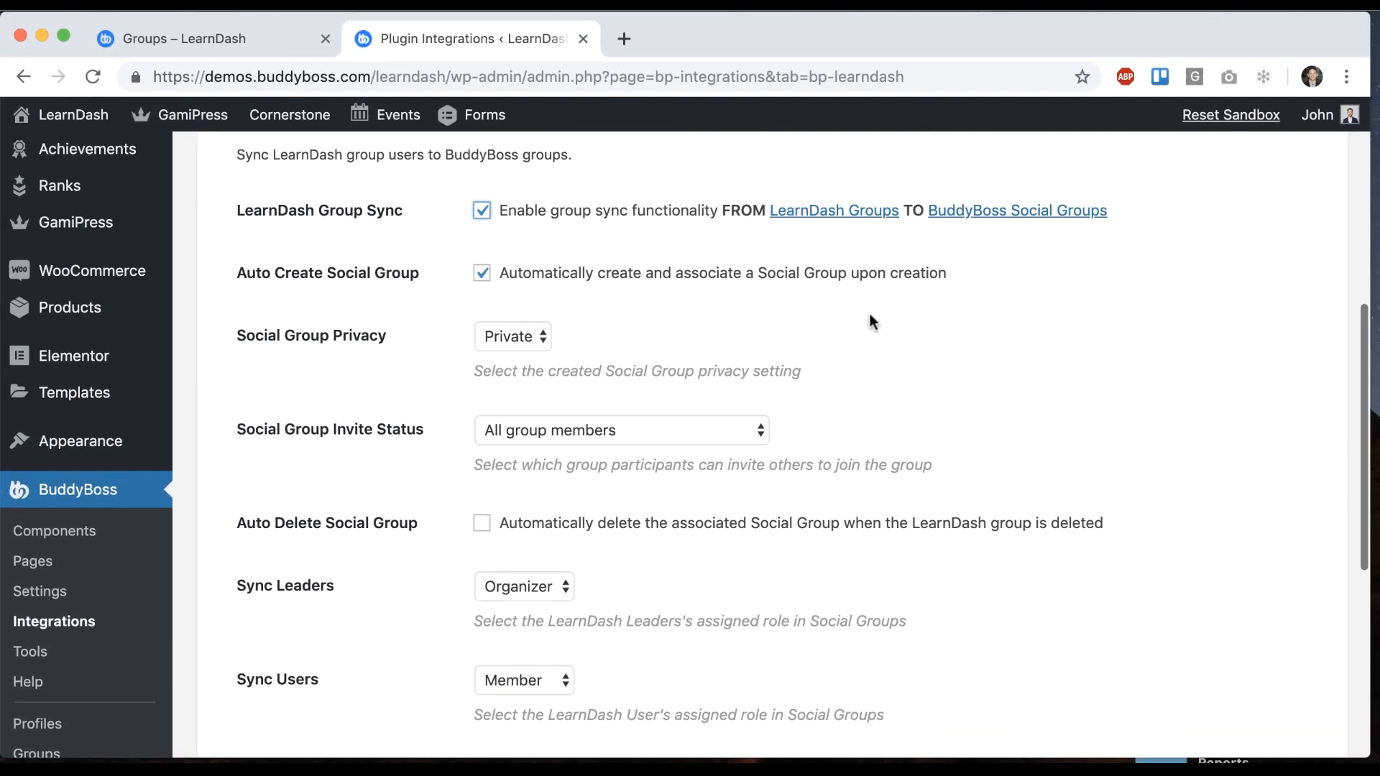
pyautogui.moveTo(440, 210)
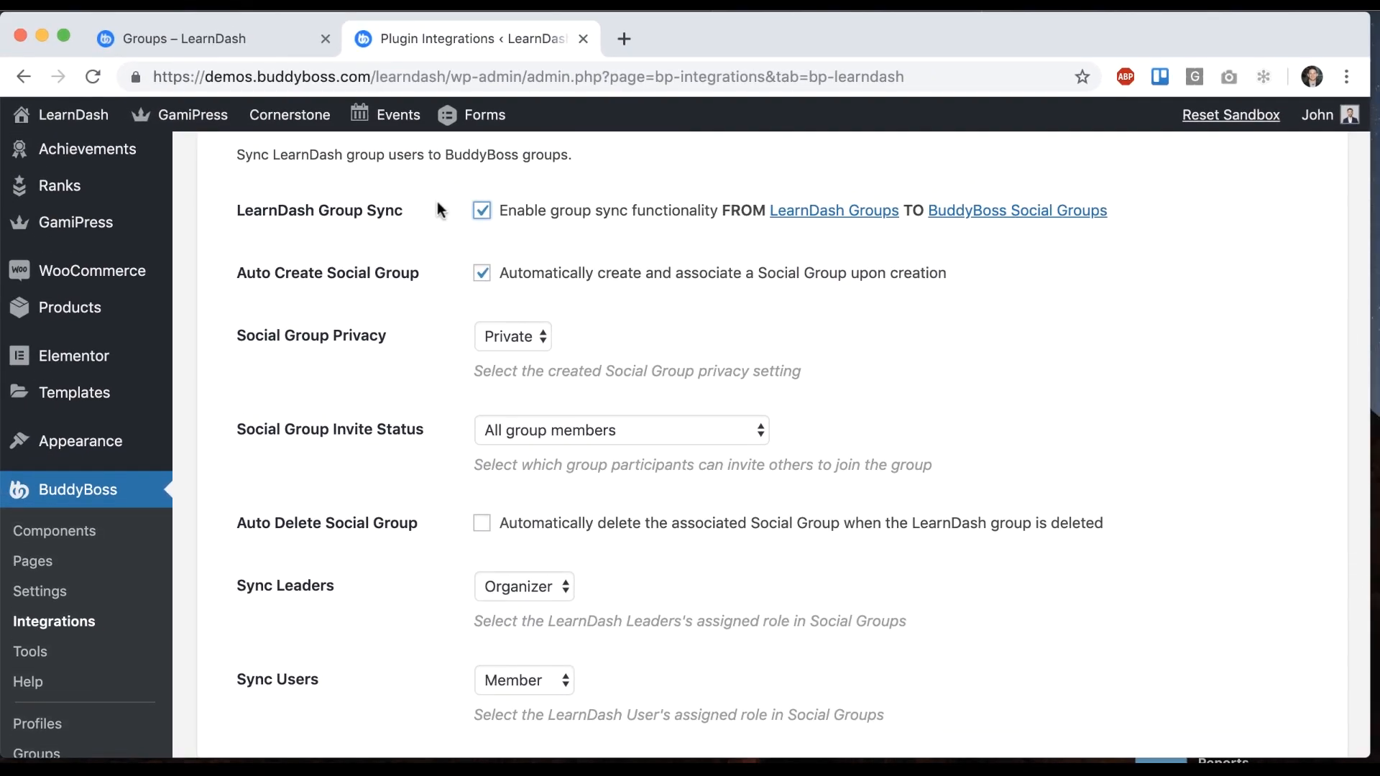
pyautogui.moveTo(1009, 192)
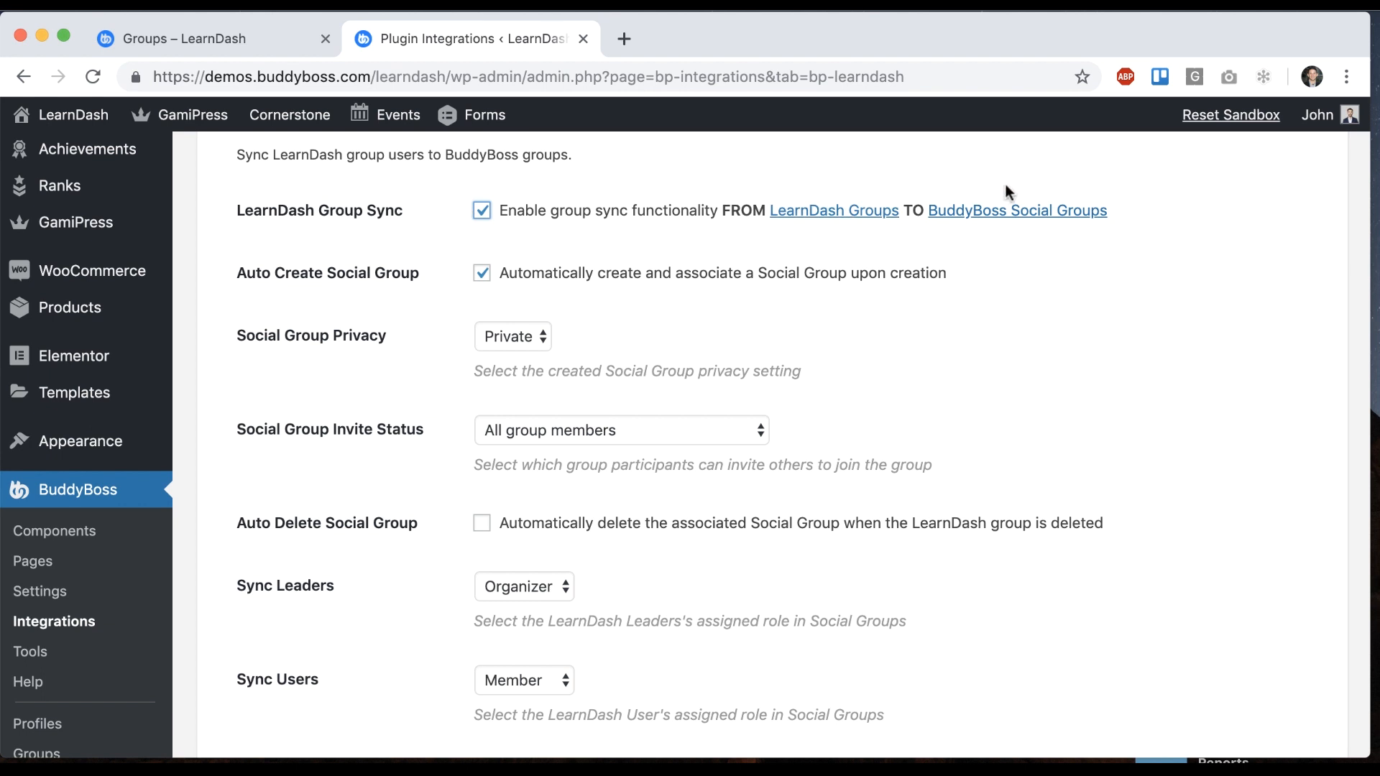
pyautogui.moveTo(860, 323)
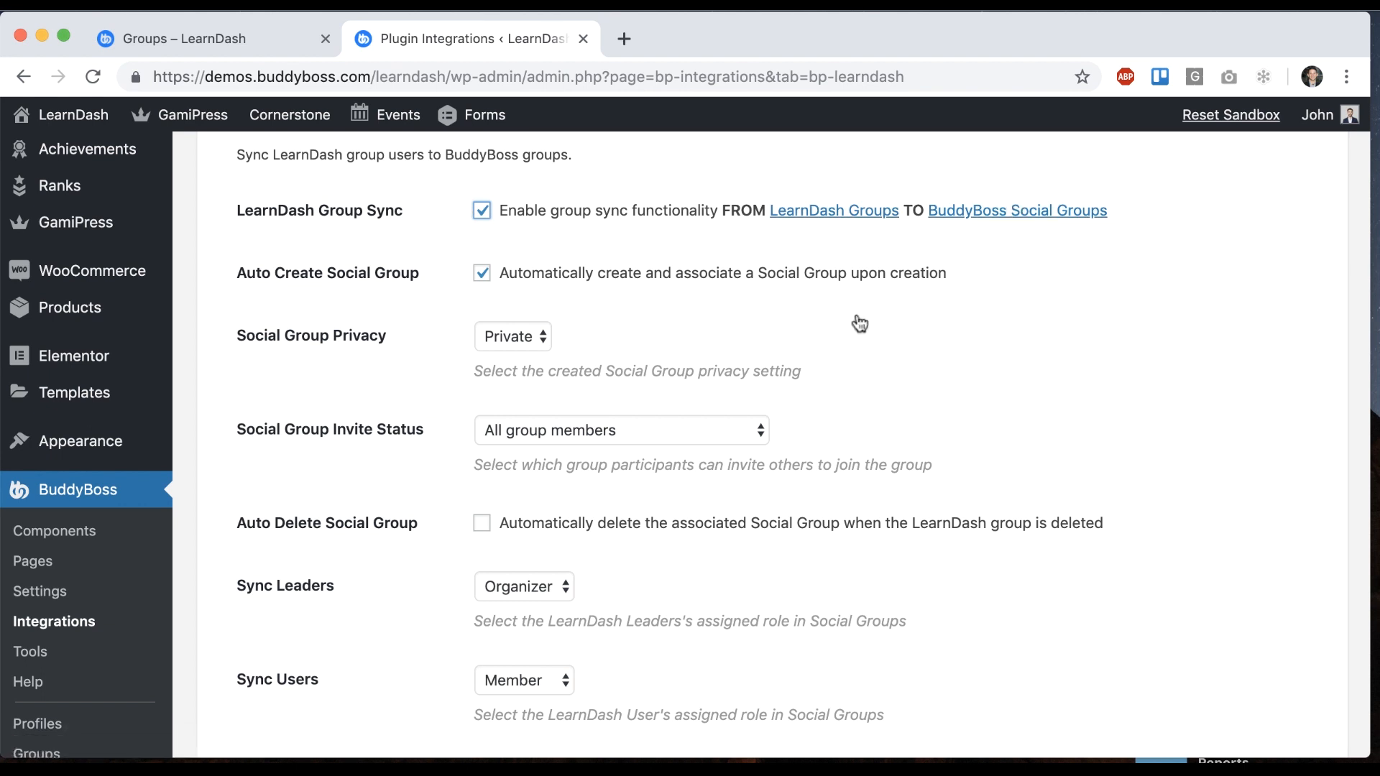
pyautogui.moveTo(1012, 281)
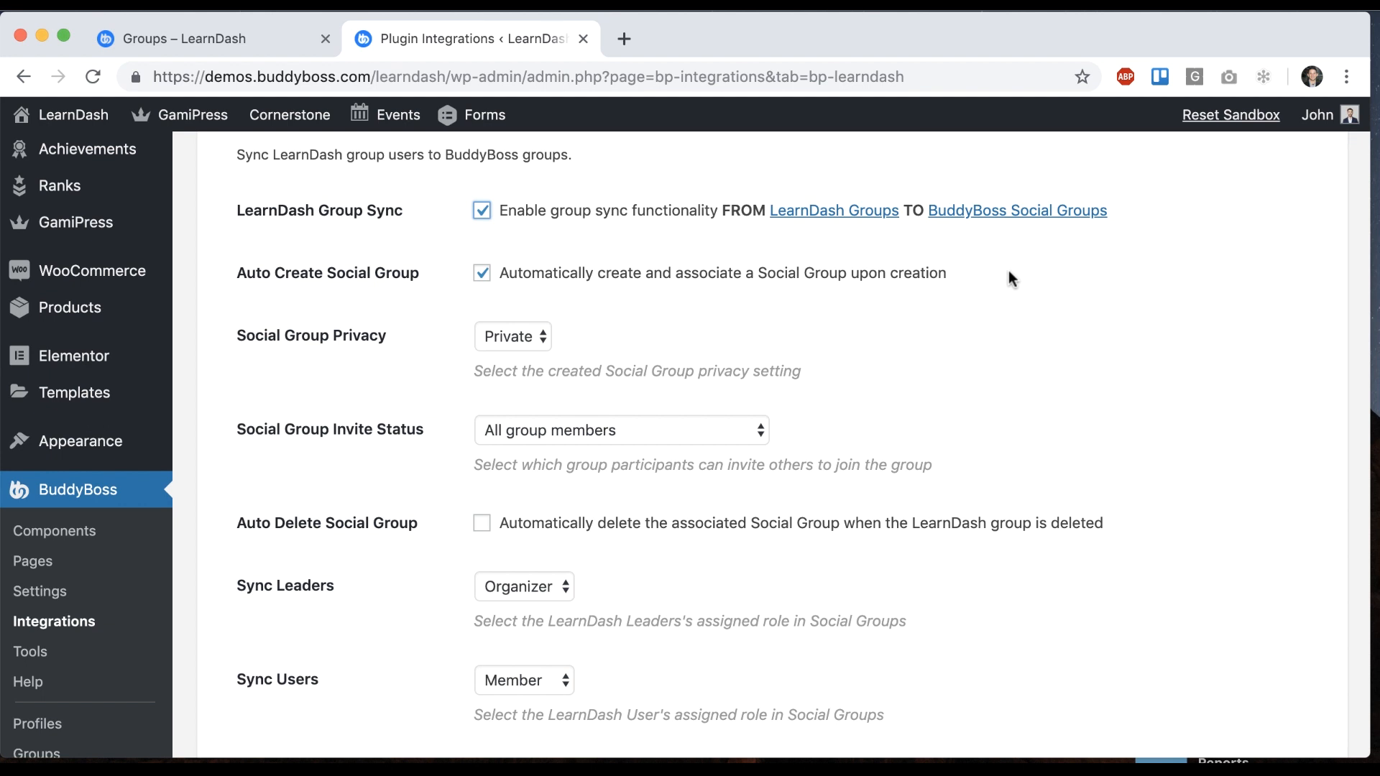
pyautogui.moveTo(503, 267)
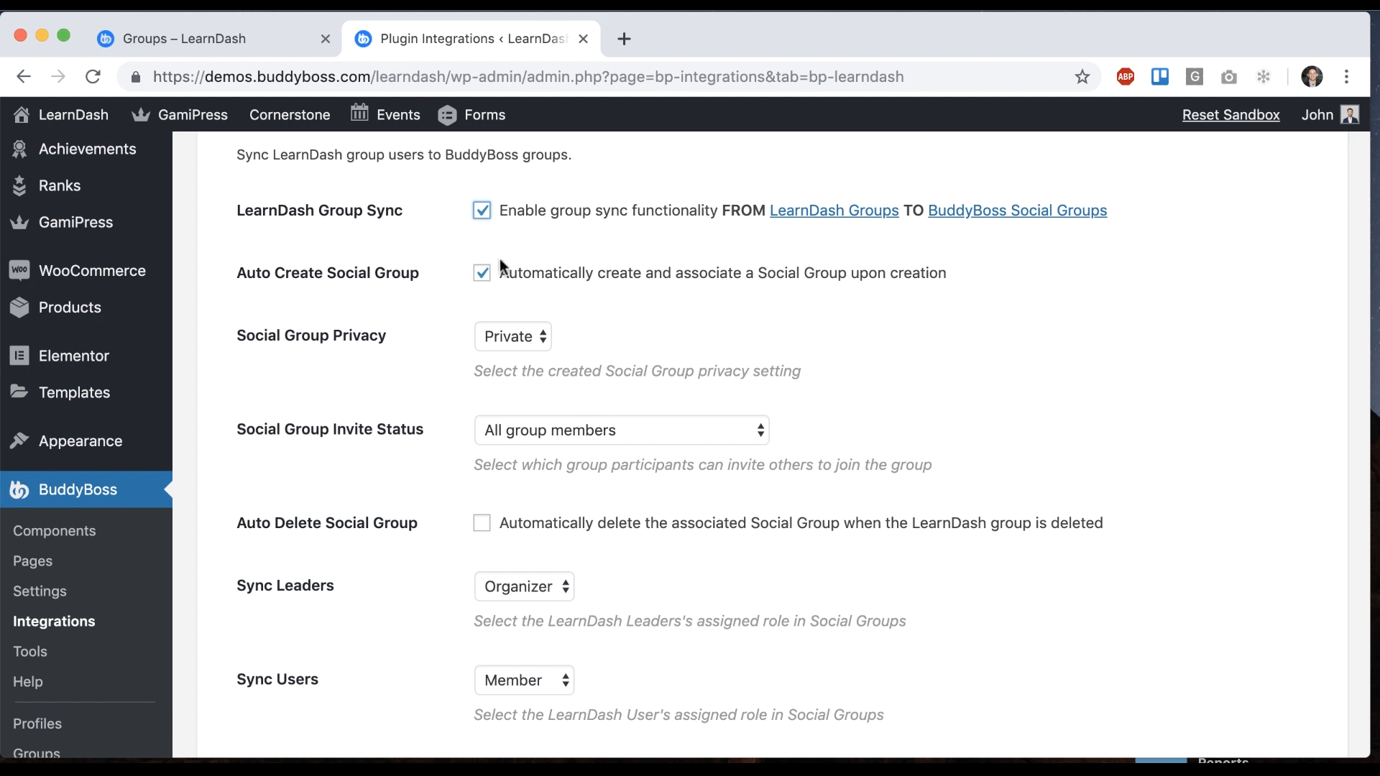
pyautogui.moveTo(452, 297)
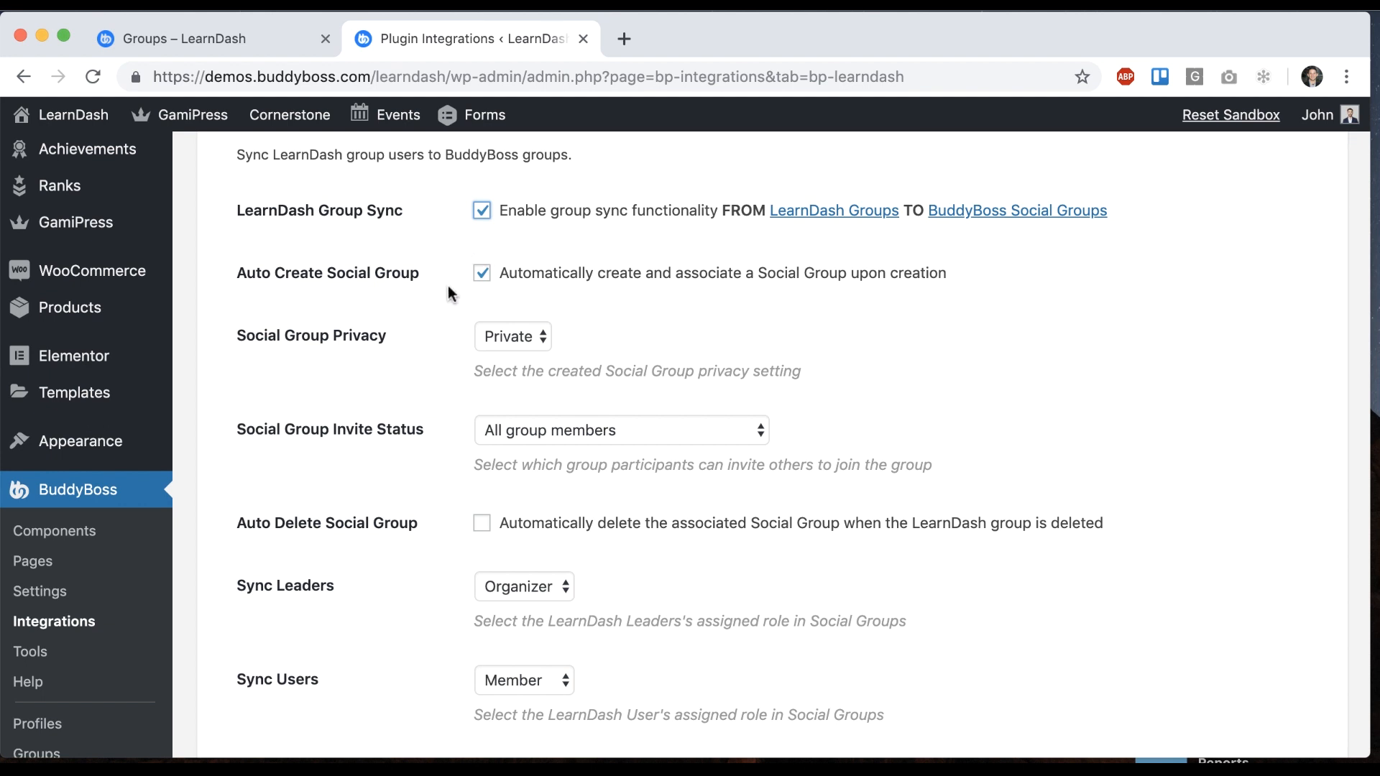
pyautogui.scroll(-3)
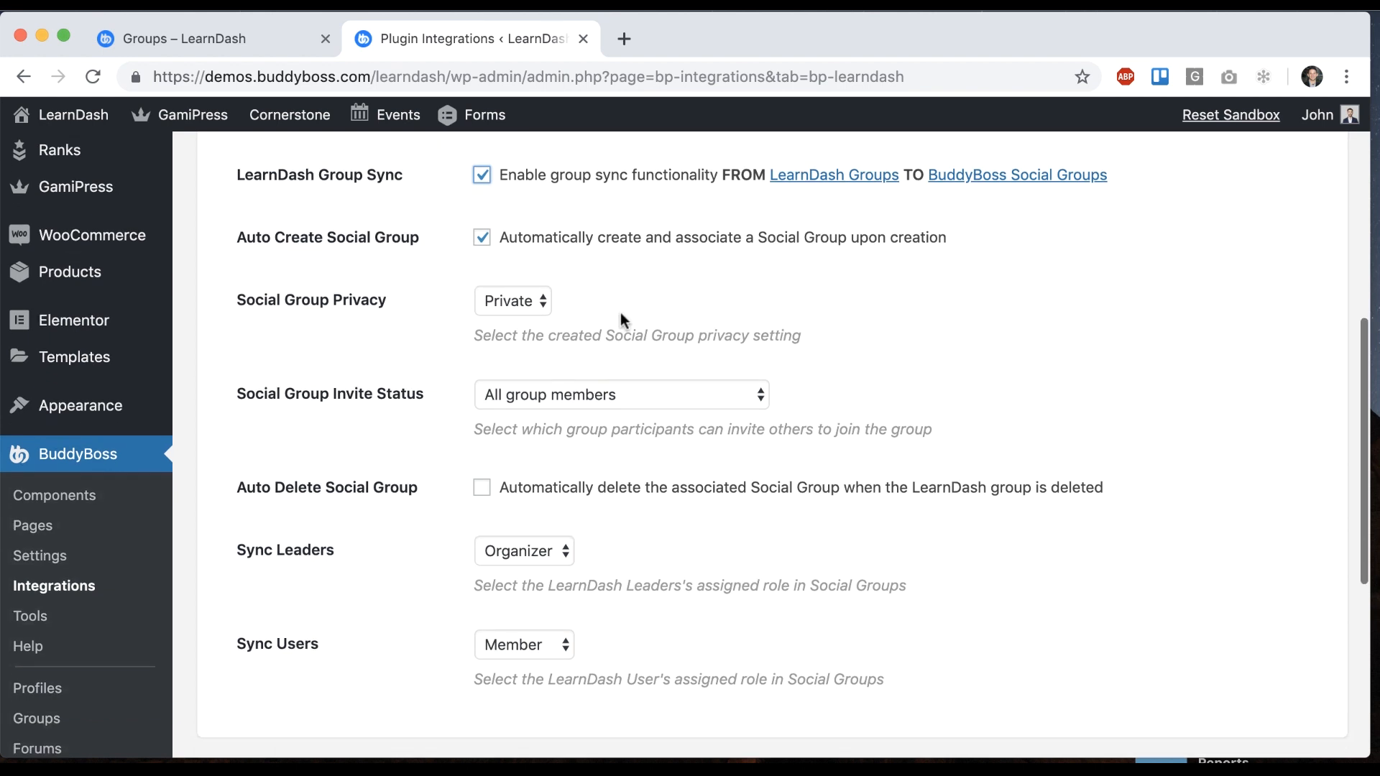
pyautogui.scroll(-3)
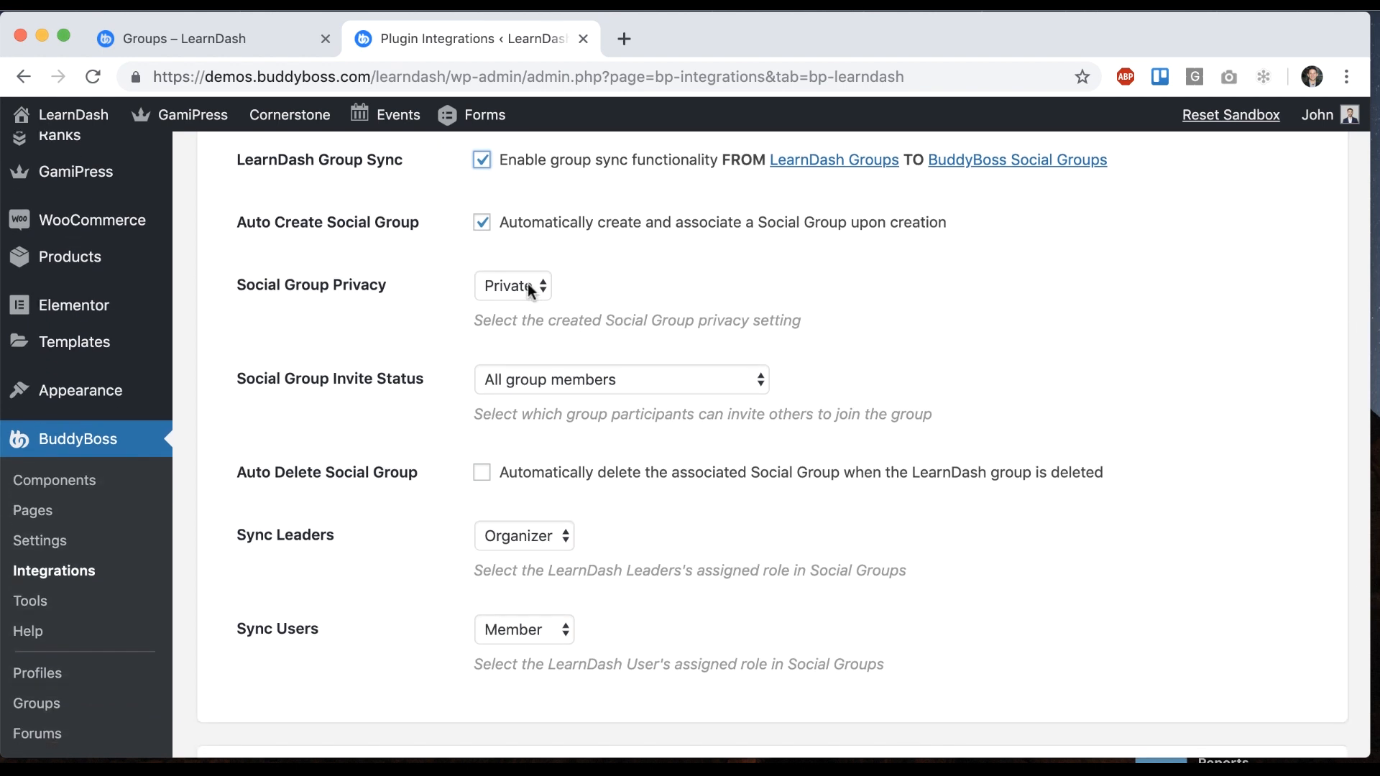
pyautogui.click(513, 284)
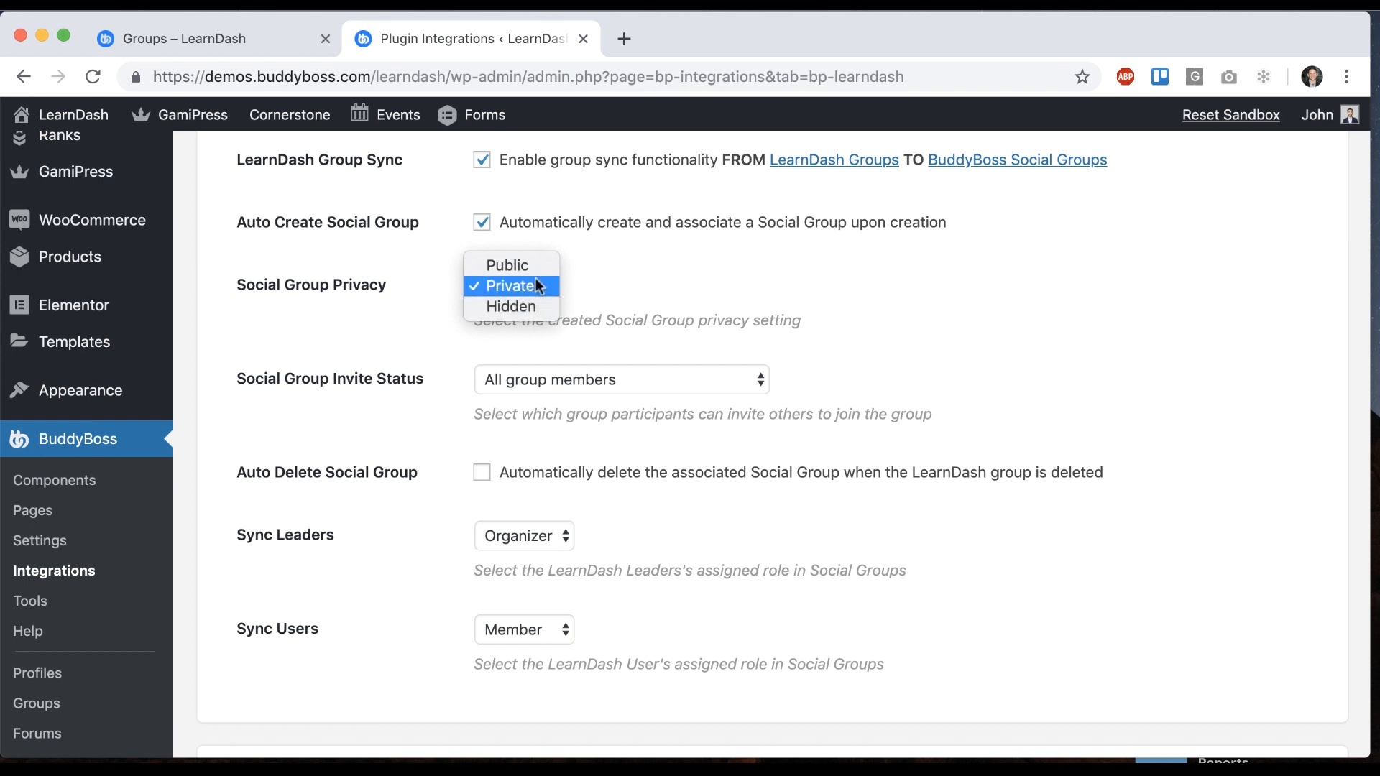
pyautogui.click(511, 285)
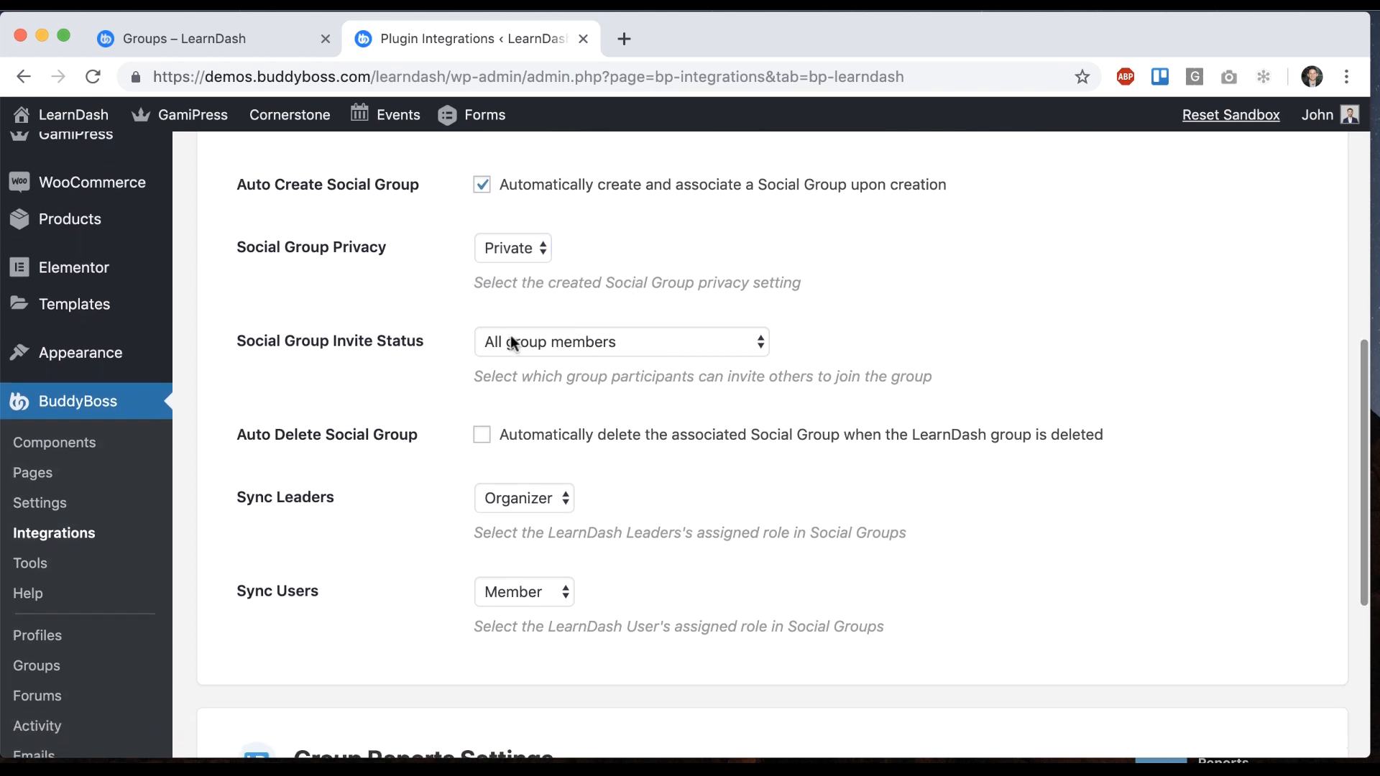
pyautogui.click(620, 342)
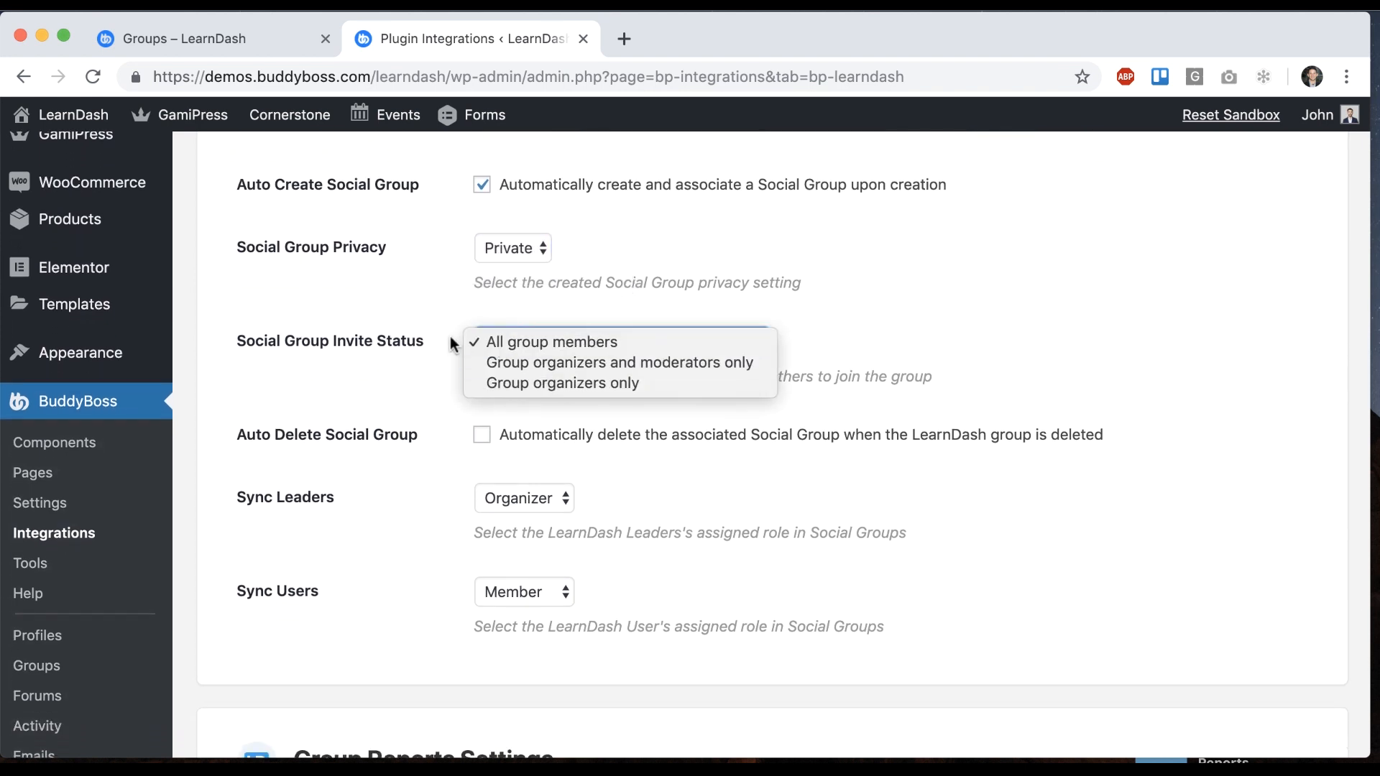
pyautogui.click(547, 342)
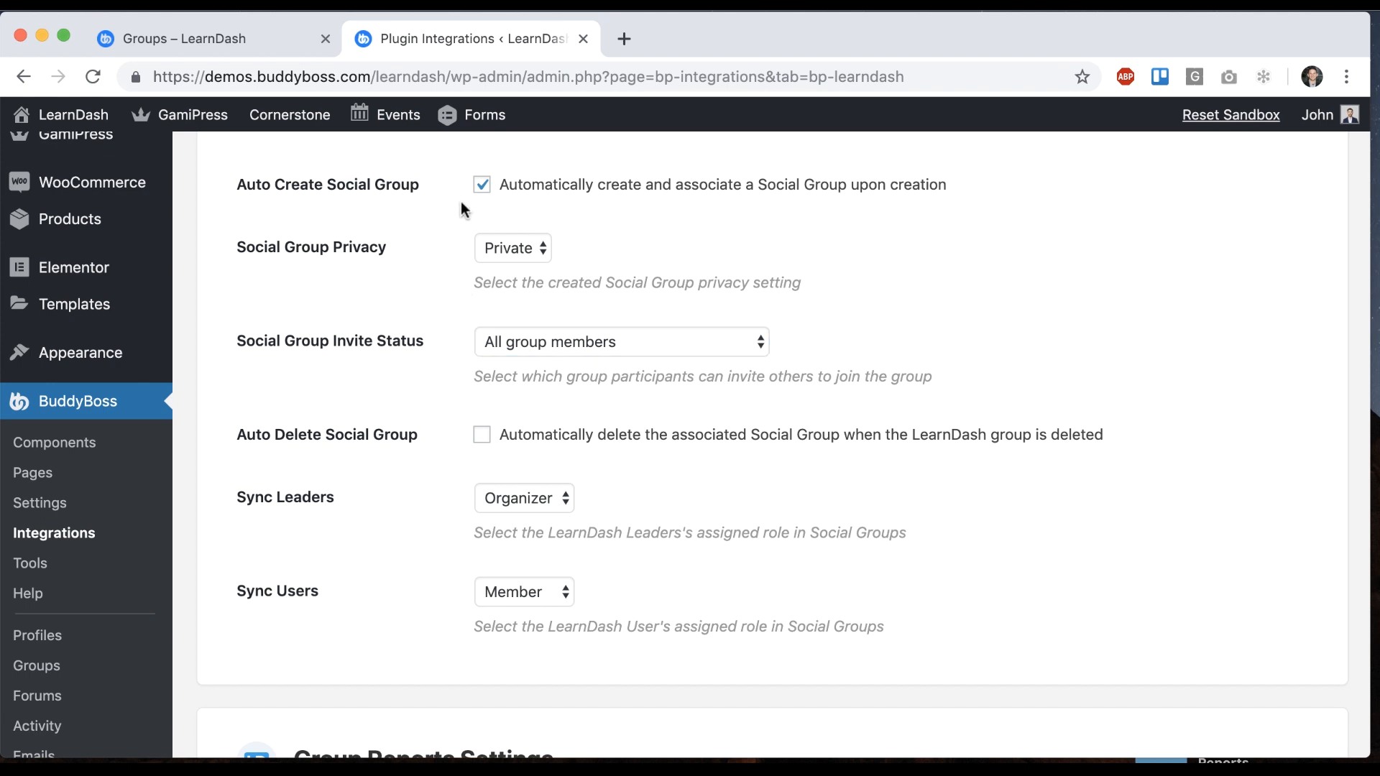
pyautogui.moveTo(442, 342)
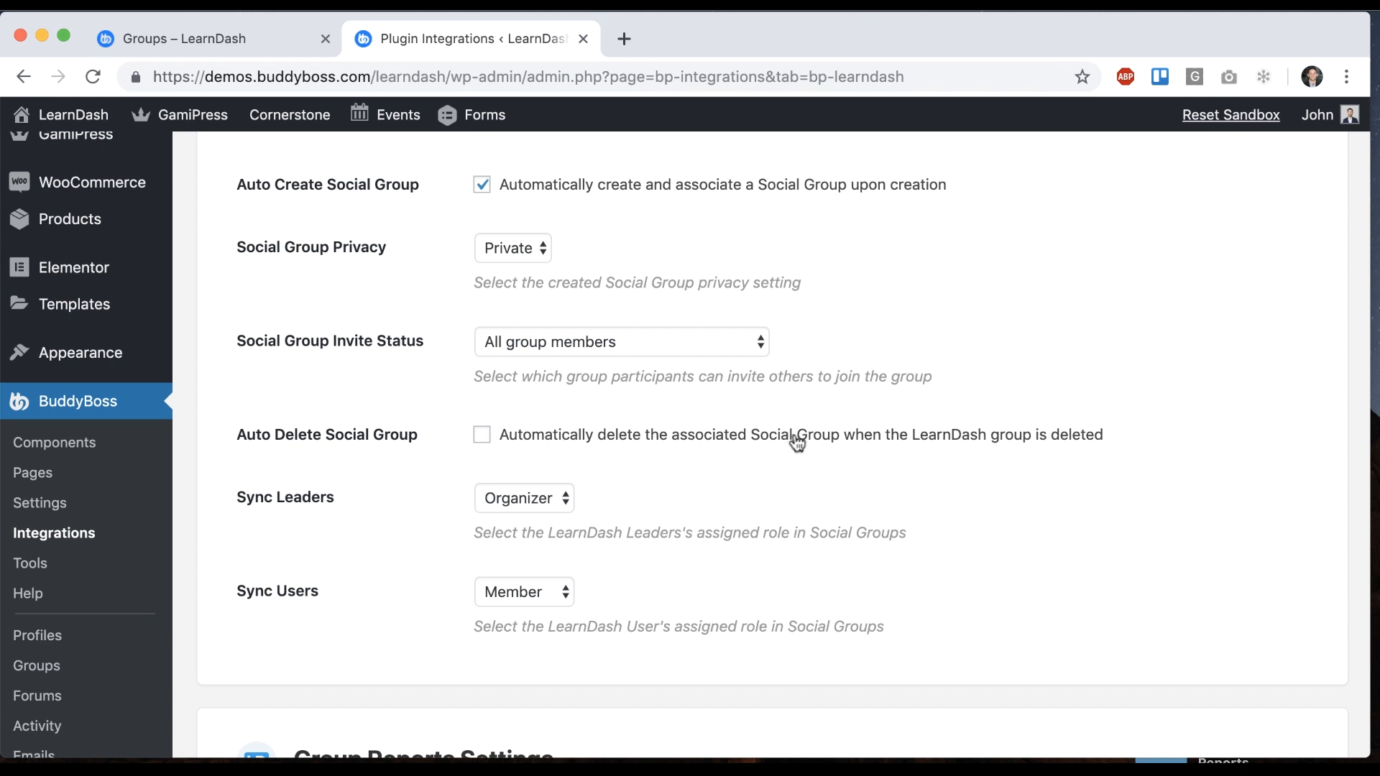
pyautogui.click(481, 434)
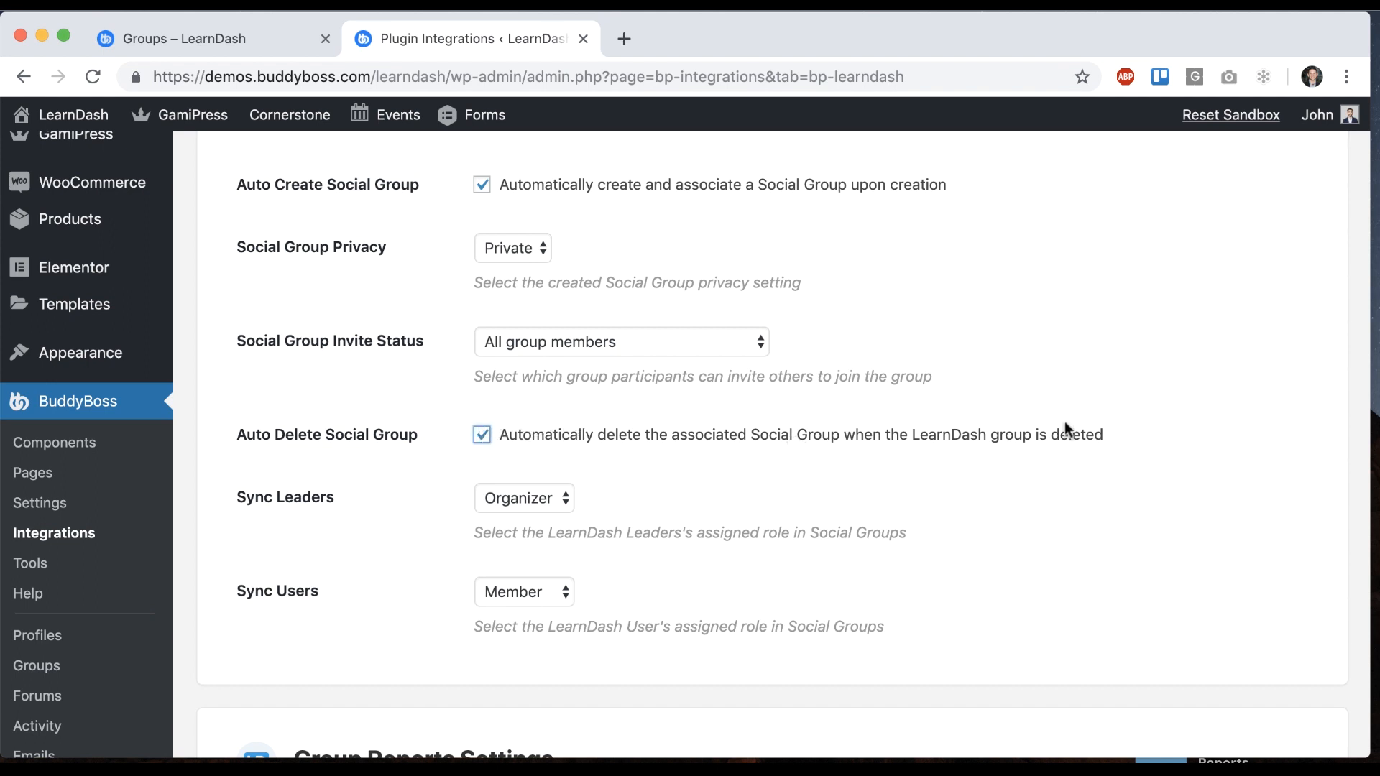
pyautogui.click(481, 434)
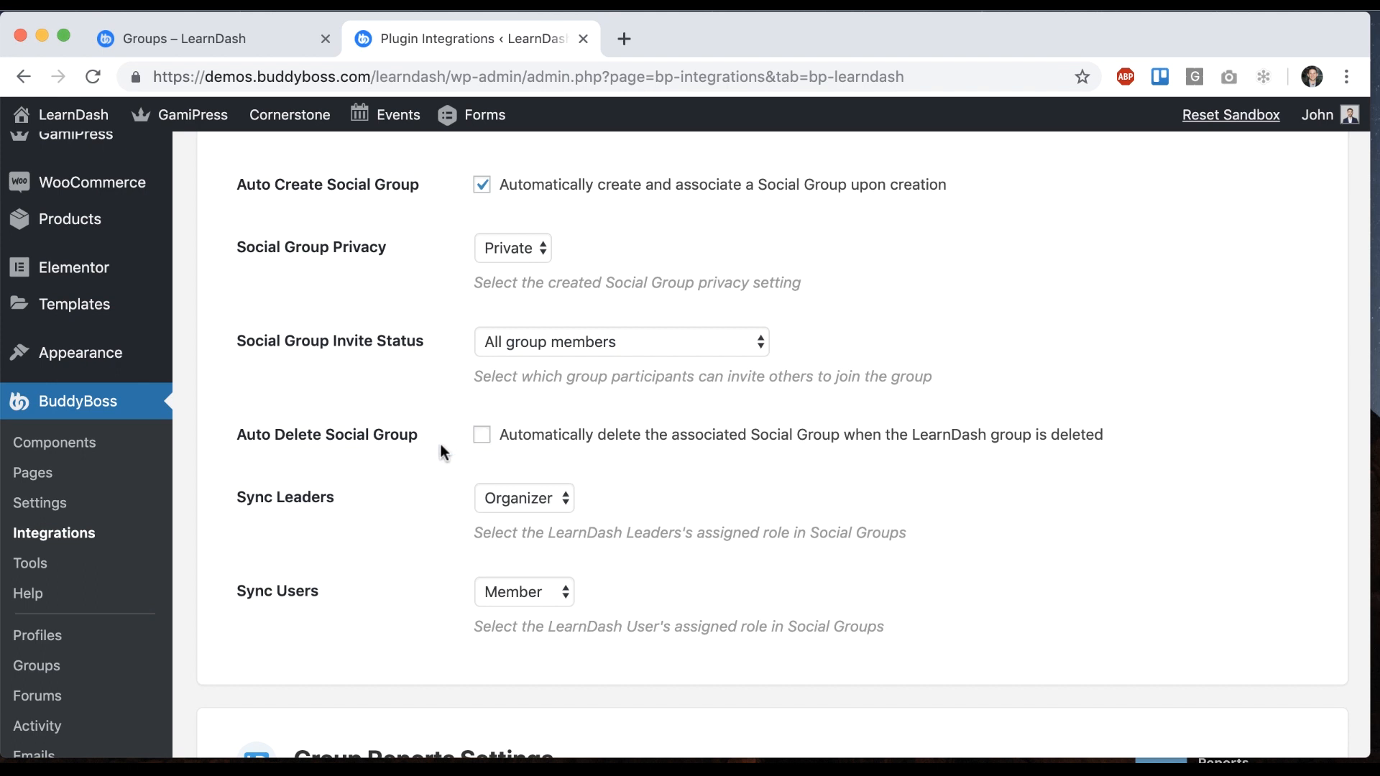
pyautogui.scroll(-3)
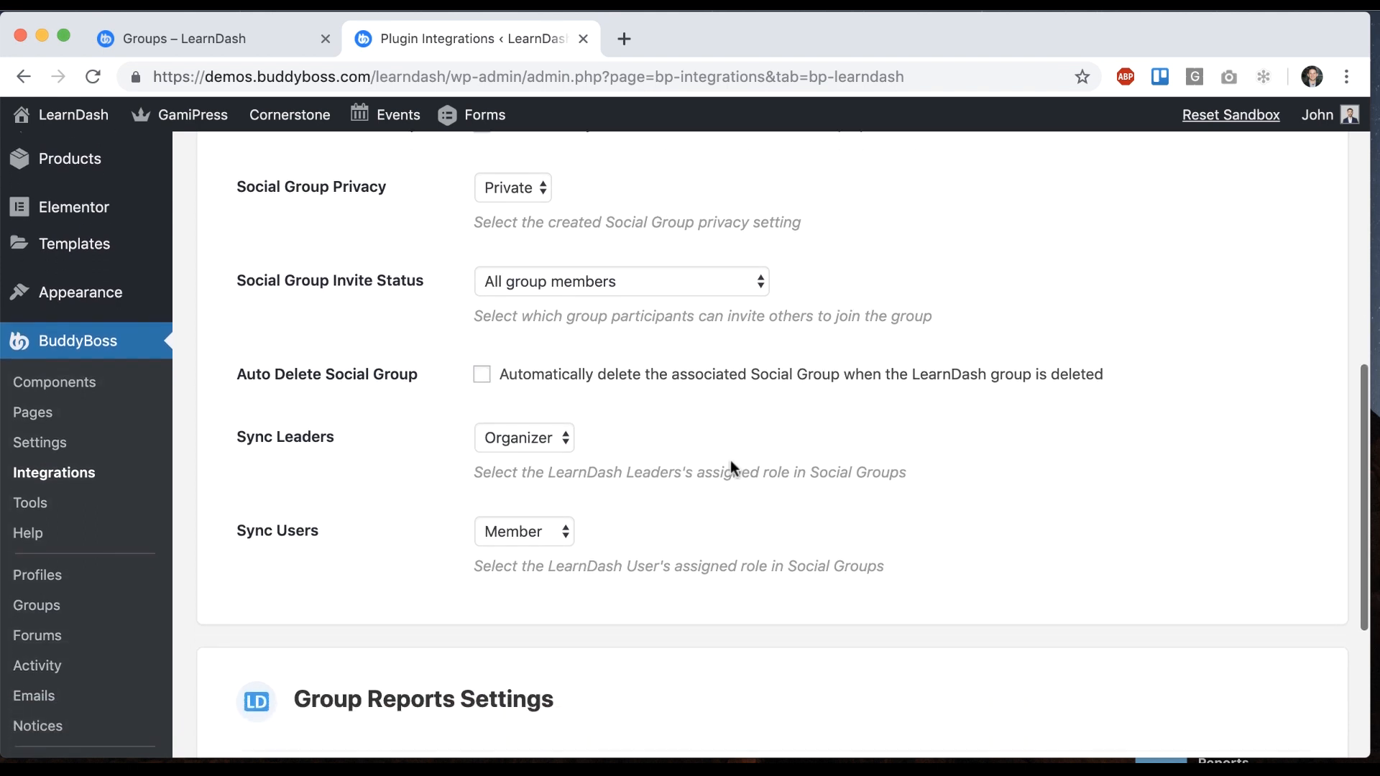
pyautogui.scroll(-3)
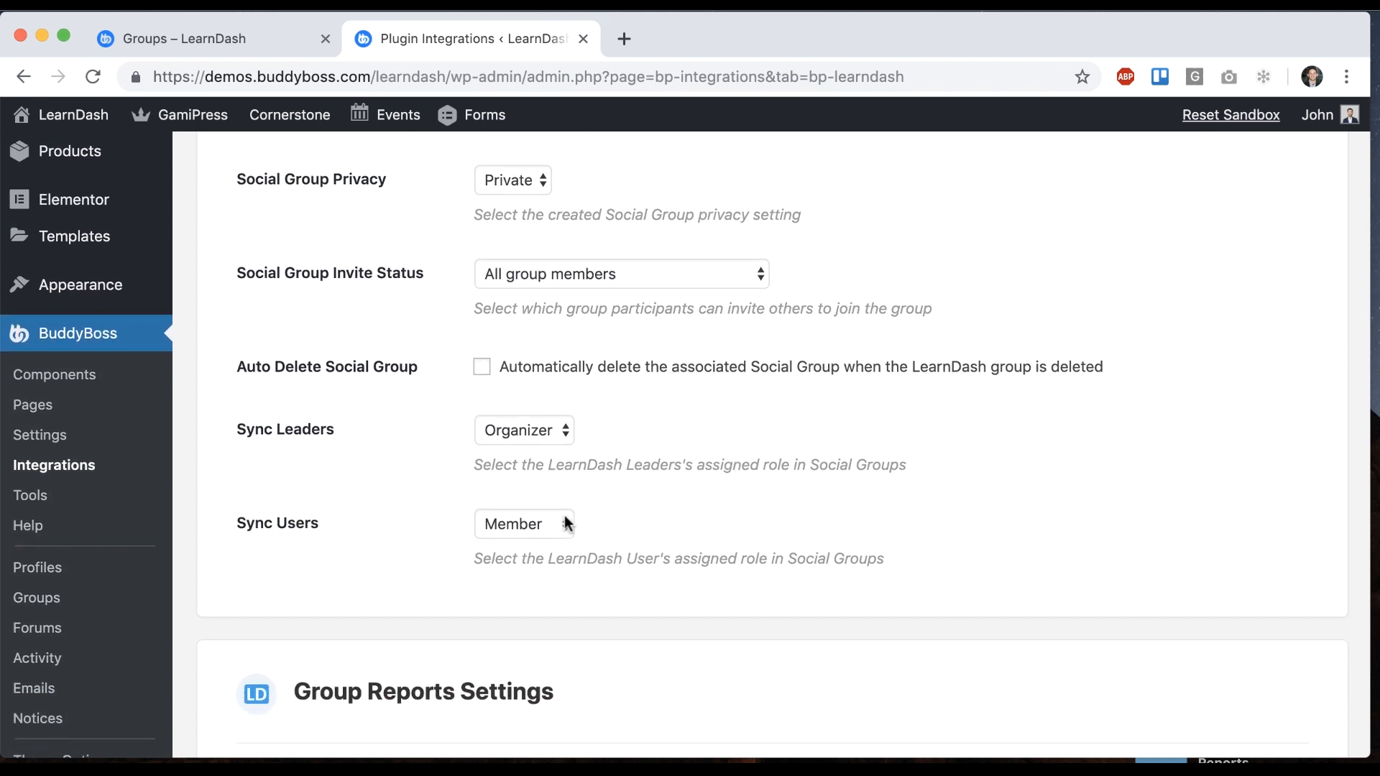
pyautogui.moveTo(285, 427)
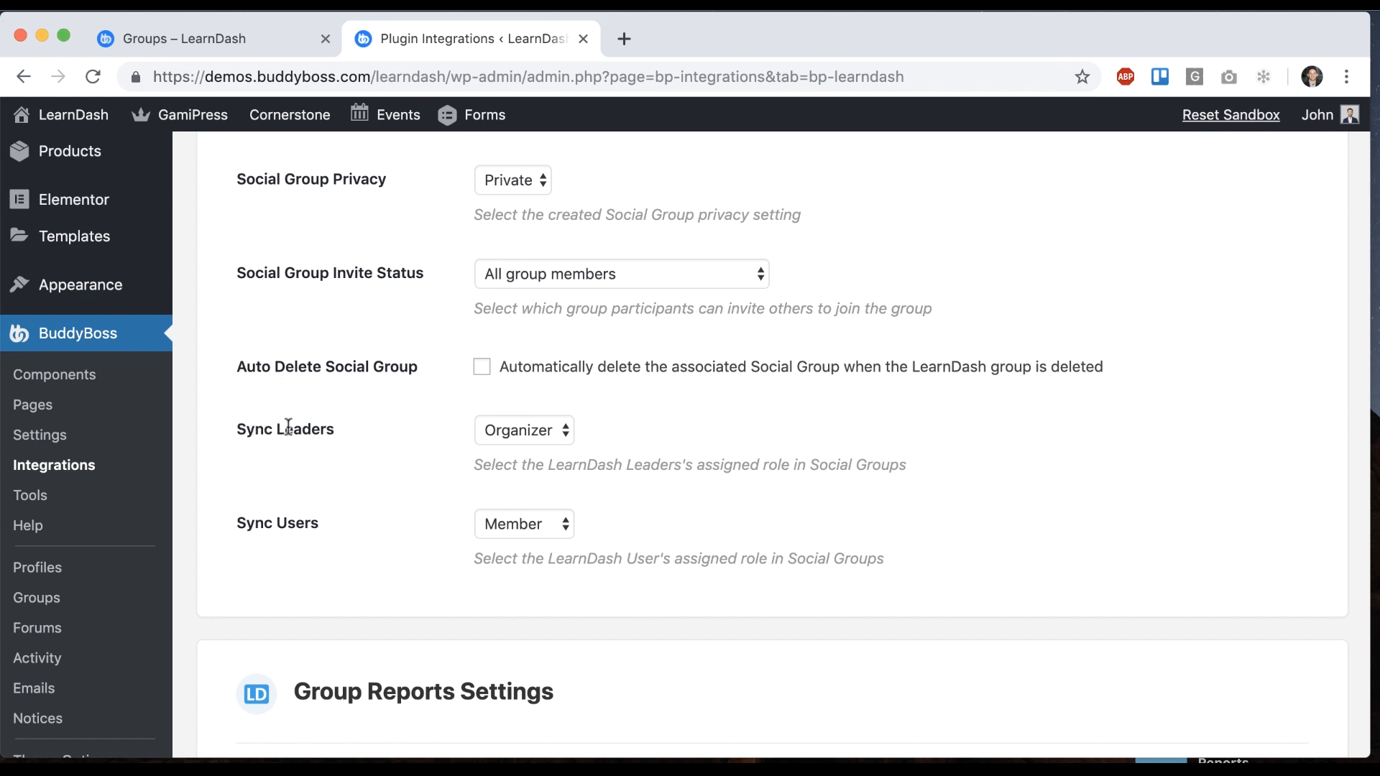
pyautogui.click(523, 430)
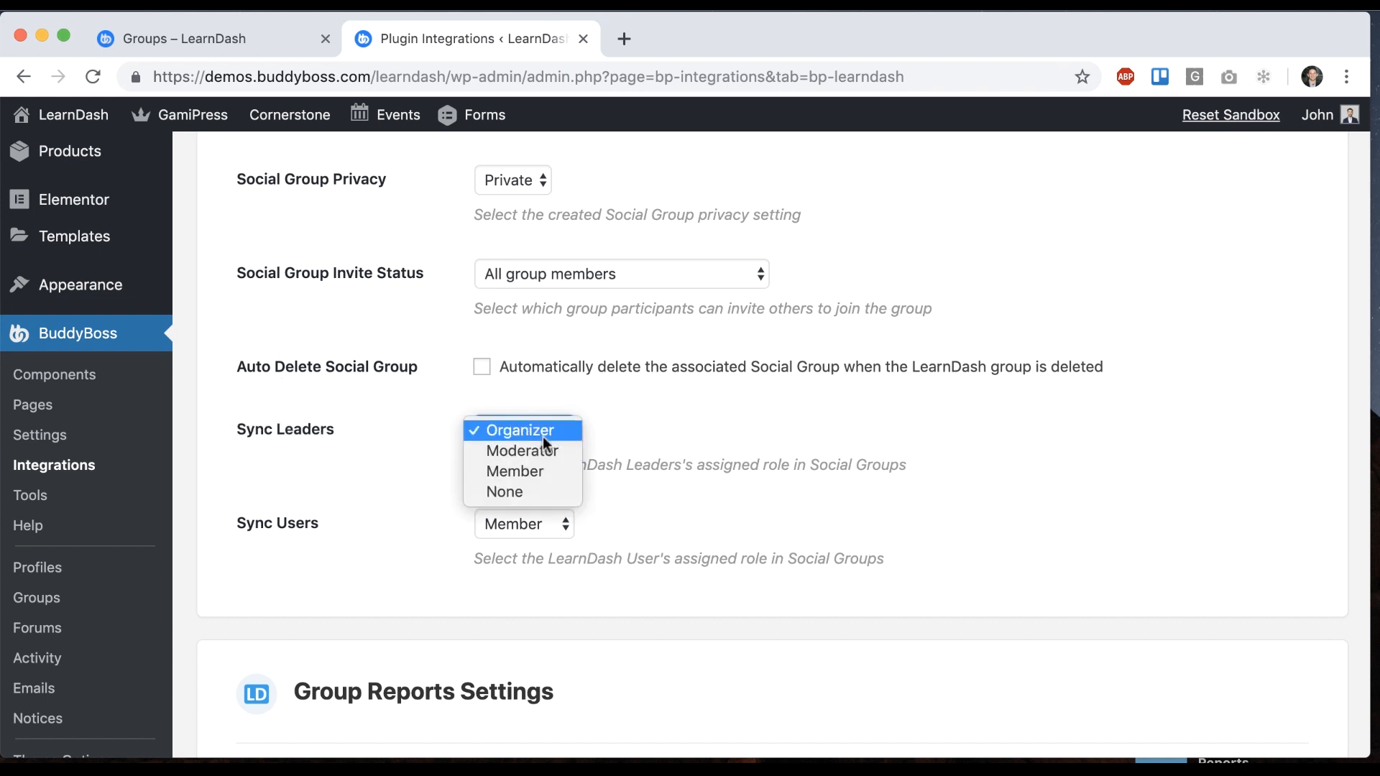
pyautogui.moveTo(522, 450)
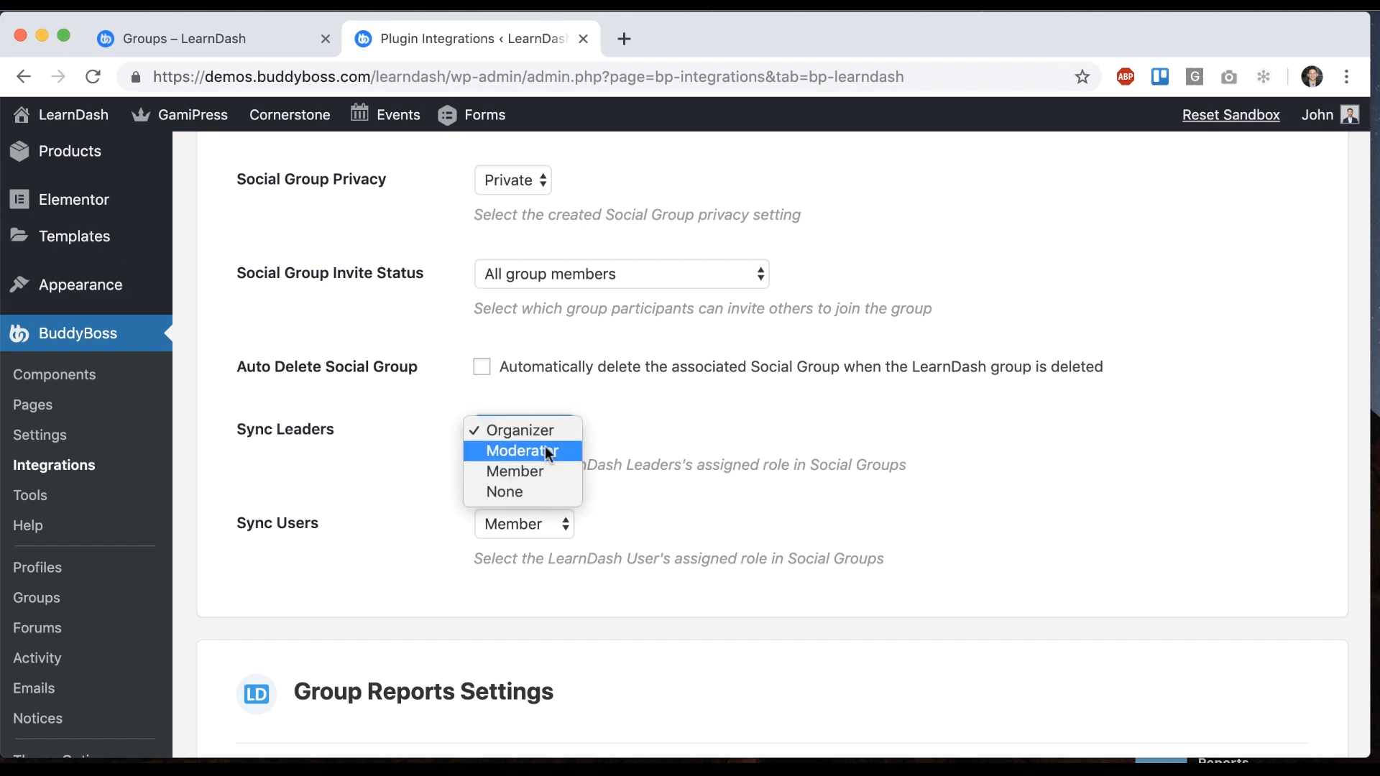
pyautogui.click(521, 430)
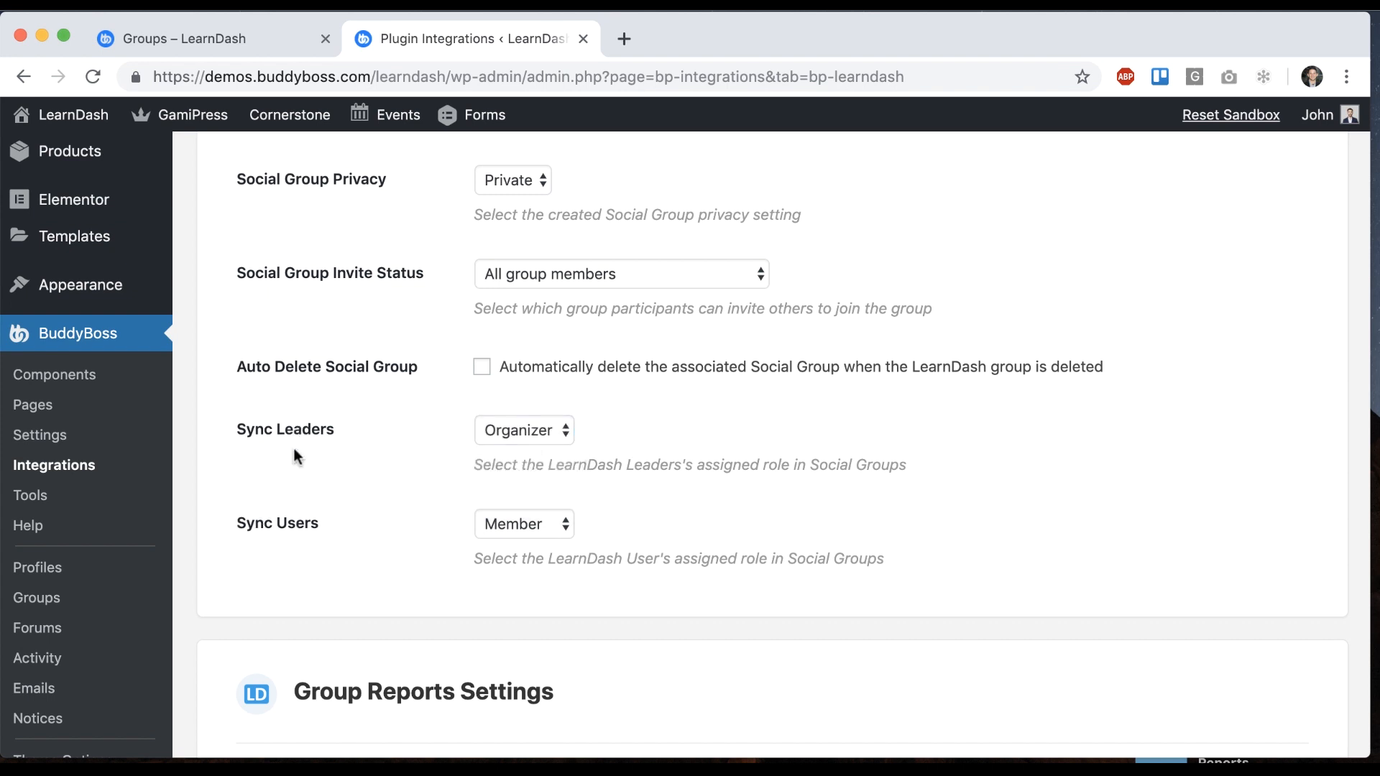
pyautogui.click(524, 523)
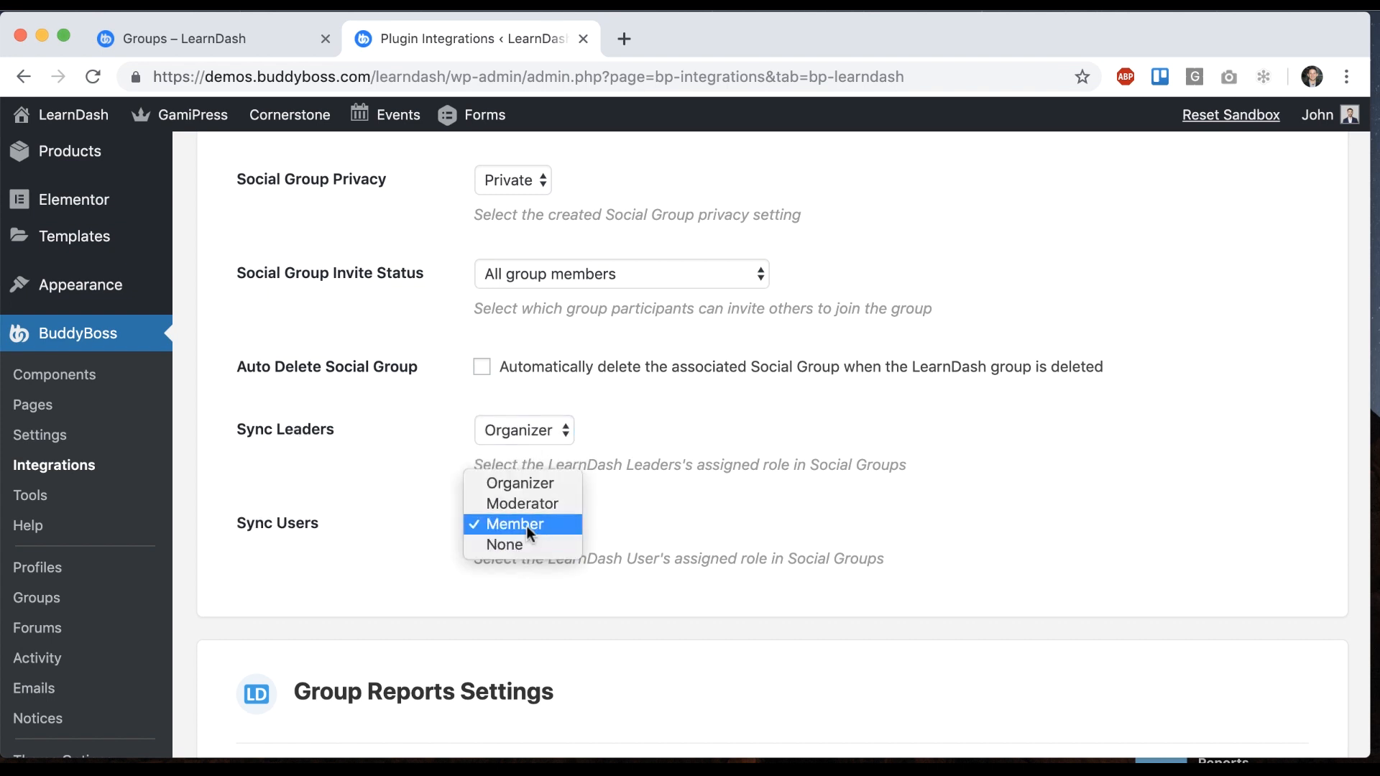
# Keep synced users as Member, save the group sync settings and return to LearnDash Groups
pyautogui.click(513, 523)
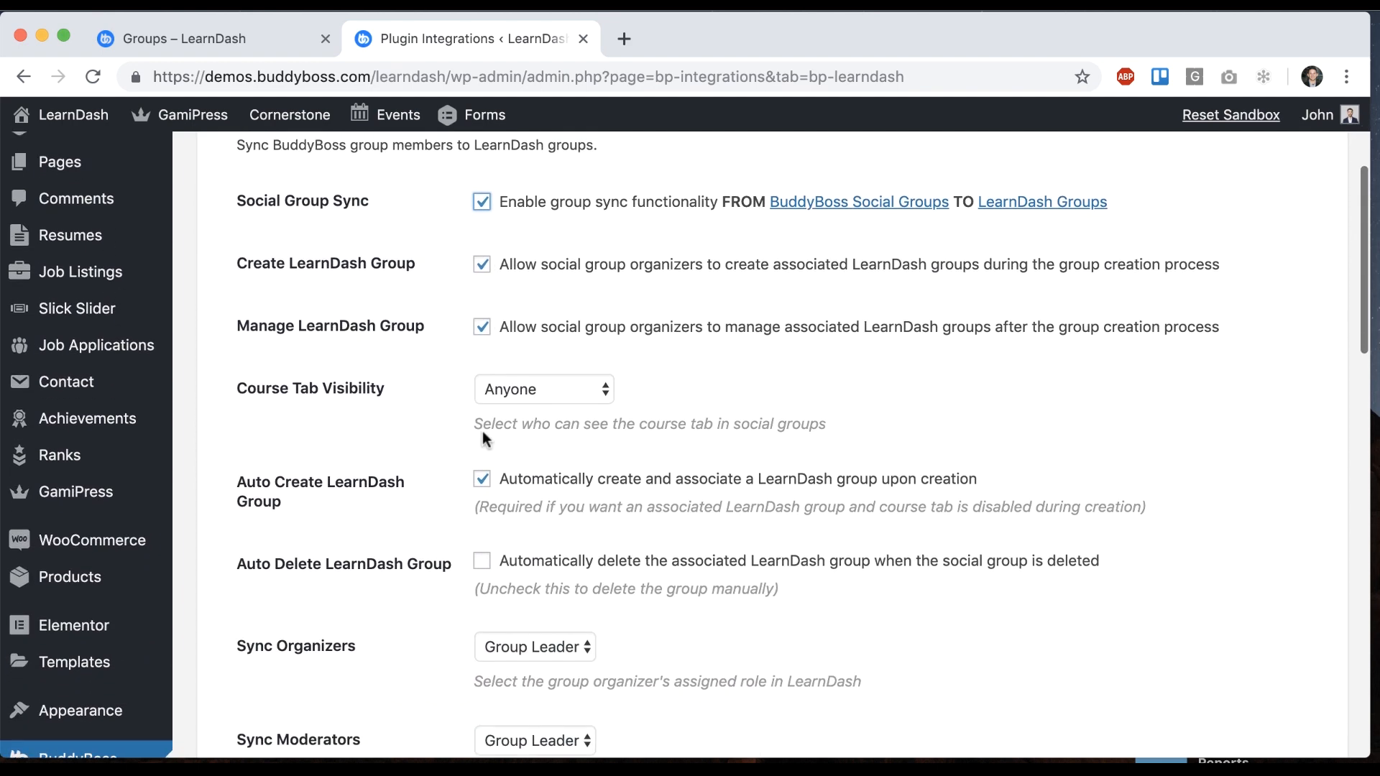
pyautogui.scroll(-3)
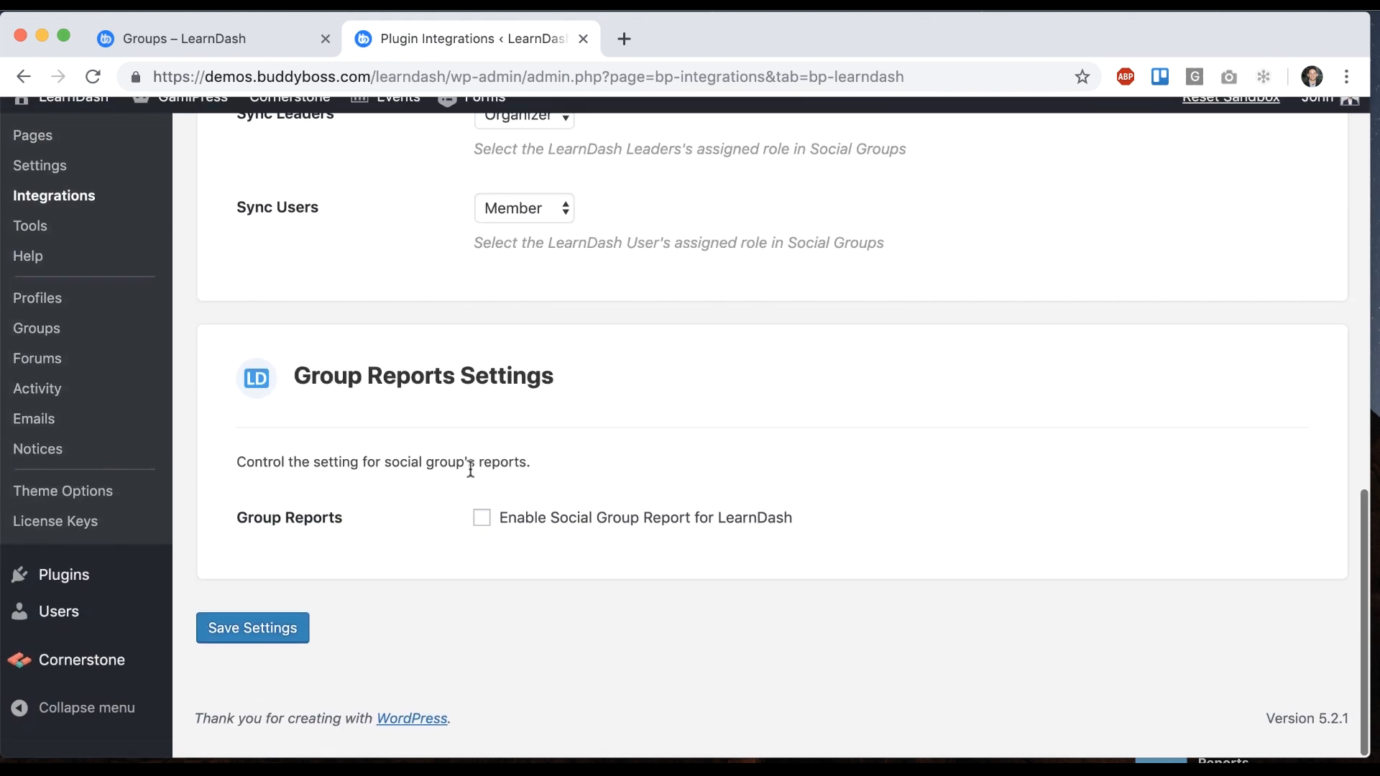
pyautogui.click(252, 628)
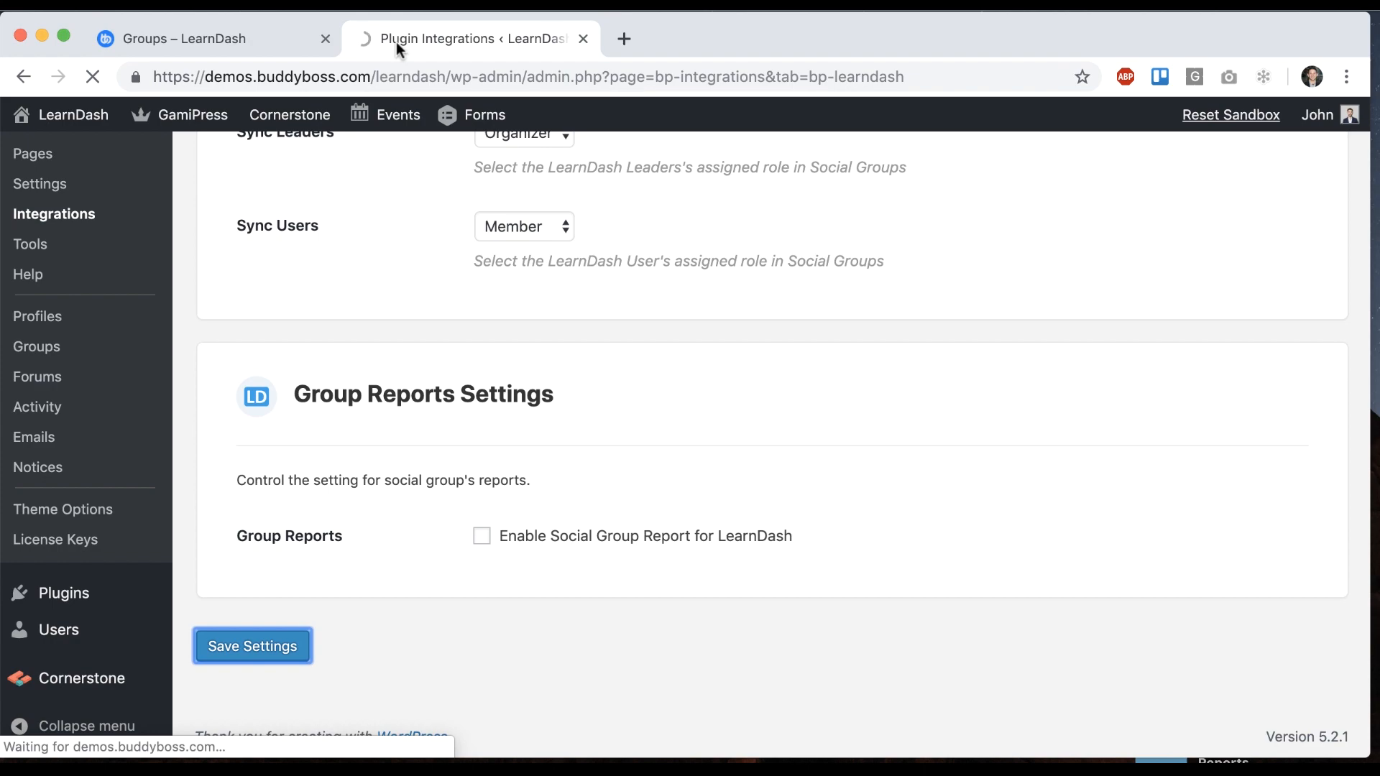
pyautogui.click(253, 646)
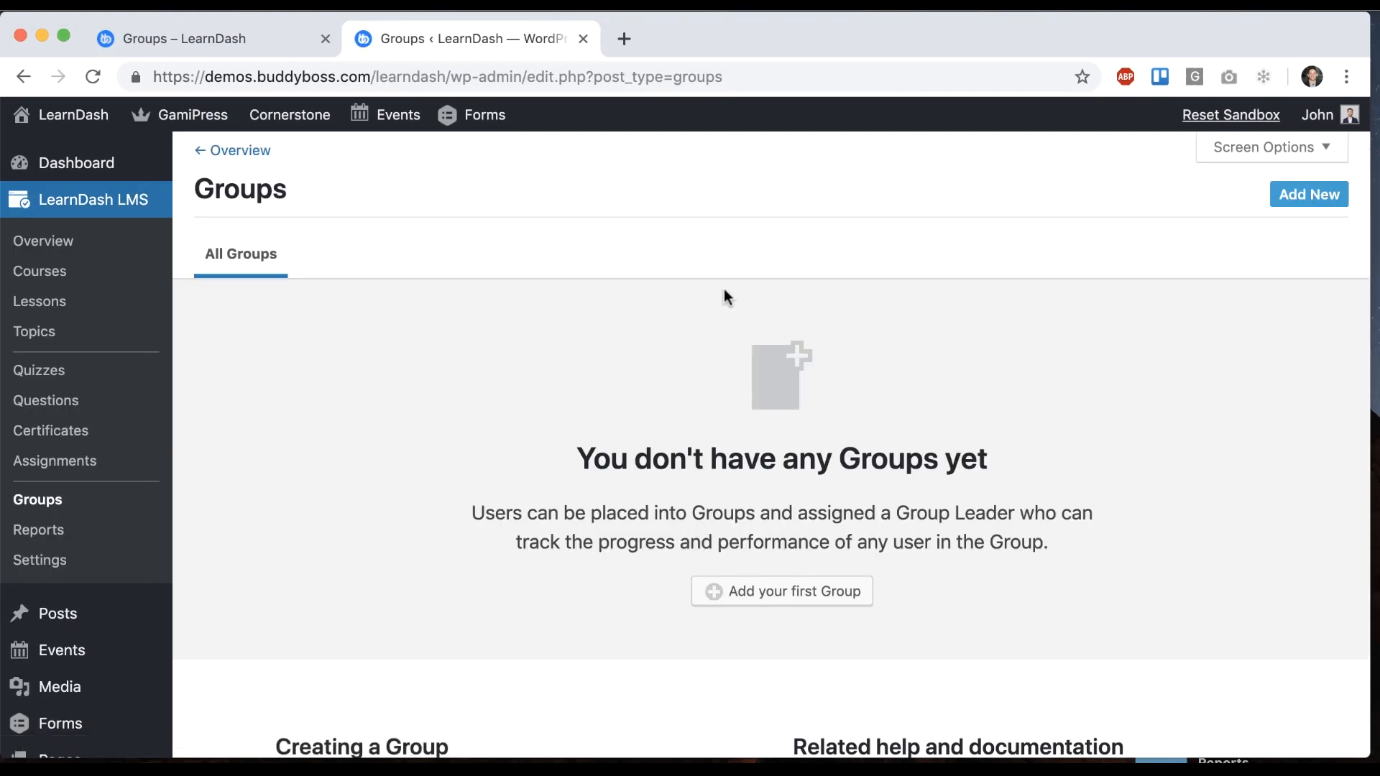
# Add the first LearnDash group and title it 'First Semester Cohort'
pyautogui.click(782, 591)
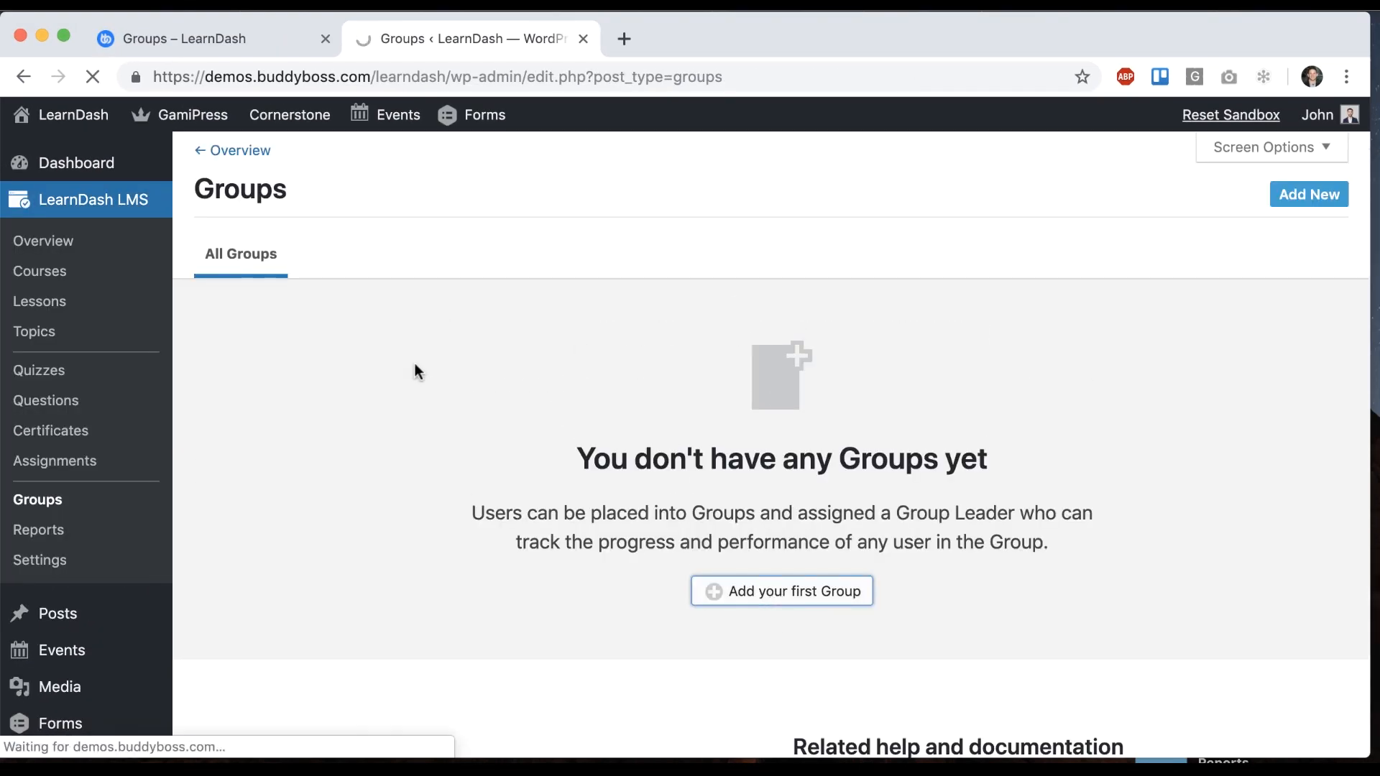
pyautogui.click(780, 590)
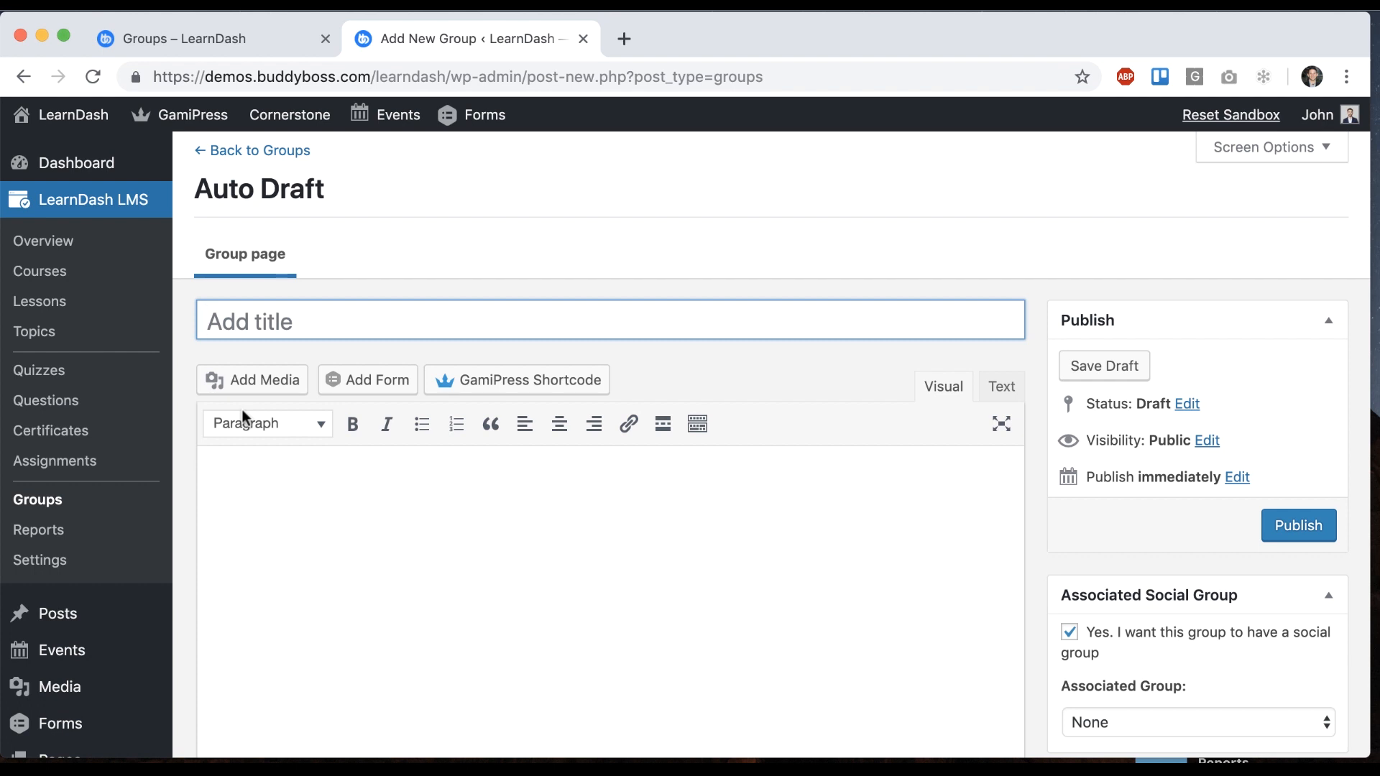
pyautogui.click(609, 319)
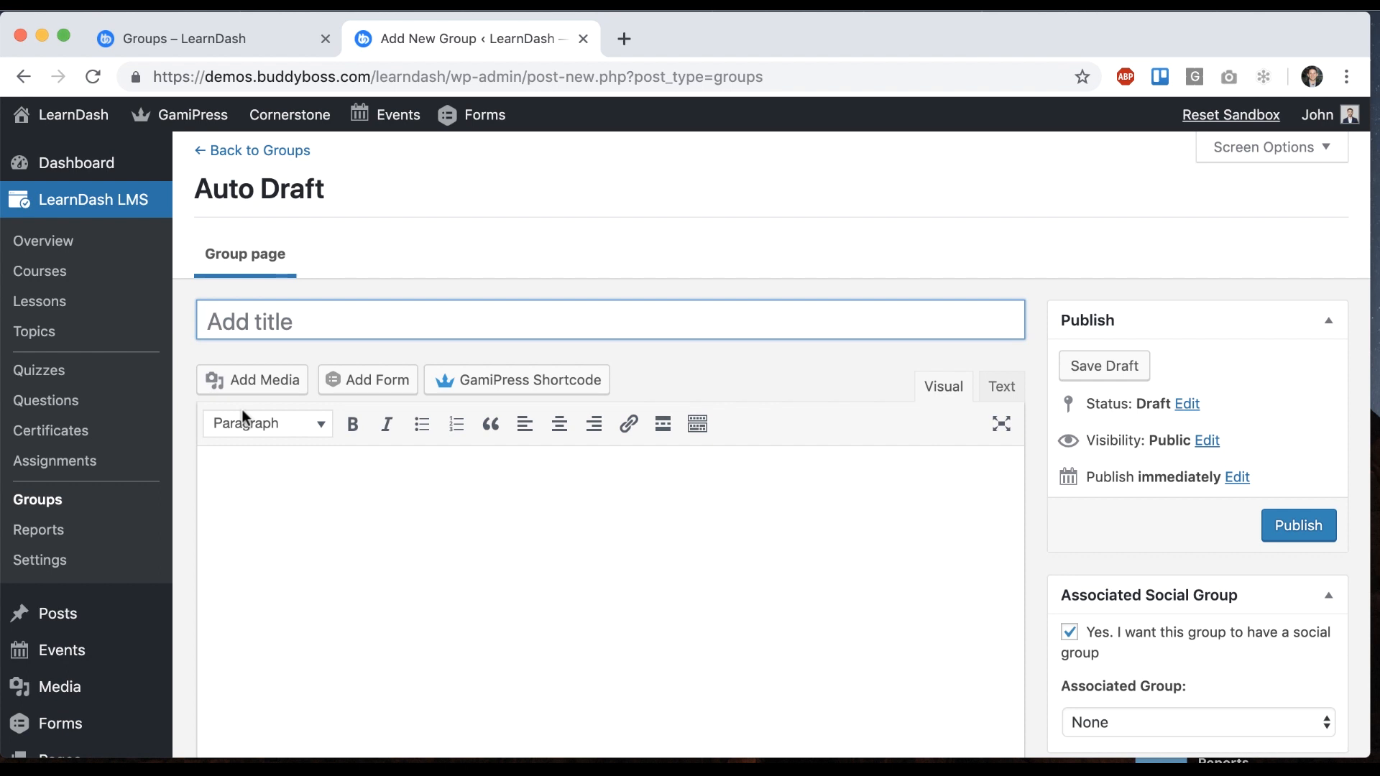
pyautogui.write('First Semester')
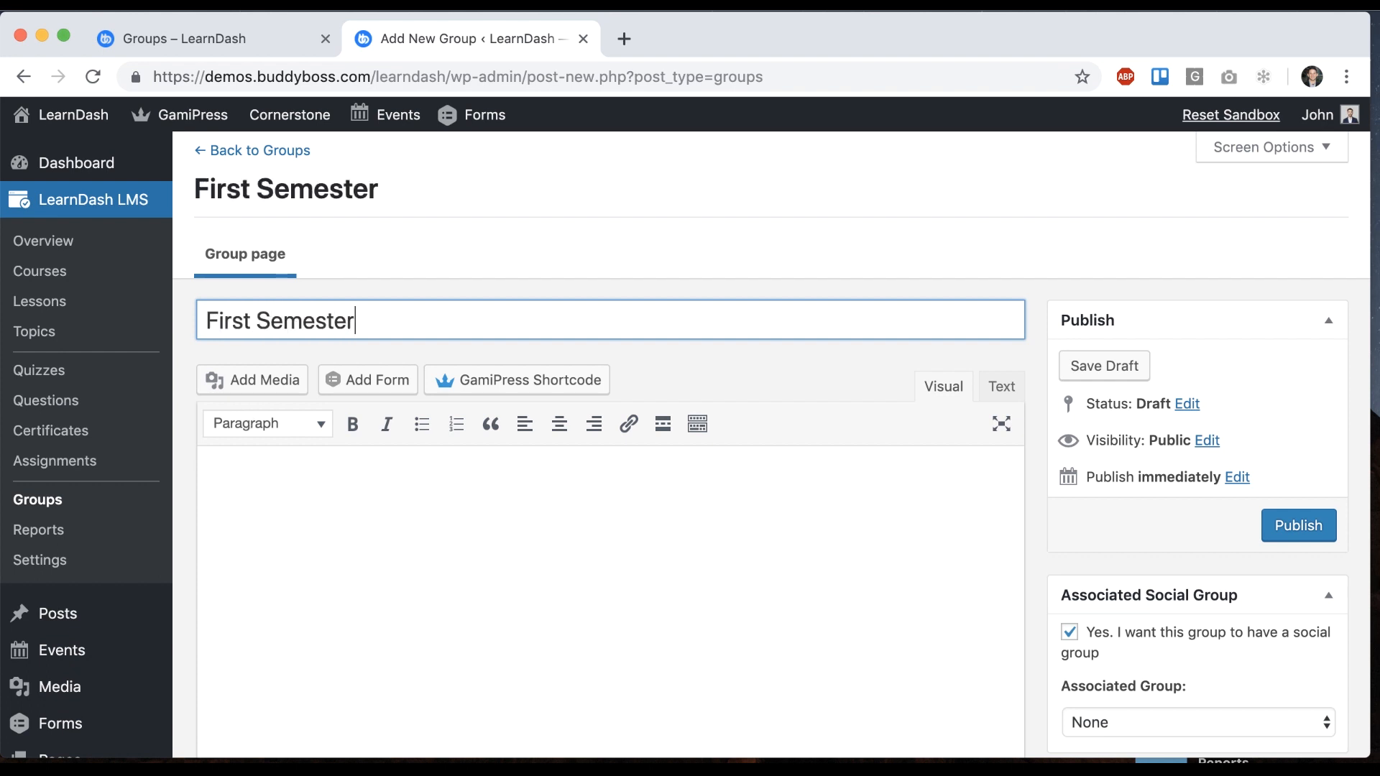
pyautogui.write('Cohort')
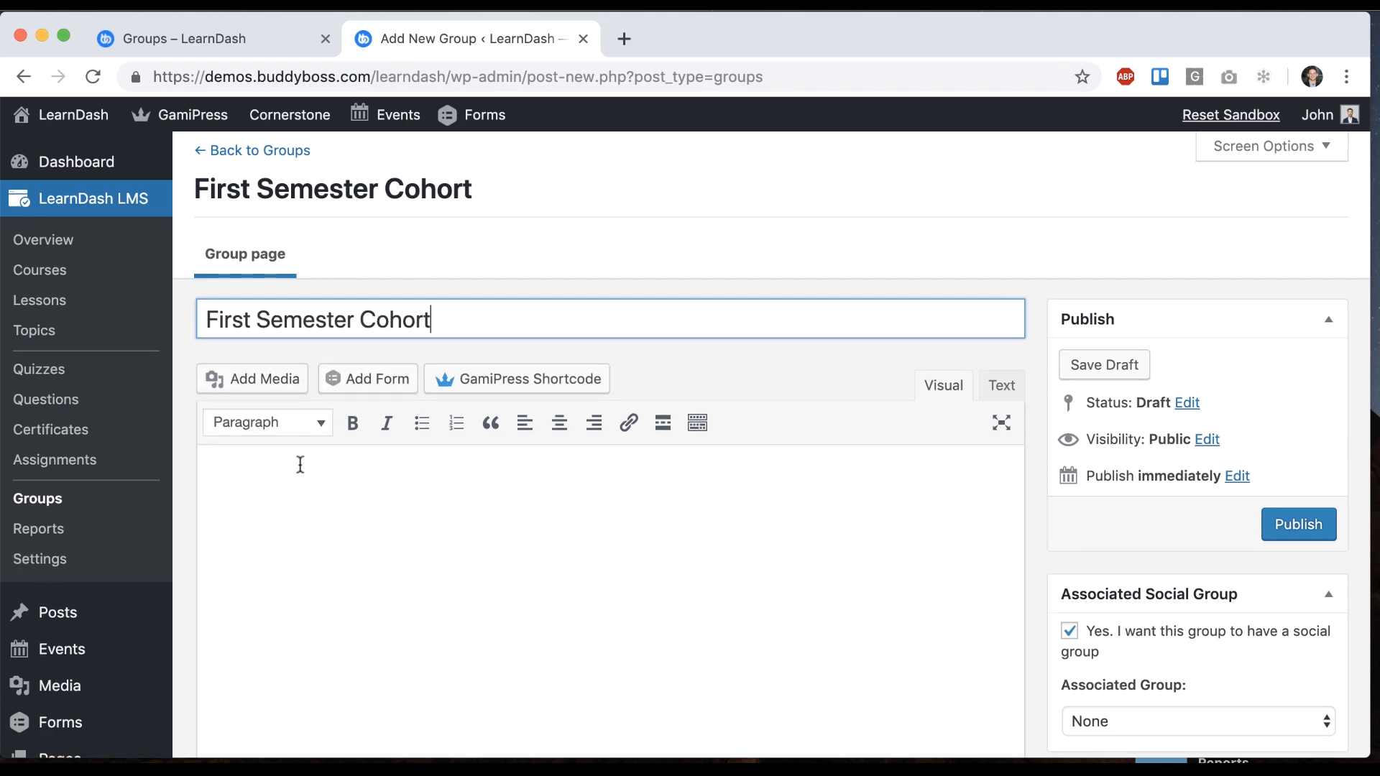
# Assign the A Life of Happiness and Fulfillment course and leaders John and Mateo to the group
pyautogui.scroll(-3)
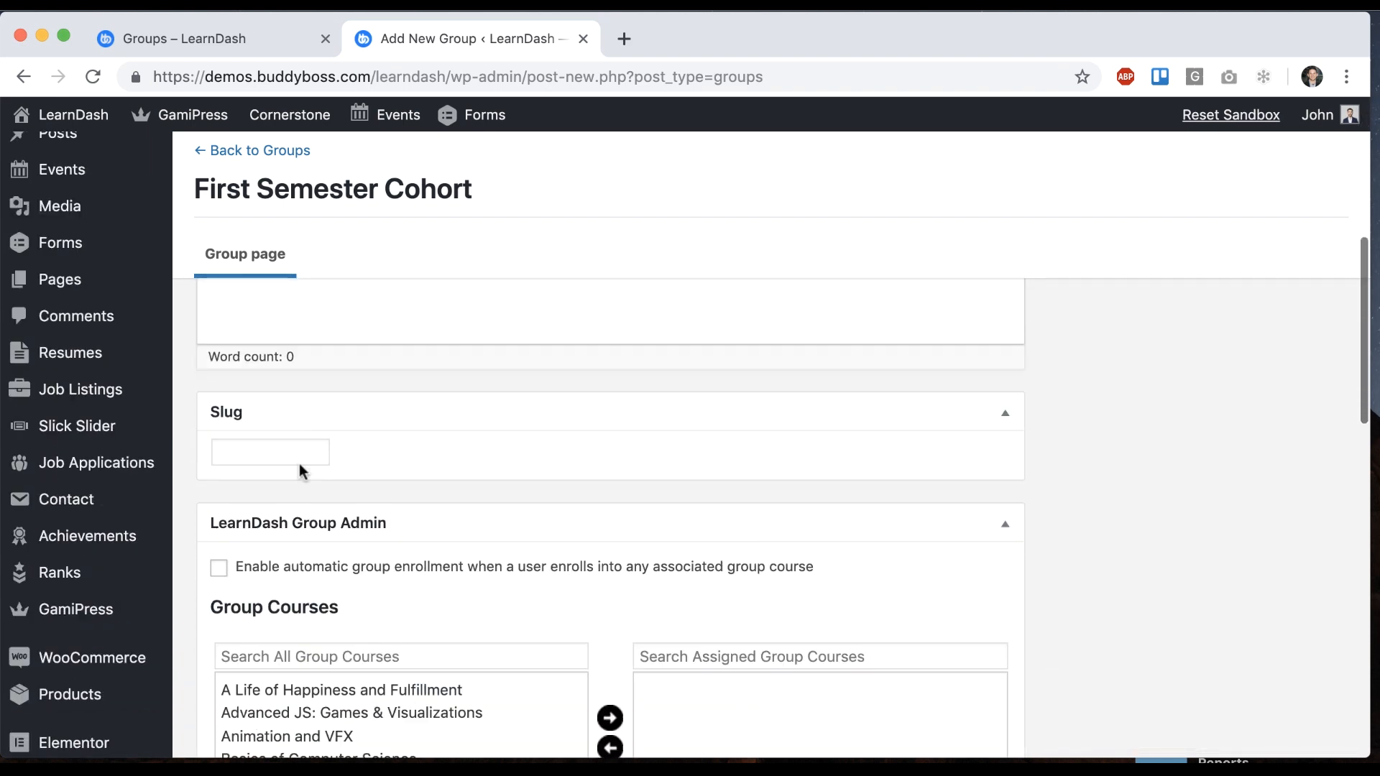
pyautogui.scroll(-3)
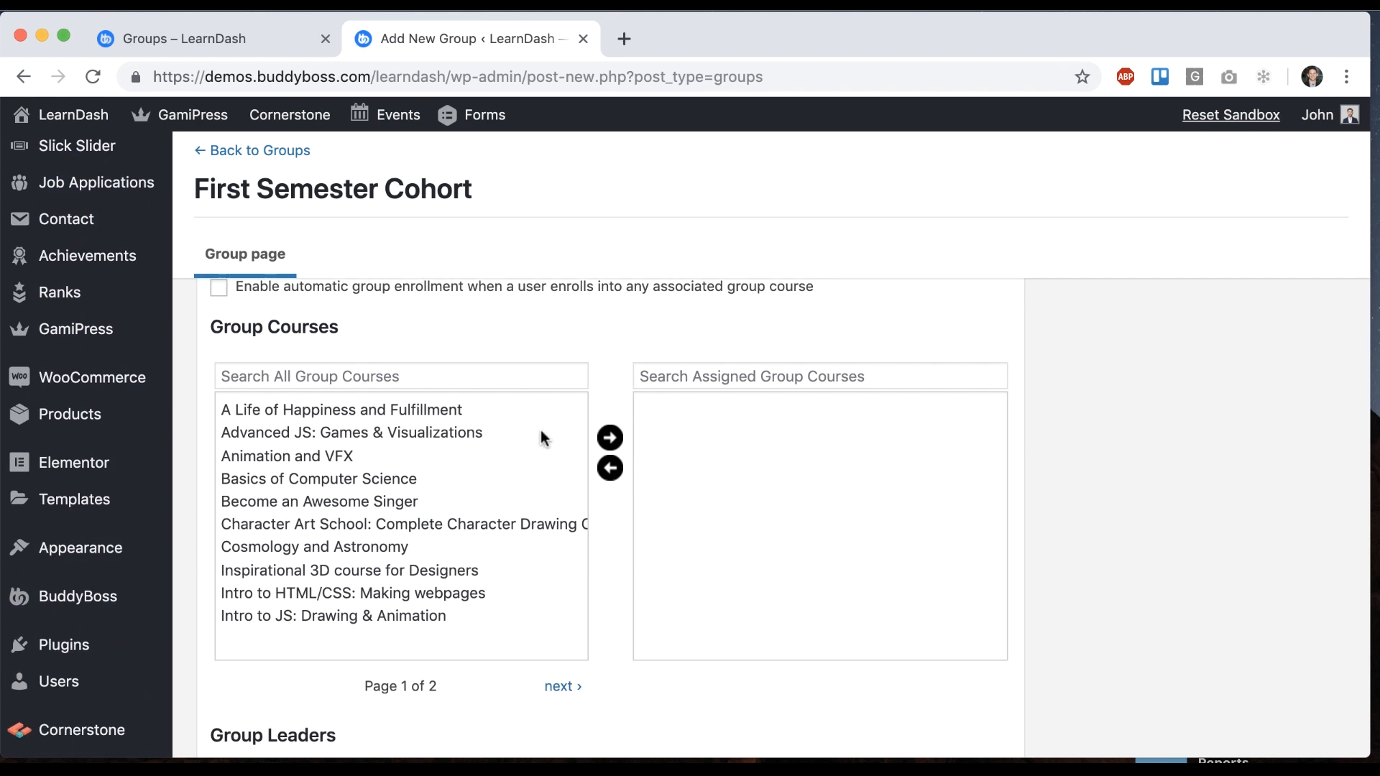
pyautogui.click(342, 409)
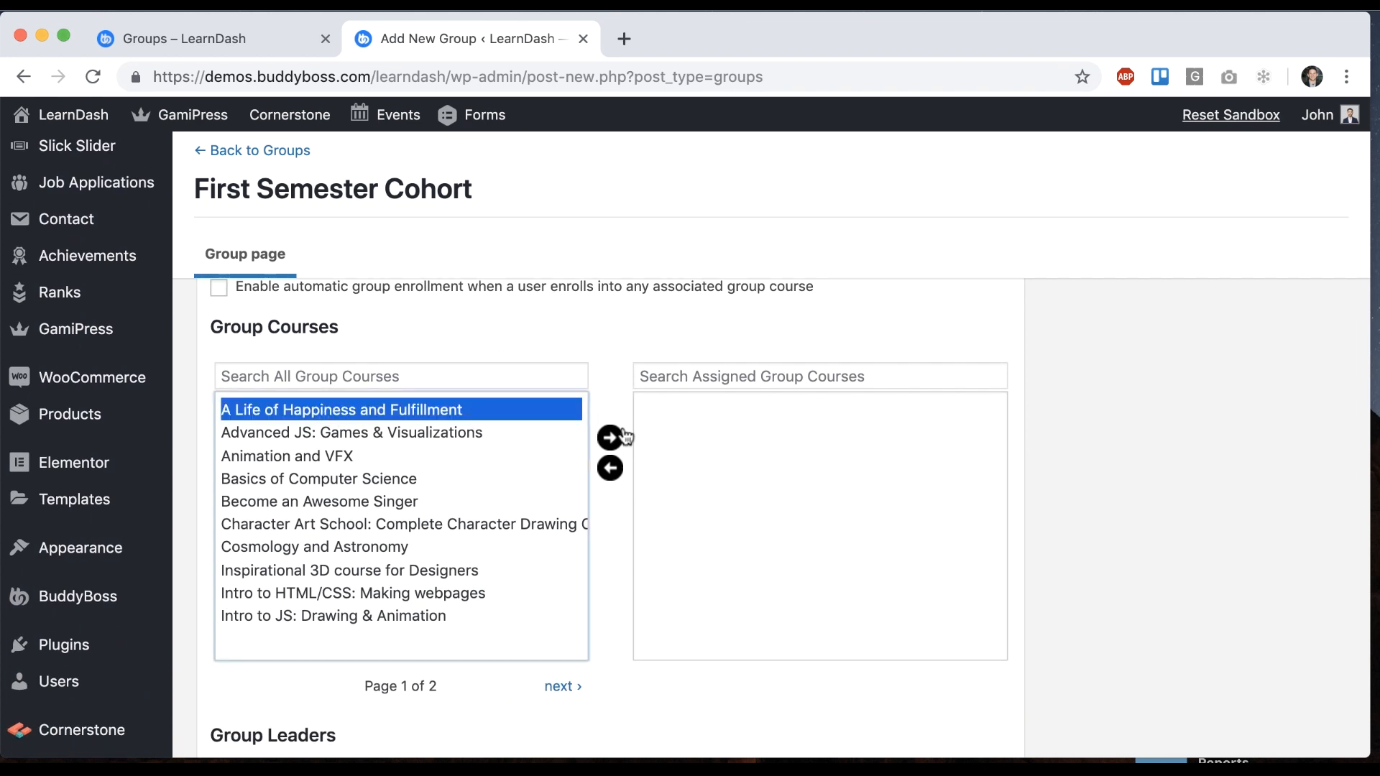
pyautogui.click(609, 438)
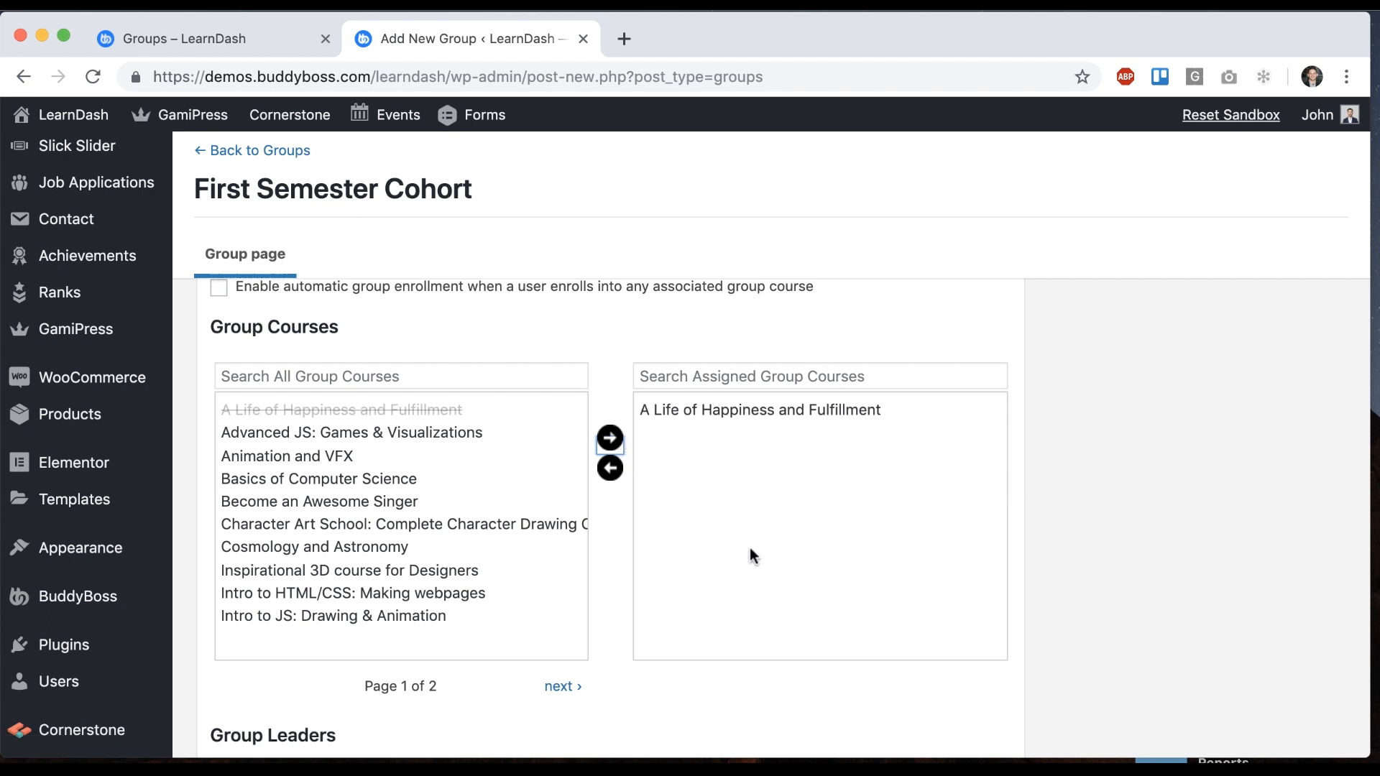
pyautogui.scroll(-3)
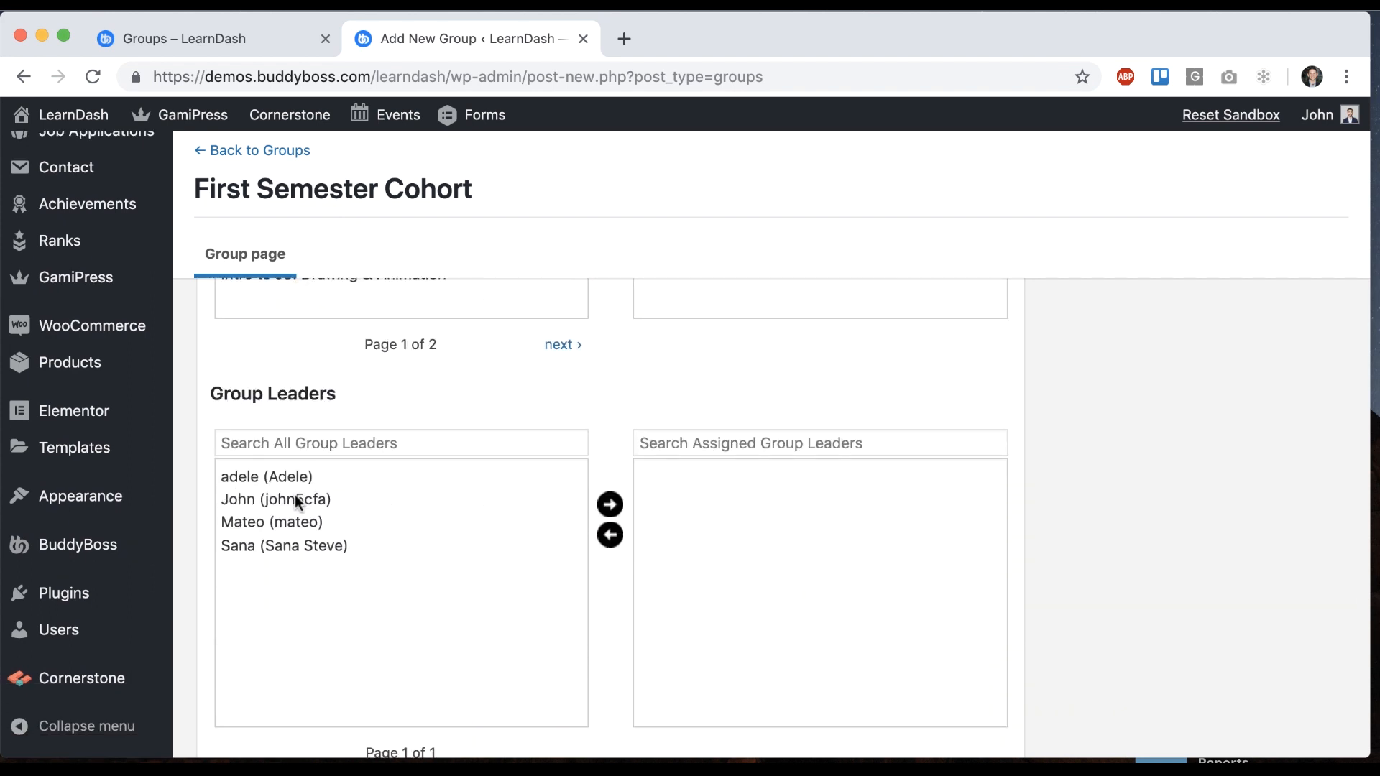
pyautogui.click(274, 498)
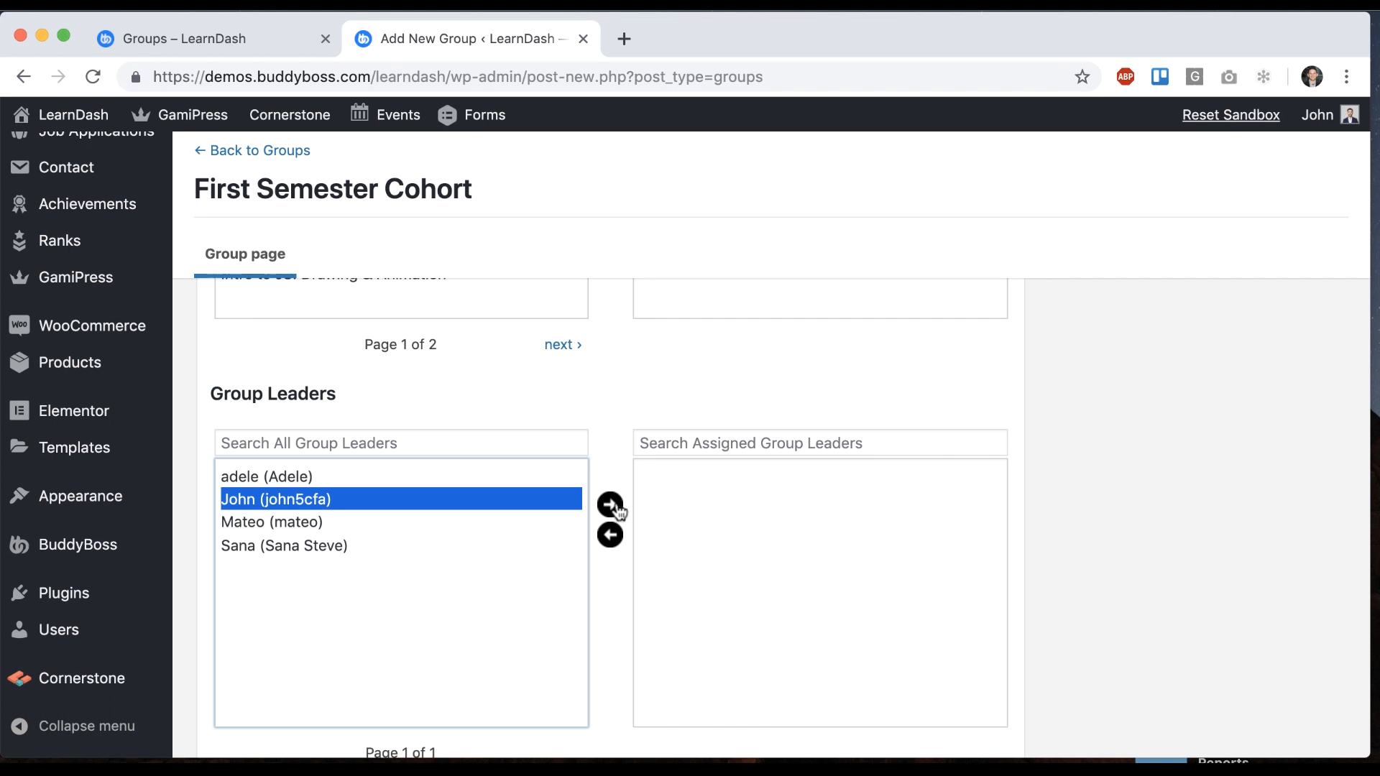
pyautogui.click(610, 504)
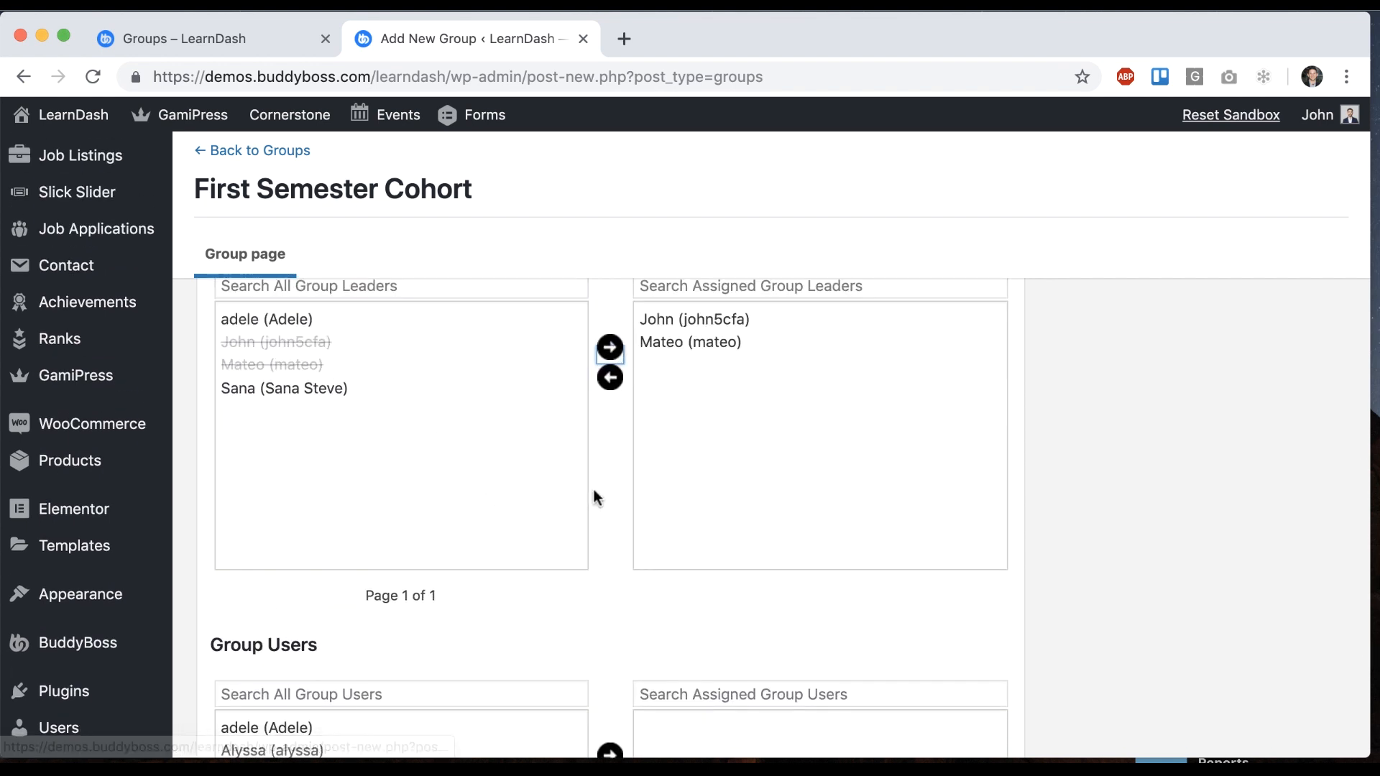
# Add charles, Emily, Jennifer, Jessica and Luna as group users
pyautogui.scroll(-3)
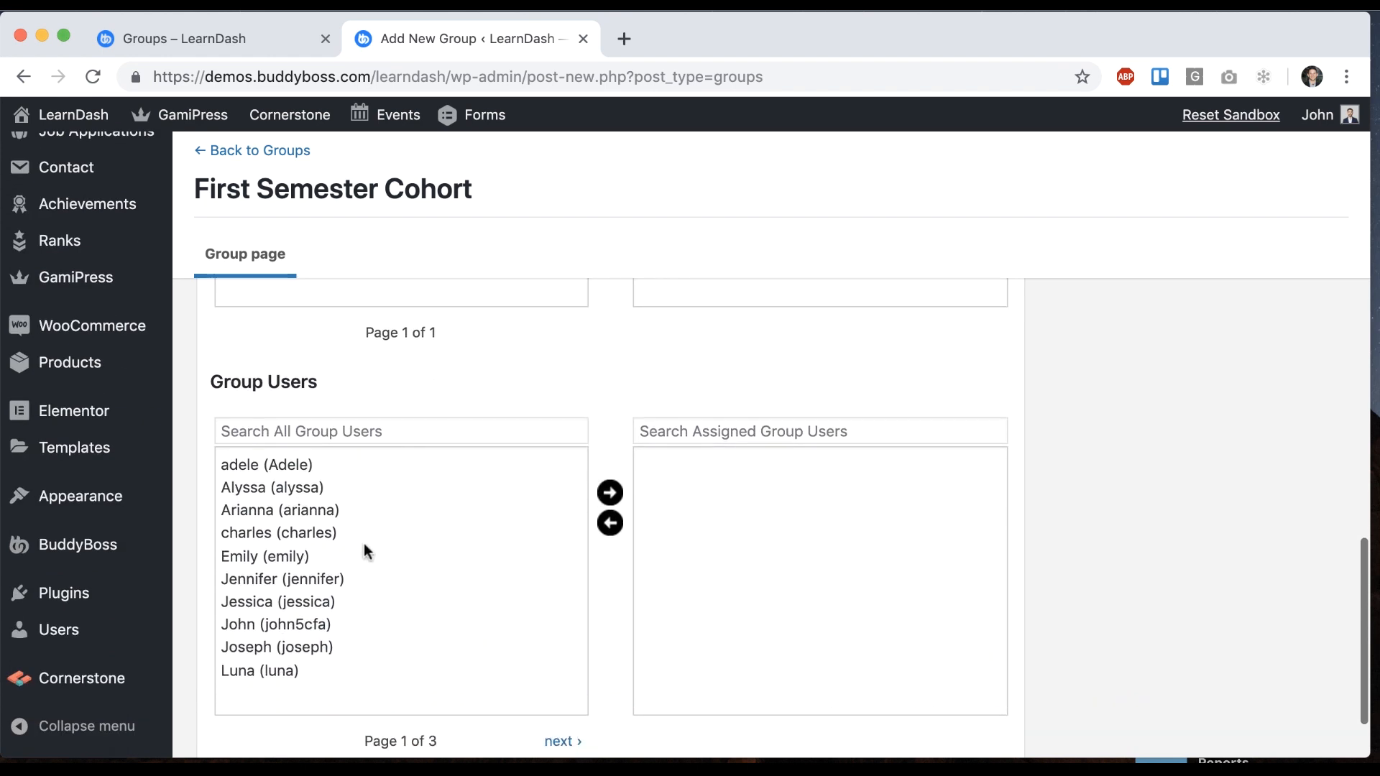
pyautogui.click(279, 532)
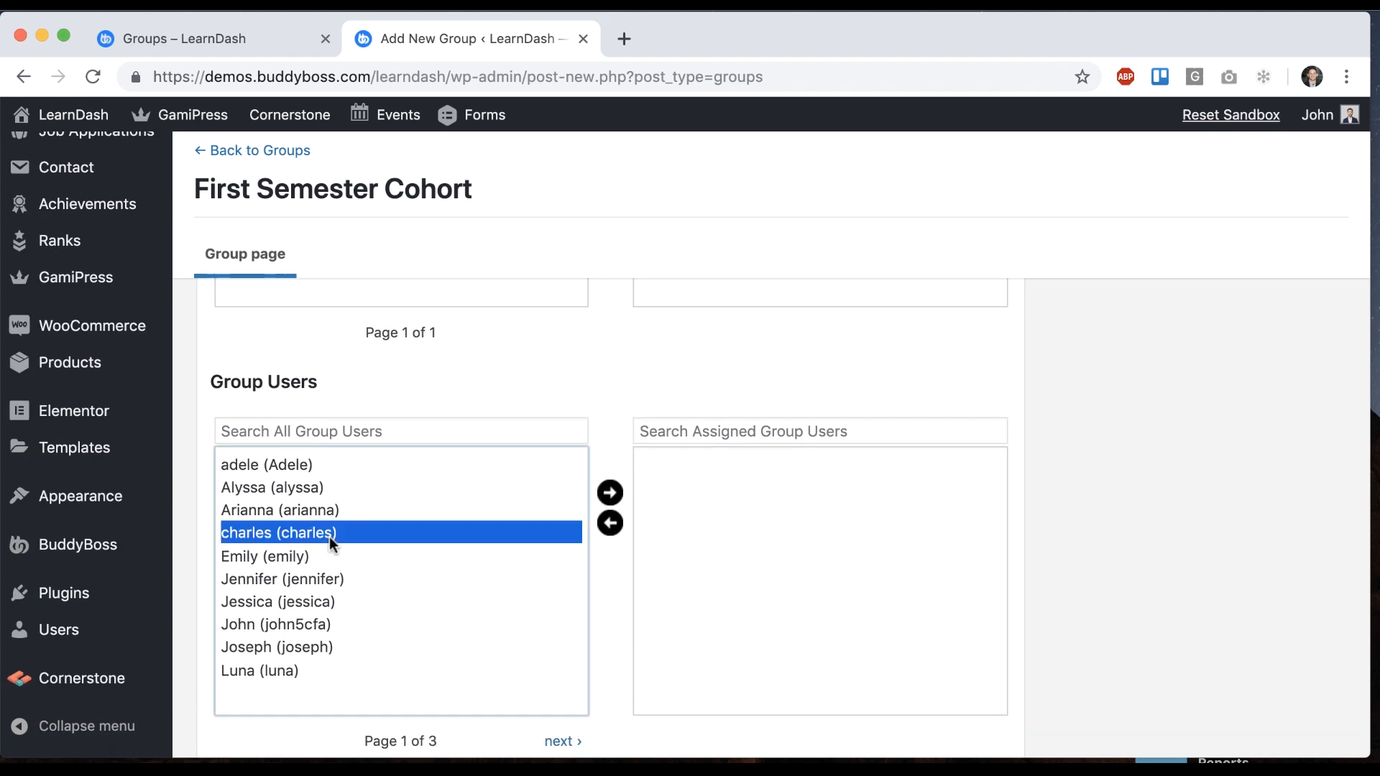
pyautogui.click(610, 492)
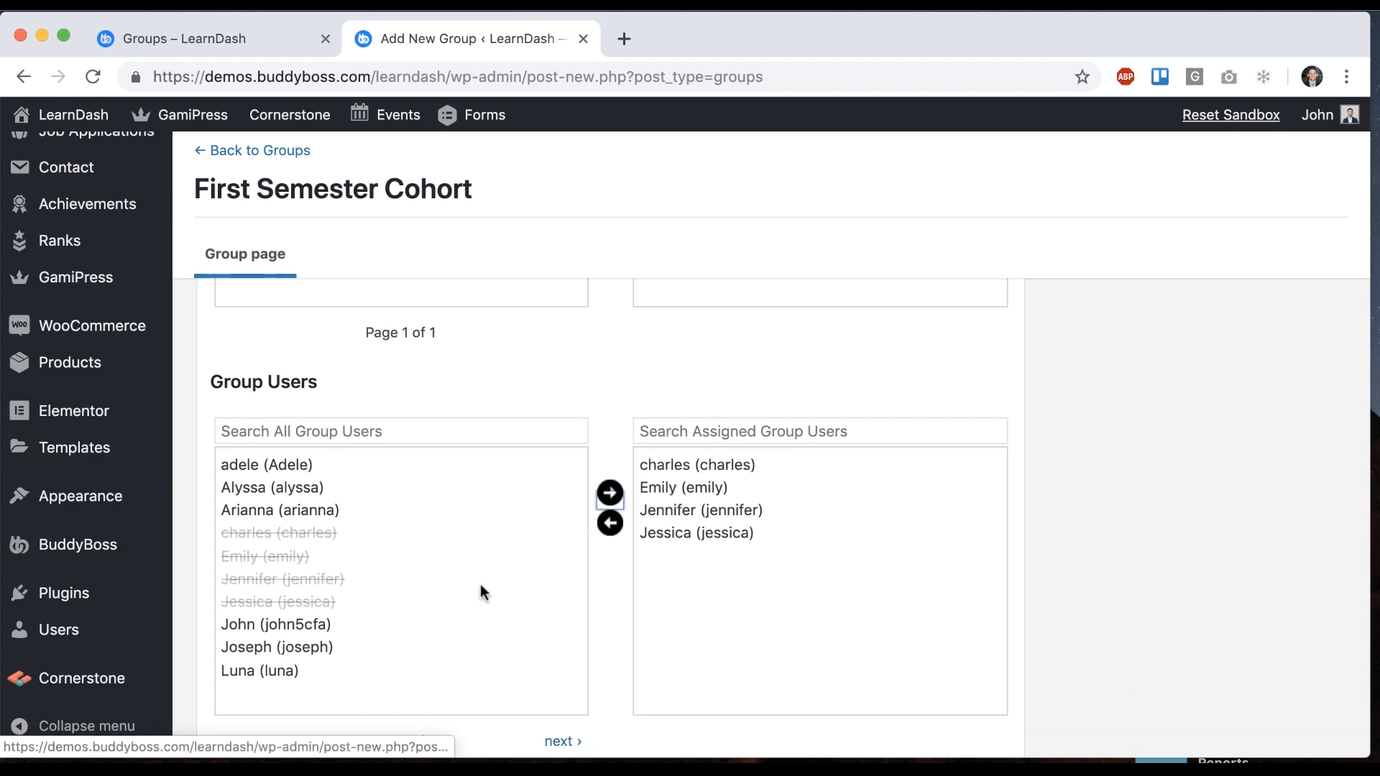
pyautogui.click(609, 492)
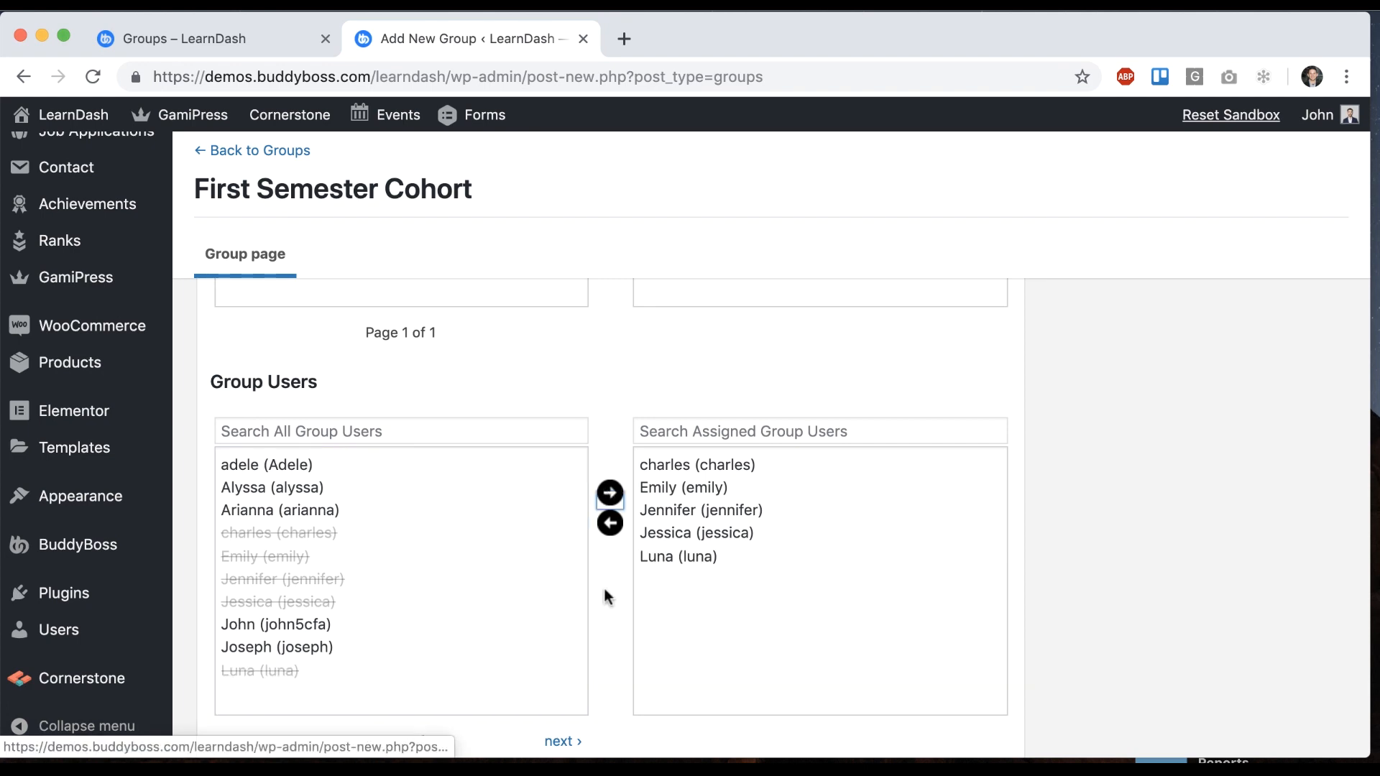
pyautogui.scroll(3)
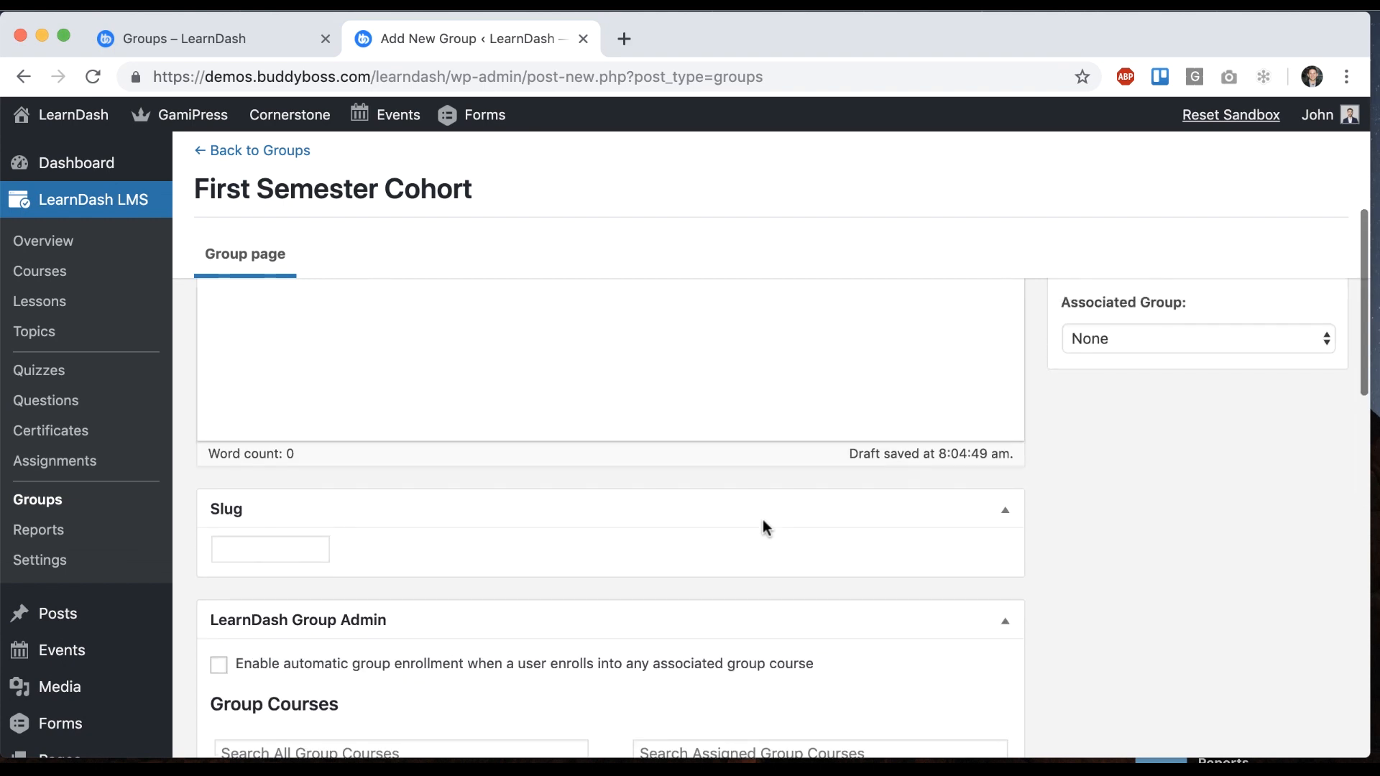
pyautogui.scroll(-3)
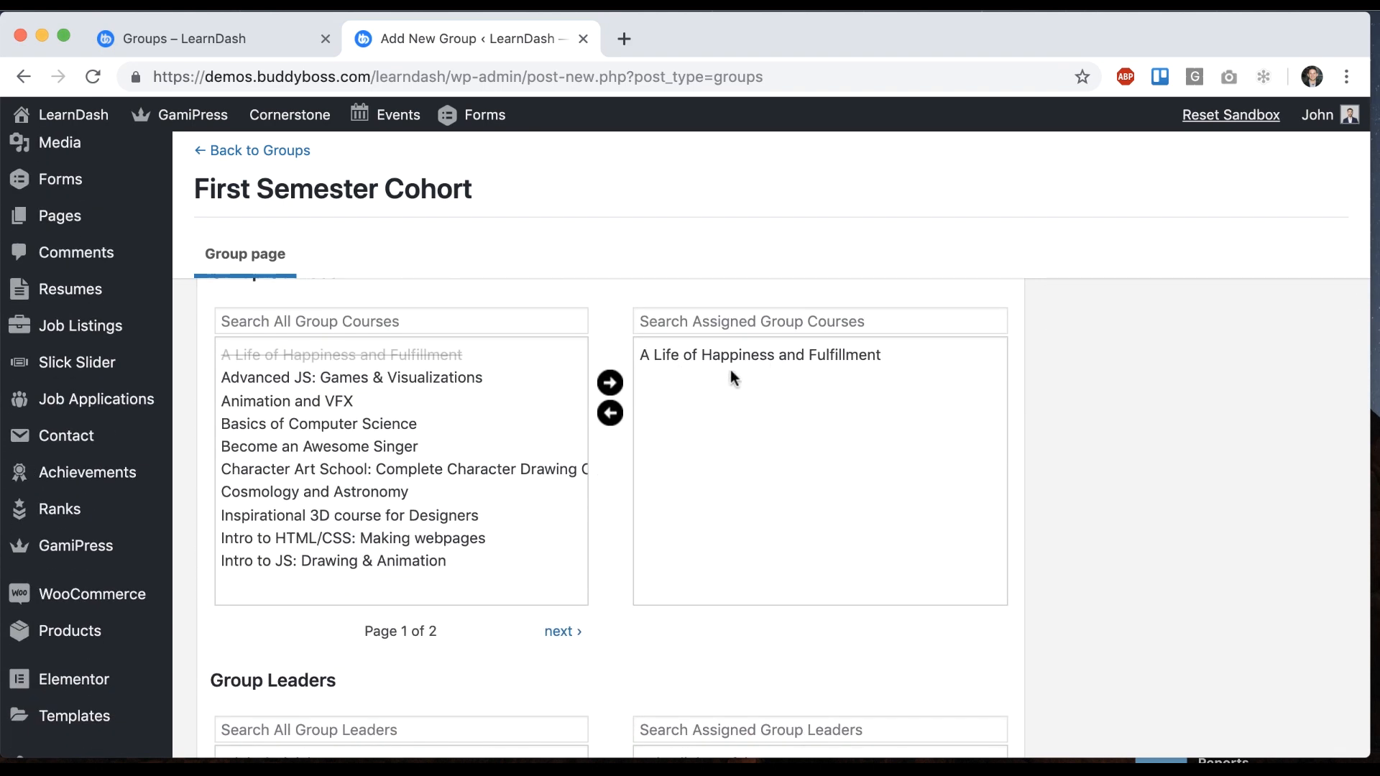
pyautogui.scroll(-3)
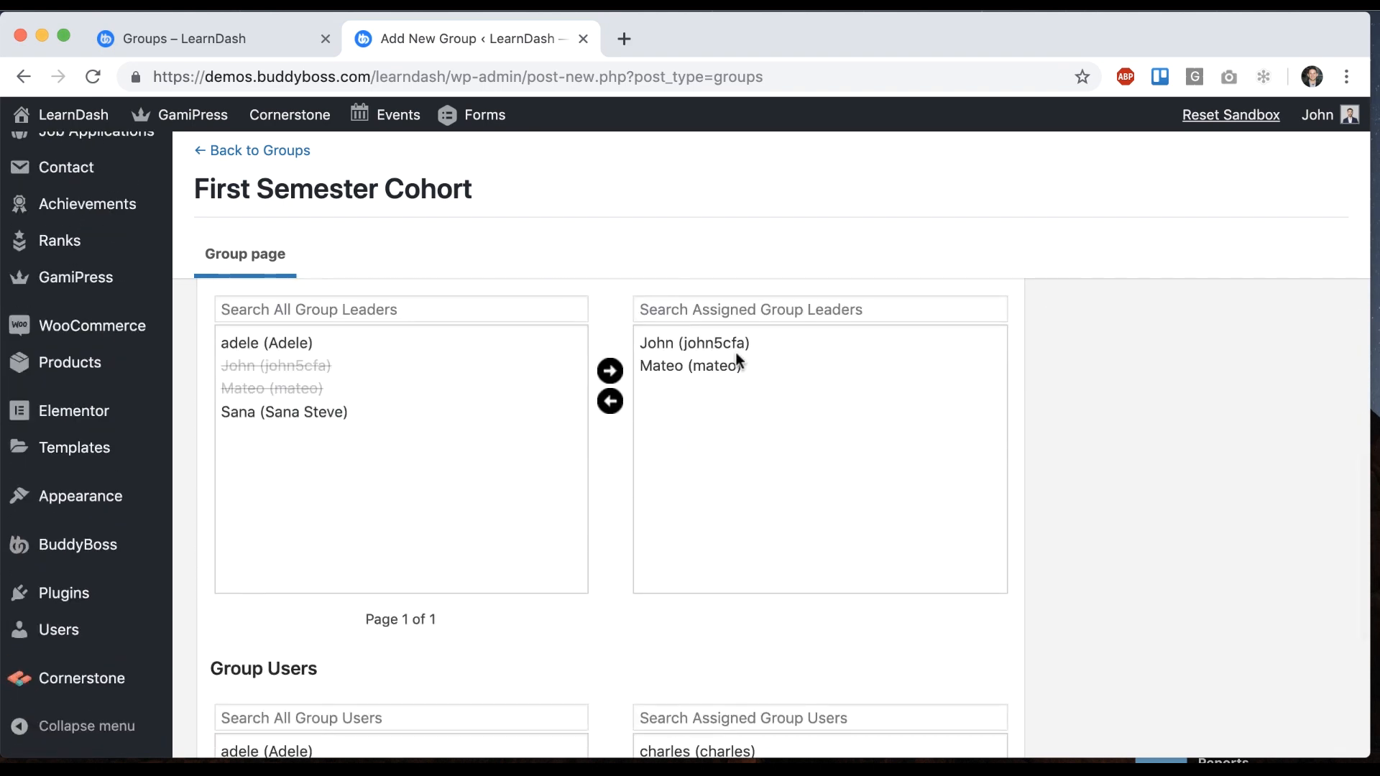
pyautogui.scroll(-3)
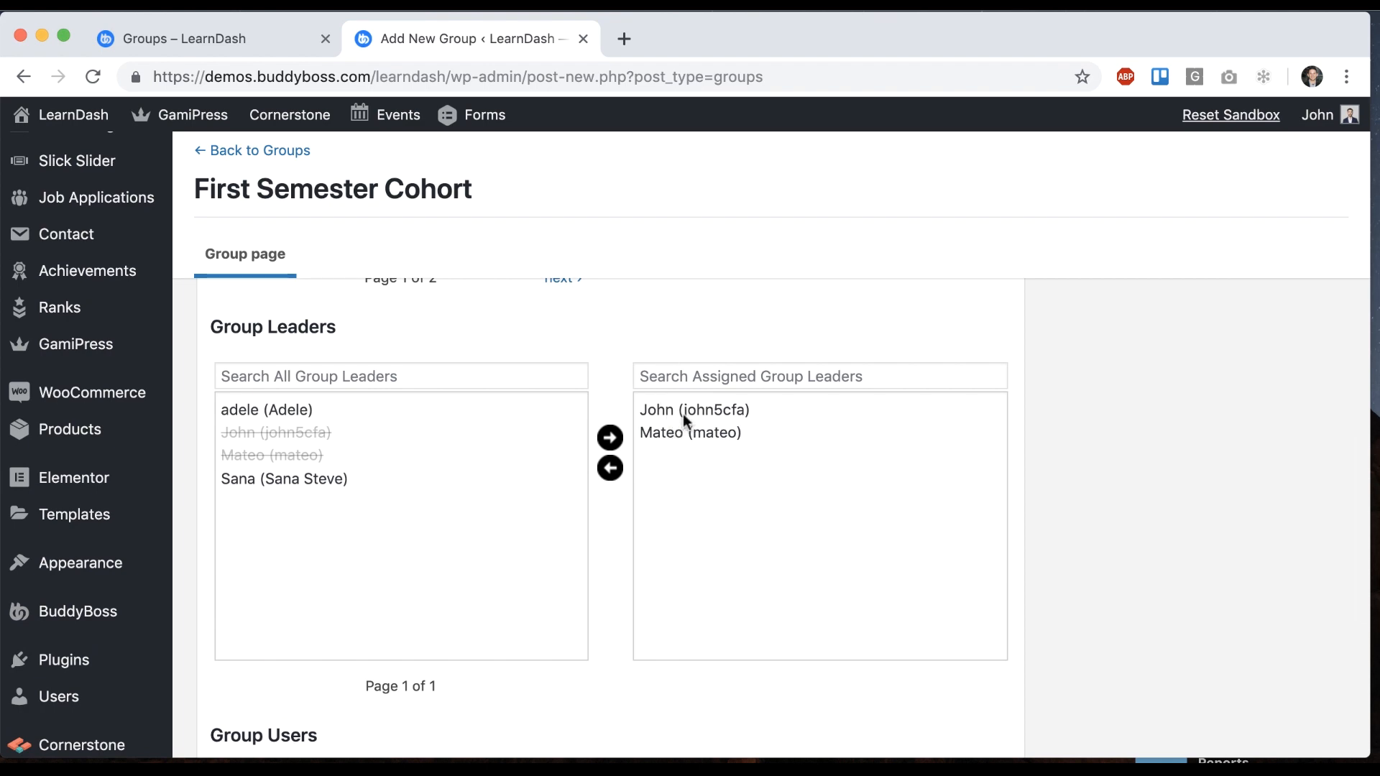
pyautogui.scroll(-3)
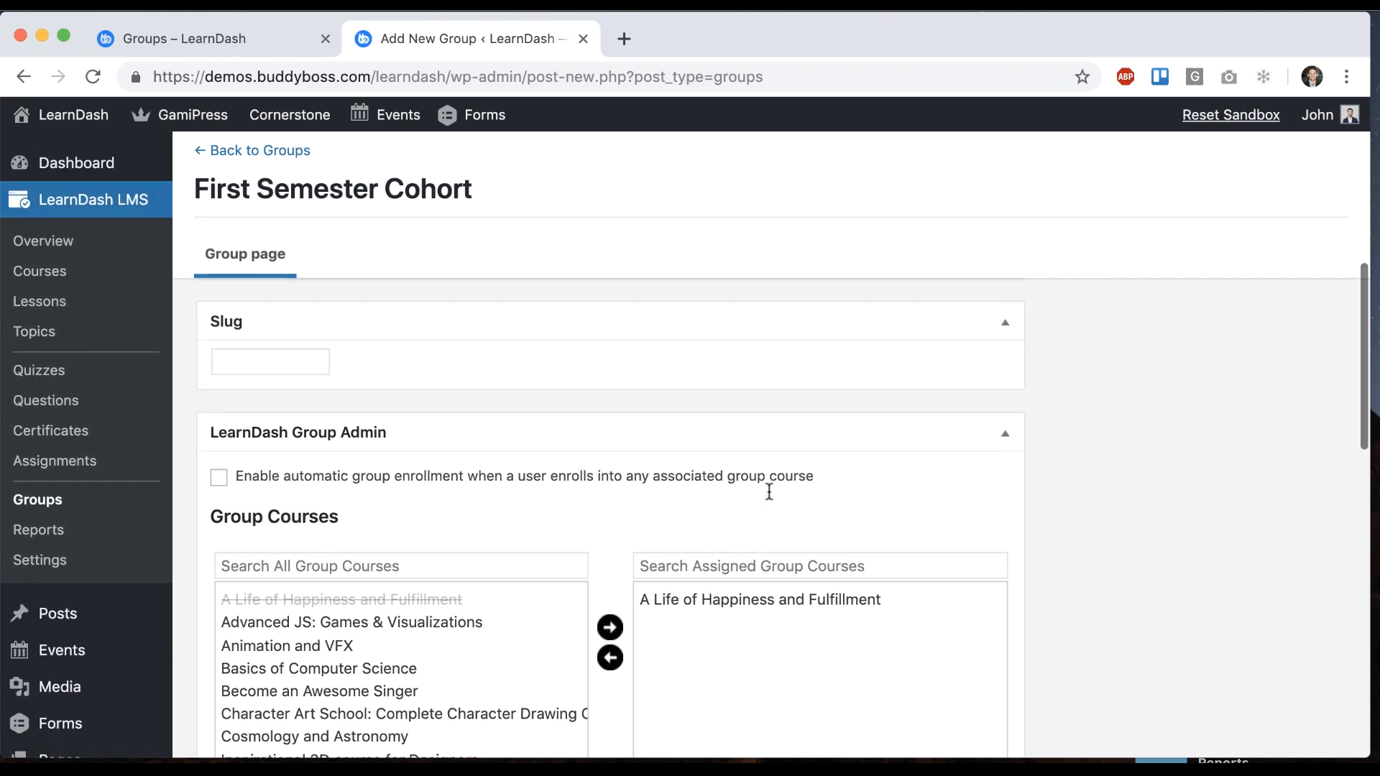
# Enable 'Yes. I want this group to have a social group' and publish First Semester Cohort
pyautogui.click(1191, 490)
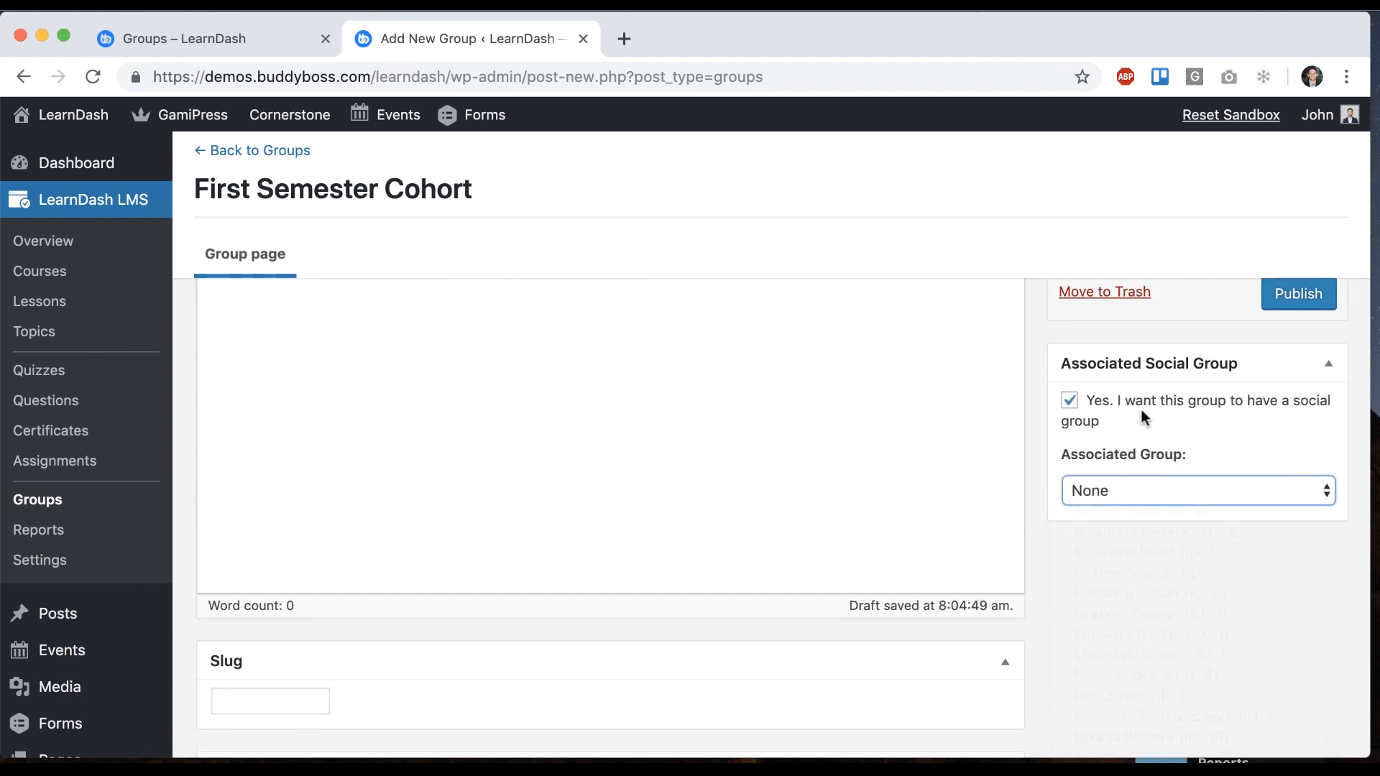
pyautogui.click(1068, 401)
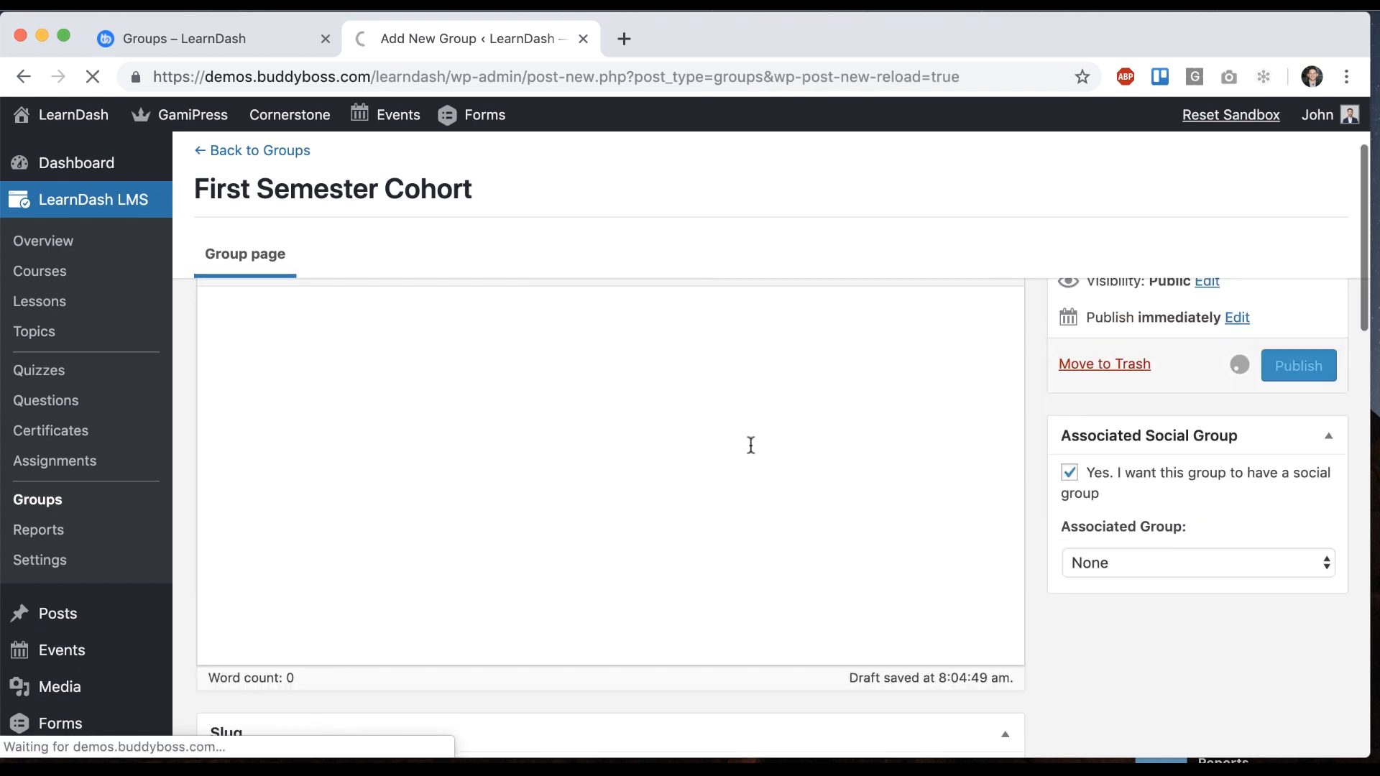
pyautogui.click(1297, 365)
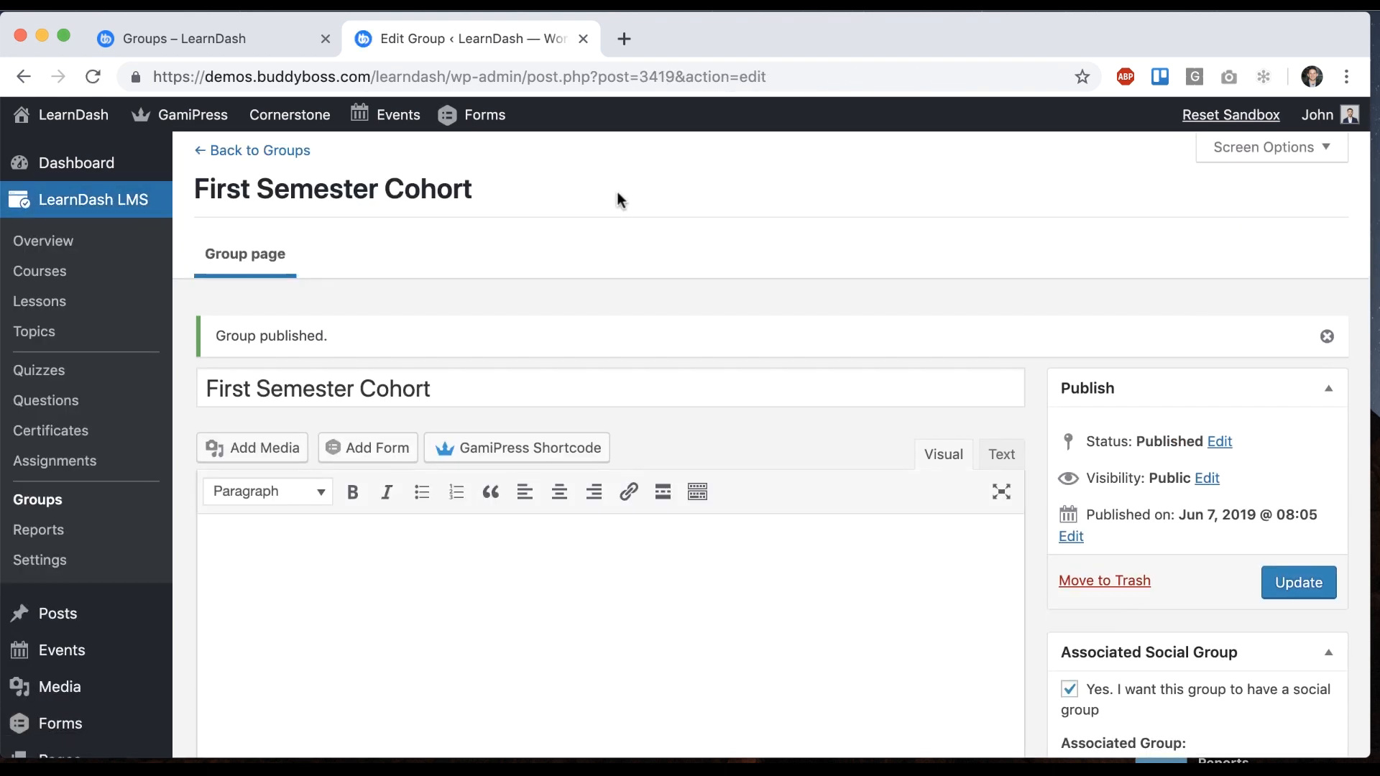
pyautogui.moveTo(73, 115)
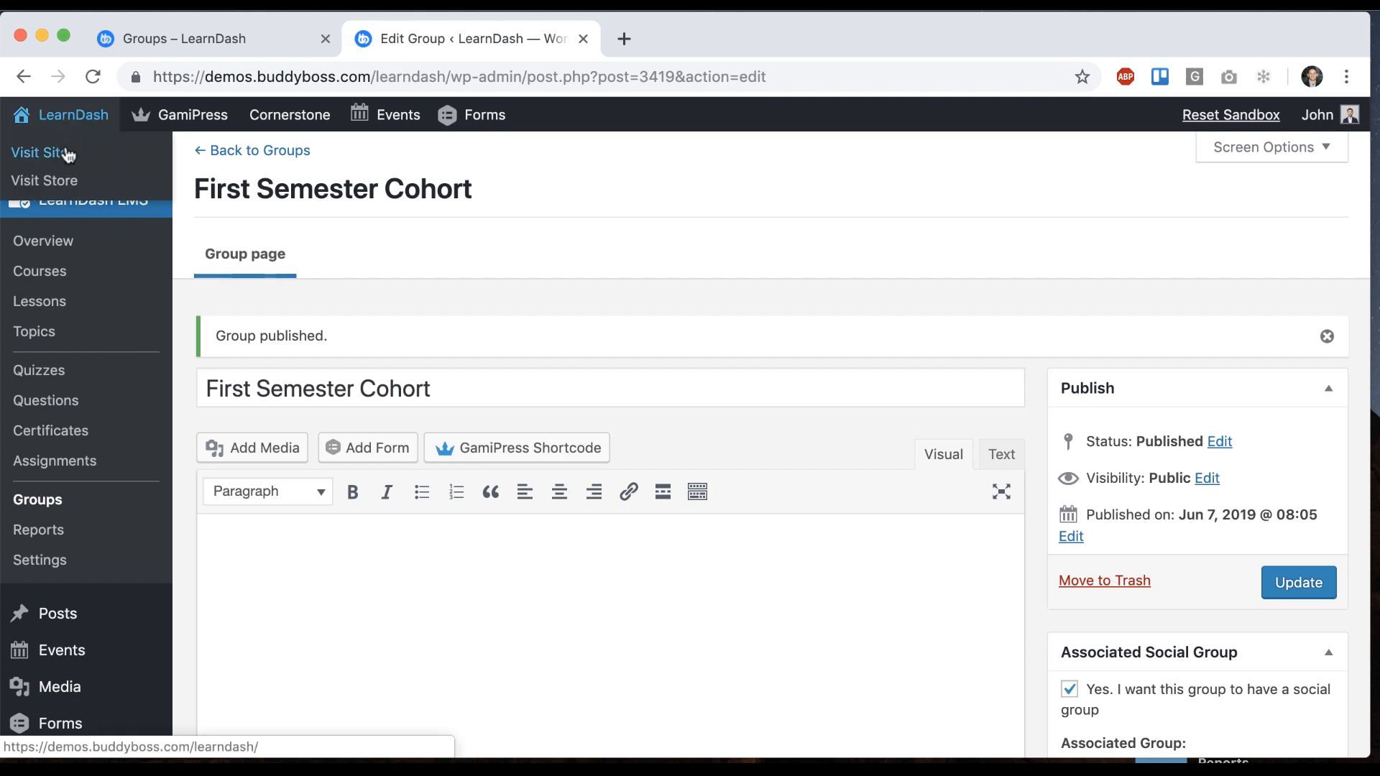
# Visit the site's Groups directory and open the First Semester Cohort social group's members
pyautogui.click(39, 152)
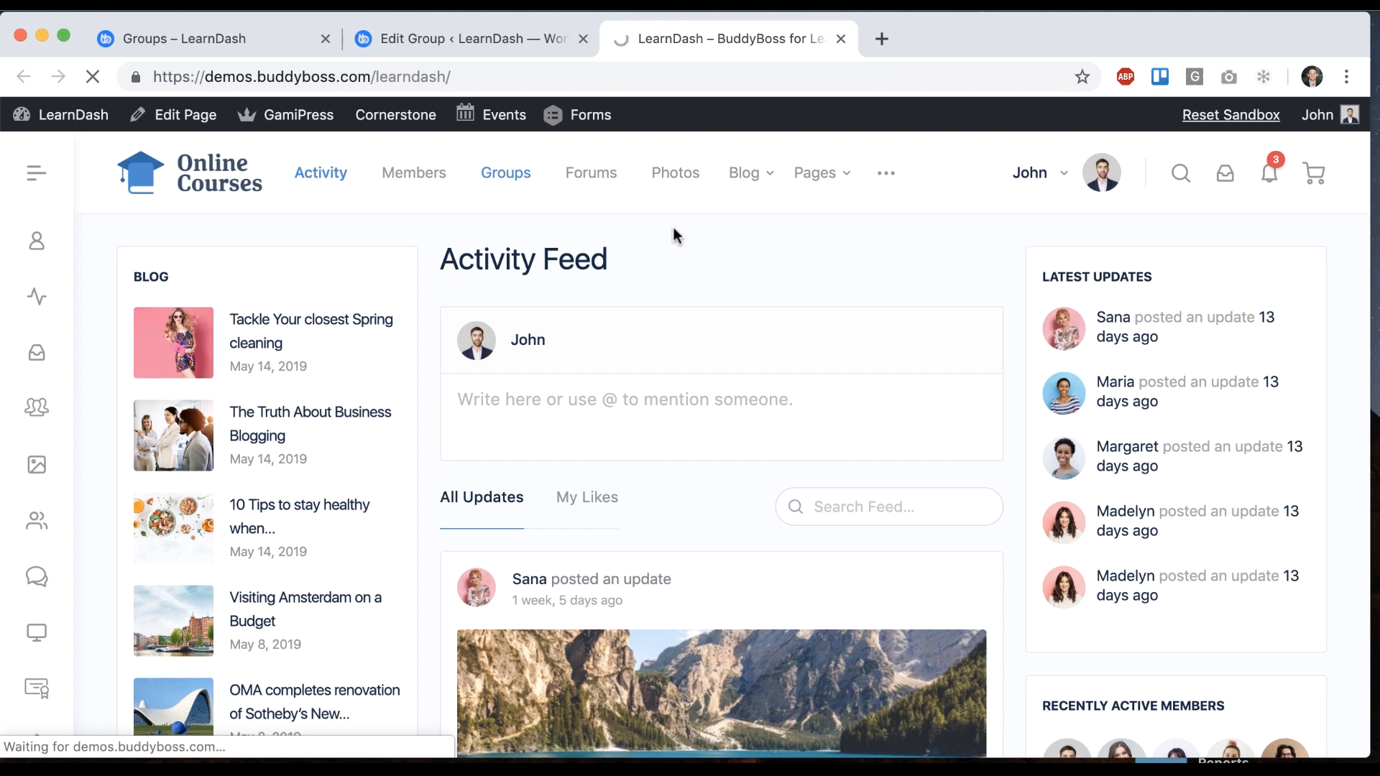
pyautogui.click(506, 173)
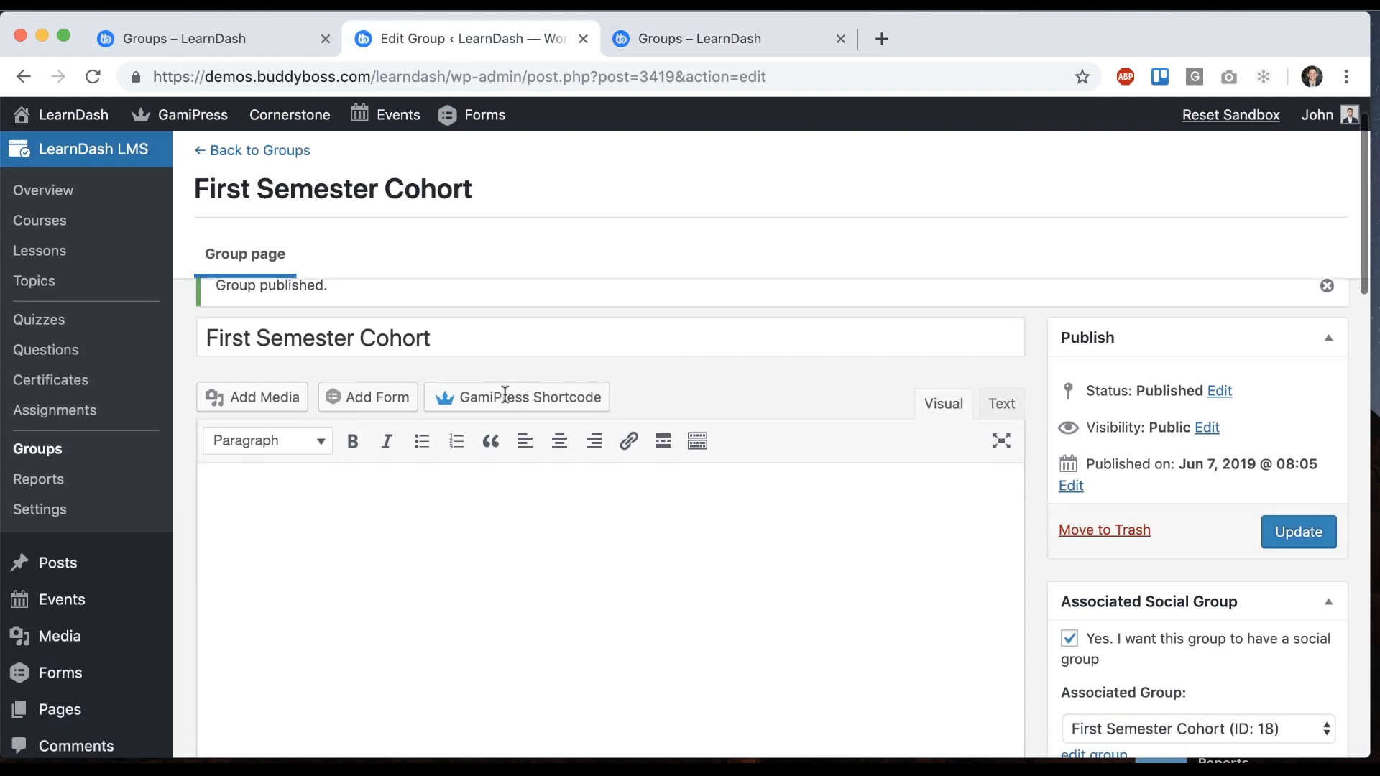
pyautogui.scroll(-3)
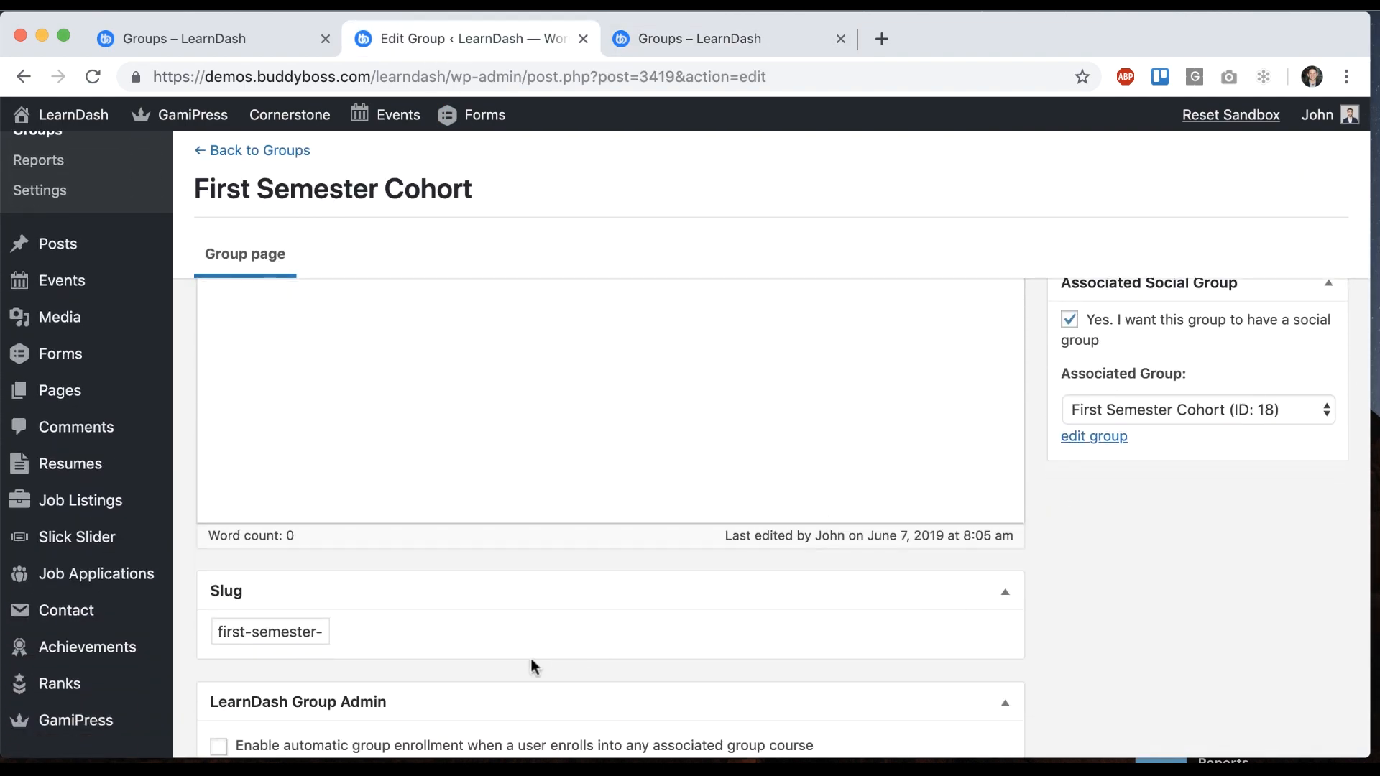
pyautogui.click(700, 37)
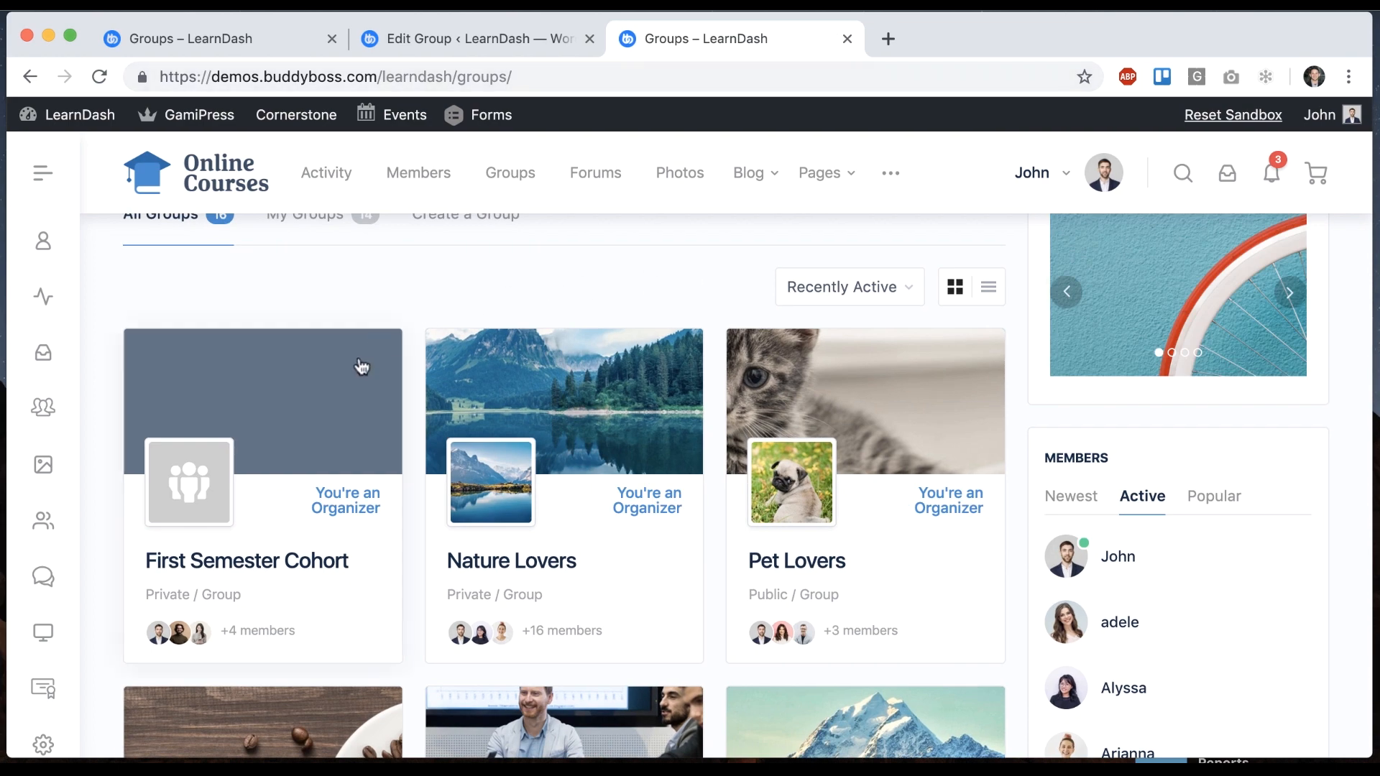
pyautogui.click(246, 561)
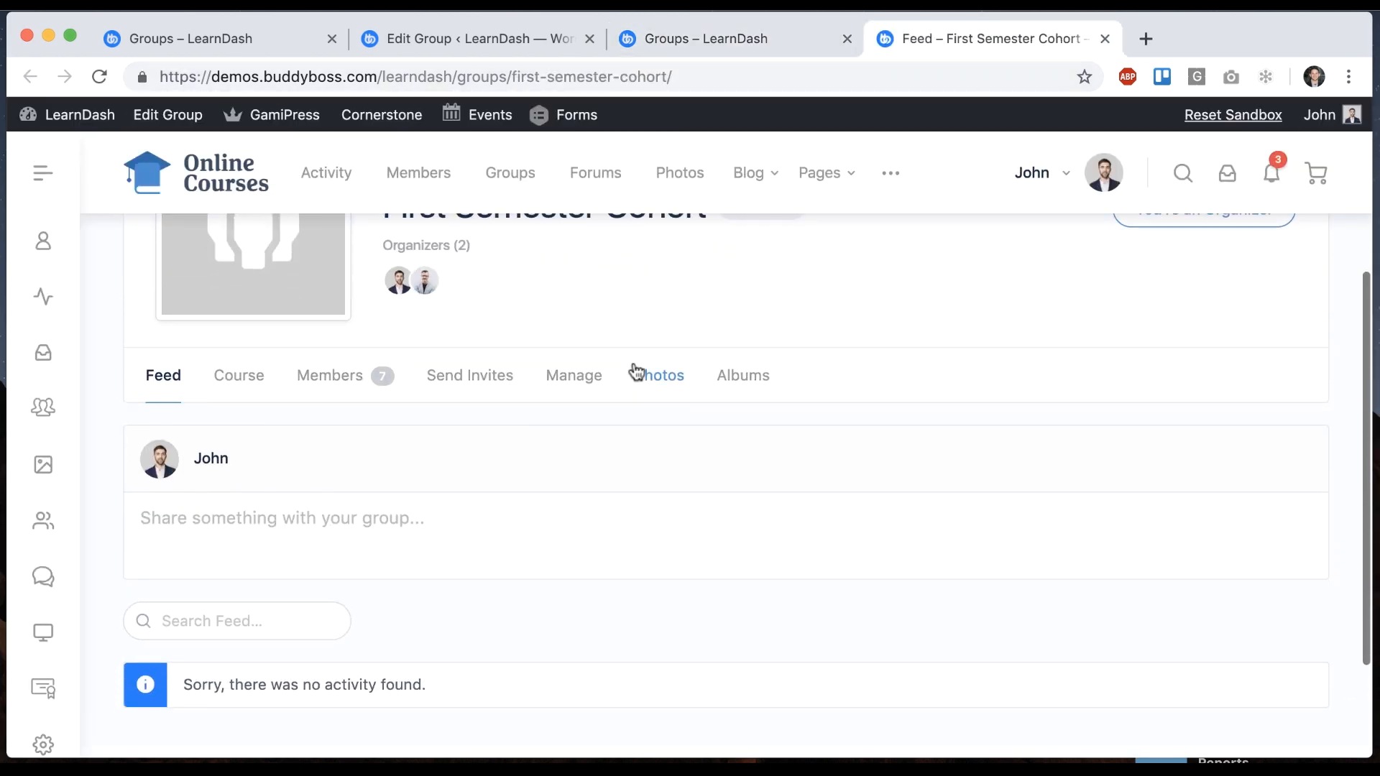
pyautogui.click(659, 375)
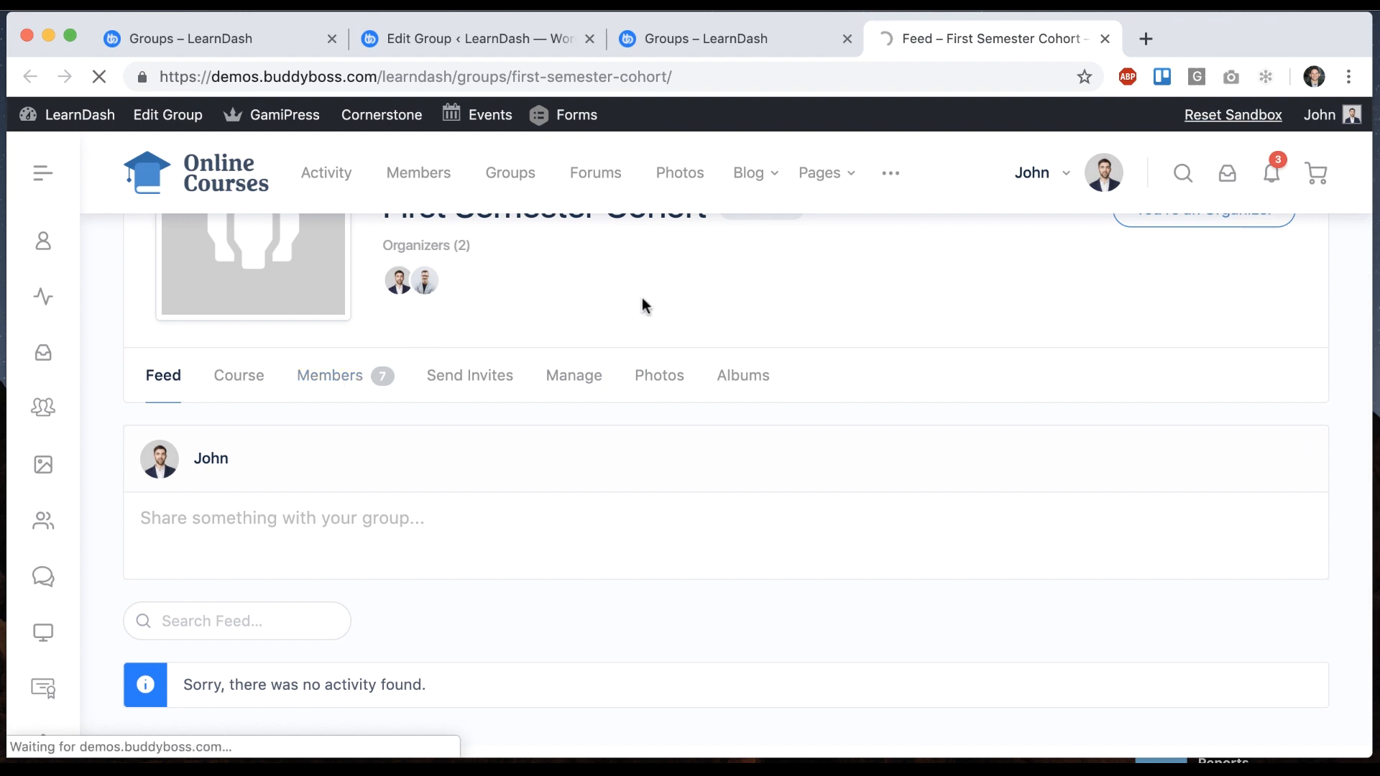
# Compare the group's member cards with the Edit Group page's leaders John, Mateo and five users
pyautogui.click(329, 375)
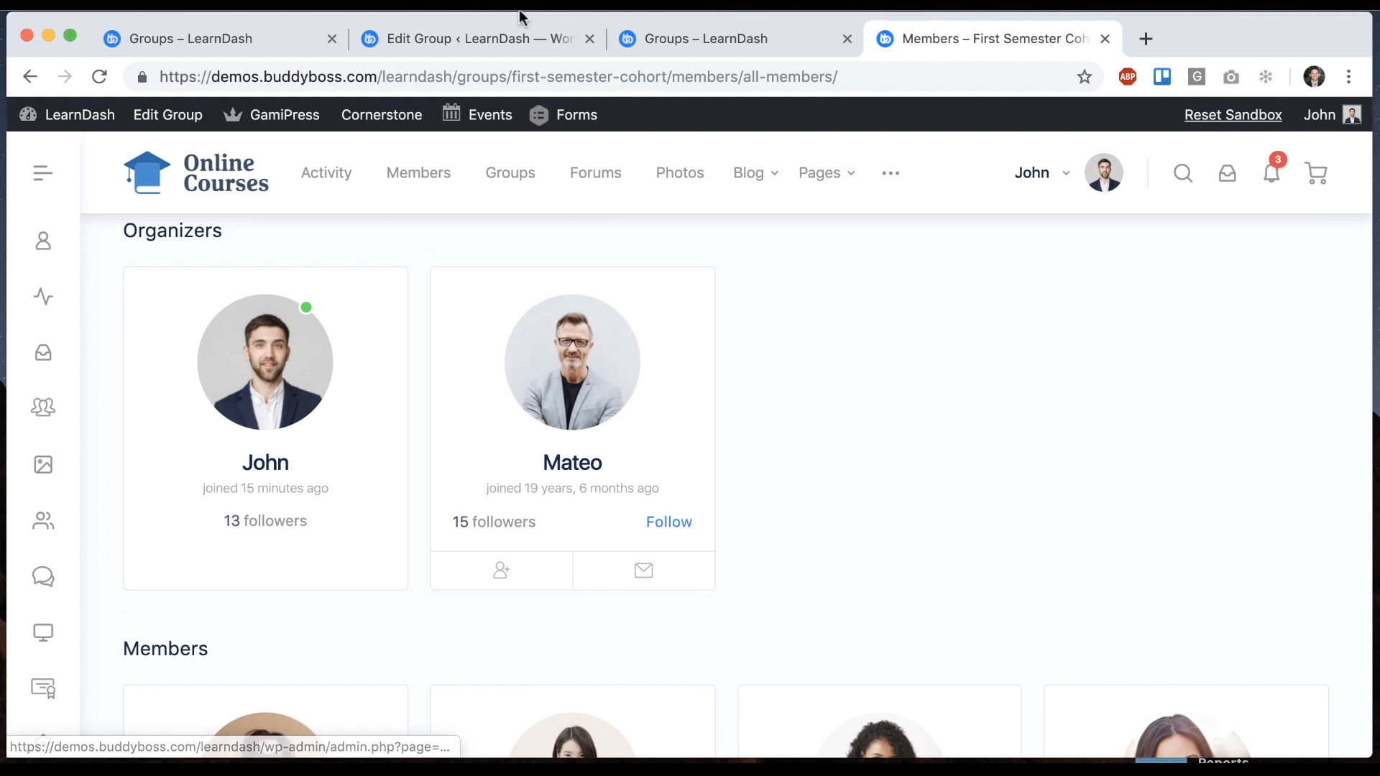
pyautogui.click(476, 38)
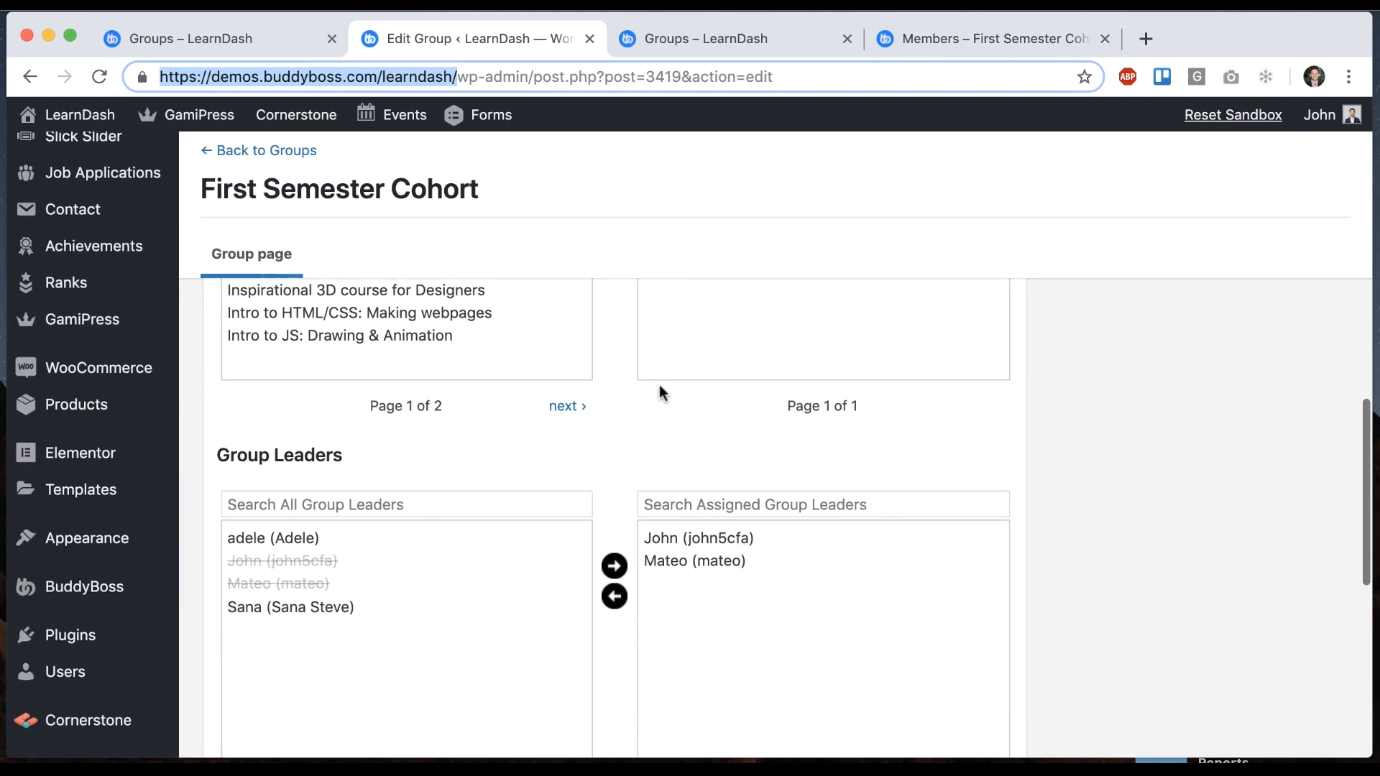
pyautogui.scroll(-3)
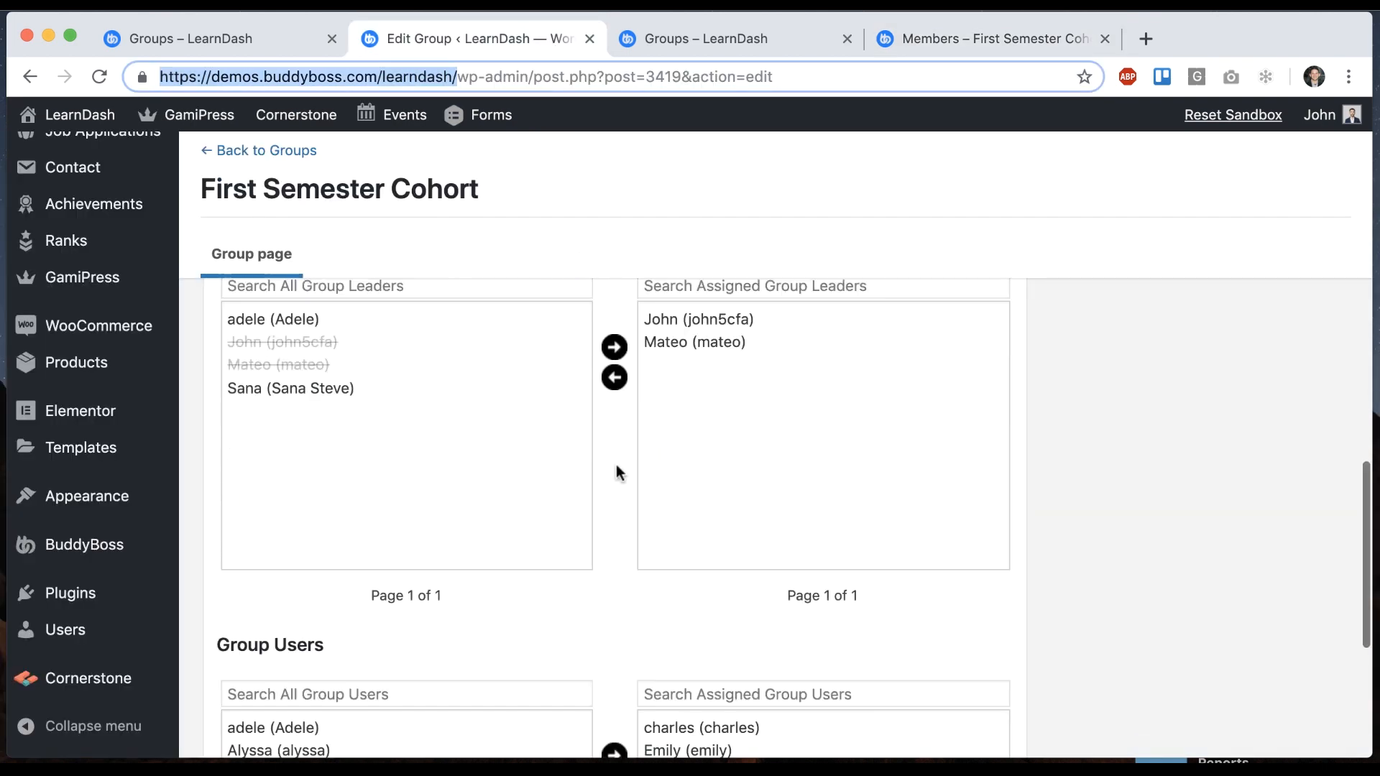
pyautogui.scroll(-3)
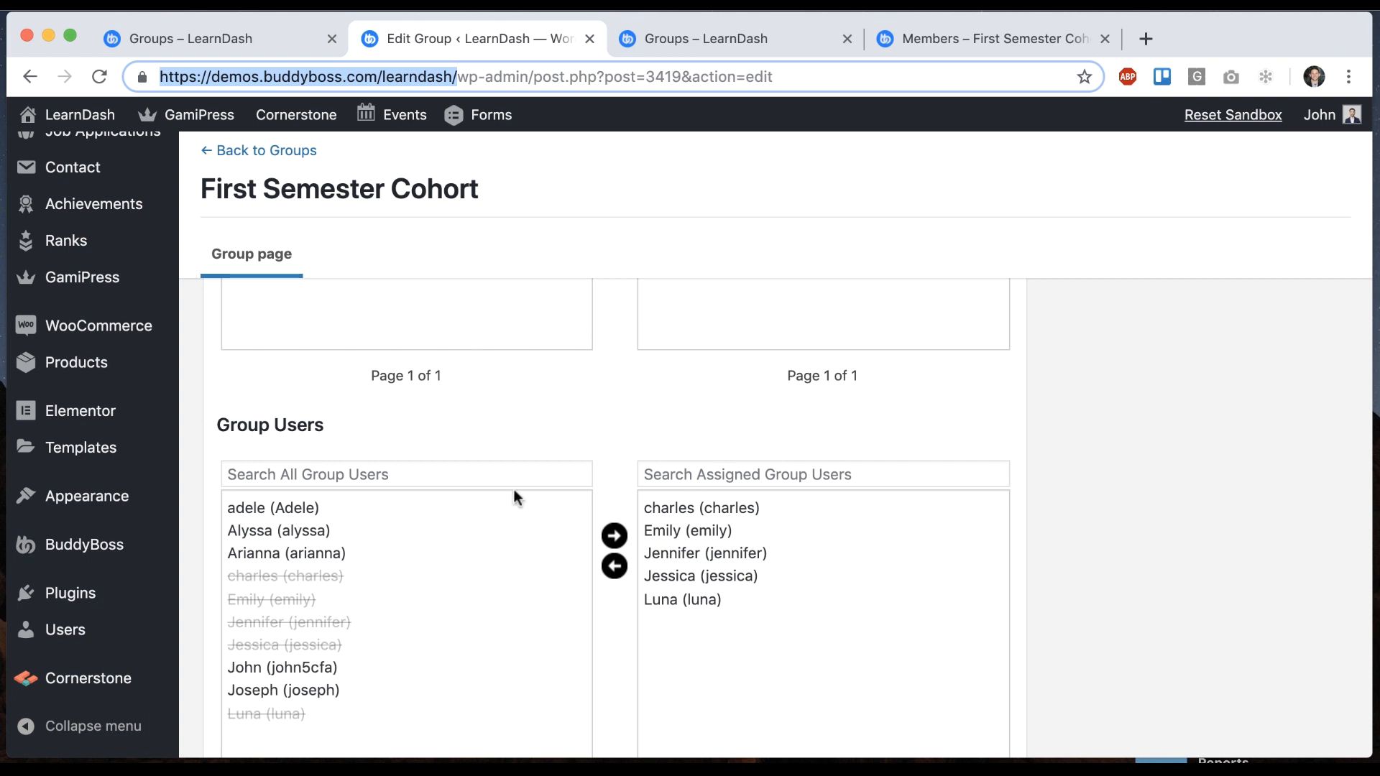
pyautogui.click(986, 37)
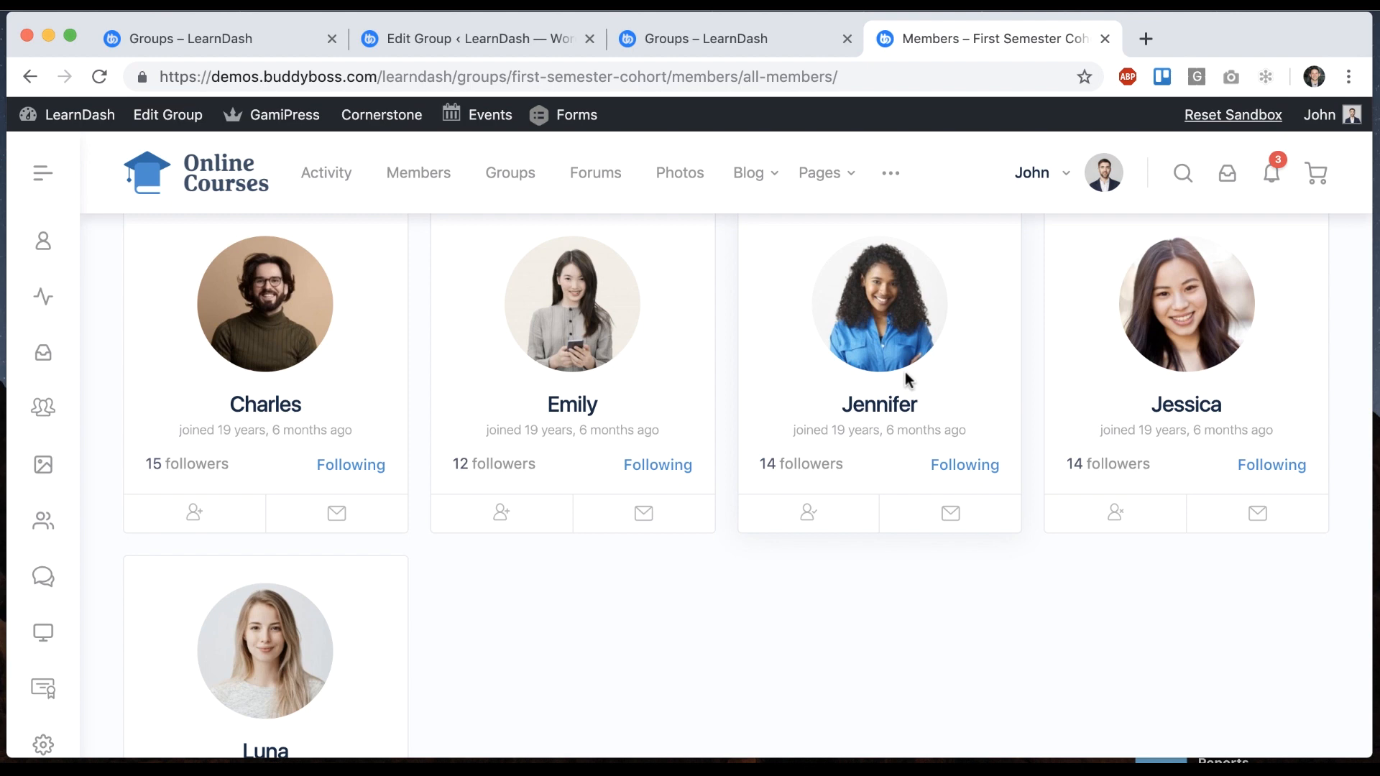
pyautogui.moveTo(1175, 614)
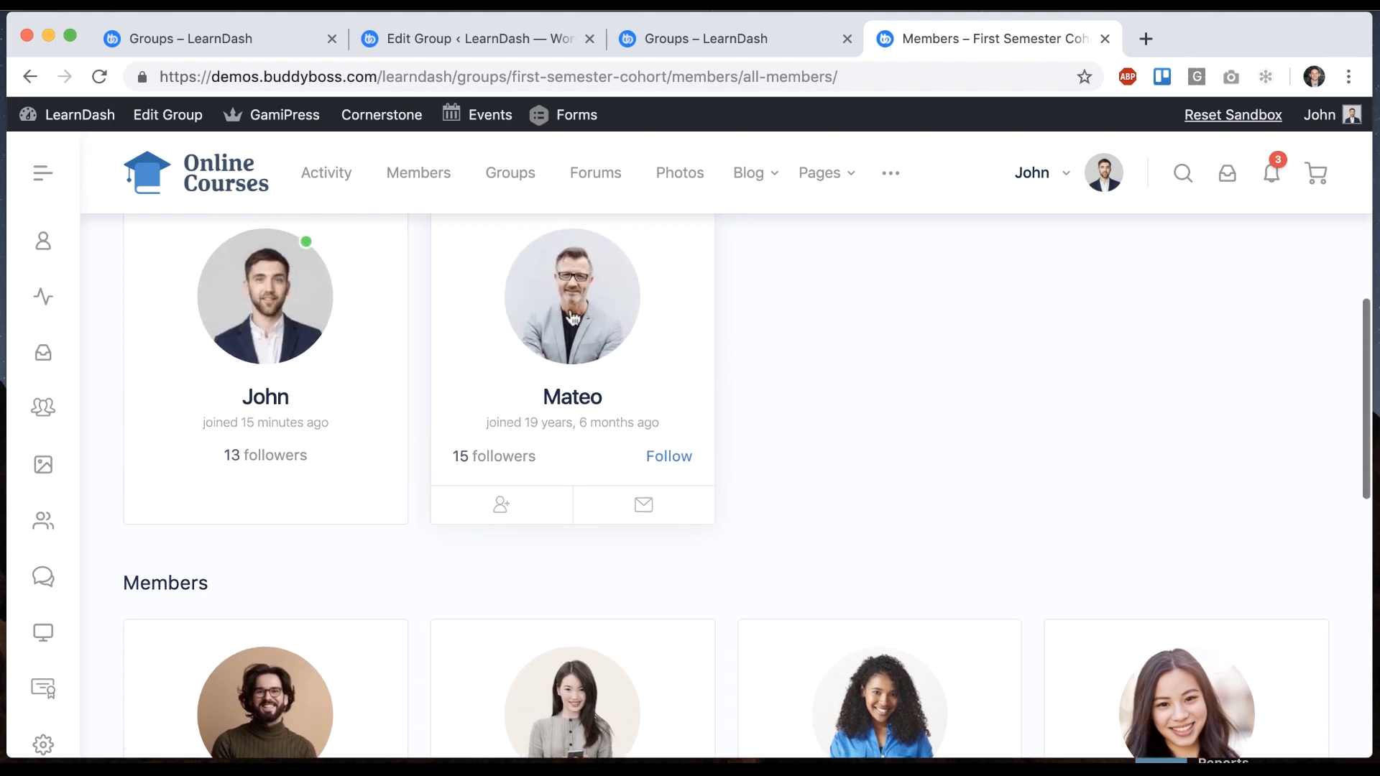
pyautogui.click(476, 37)
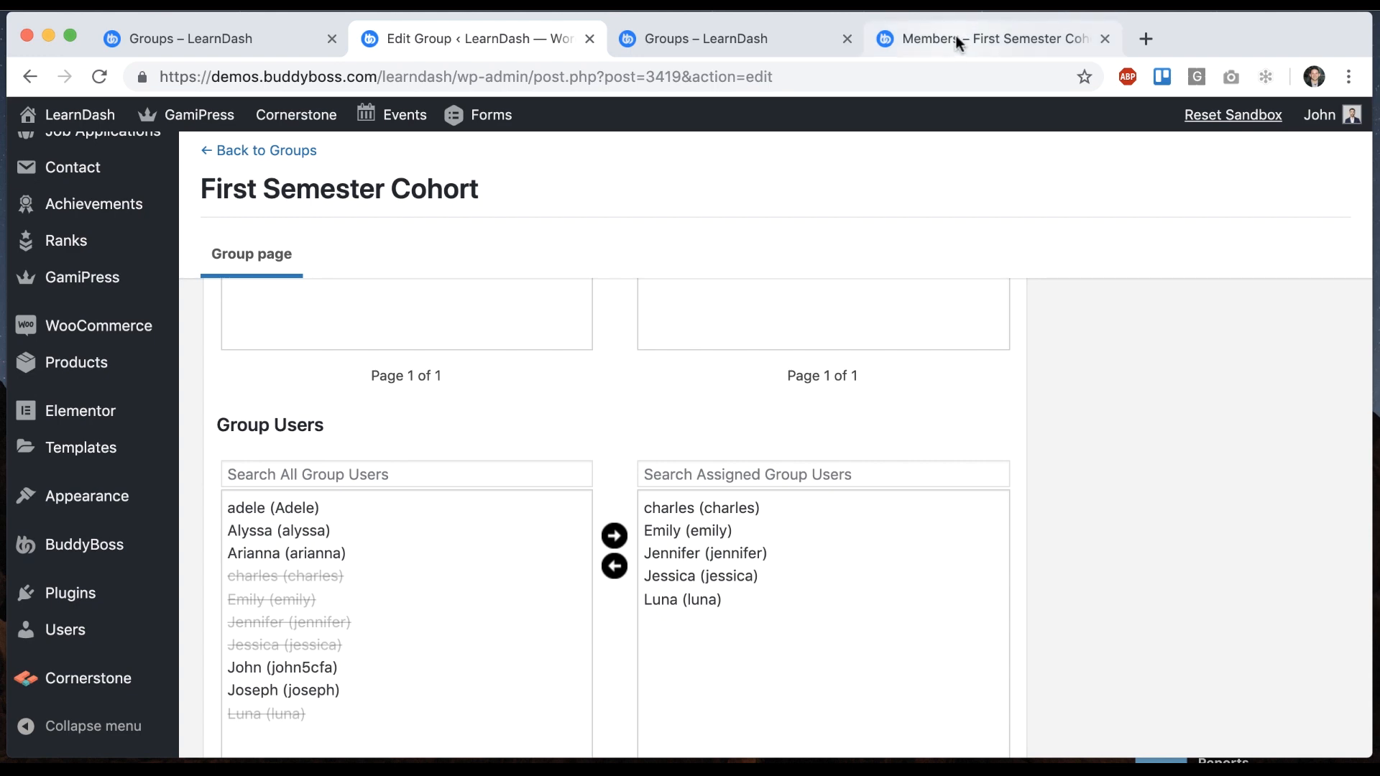
# View the First Semester Cohort's front-end Courses tab listing only A Life of Happiness and Fulfillment
pyautogui.click(987, 39)
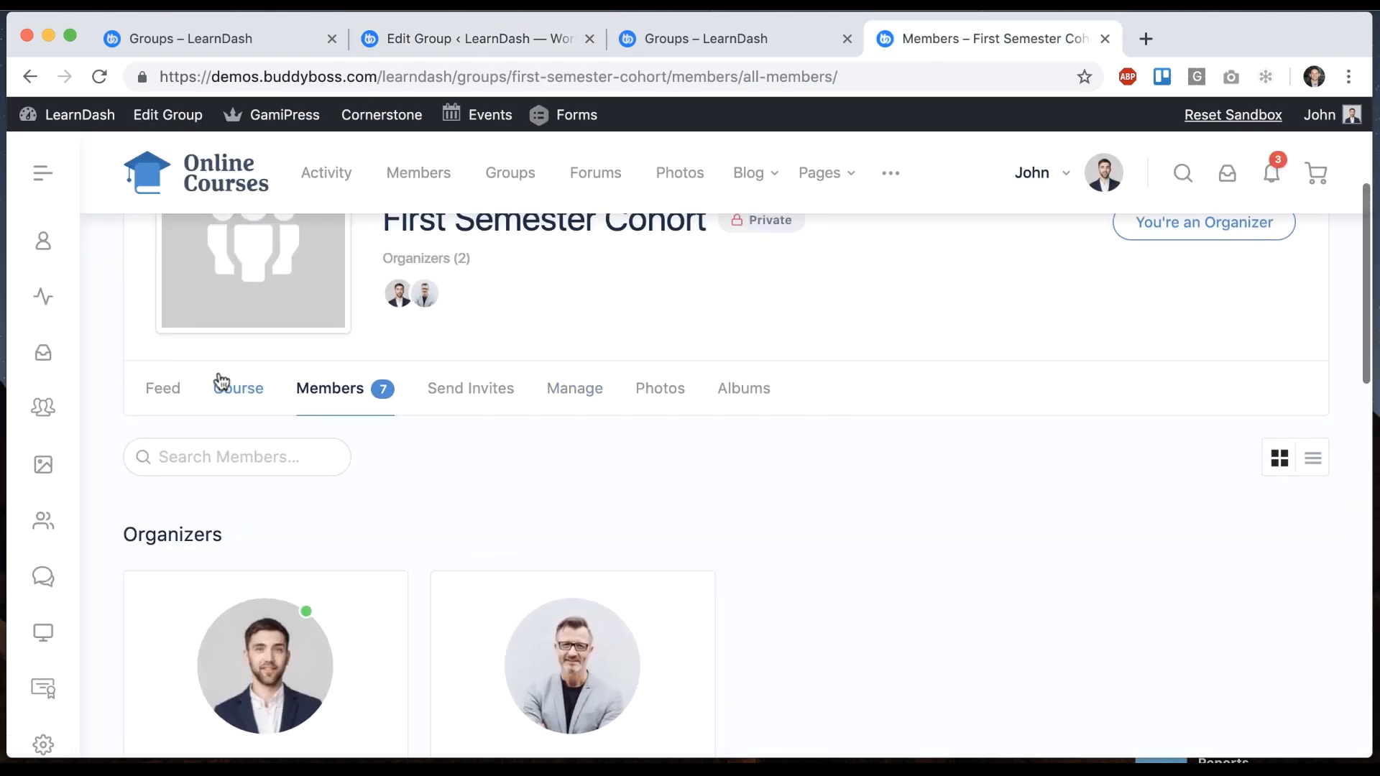
pyautogui.click(238, 388)
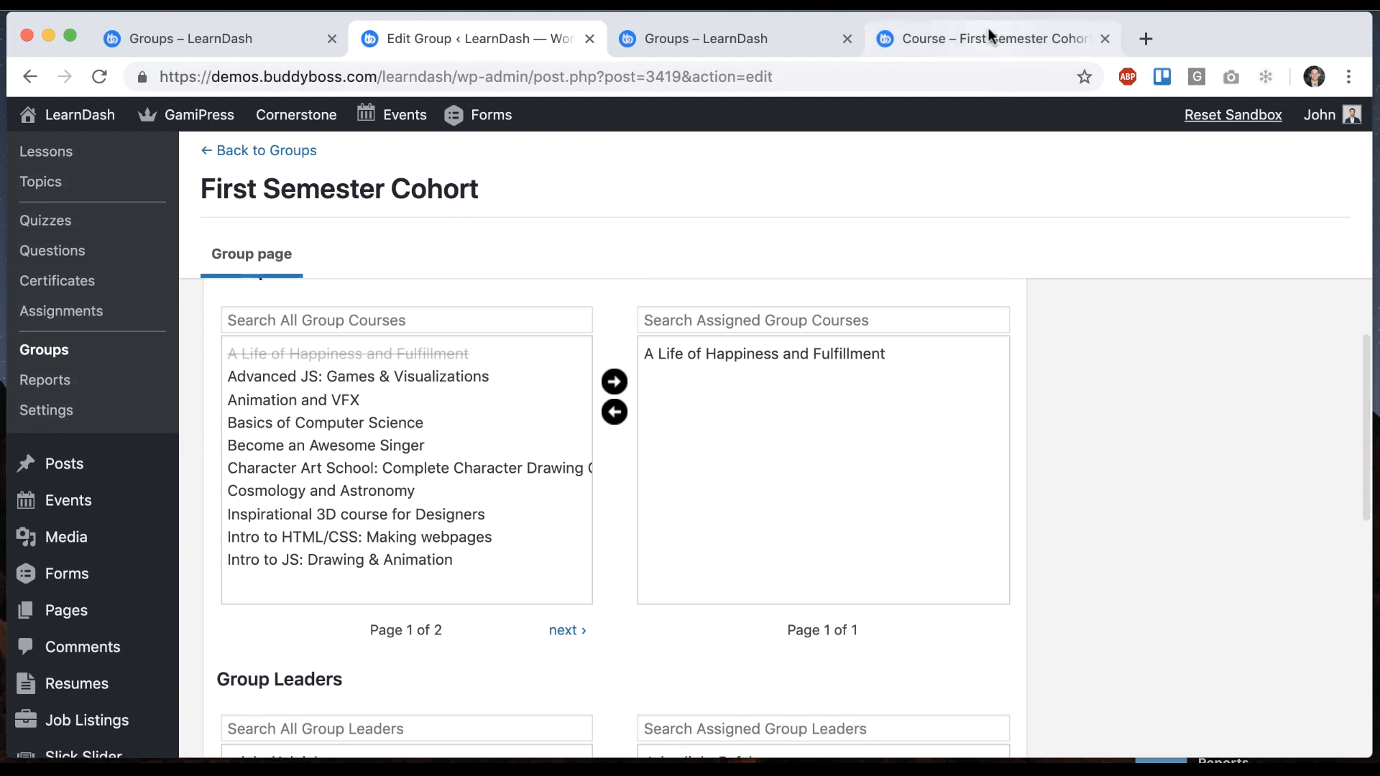
pyautogui.click(986, 38)
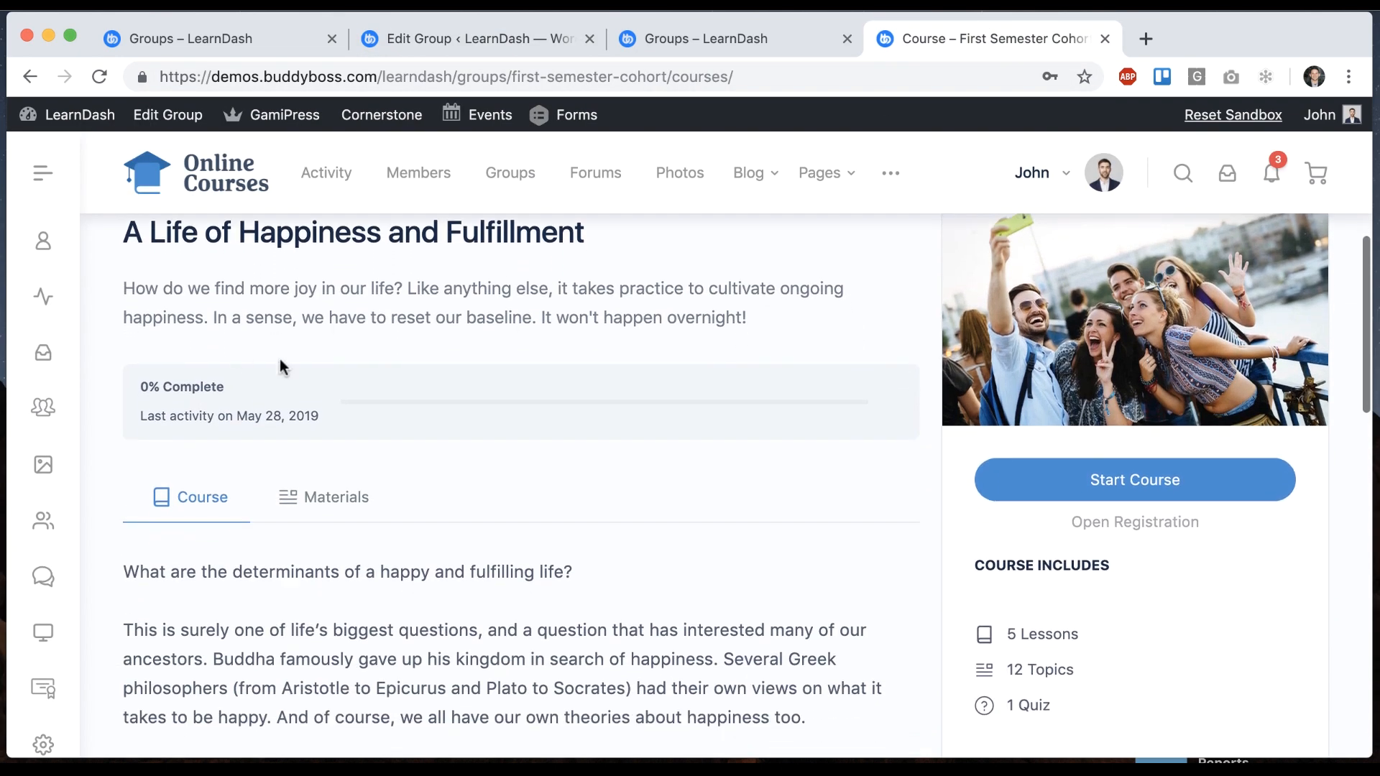
pyautogui.scroll(-3)
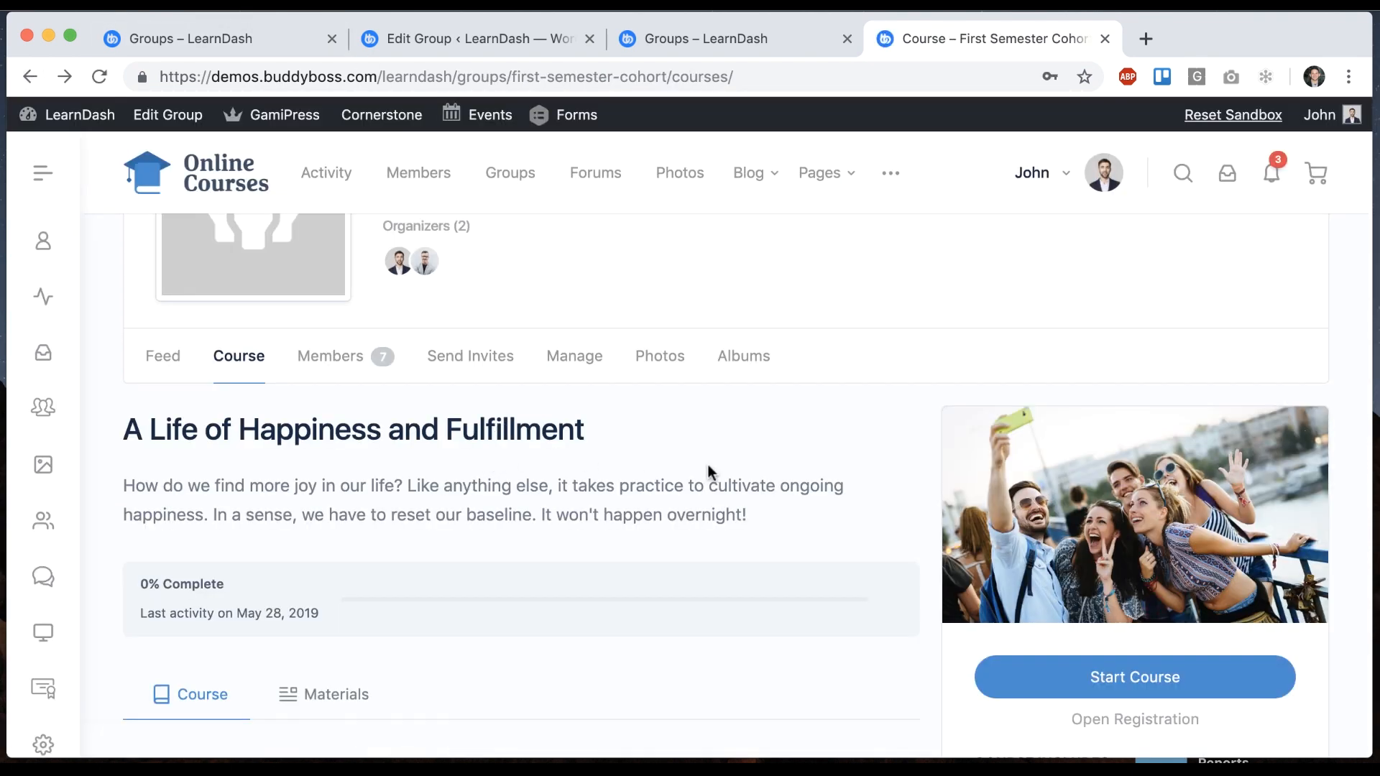
pyautogui.moveTo(774, 437)
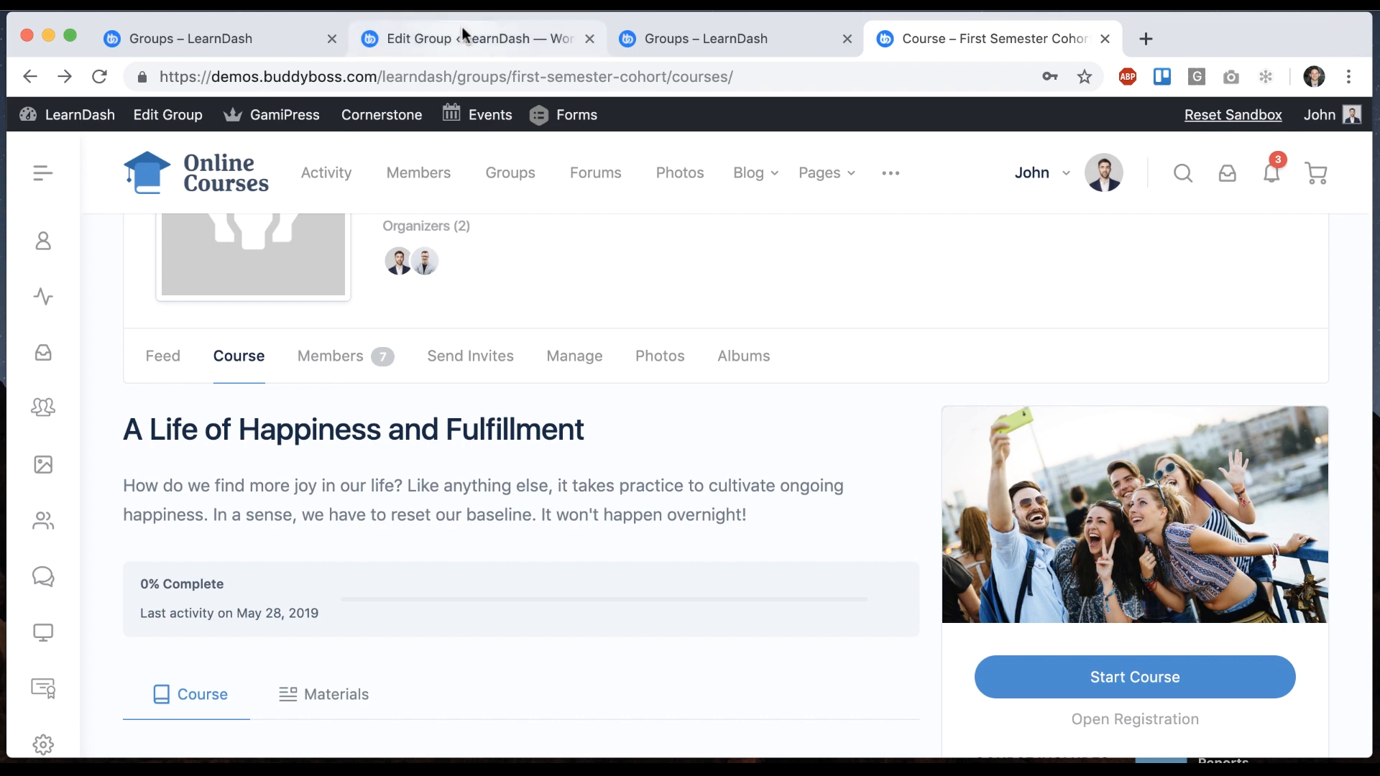
pyautogui.click(476, 37)
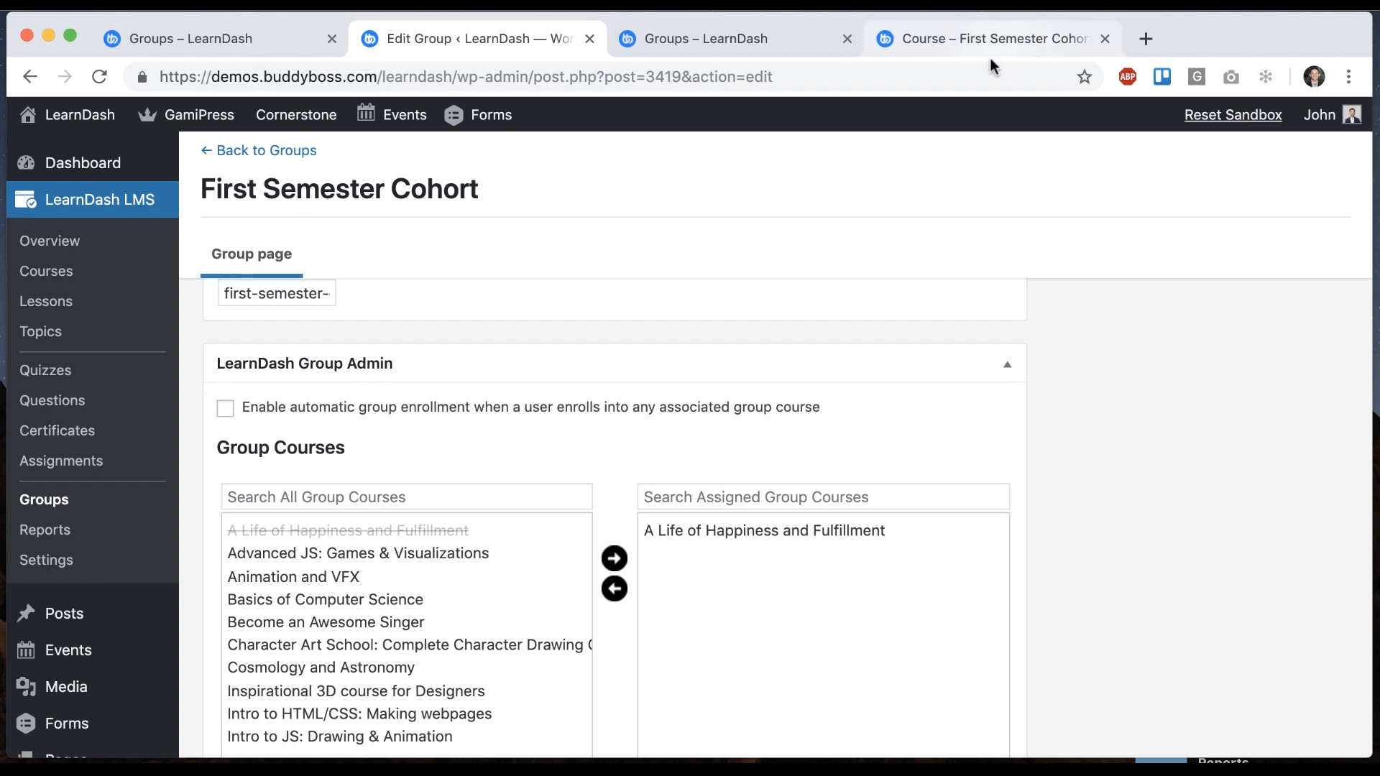
# Assign Become an Awesome Singer to the cohort's Group Courses and update the LearnDash group
pyautogui.scroll(-3)
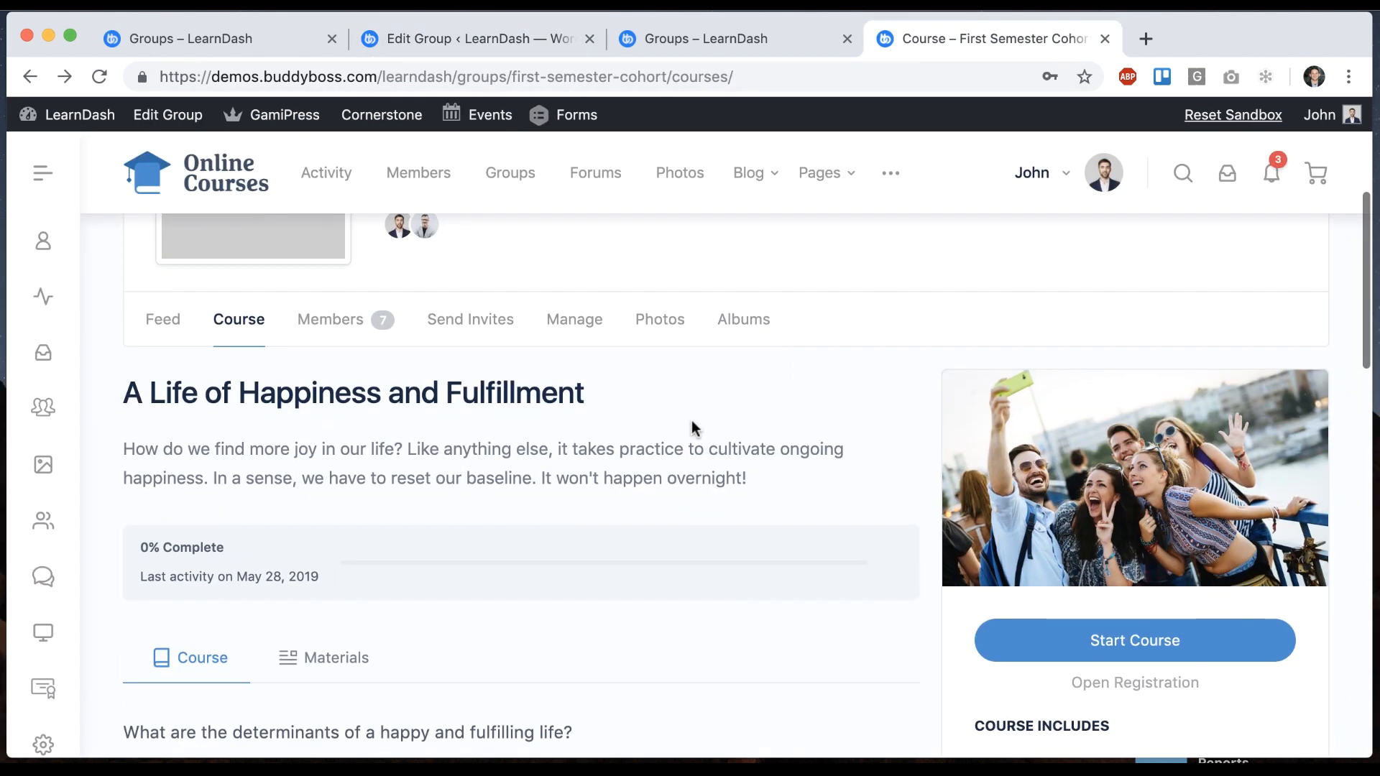
pyautogui.click(476, 38)
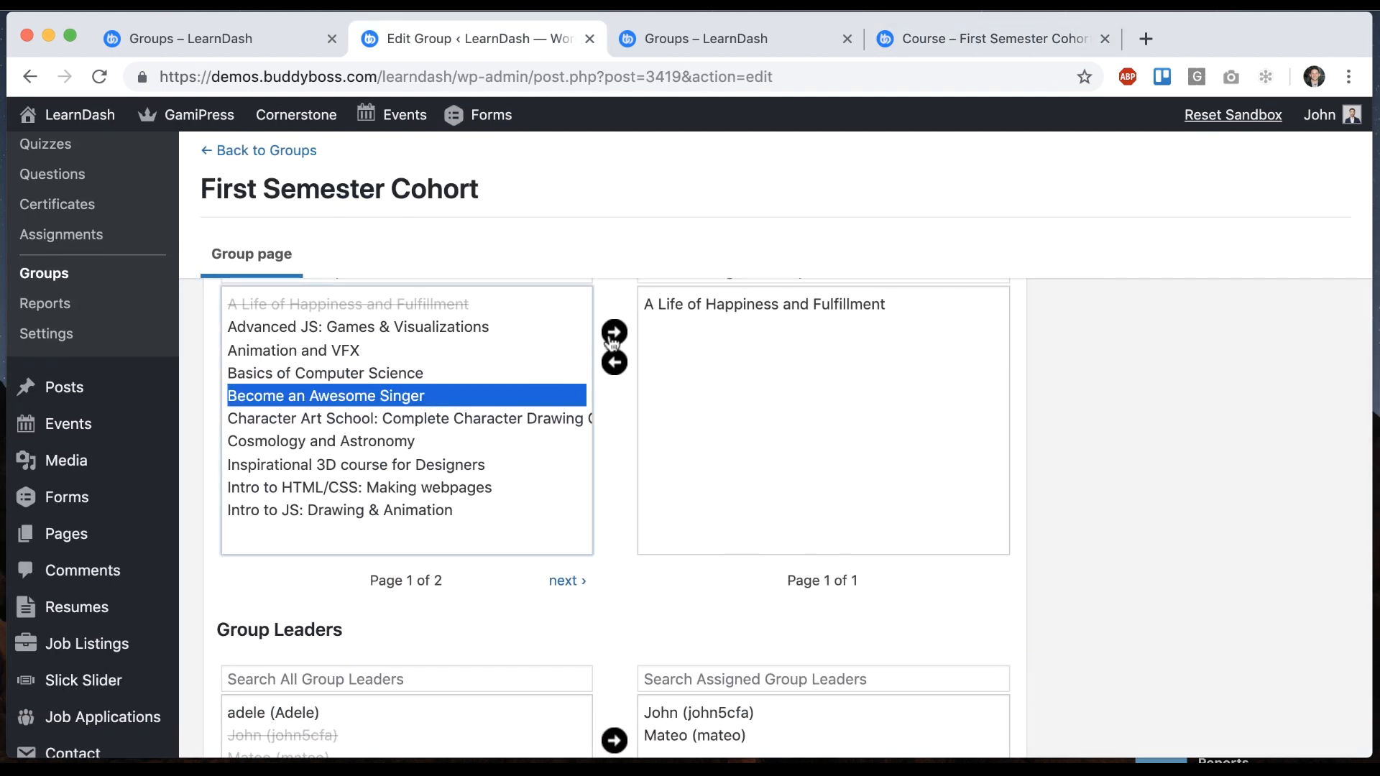
pyautogui.click(614, 332)
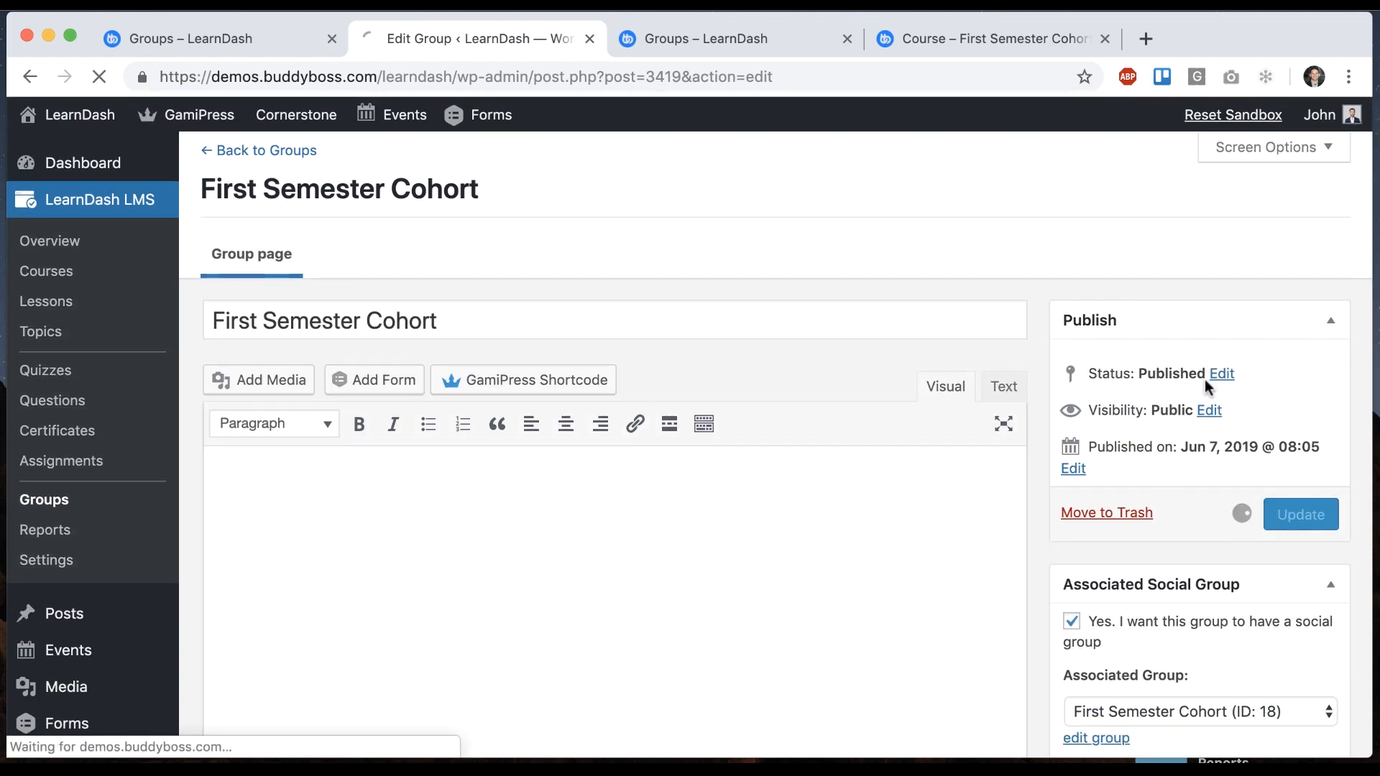
pyautogui.click(1301, 515)
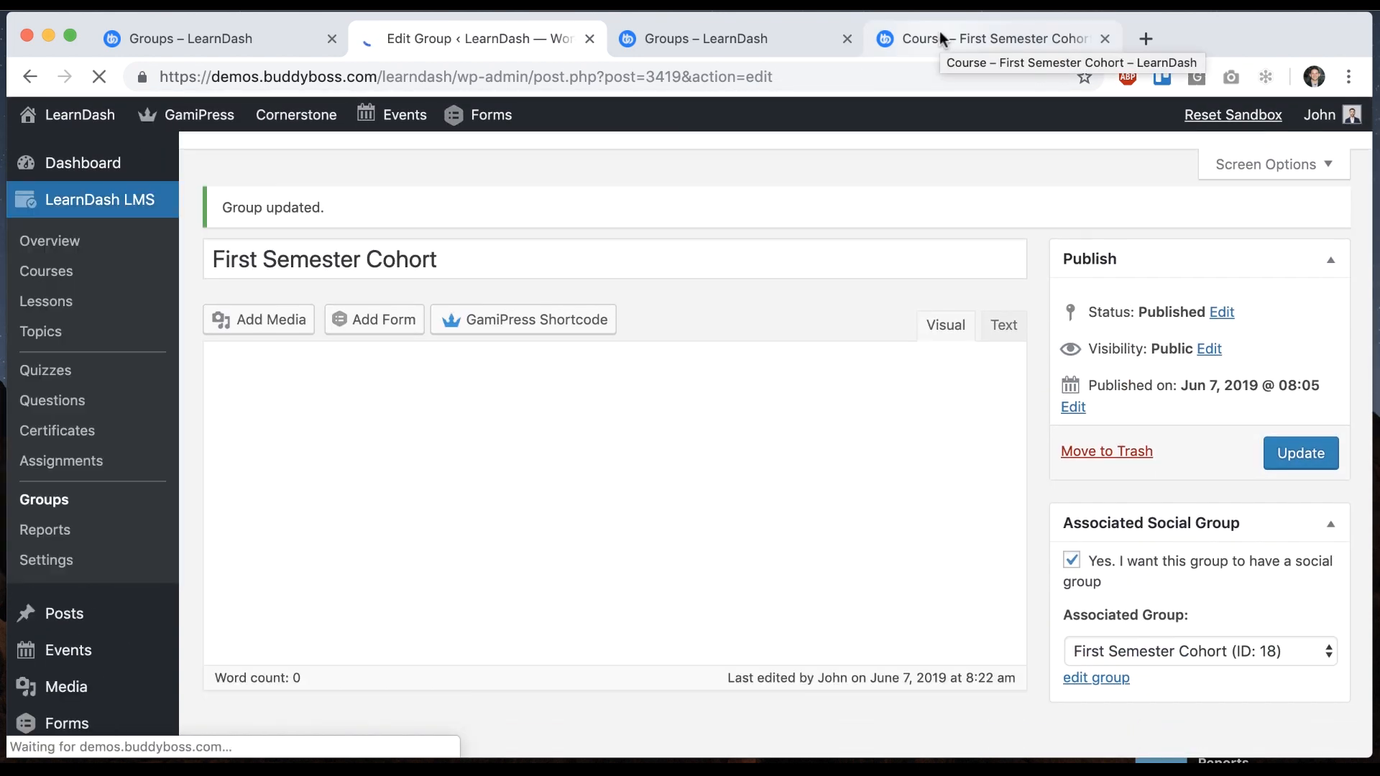
# Reload the cohort's Courses tab to see A Life of Happiness, Become an Awesome Singer and Basics of Computer Science
pyautogui.click(987, 39)
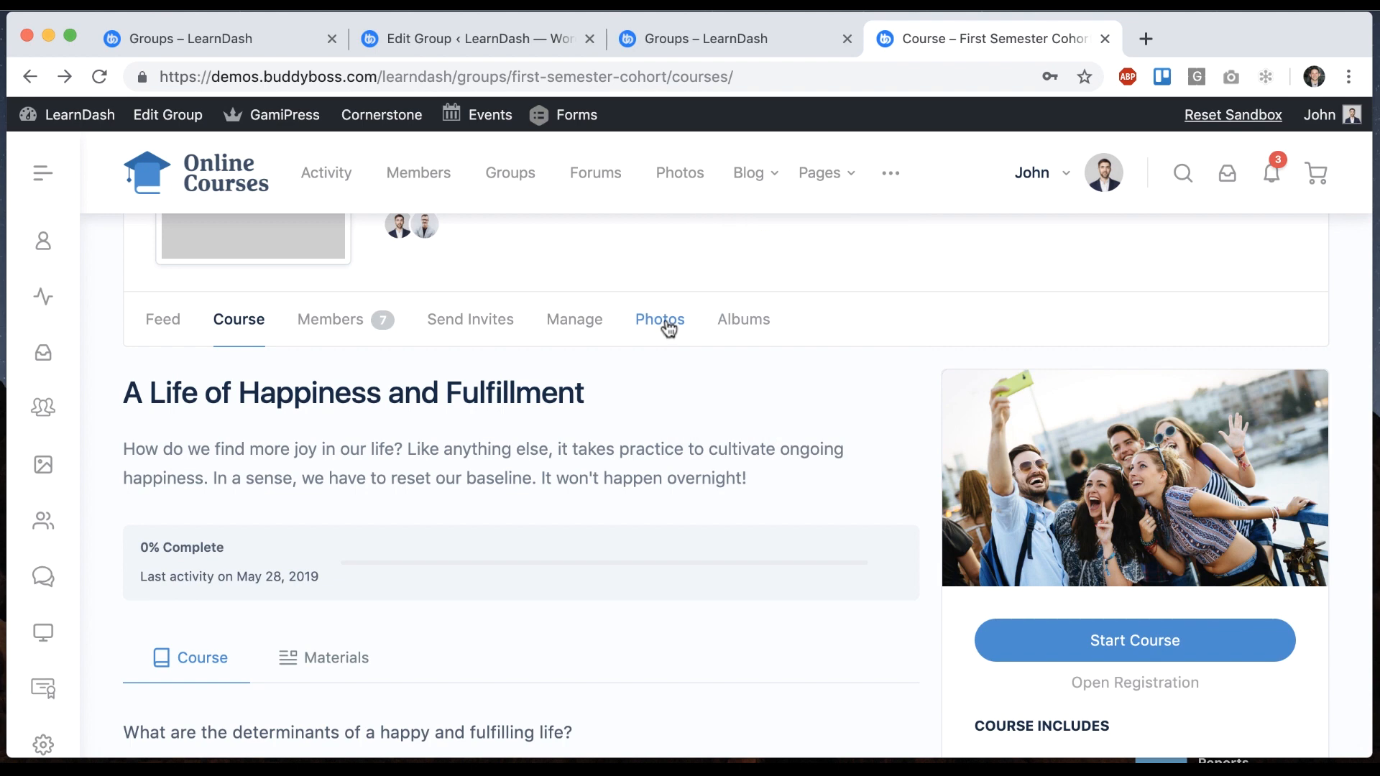
pyautogui.click(237, 319)
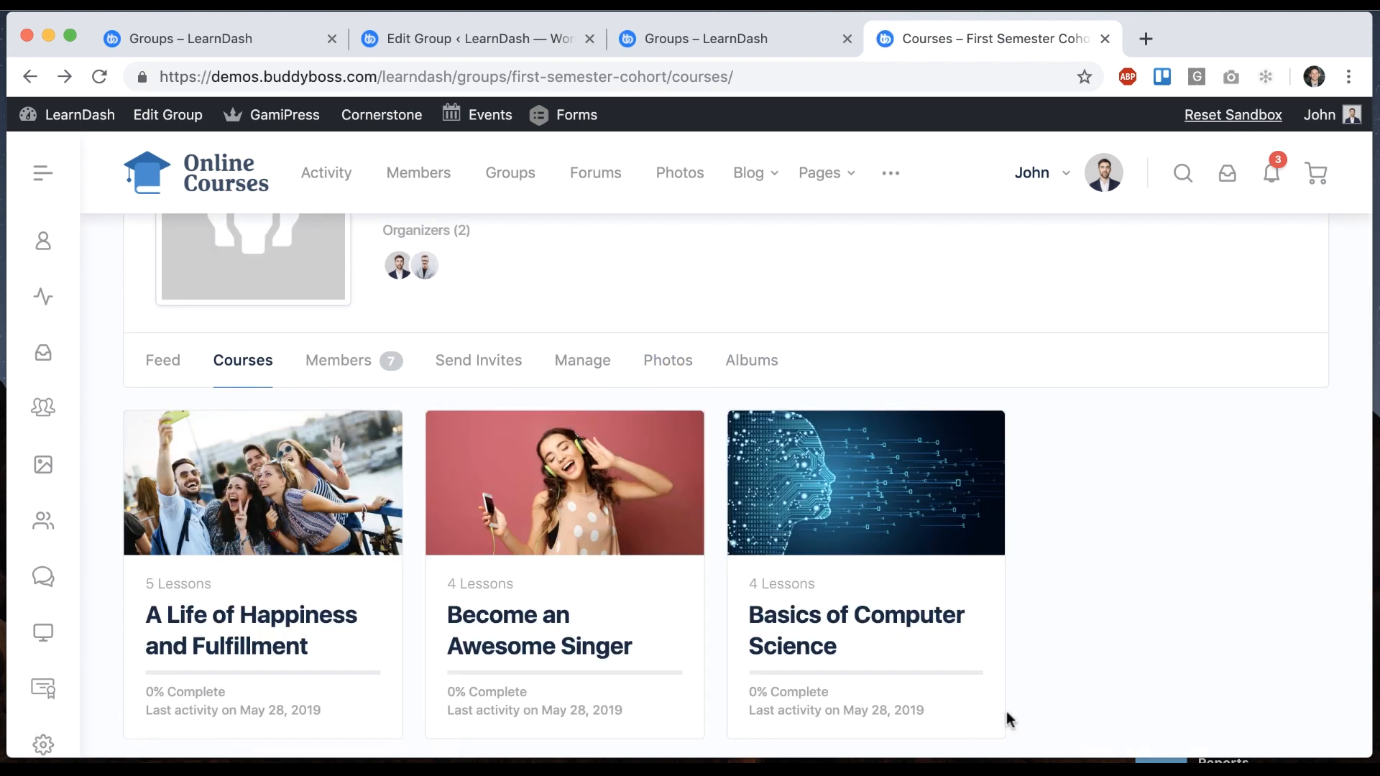
pyautogui.scroll(-3)
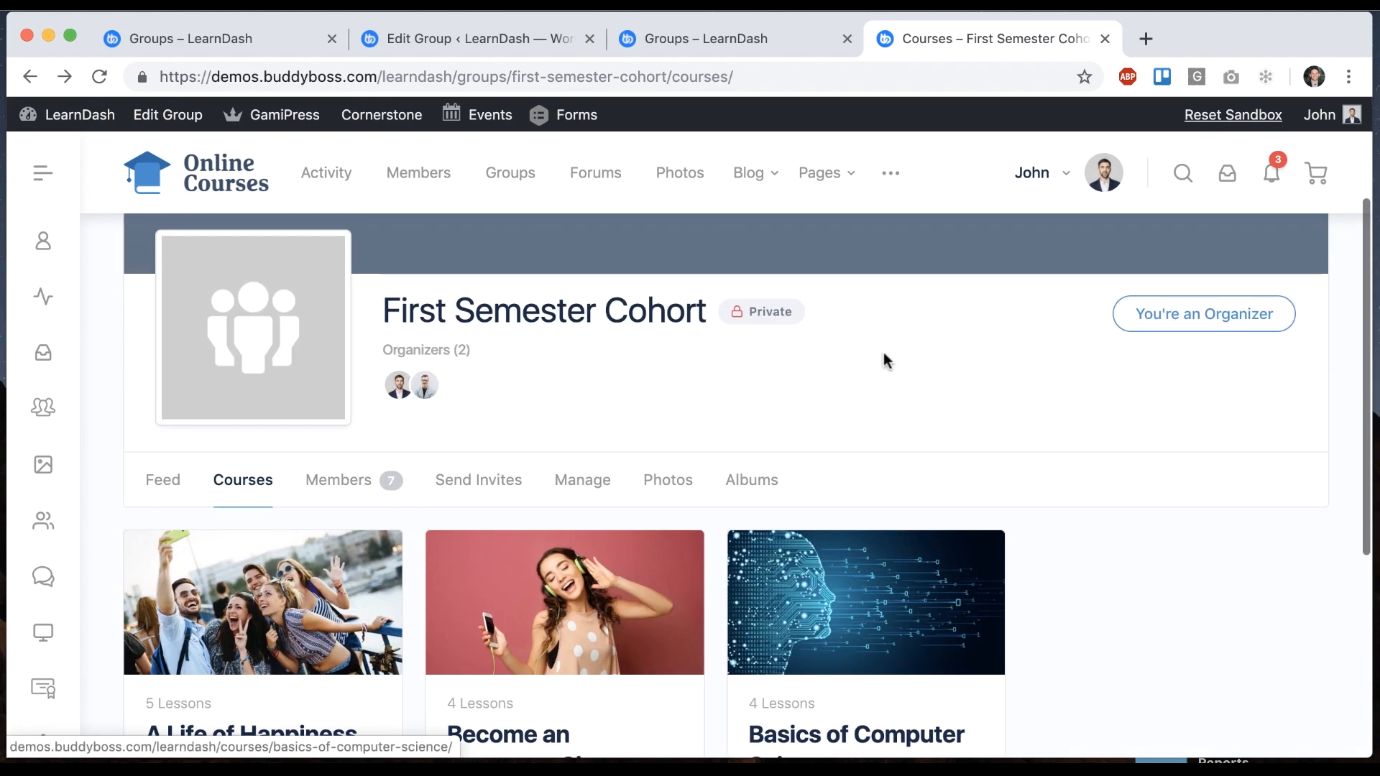
pyautogui.scroll(-3)
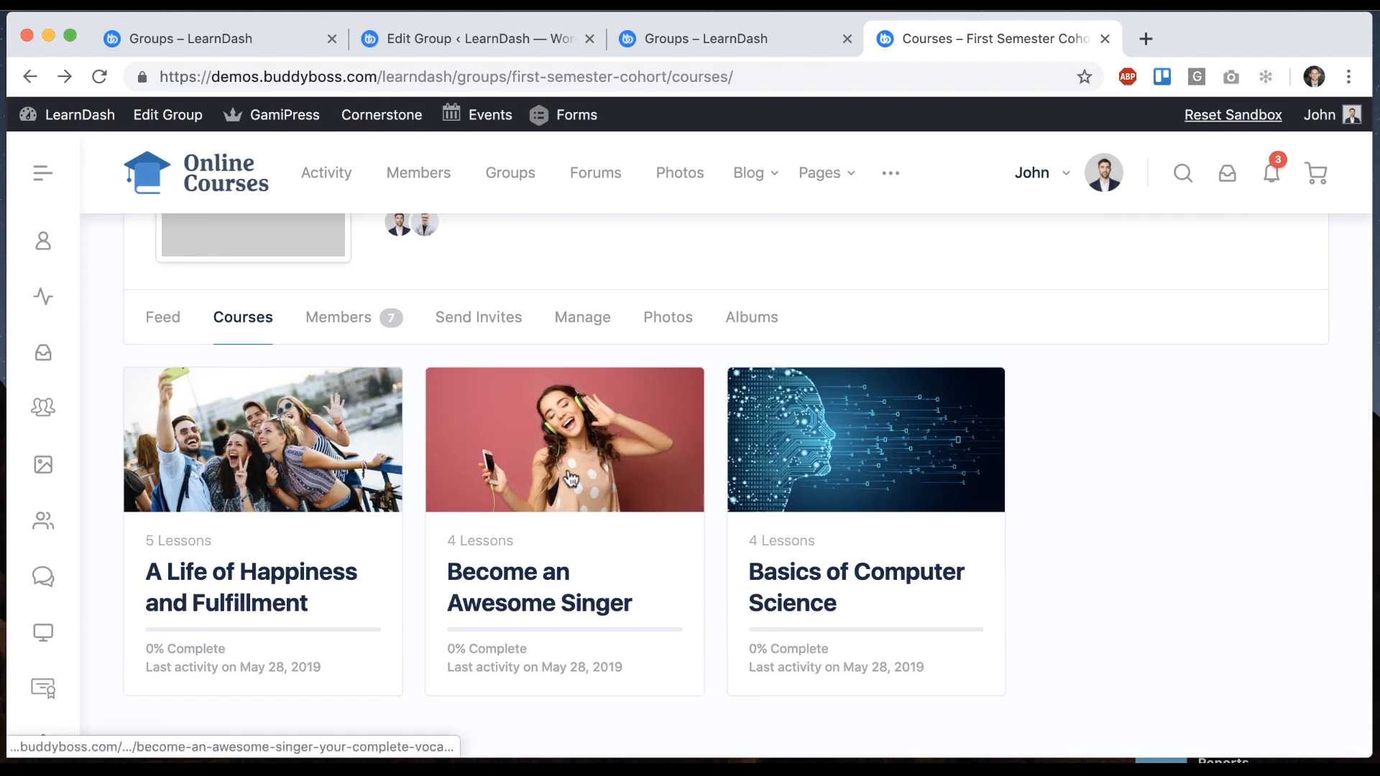
pyautogui.click(564, 440)
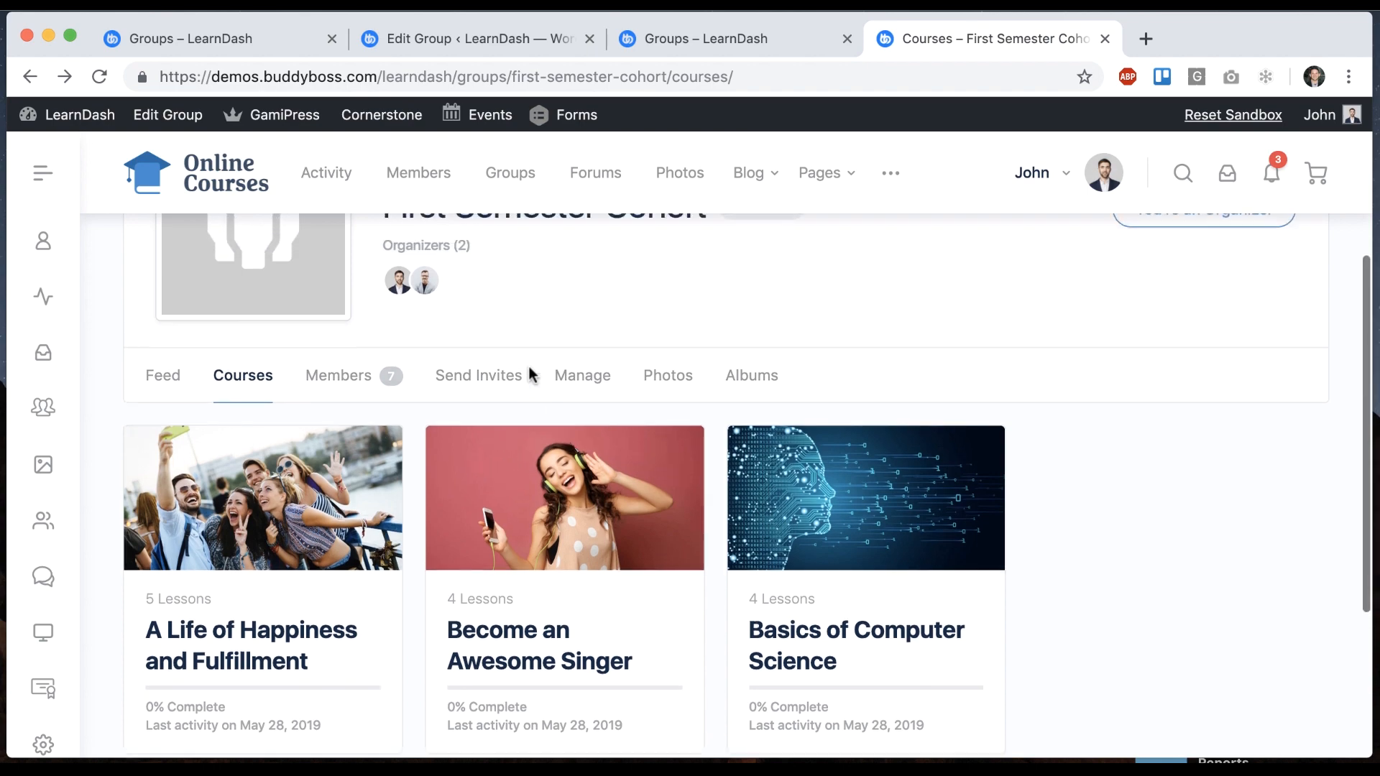
# Navigate BuddyBoss Settings > Groups to the empty Group Types list
pyautogui.click(475, 39)
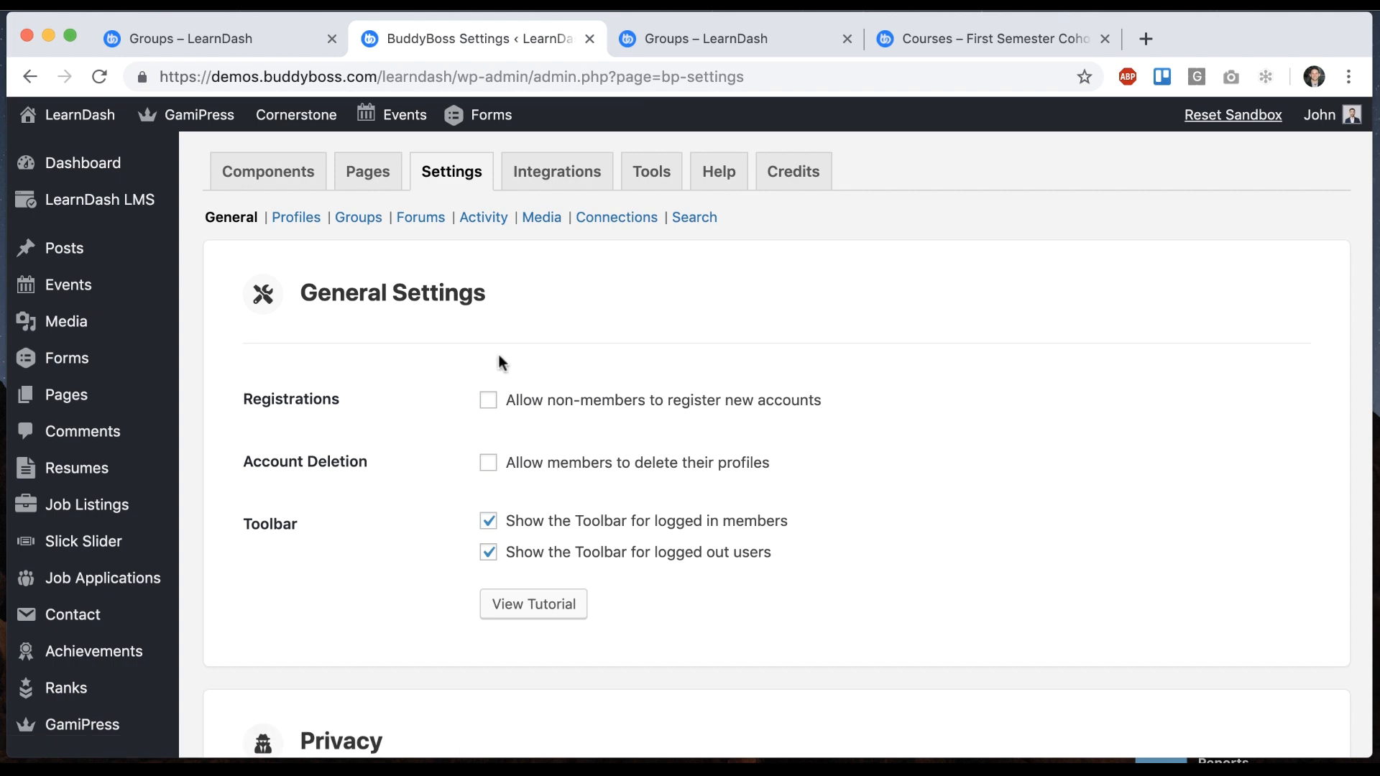
pyautogui.click(358, 217)
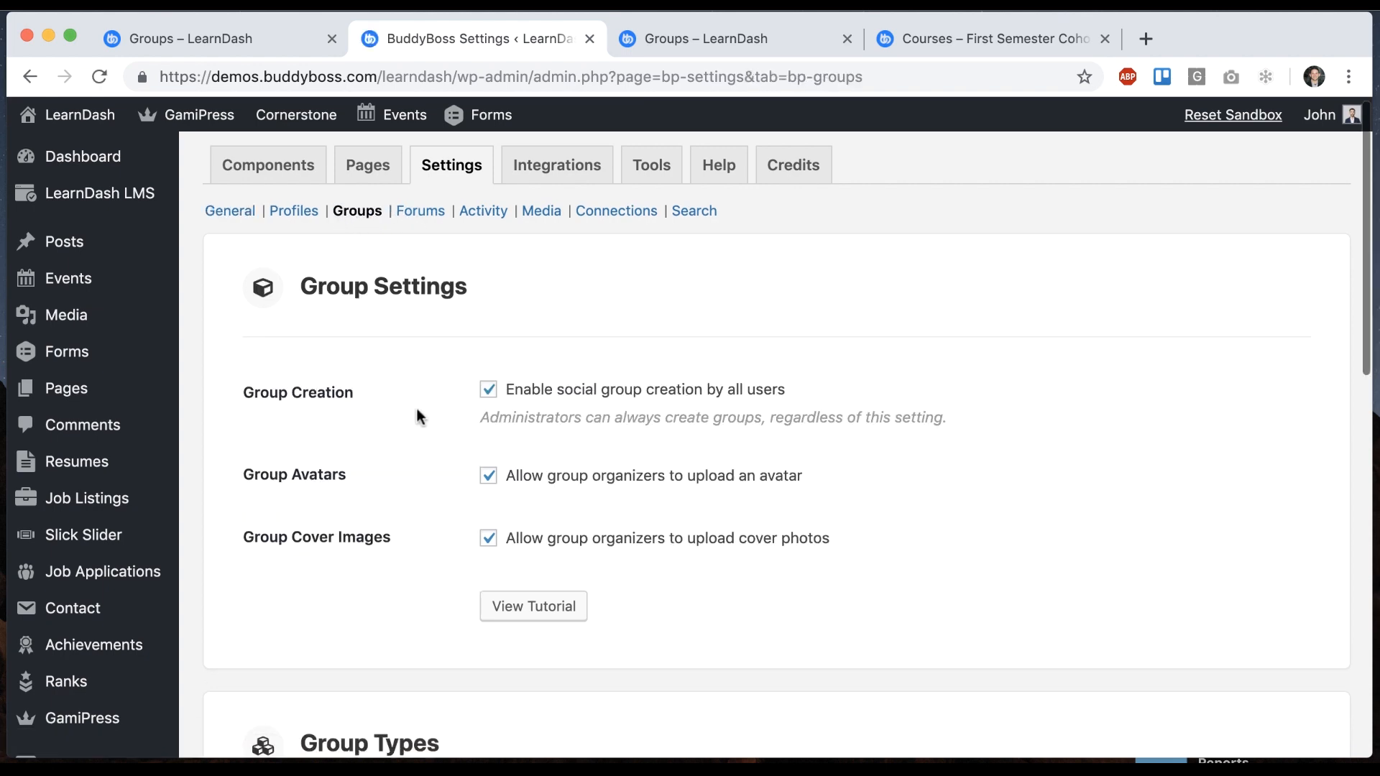
pyautogui.scroll(-3)
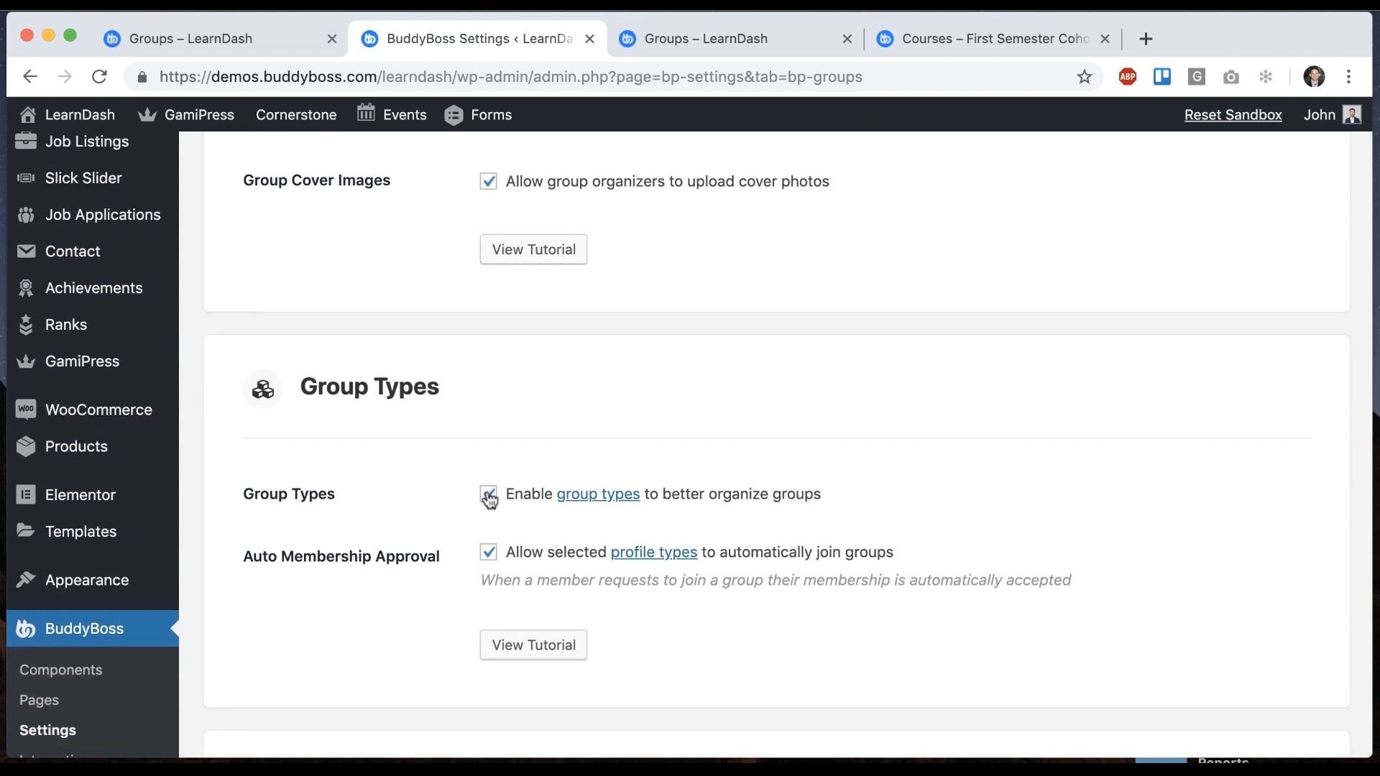
pyautogui.click(598, 493)
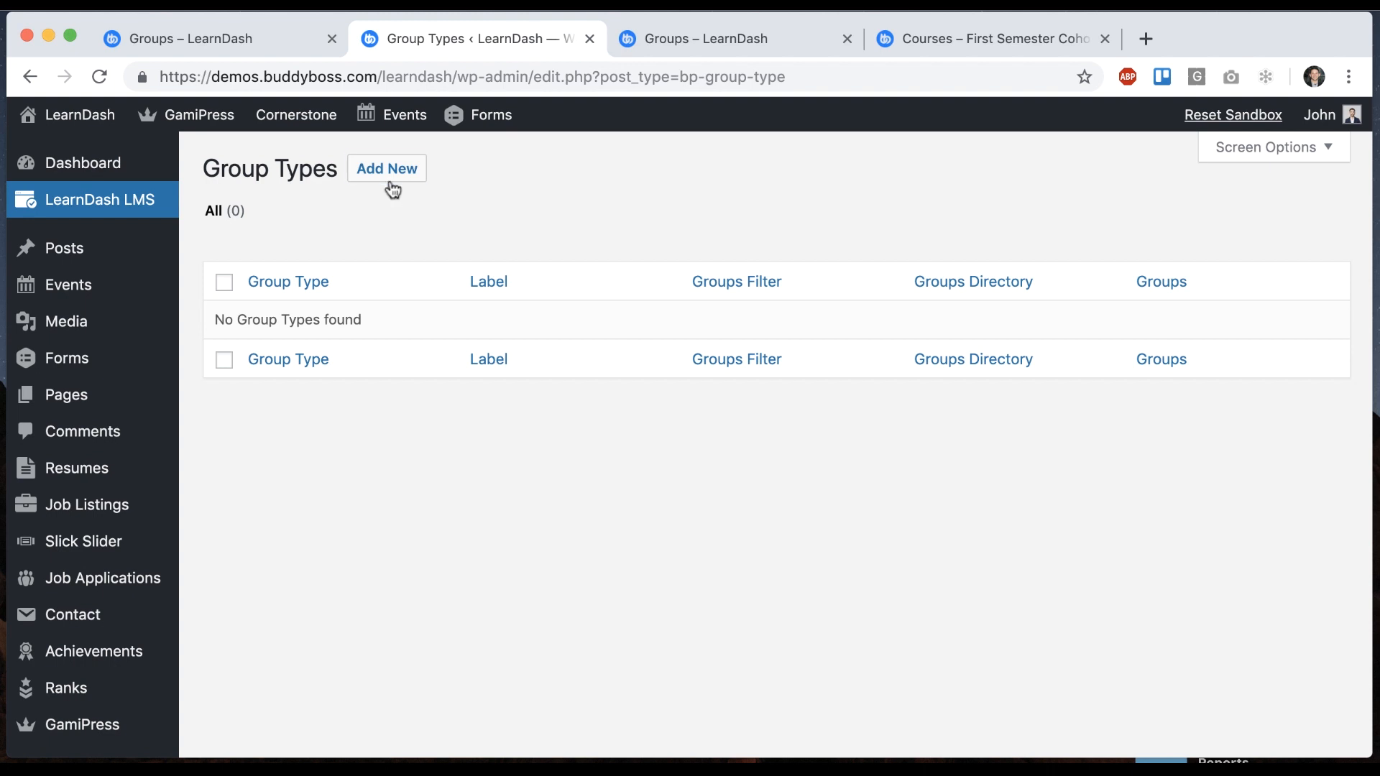
# Publish a new group type titled Classroom with plural Classrooms and singular Classroom
pyautogui.click(385, 168)
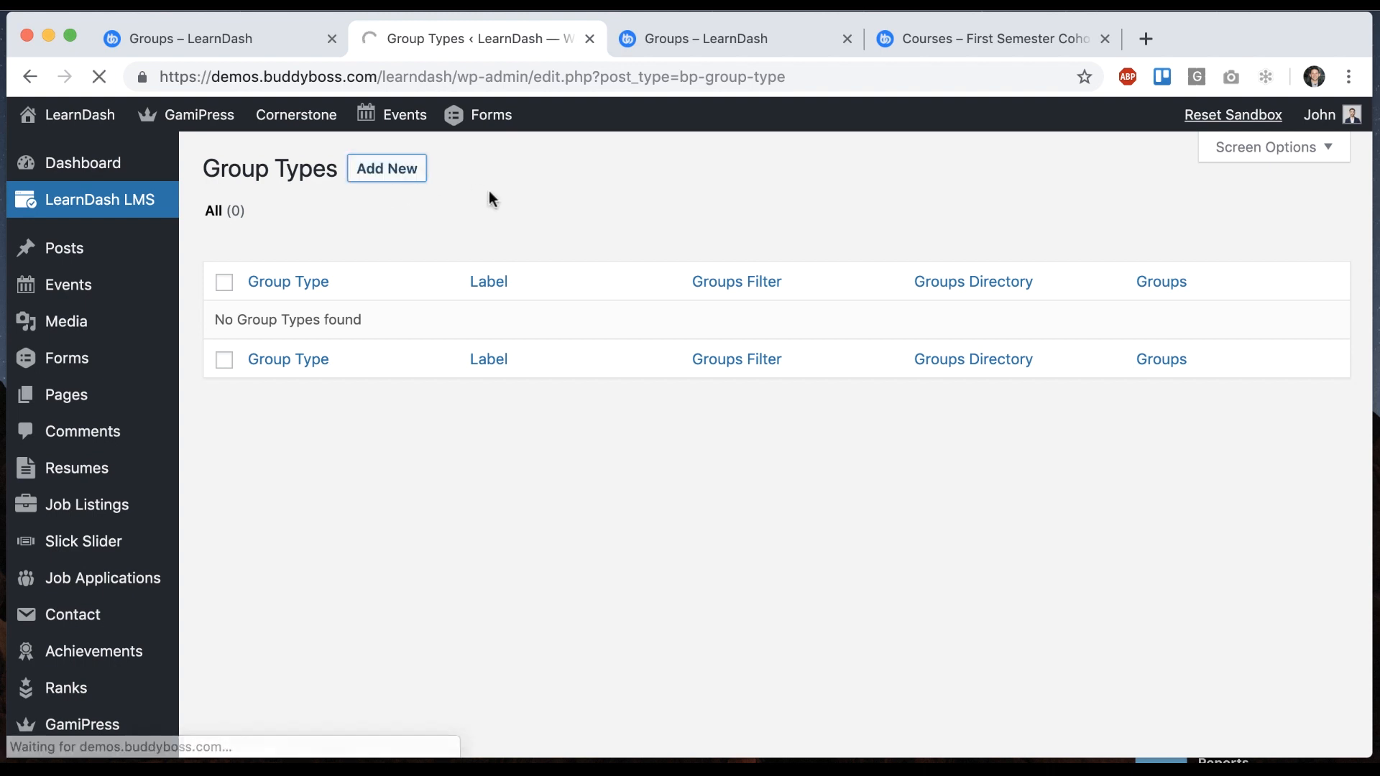
pyautogui.write('Classroom')
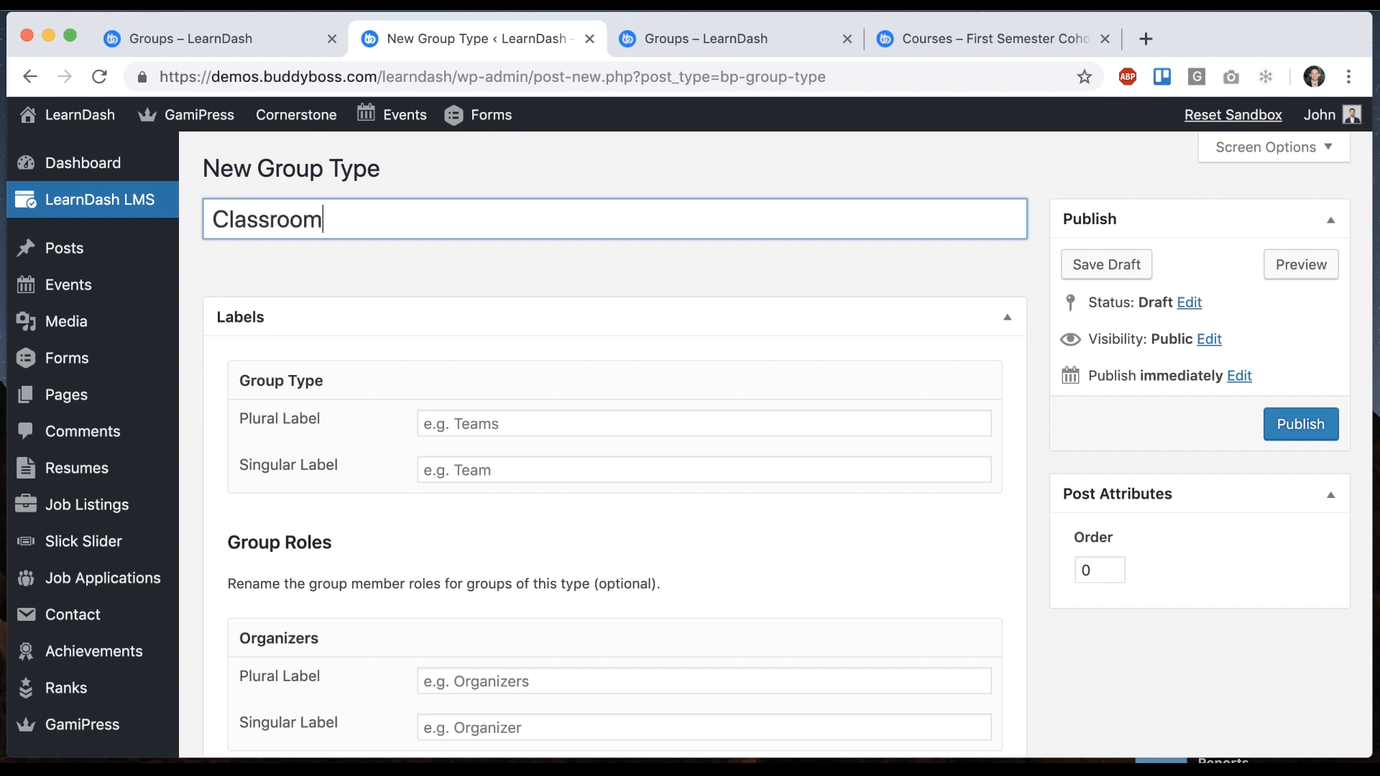
pyautogui.write('Class')
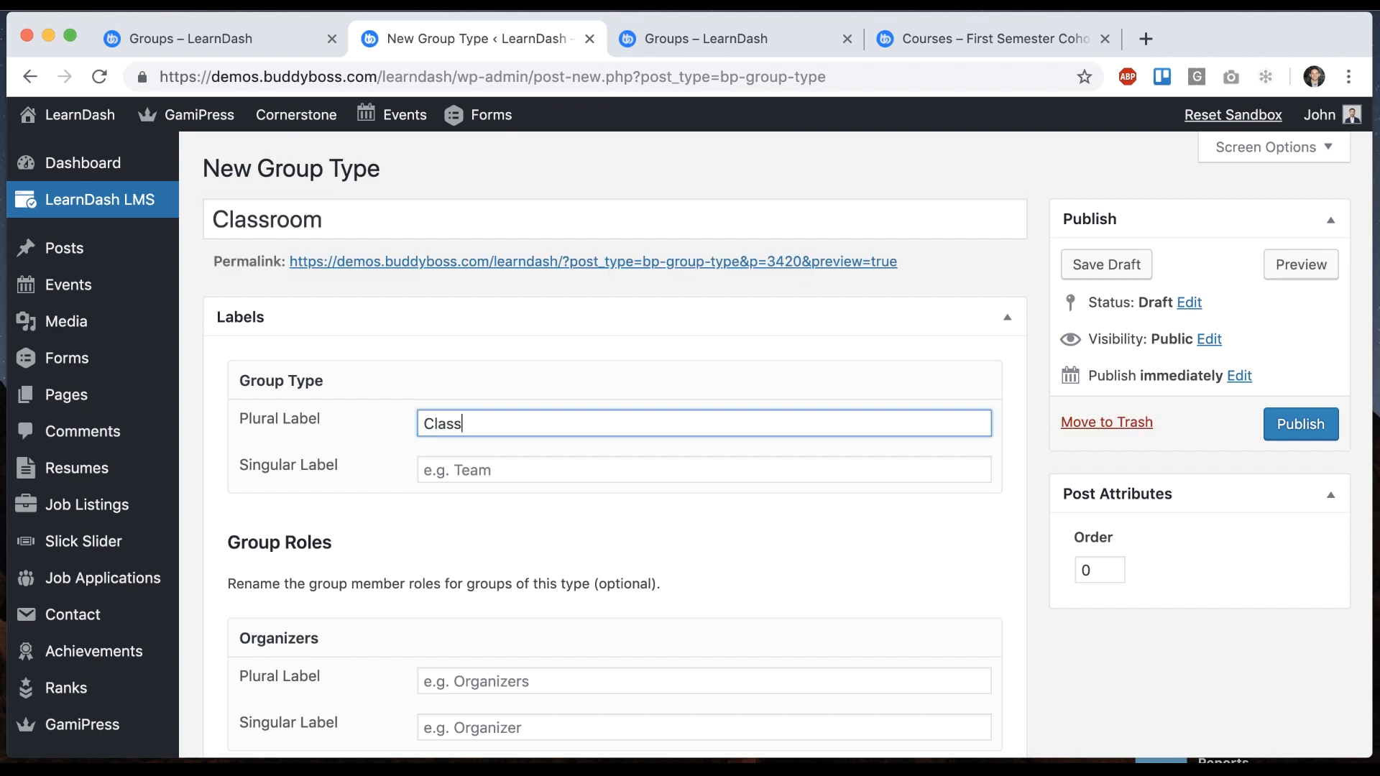
pyautogui.write('C')
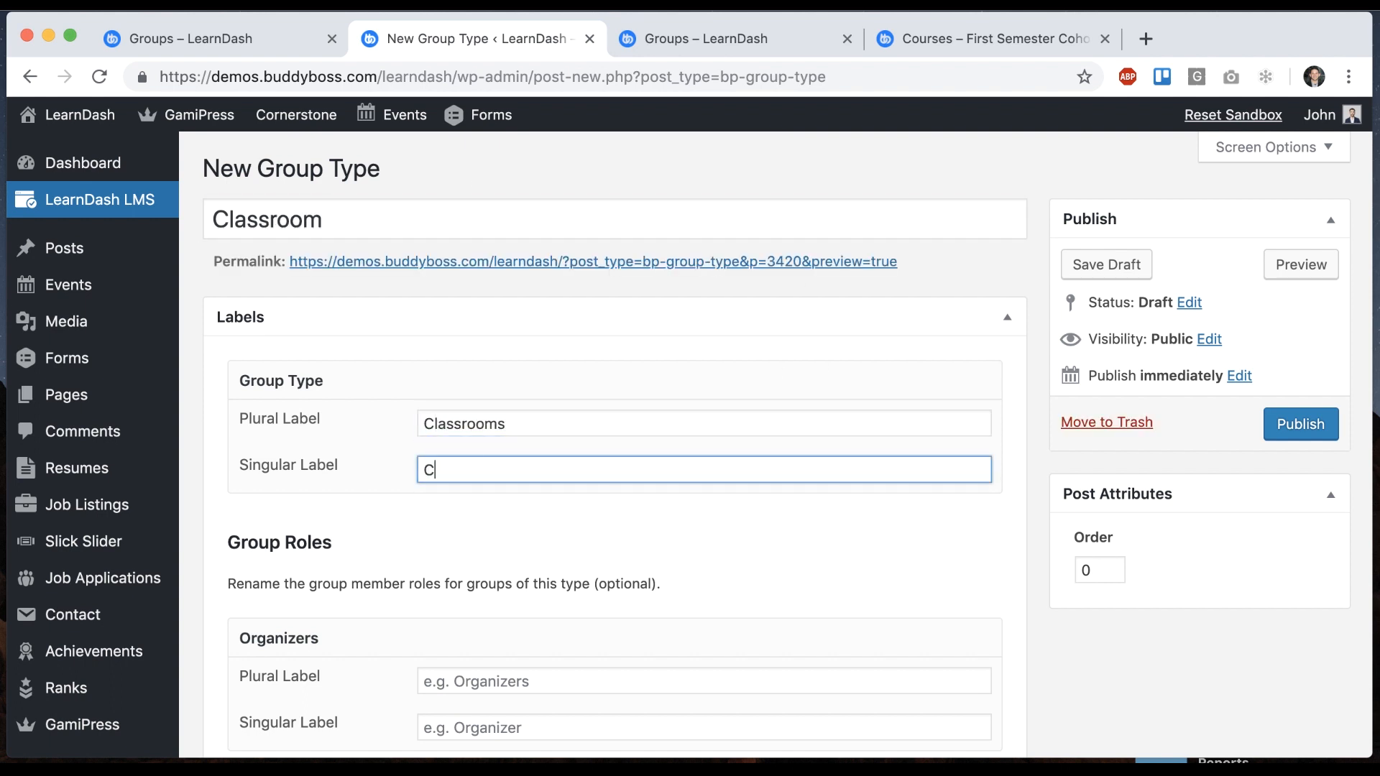
pyautogui.write('lassroom')
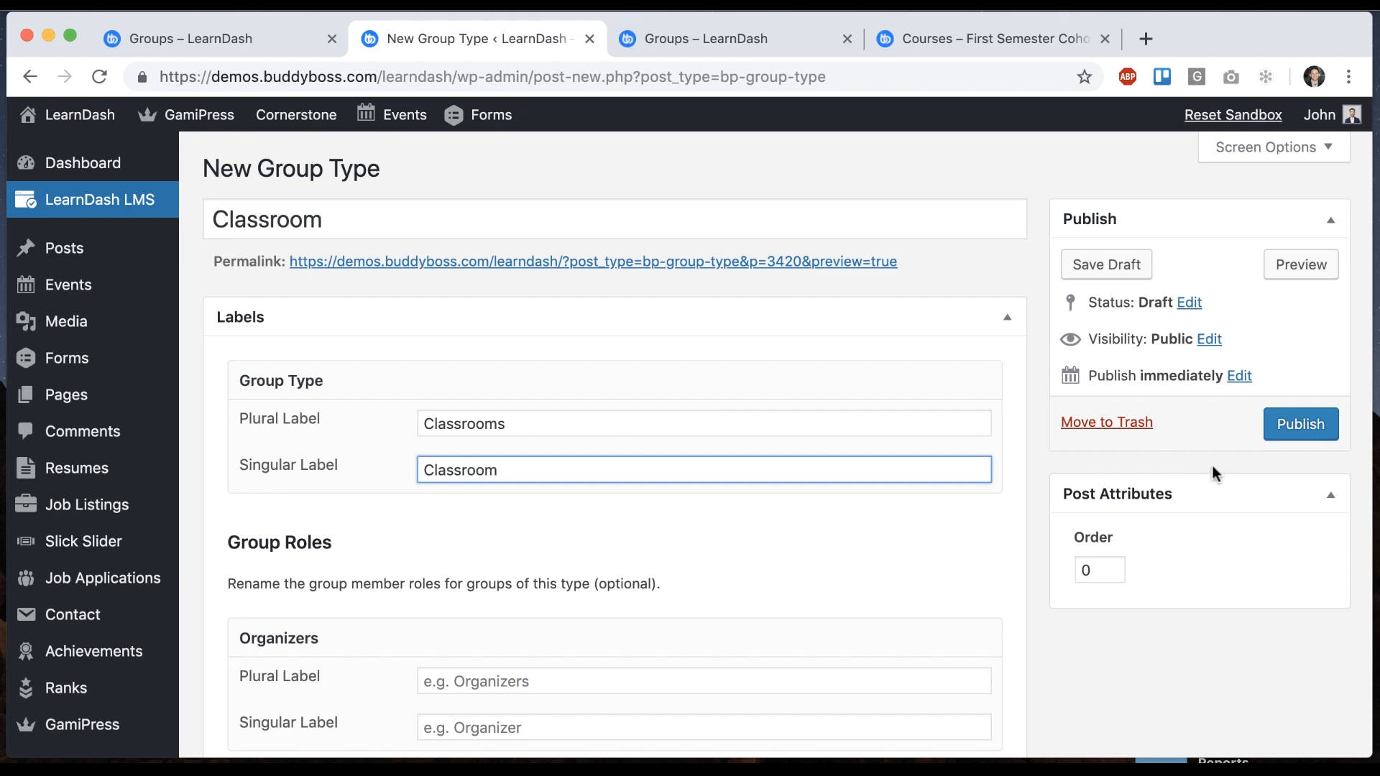
pyautogui.click(1301, 424)
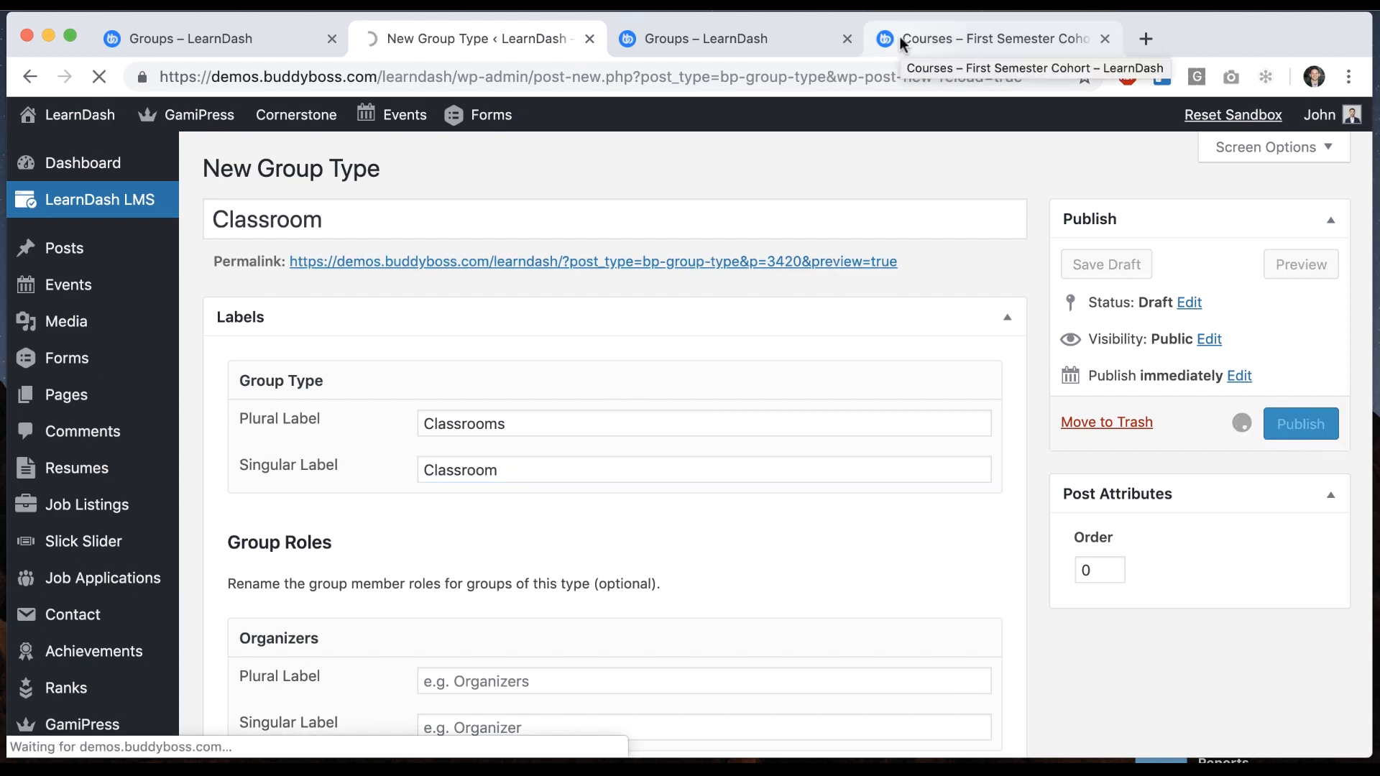
pyautogui.click(993, 39)
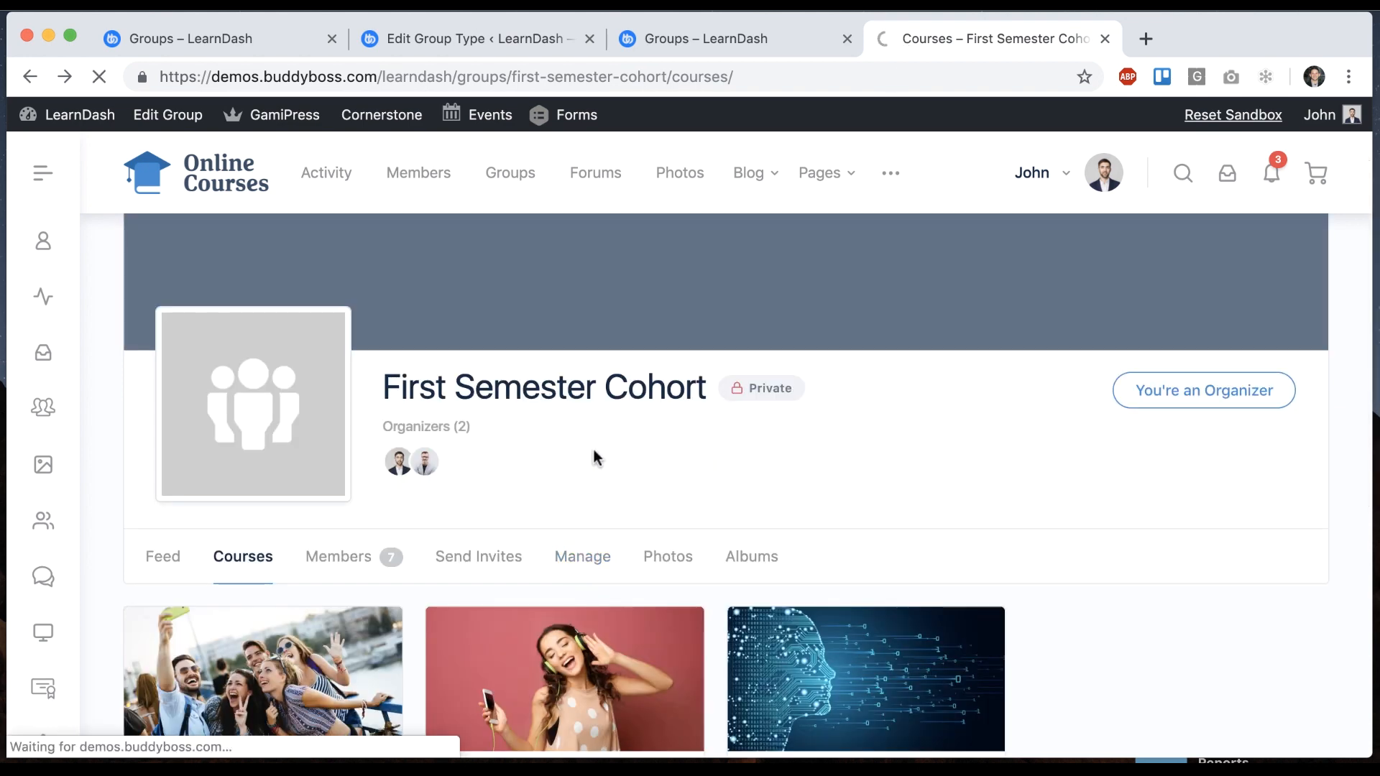
# In the cohort's Manage > Settings, set Group Type to Classroom and save changes
pyautogui.click(582, 556)
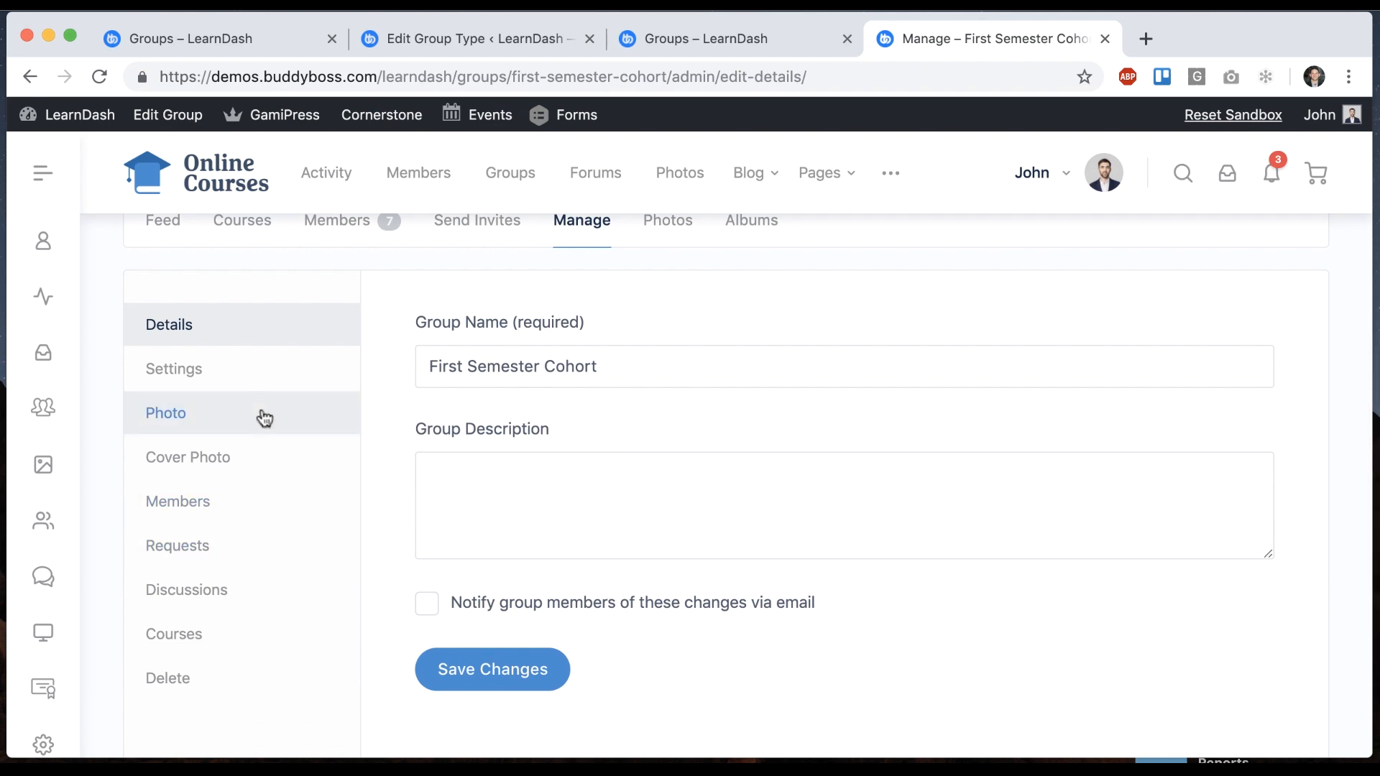
pyautogui.click(174, 370)
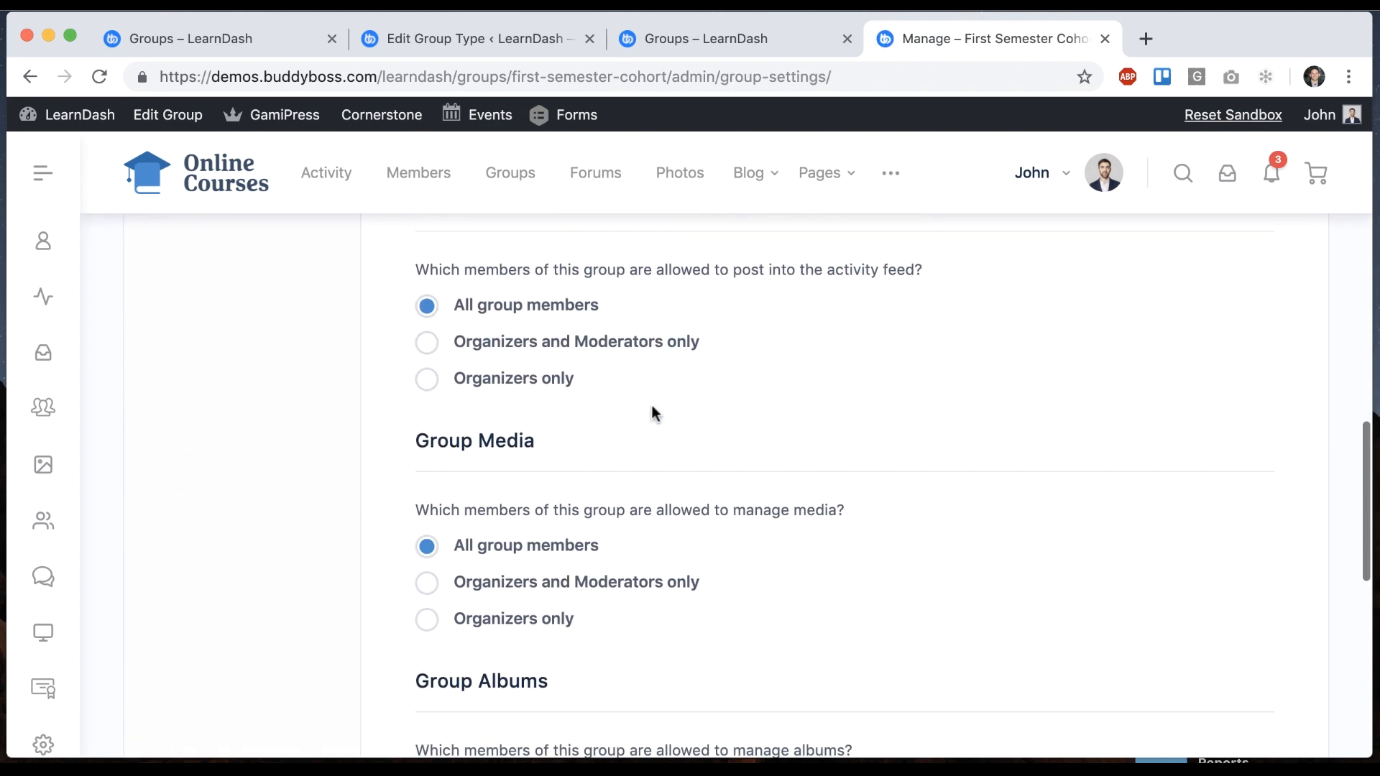
pyautogui.click(792, 551)
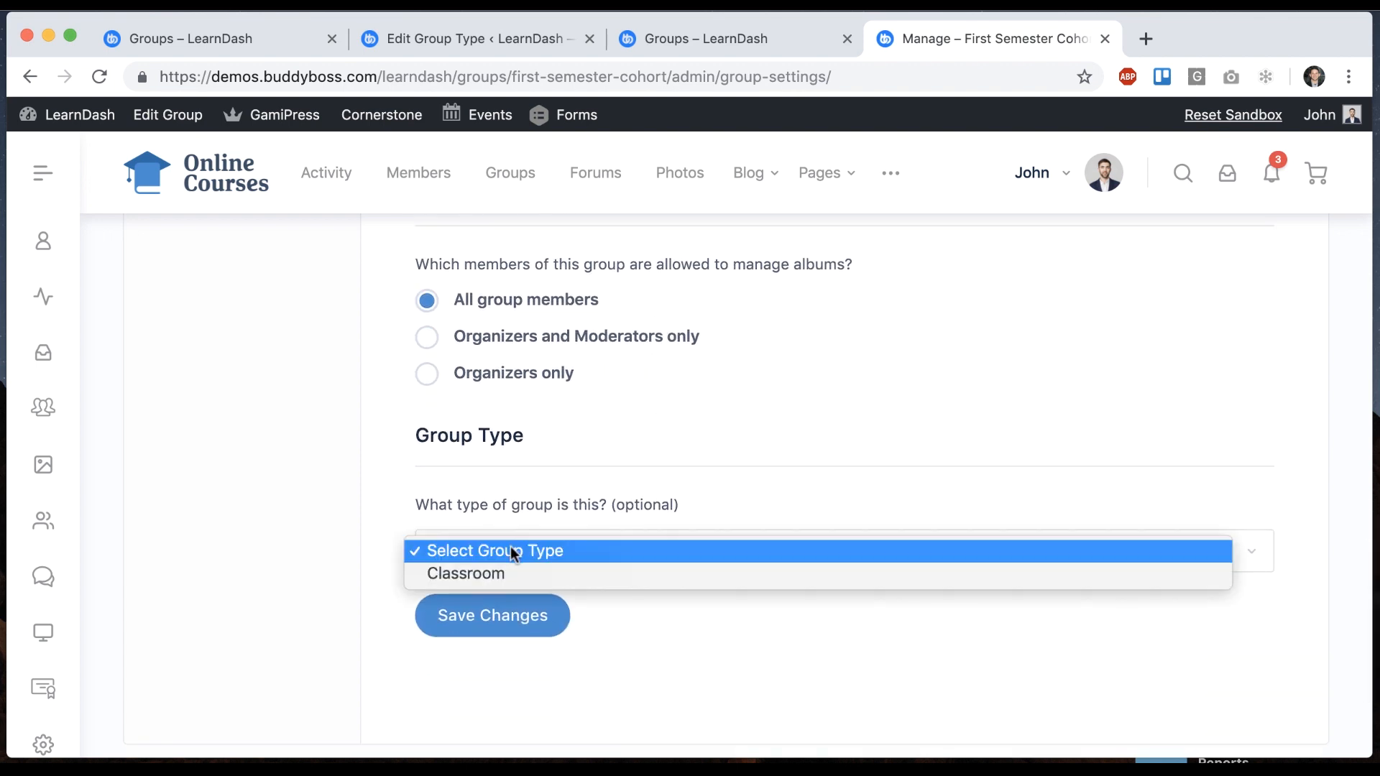
pyautogui.click(464, 574)
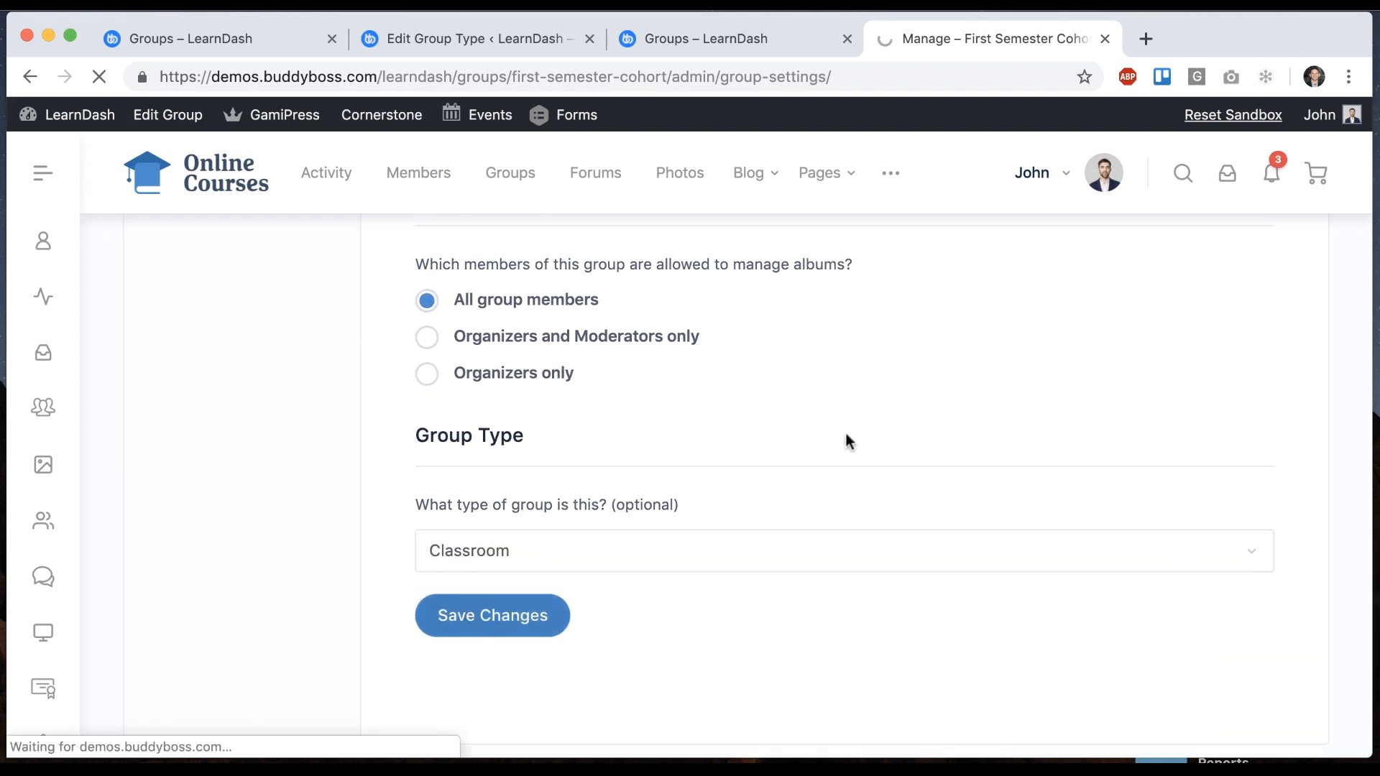
pyautogui.click(492, 614)
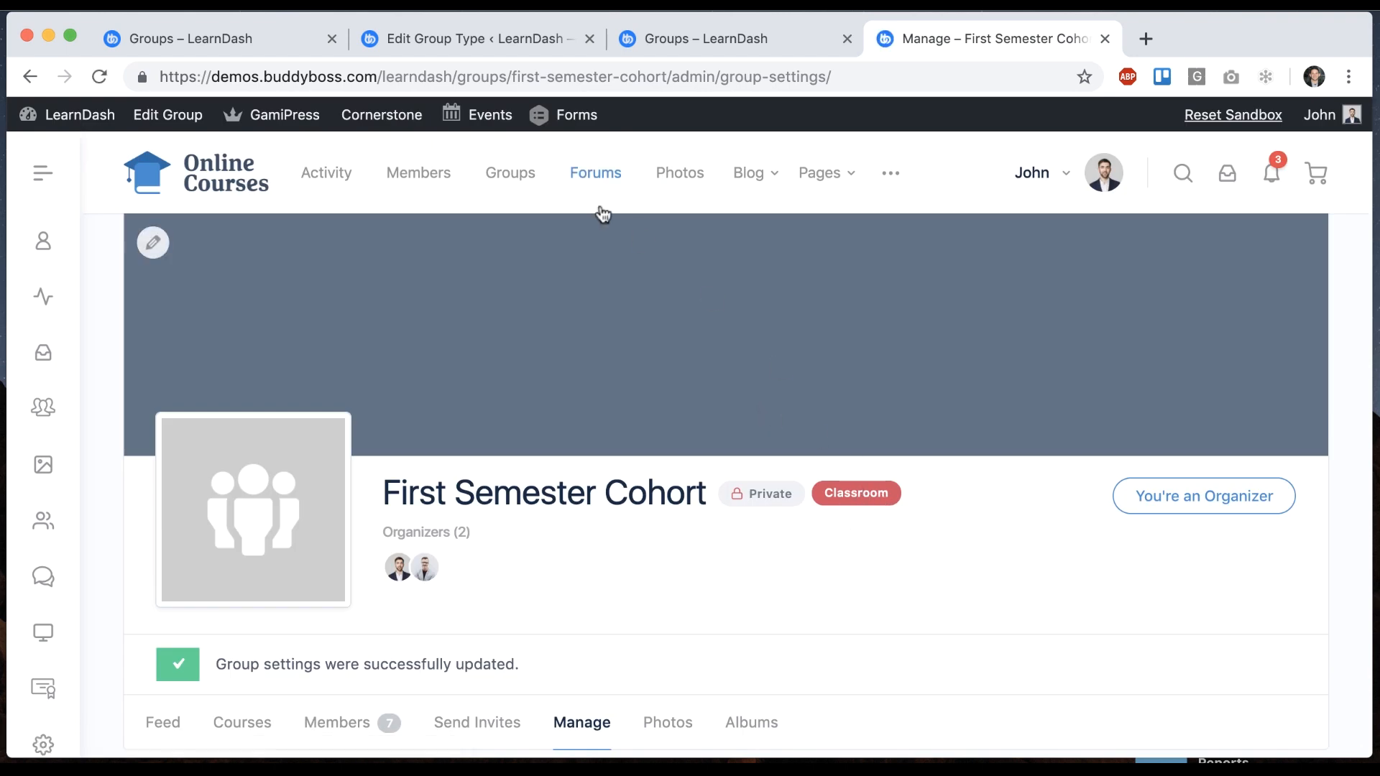
# From the Groups directory, enter First Semester Cohort (Private / Classroom) and view its Members
pyautogui.click(509, 172)
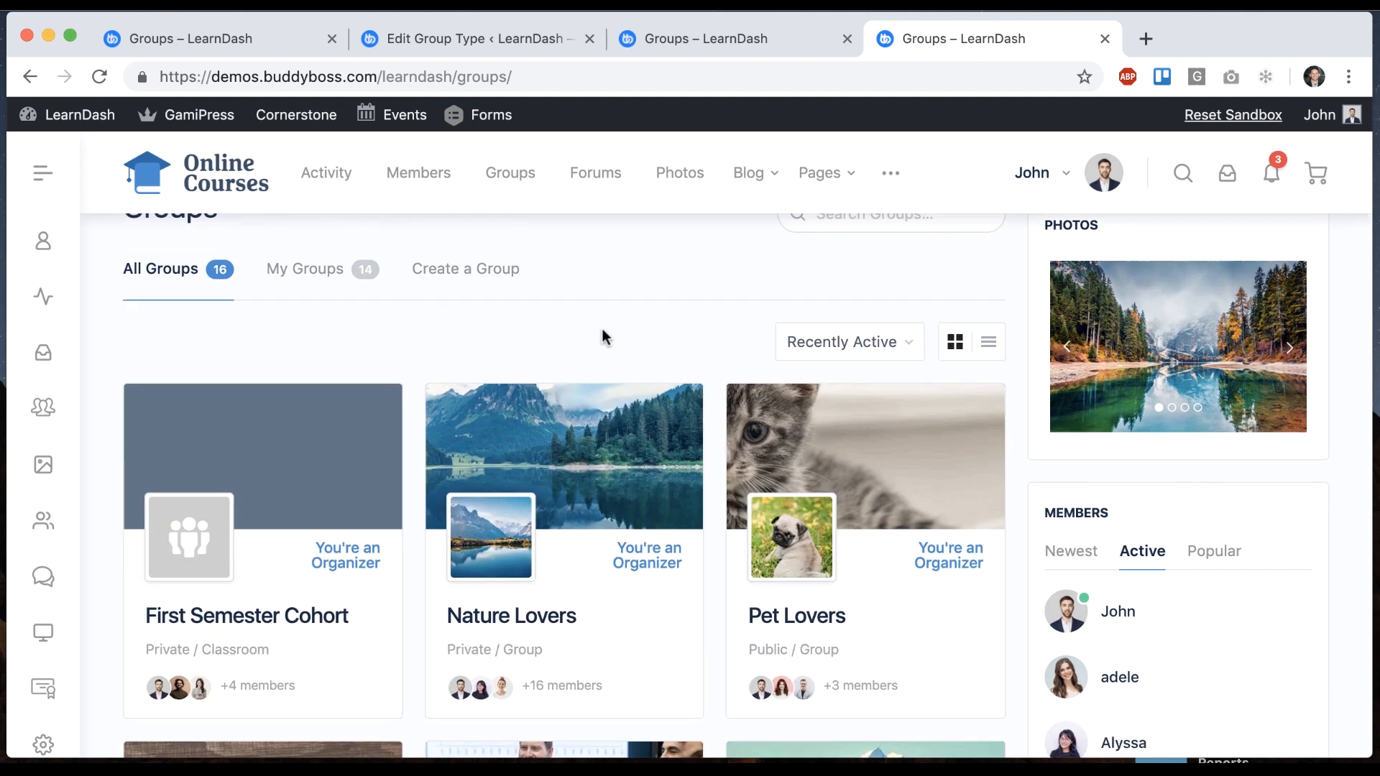
pyautogui.scroll(-3)
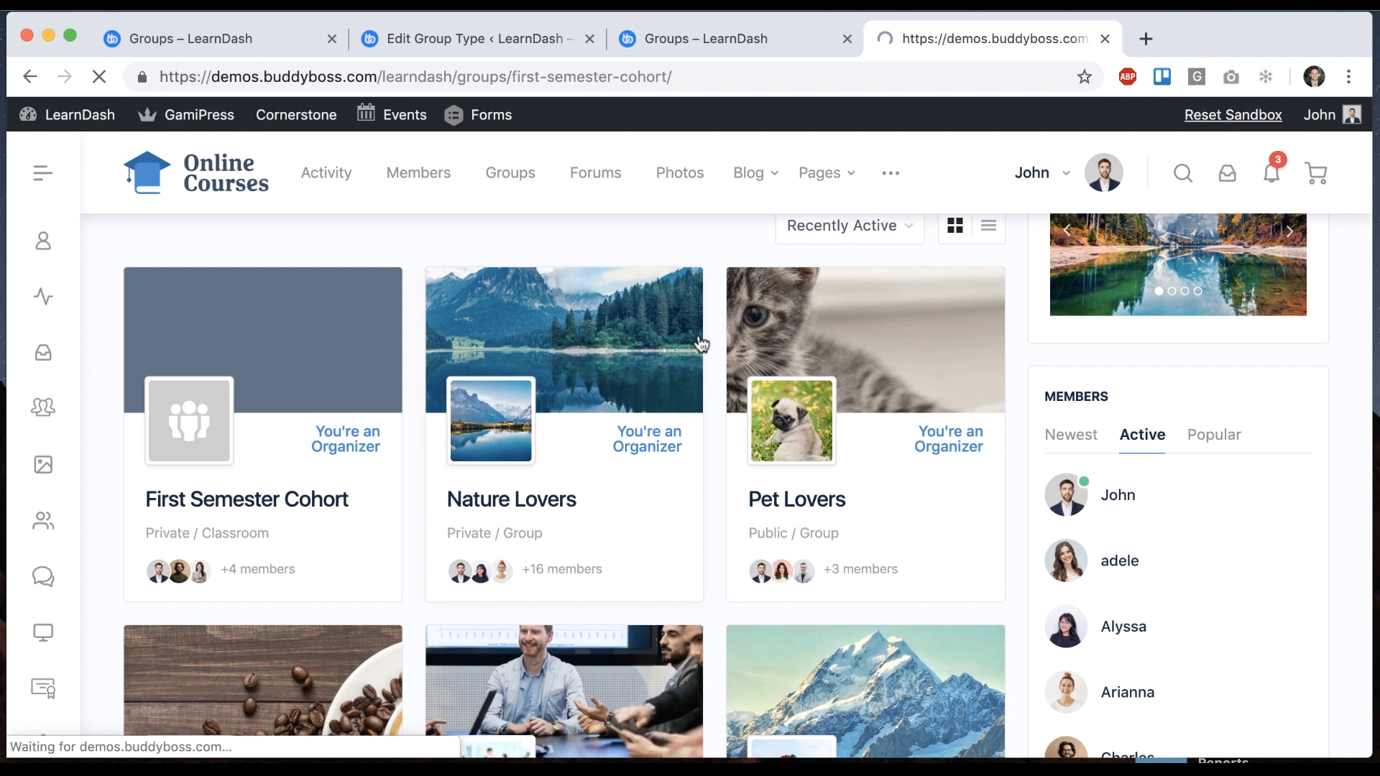
pyautogui.click(246, 499)
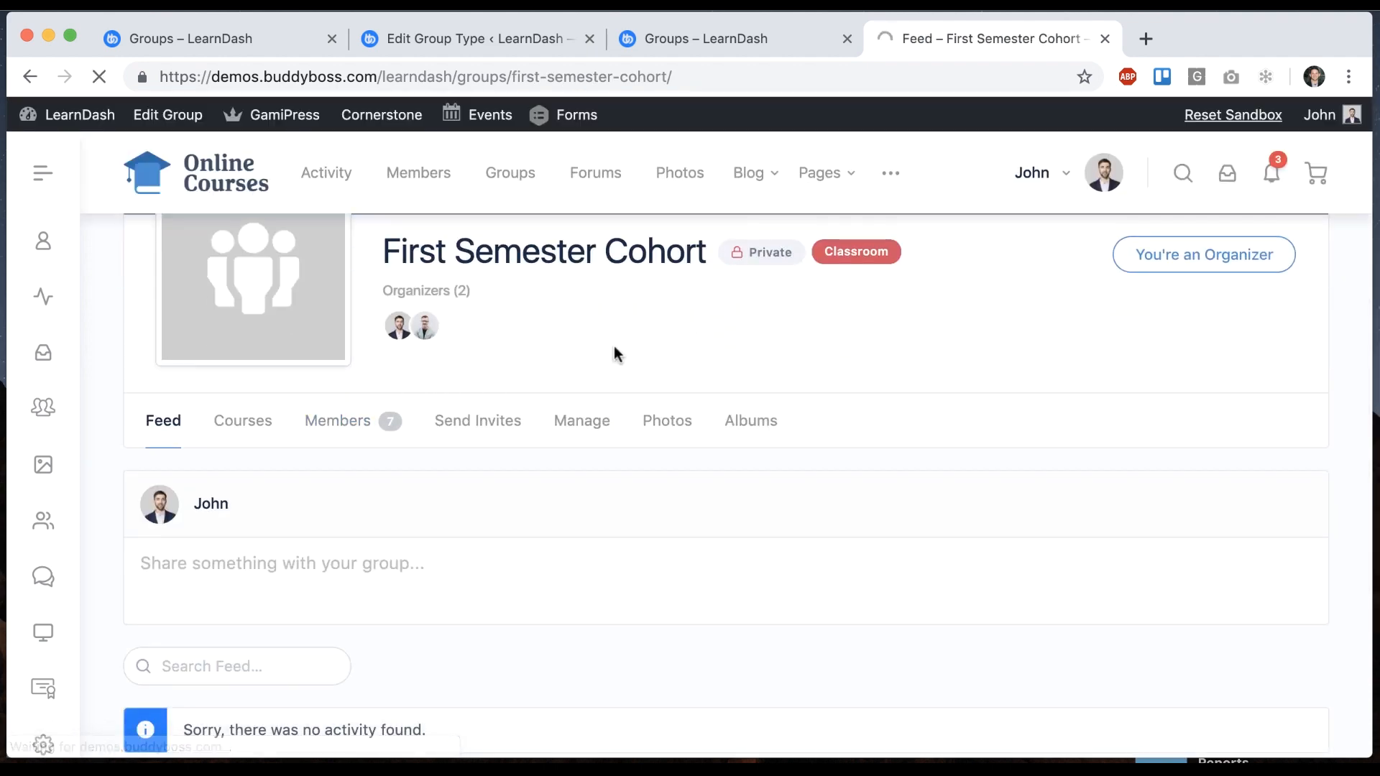
pyautogui.click(337, 421)
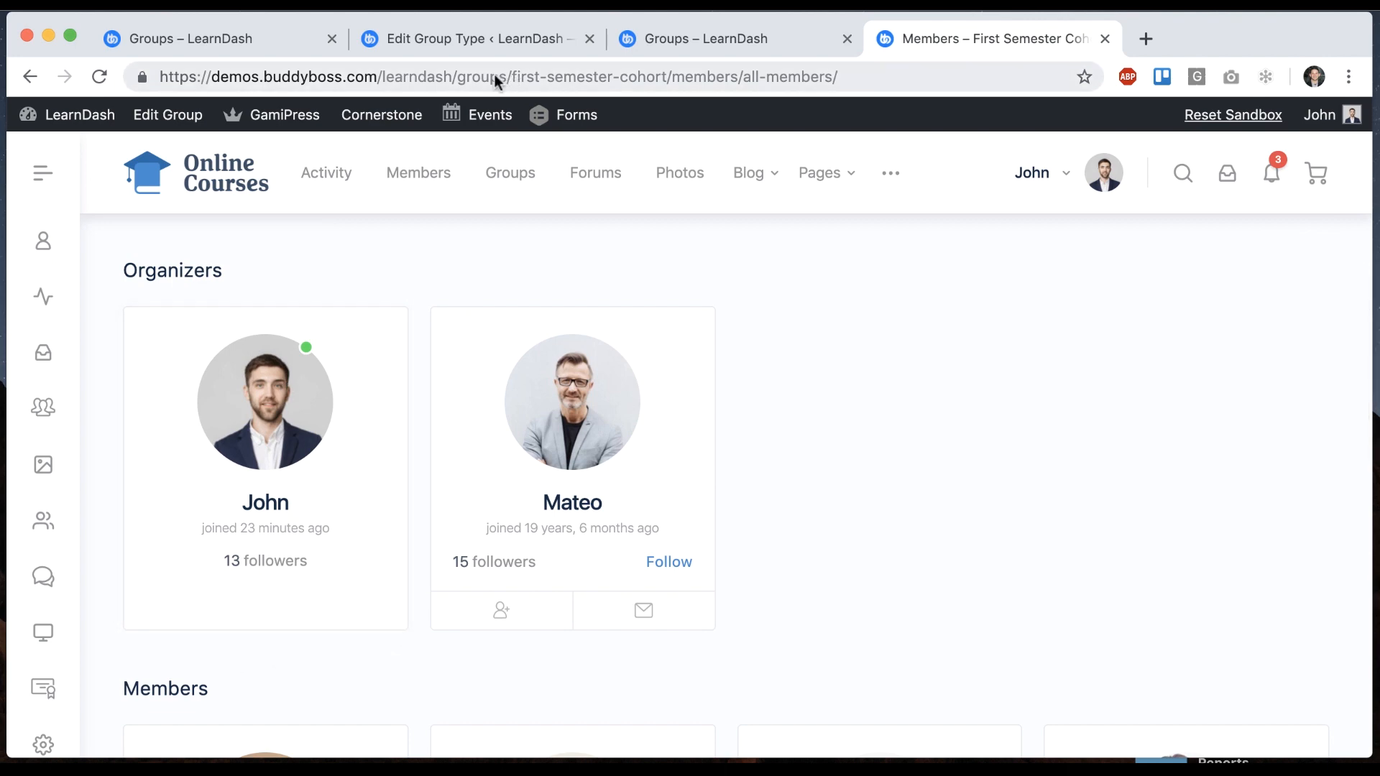
# Set Classroom role labels to Teachers/Teacher, Mentors/Mentor and Students/Student and update the type
pyautogui.click(475, 38)
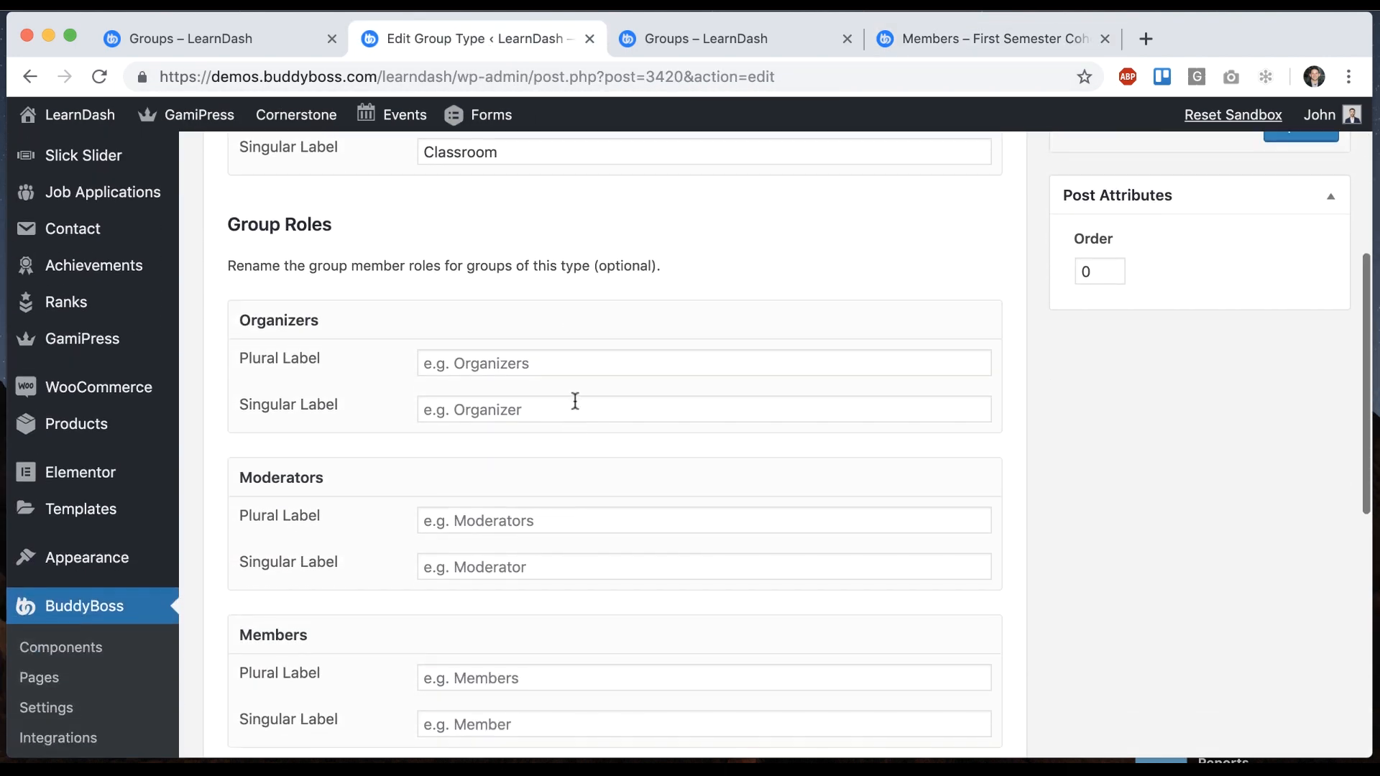
pyautogui.scroll(-3)
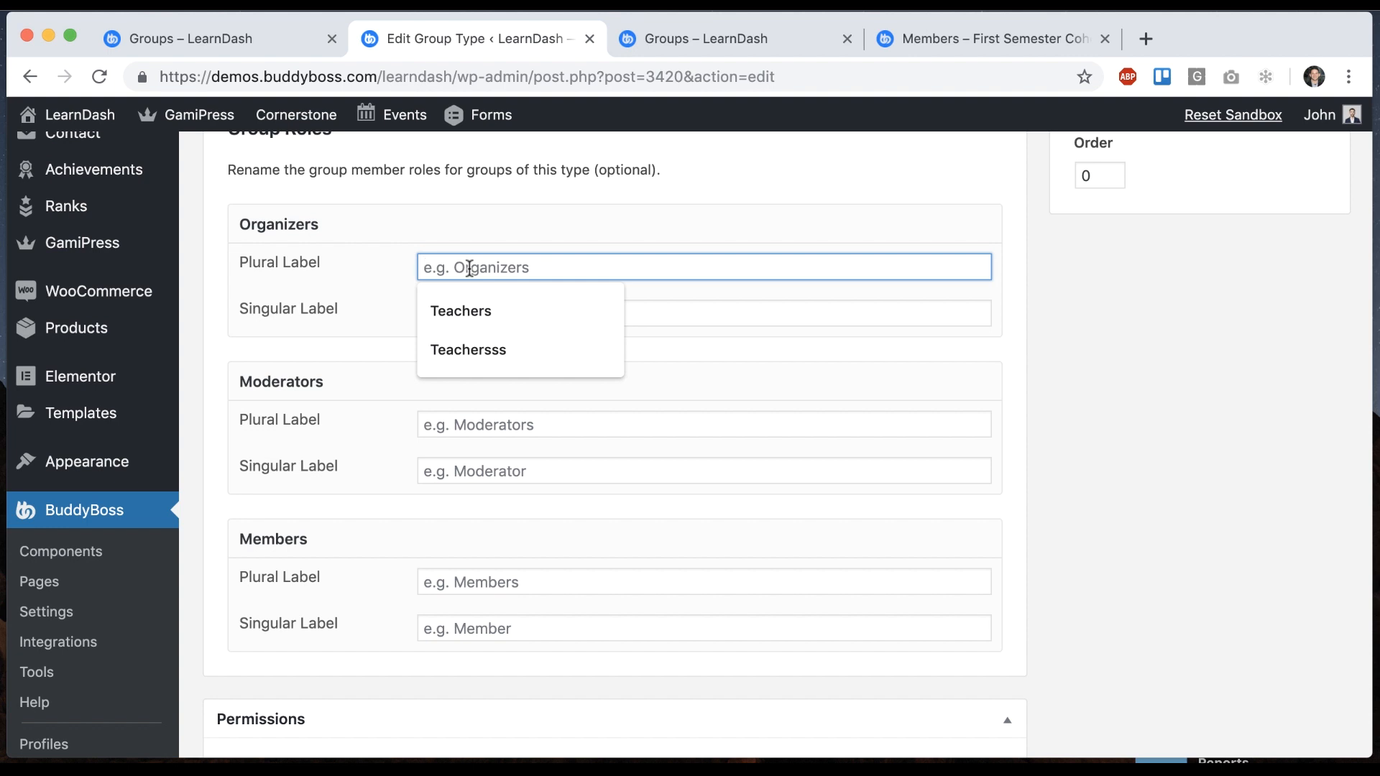
pyautogui.write('Teacher')
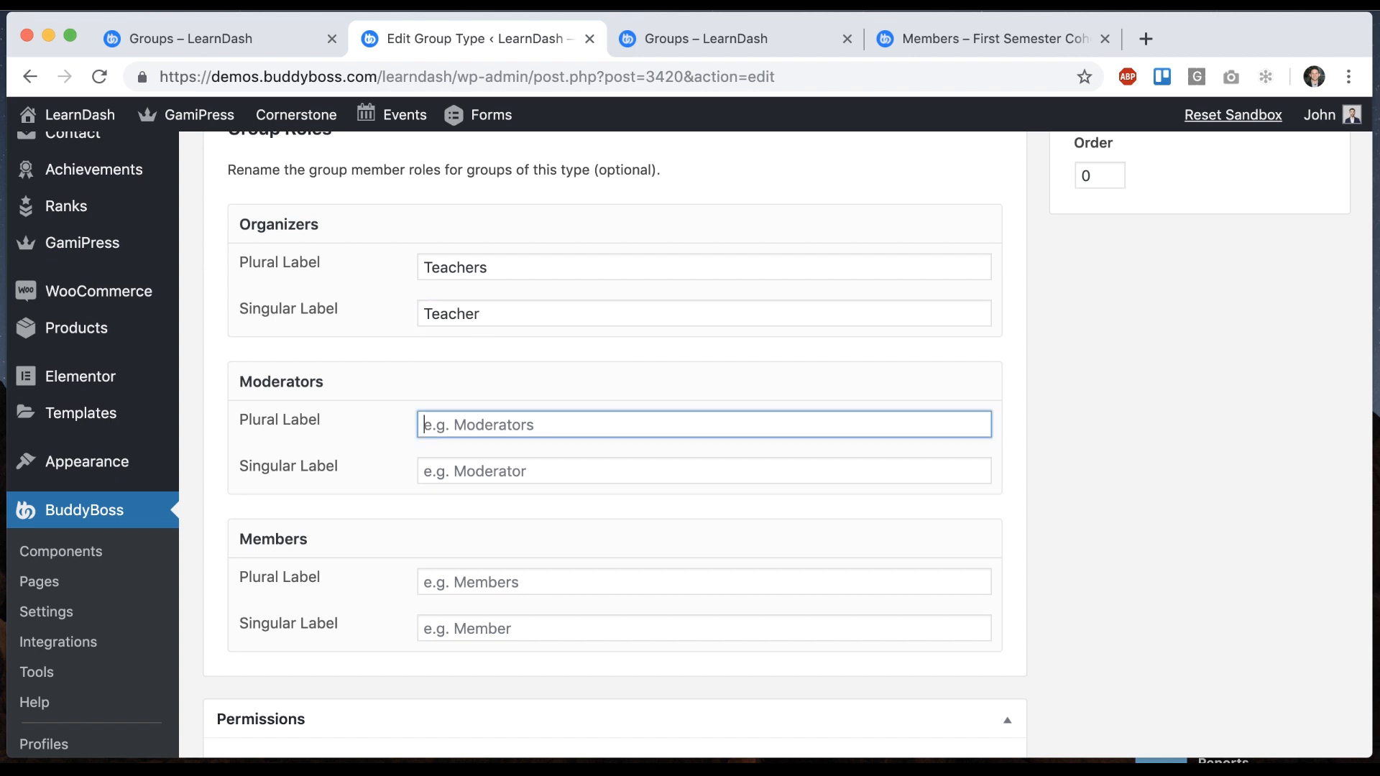
pyautogui.write('Mentors')
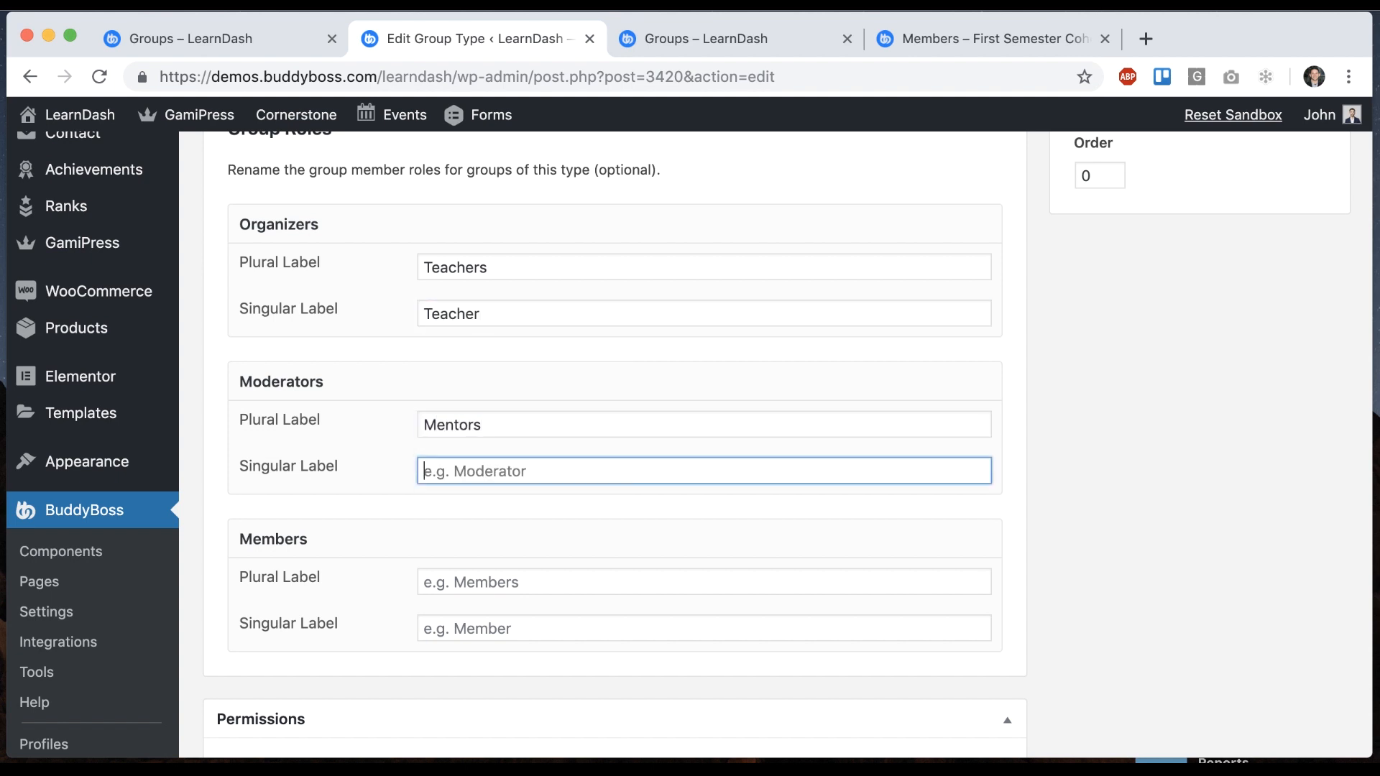
pyautogui.write('Mentor')
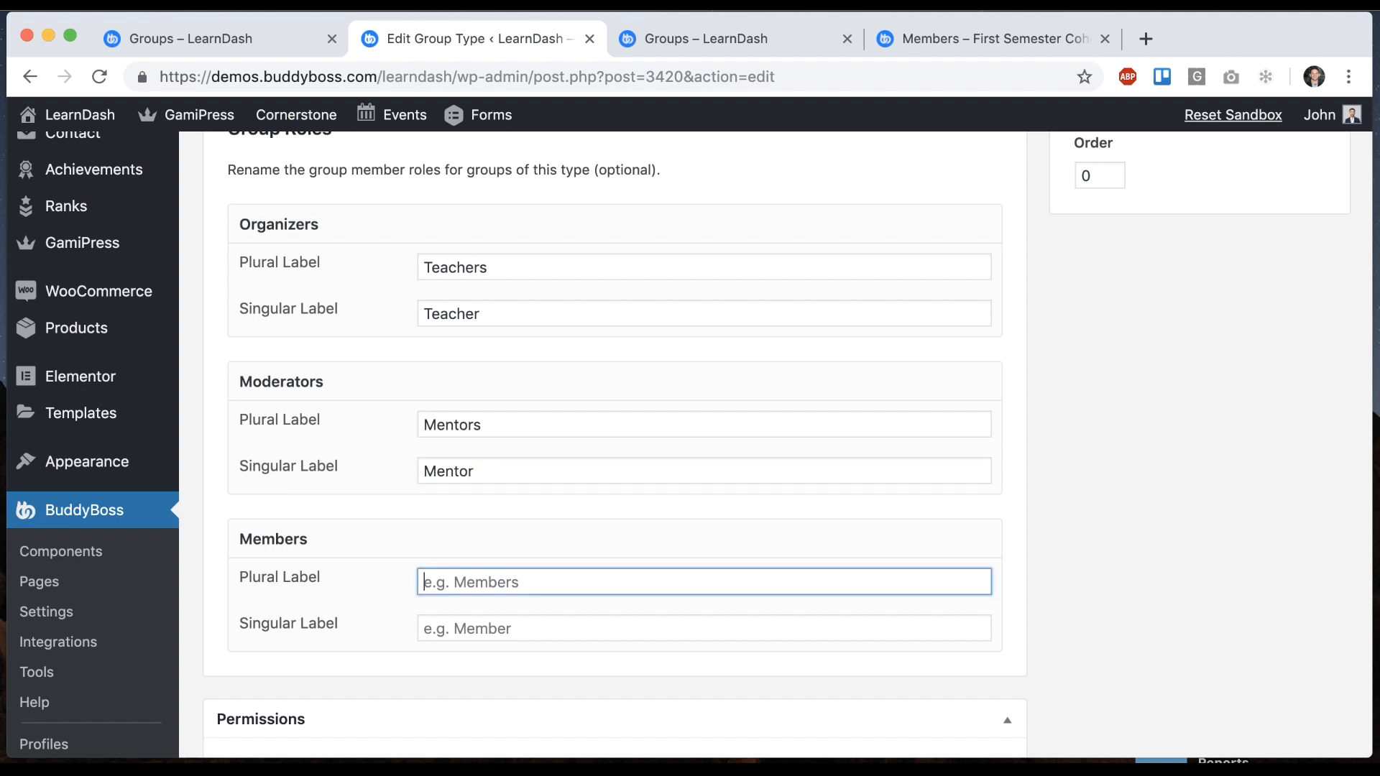
pyautogui.write('Students')
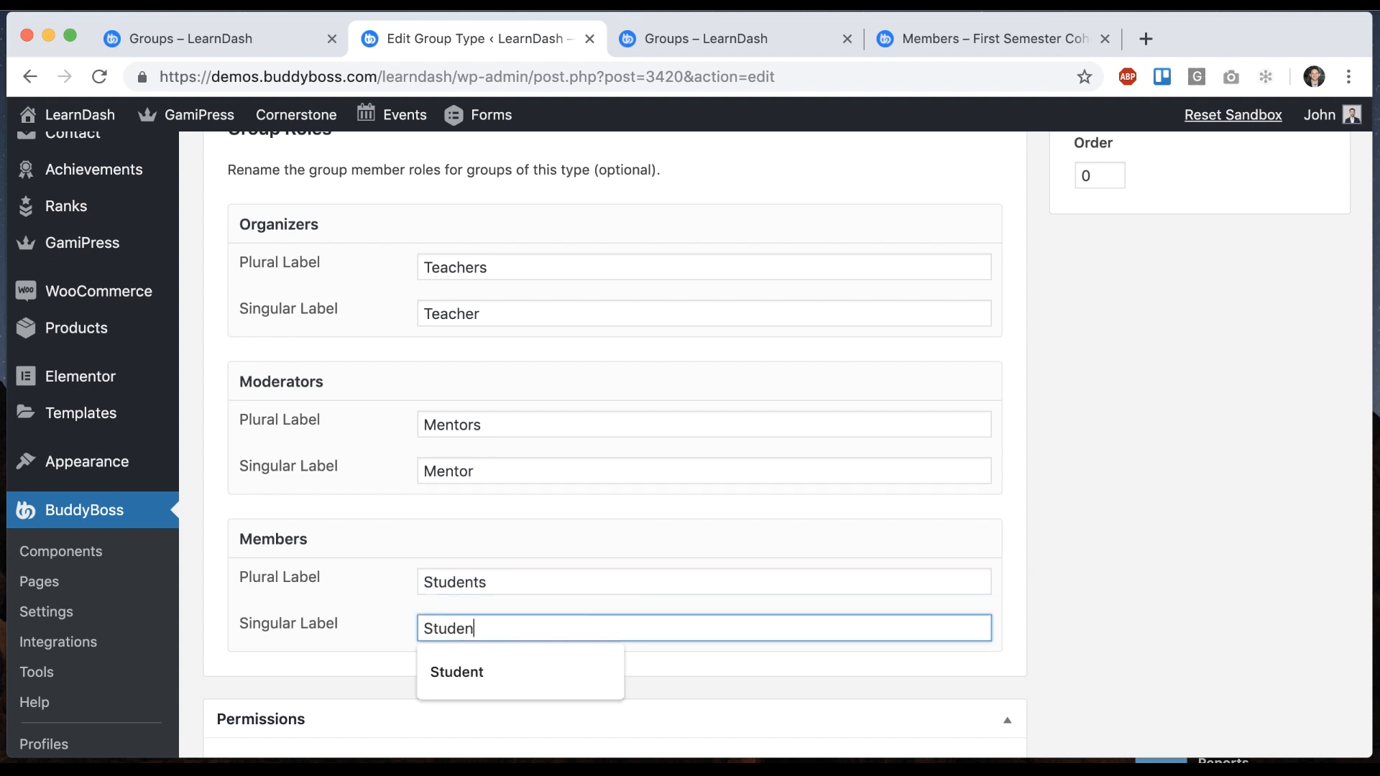
pyautogui.click(1301, 339)
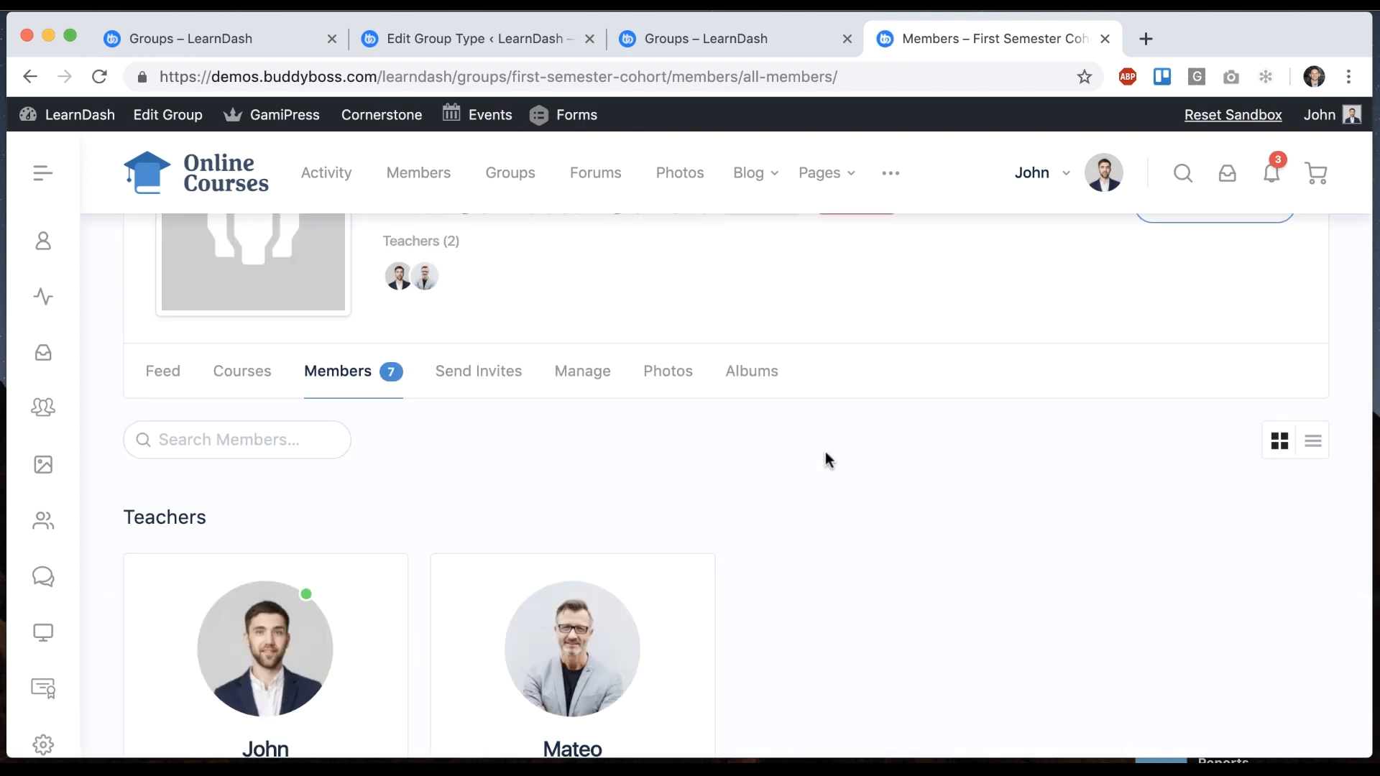
# Scroll the cohort's Members page showing the Classroom badge, Teachers (2) and 'You're a Teacher'
pyautogui.scroll(-3)
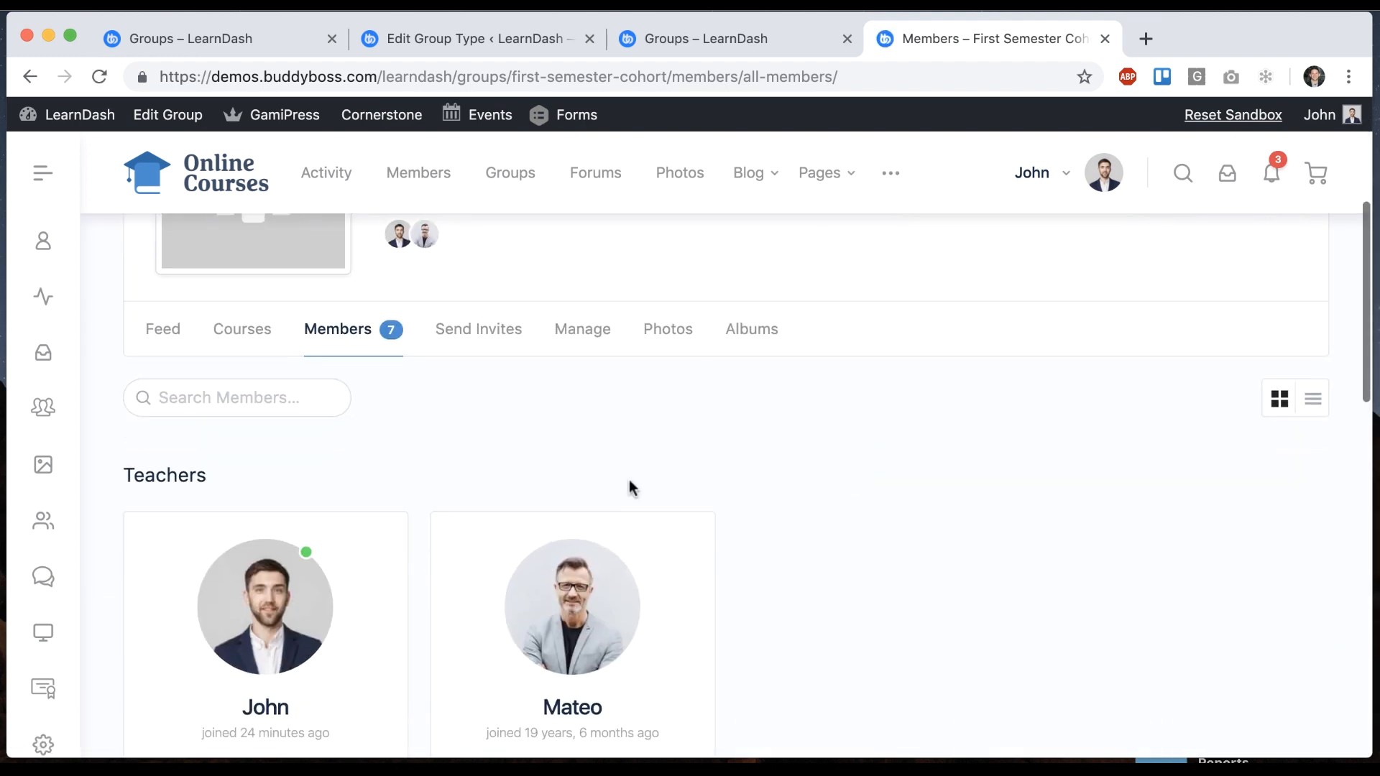
pyautogui.scroll(-3)
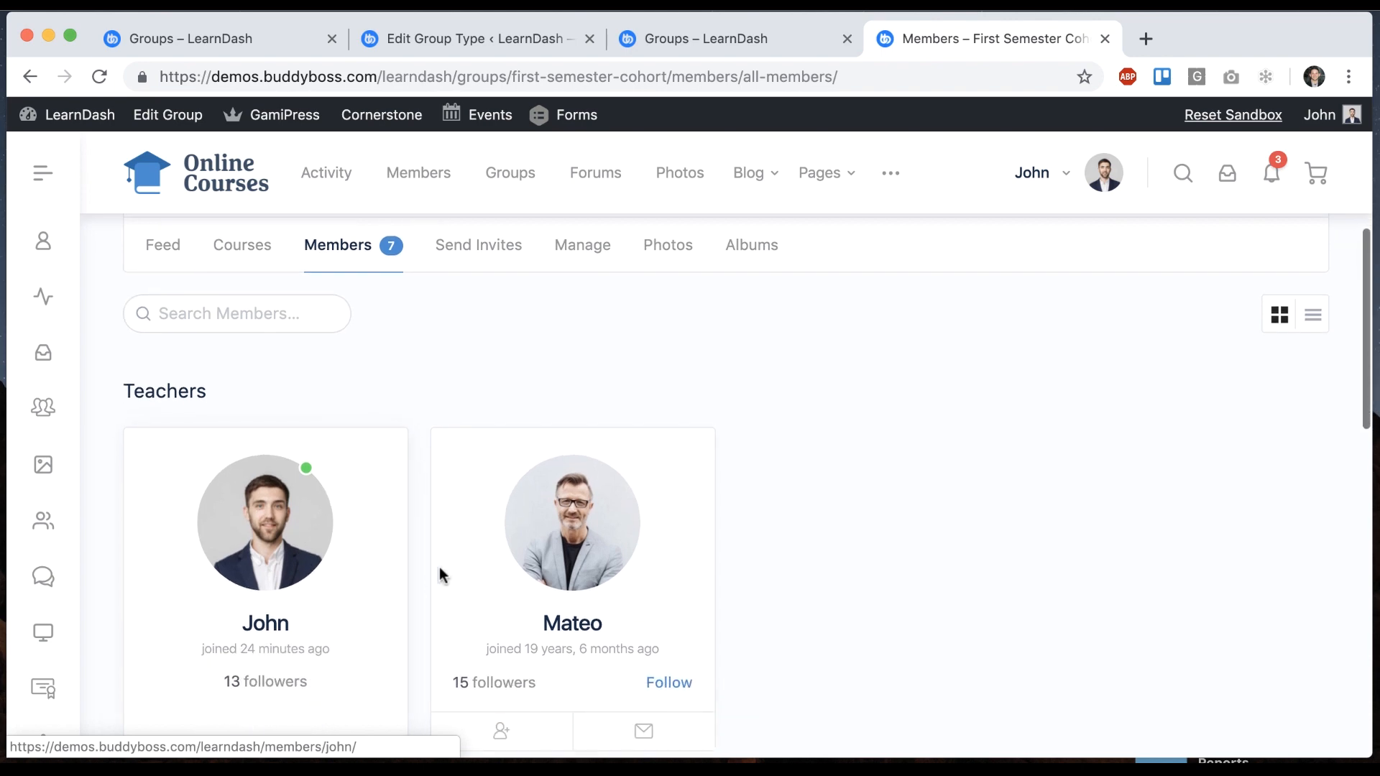
pyautogui.scroll(-3)
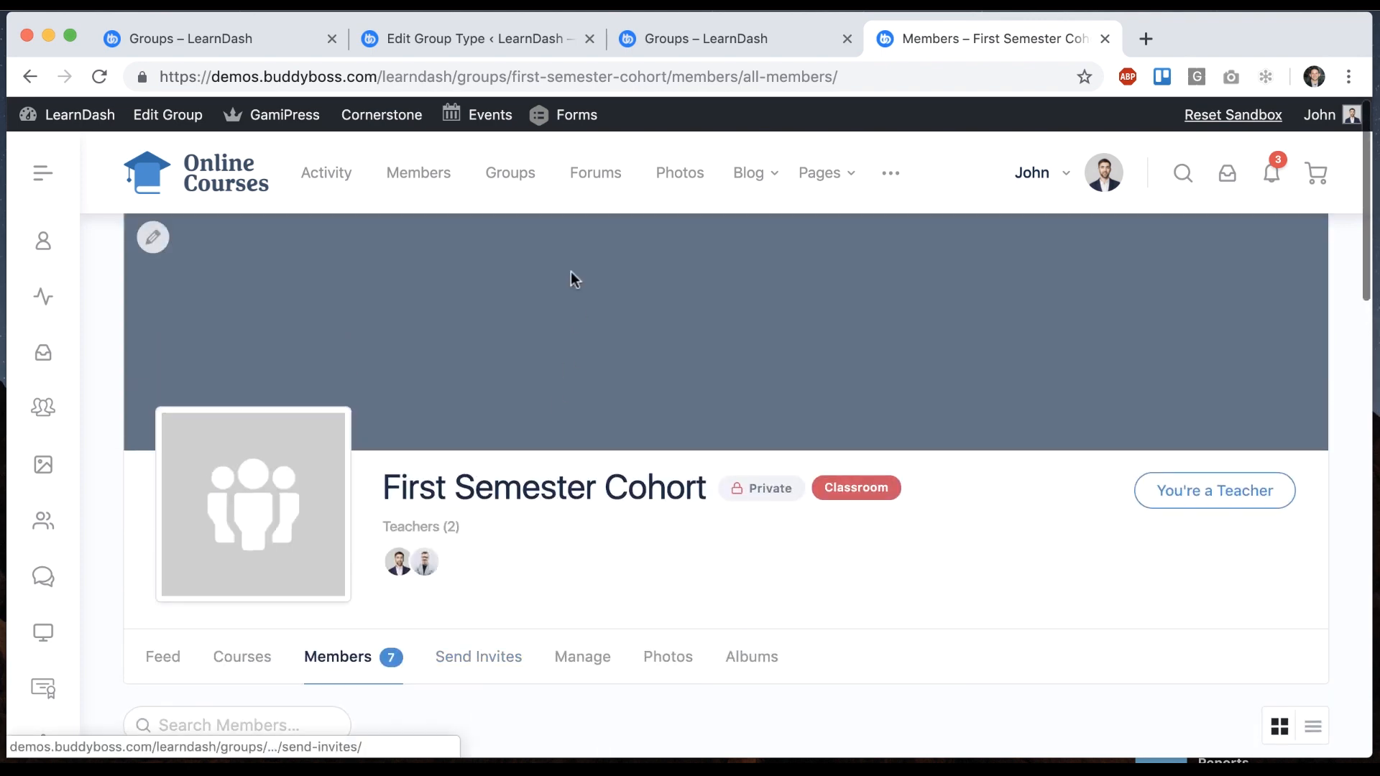
# View the Nature Lovers members page, where John is still listed under Organizers
pyautogui.click(509, 173)
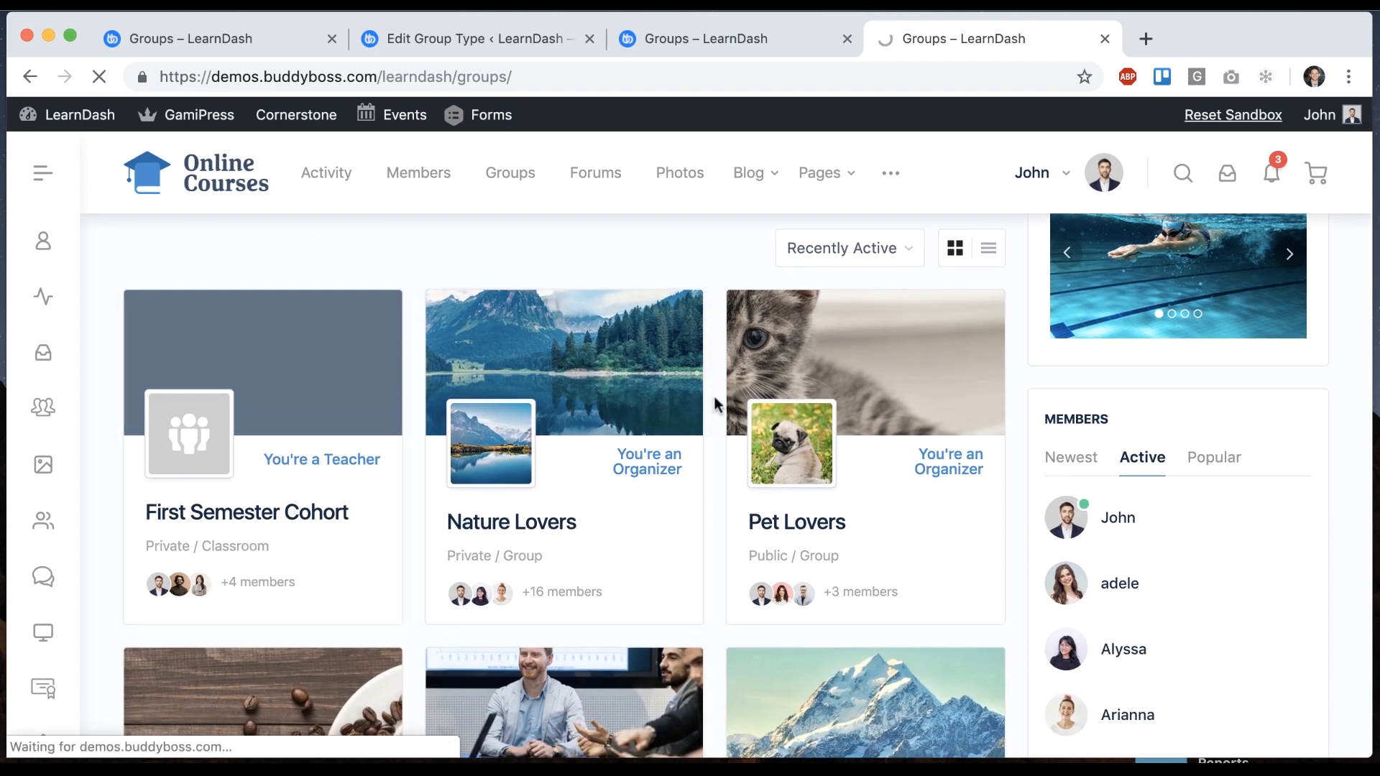
pyautogui.click(512, 522)
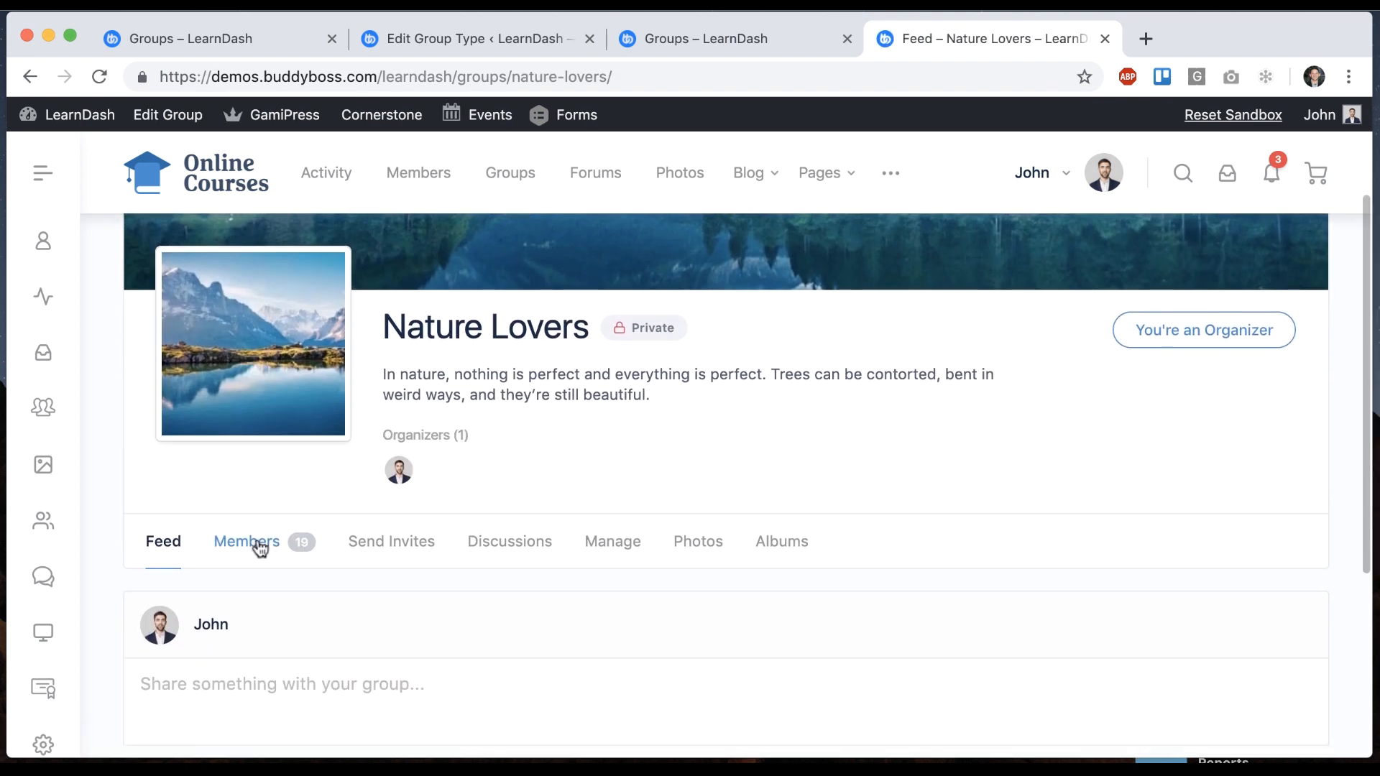
pyautogui.click(246, 542)
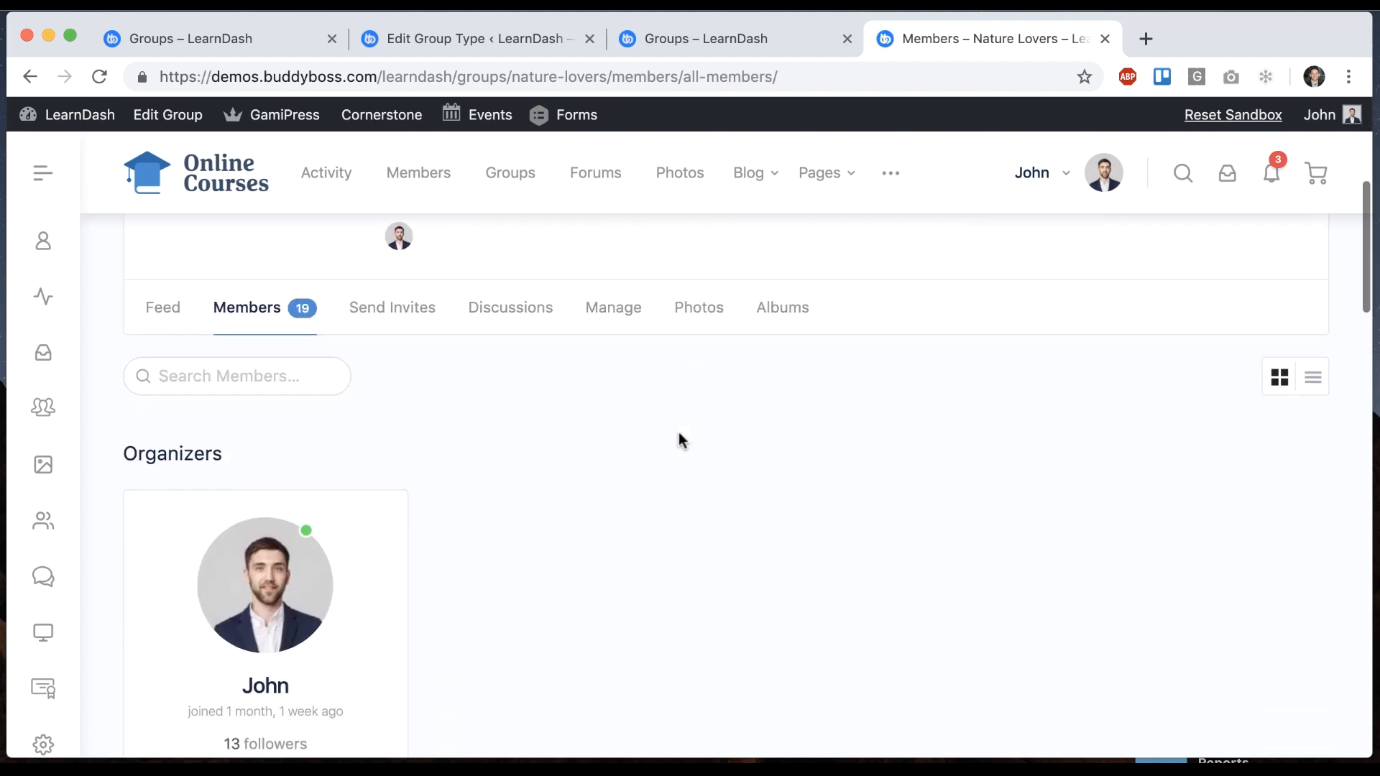
pyautogui.scroll(-3)
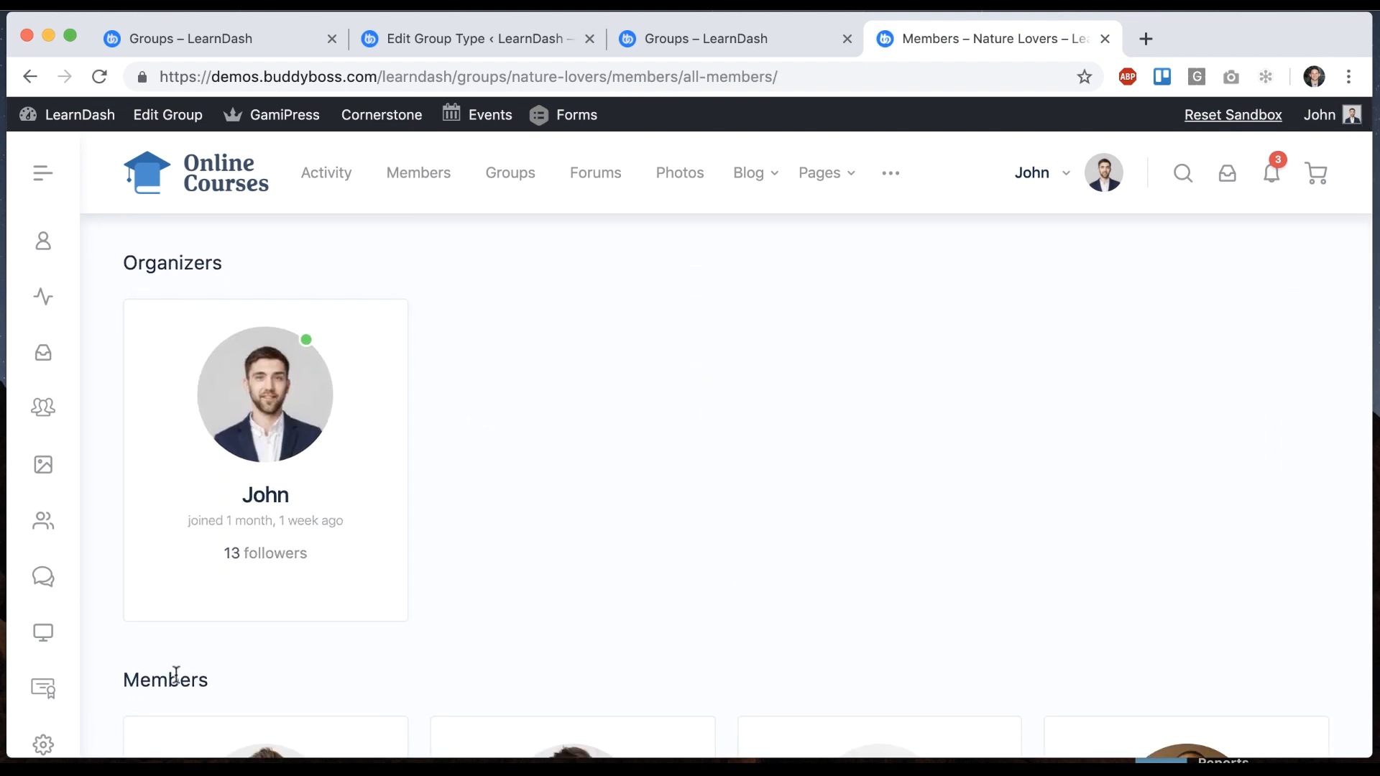
pyautogui.scroll(-3)
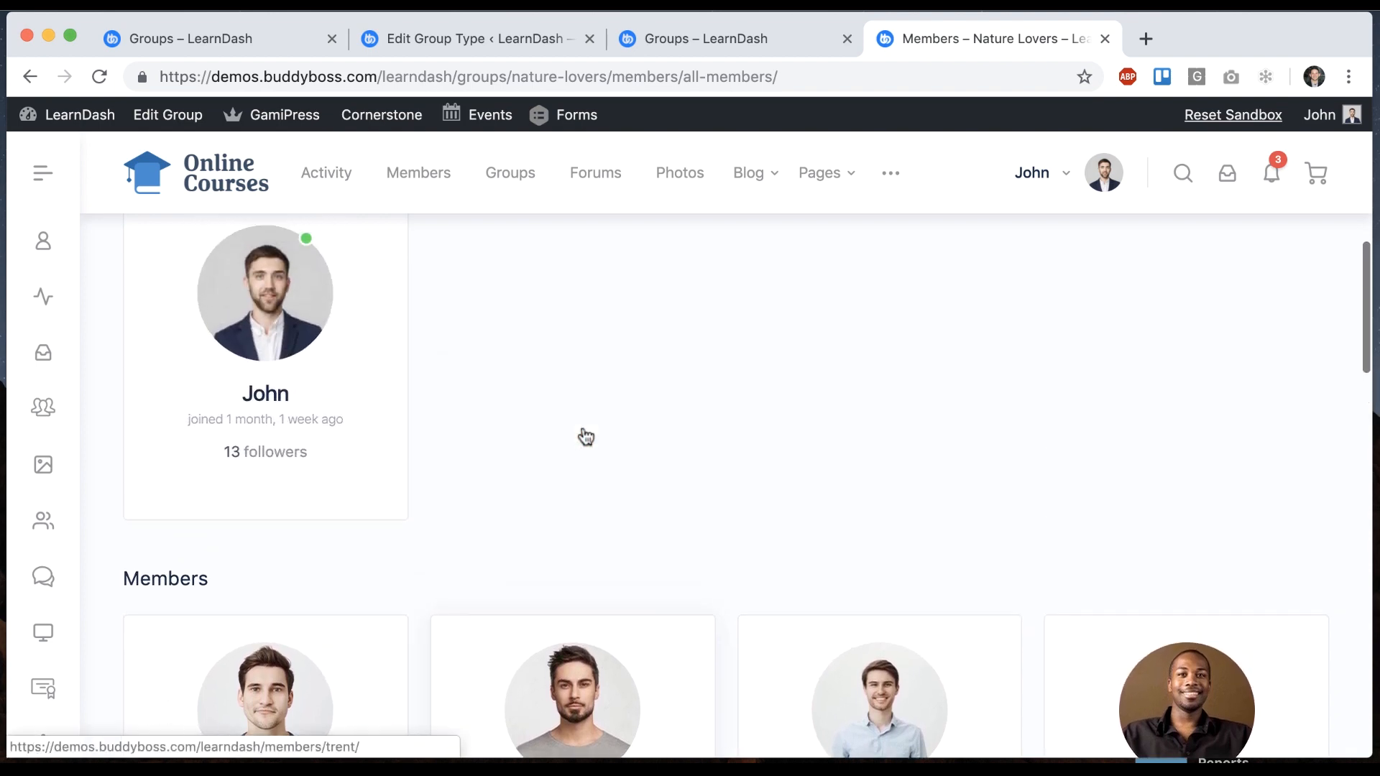